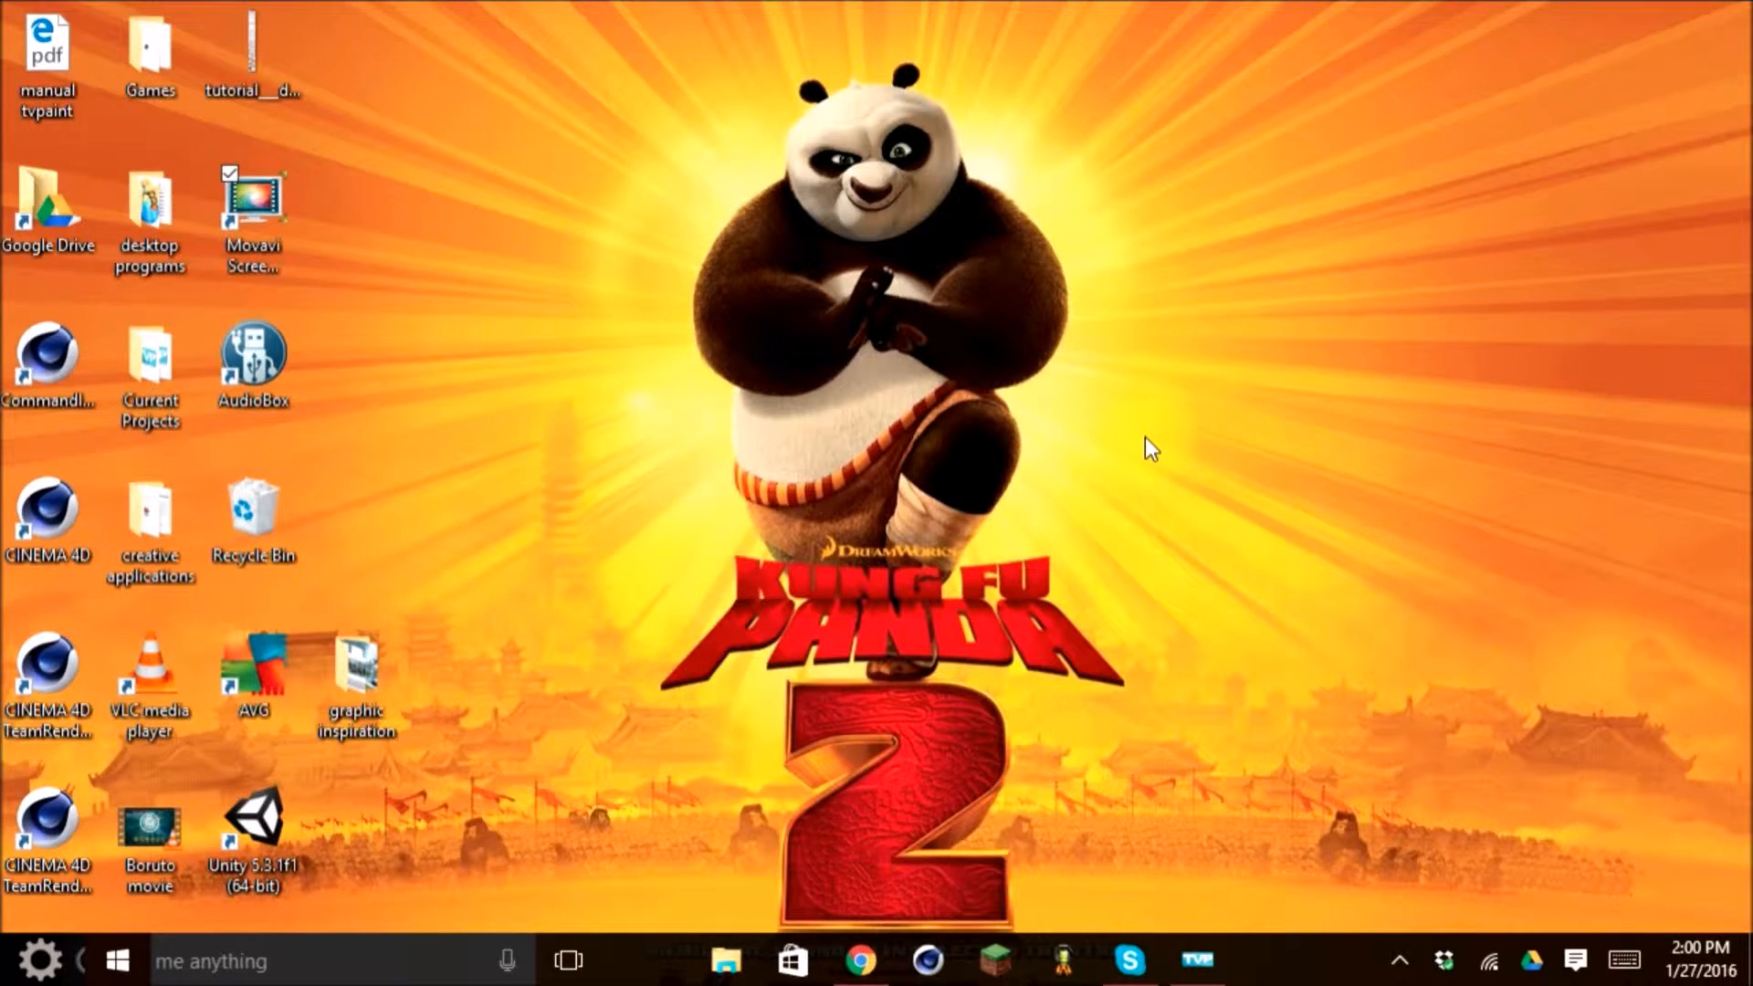
mouse_move(1056, 467)
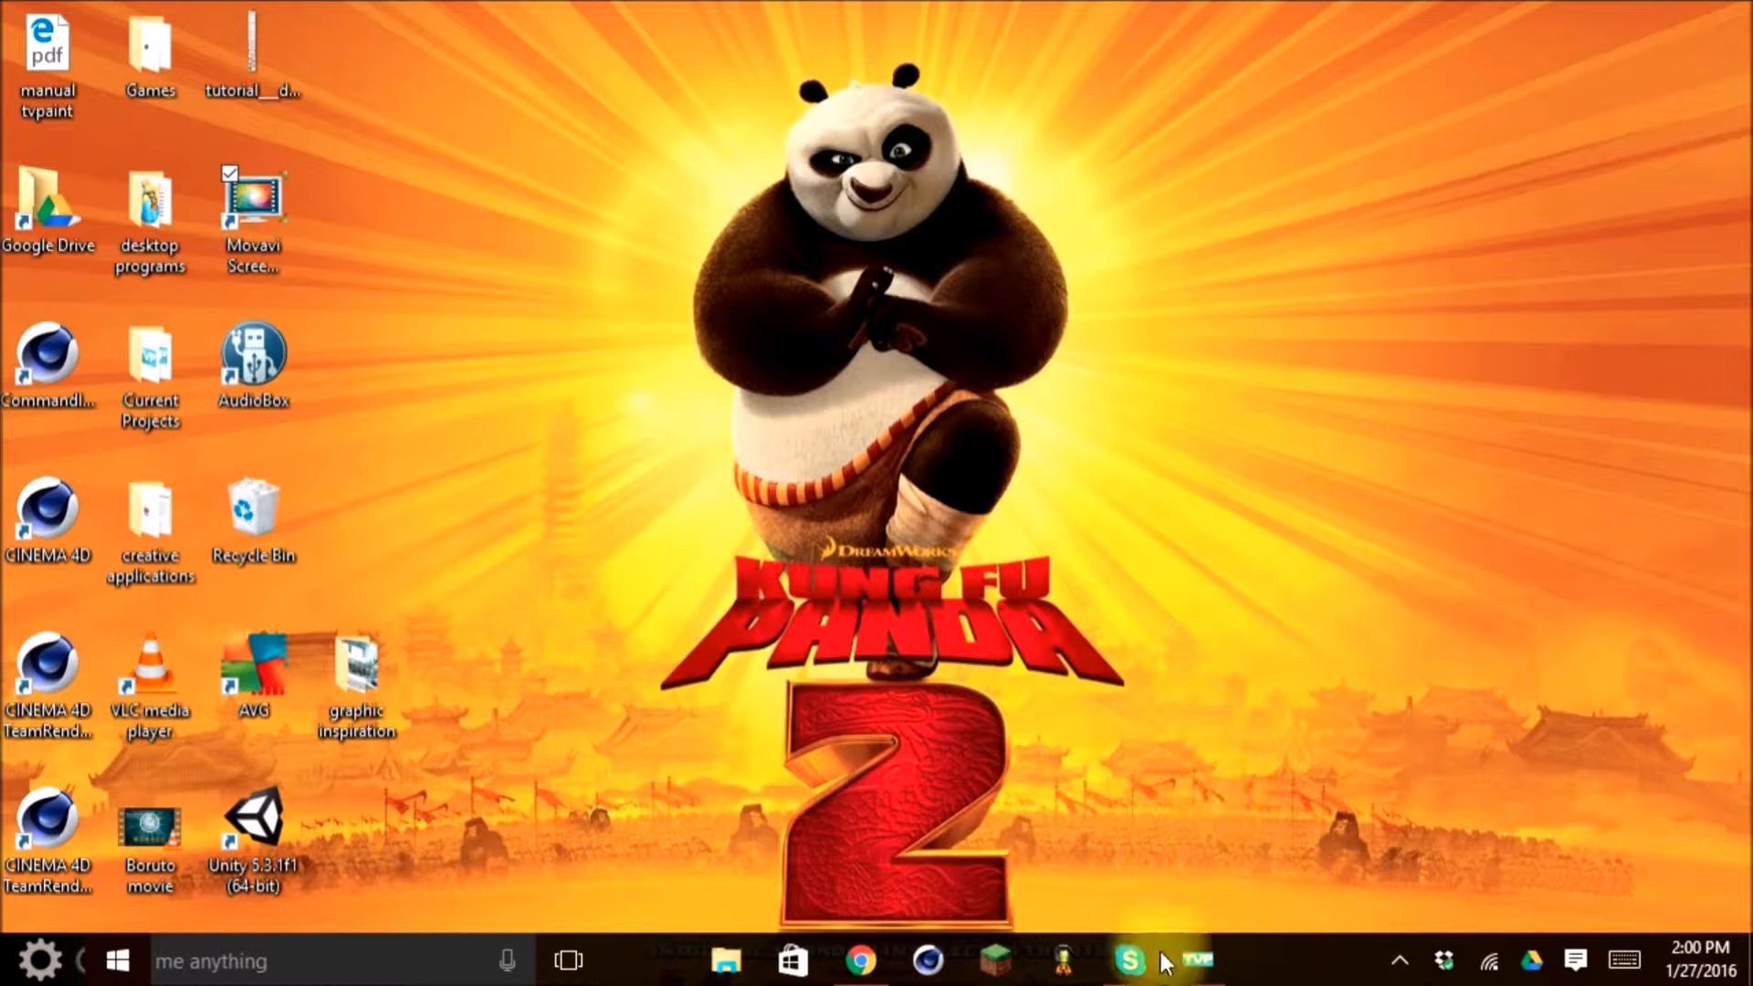
mouse_move(1195, 961)
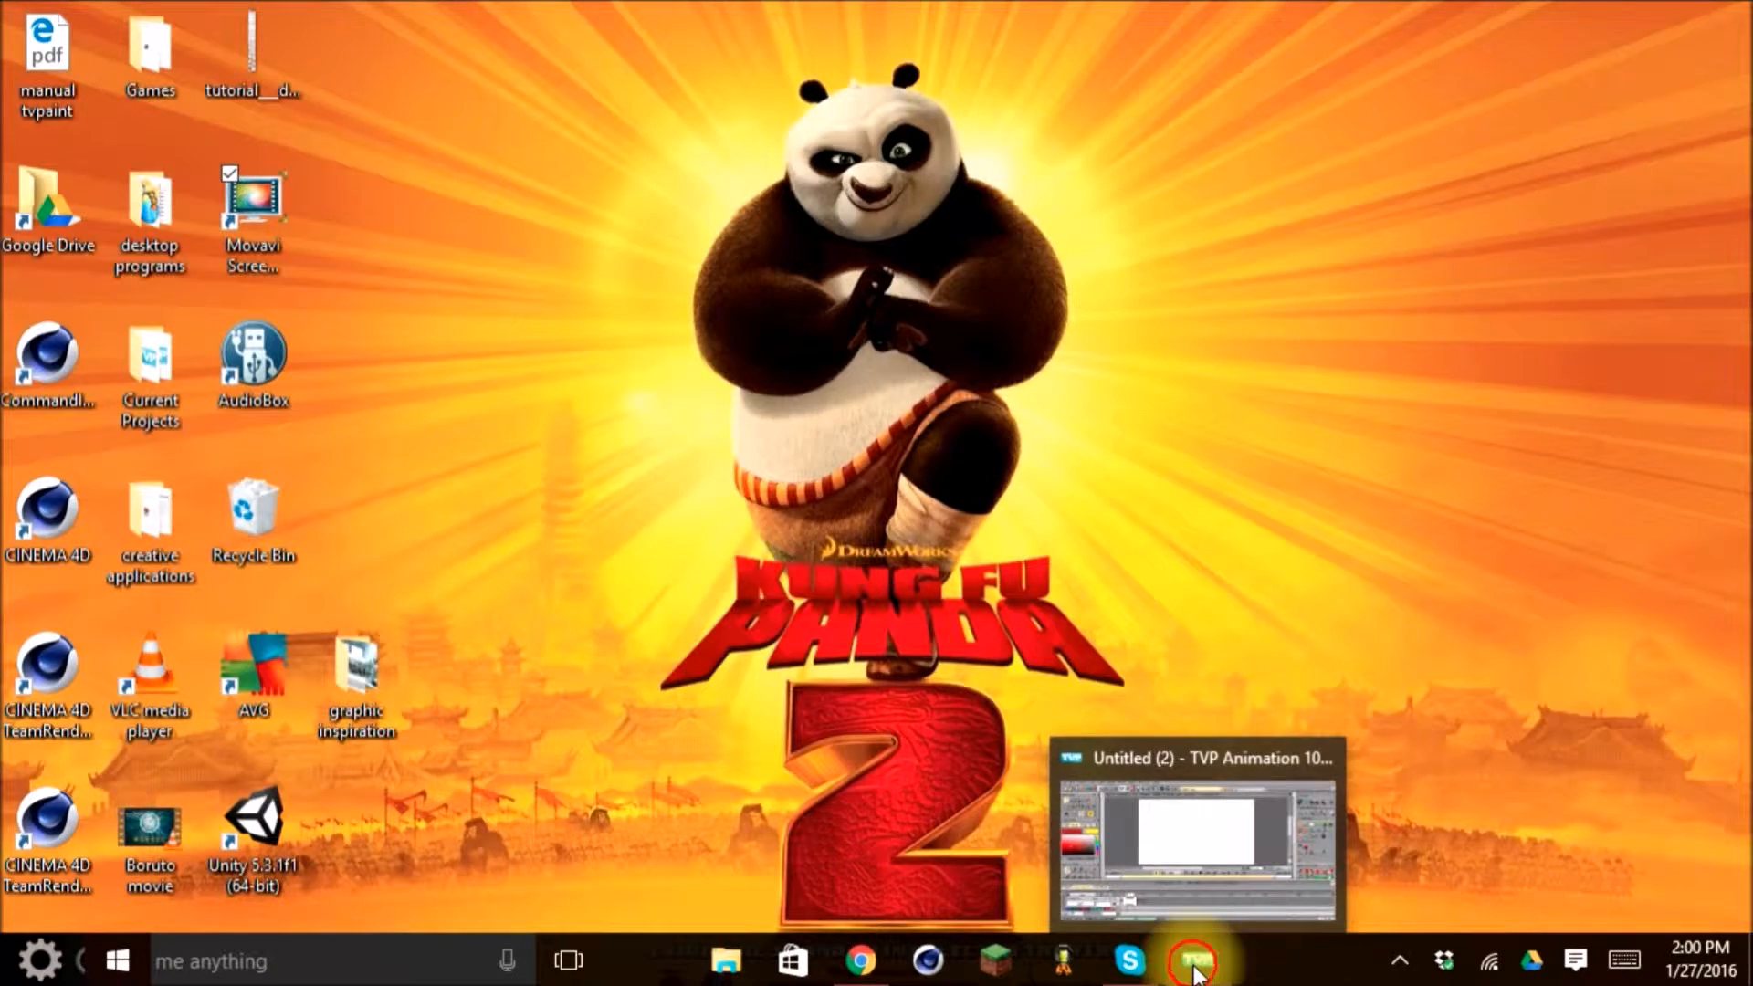
- Restore the TVPaint Untitled (2) project window from the taskbar
left_click(1197, 960)
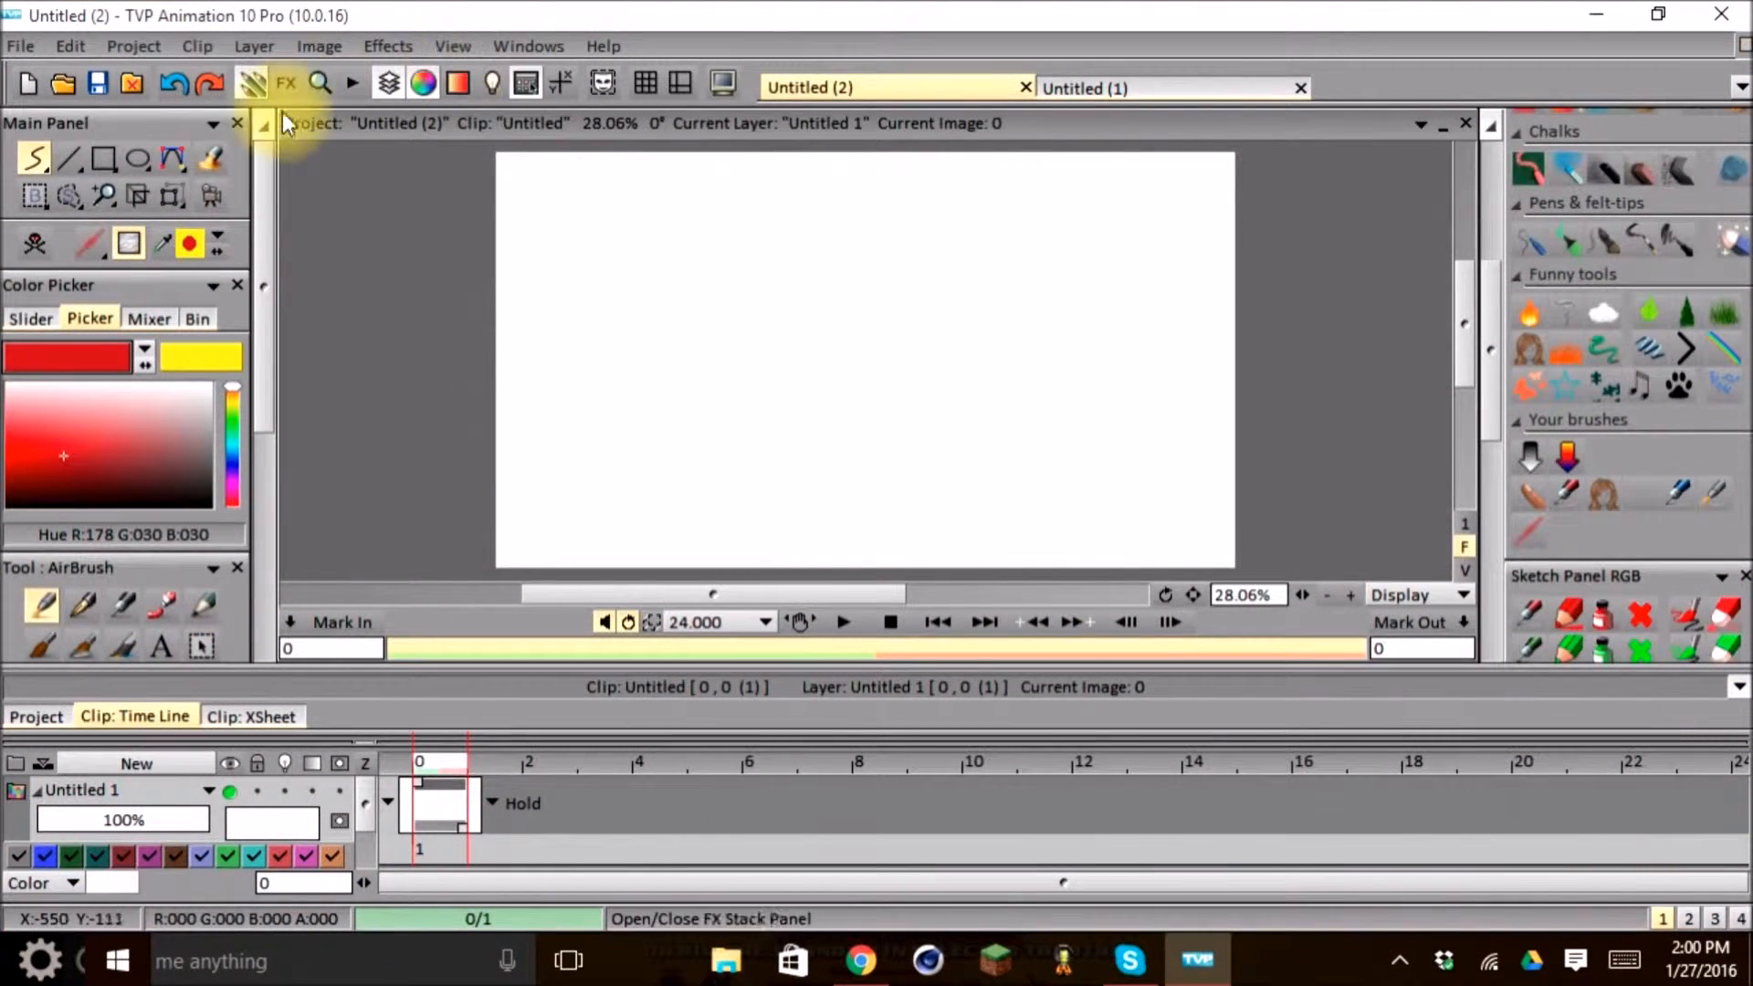
mouse_move(212, 140)
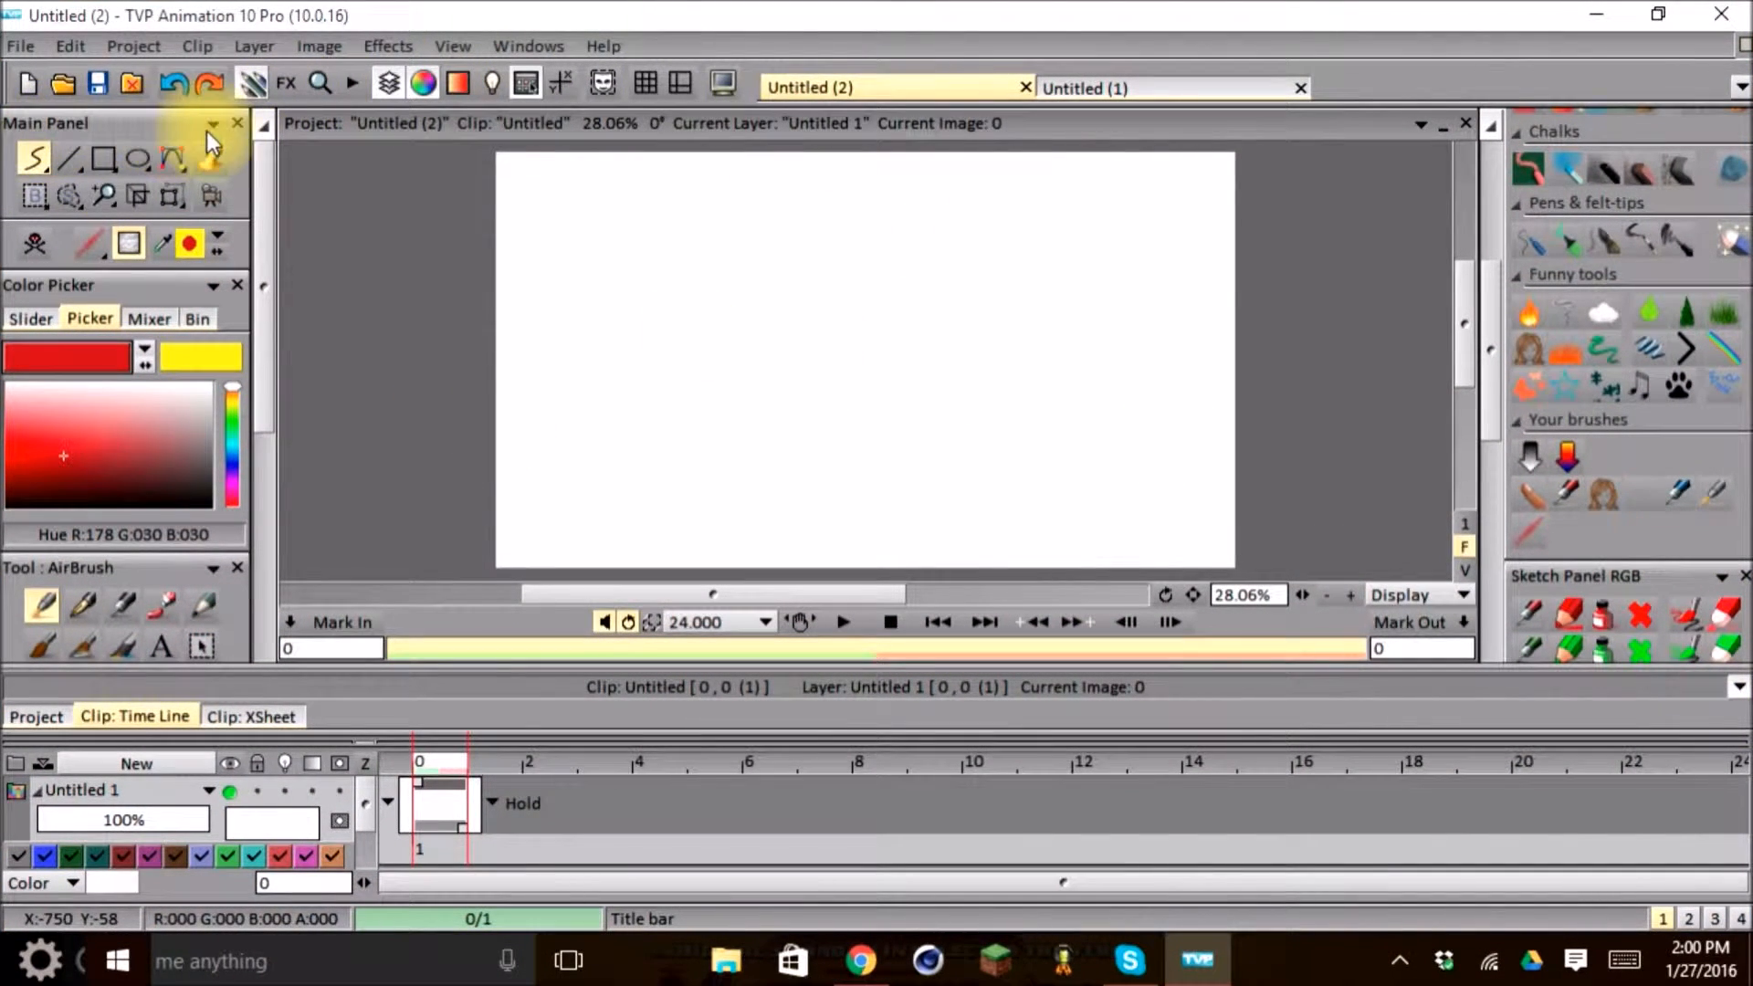
mouse_move(95, 134)
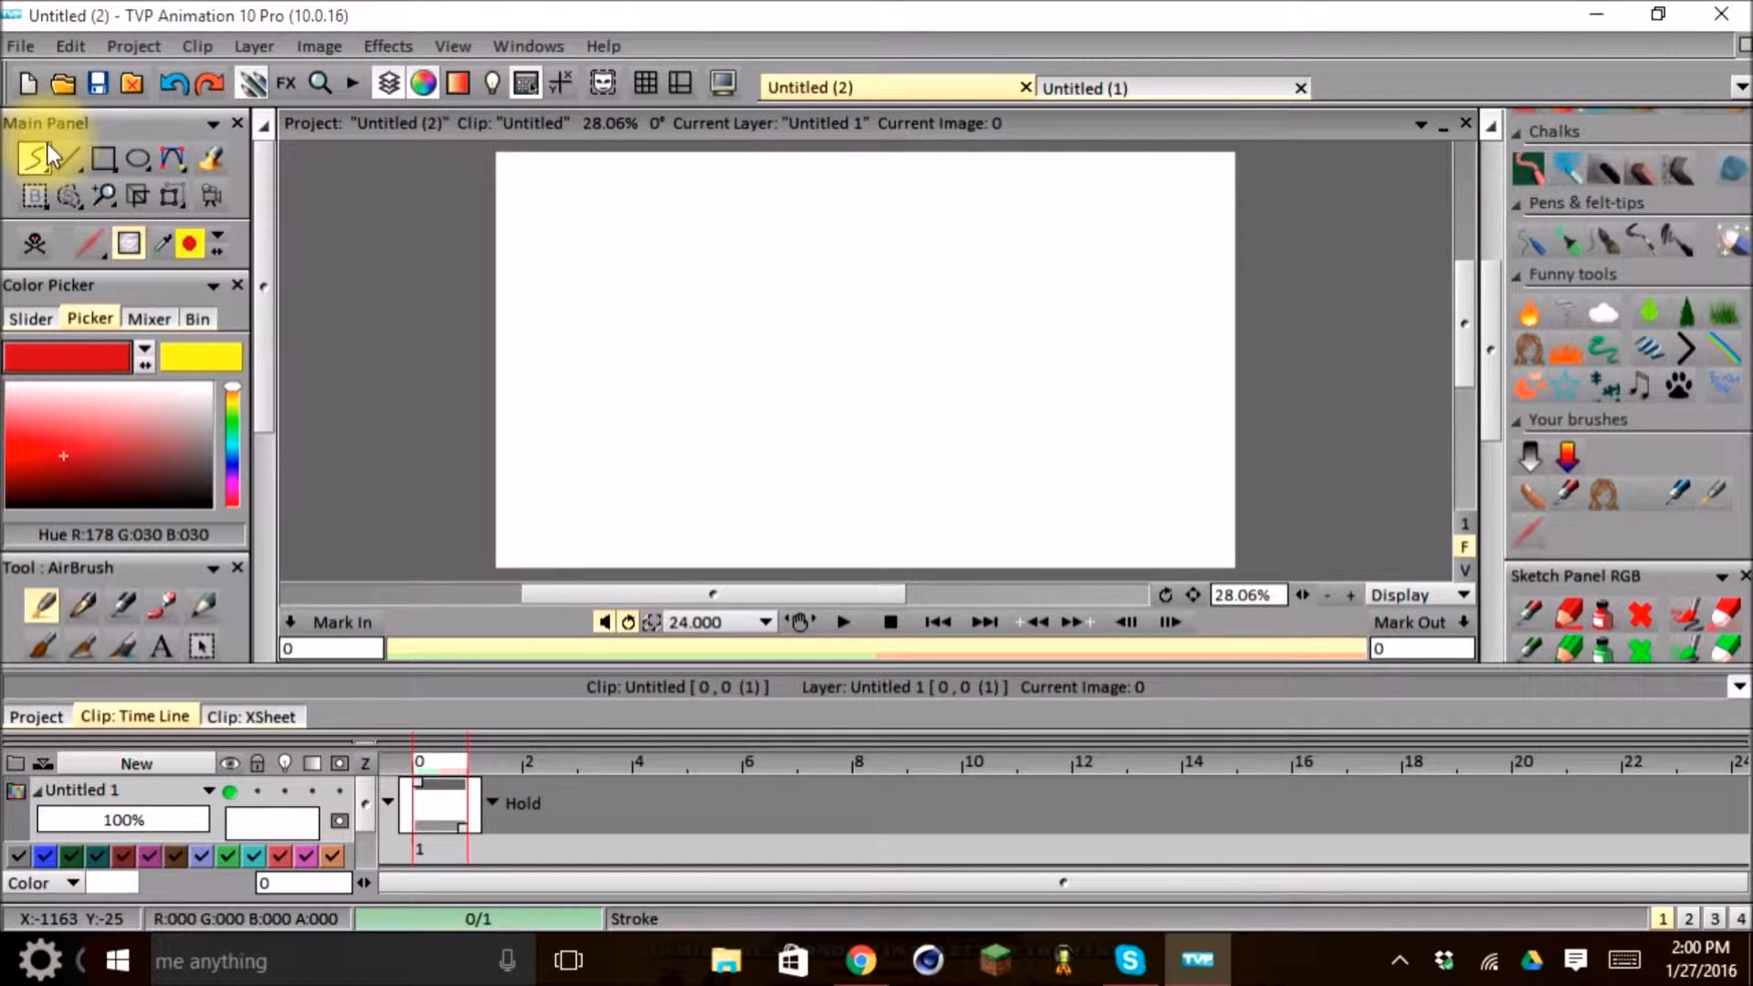
mouse_move(37, 159)
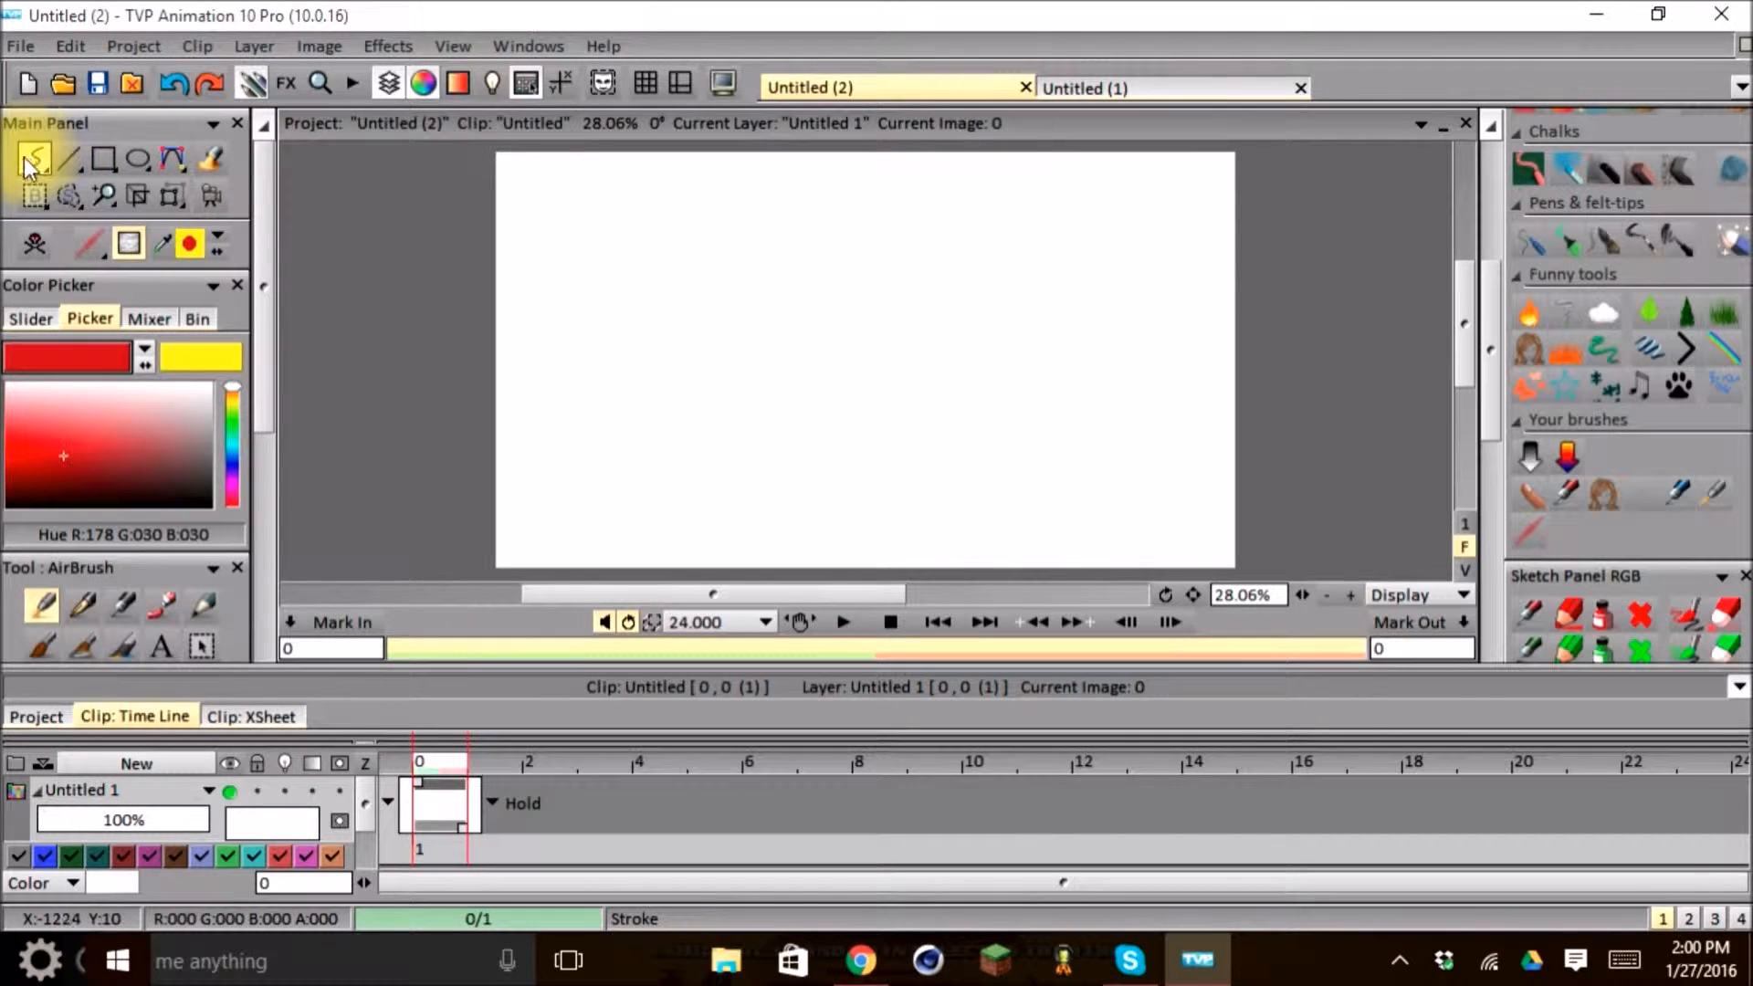
mouse_move(501, 253)
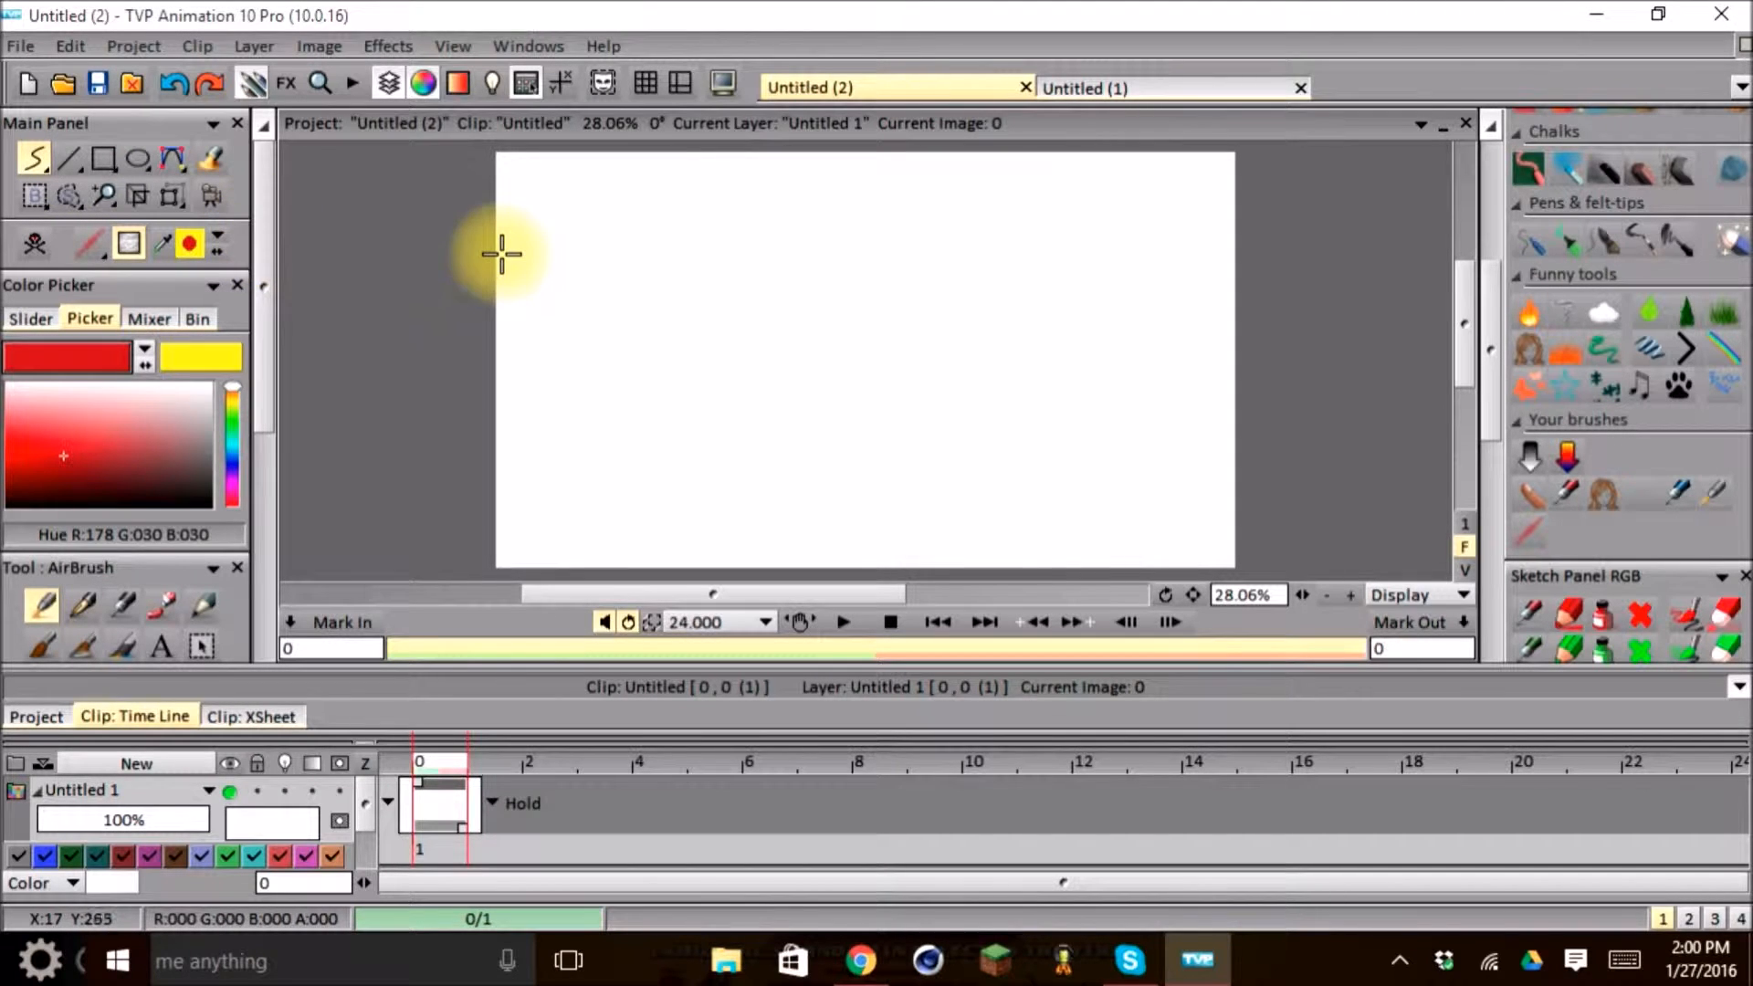
mouse_move(134, 295)
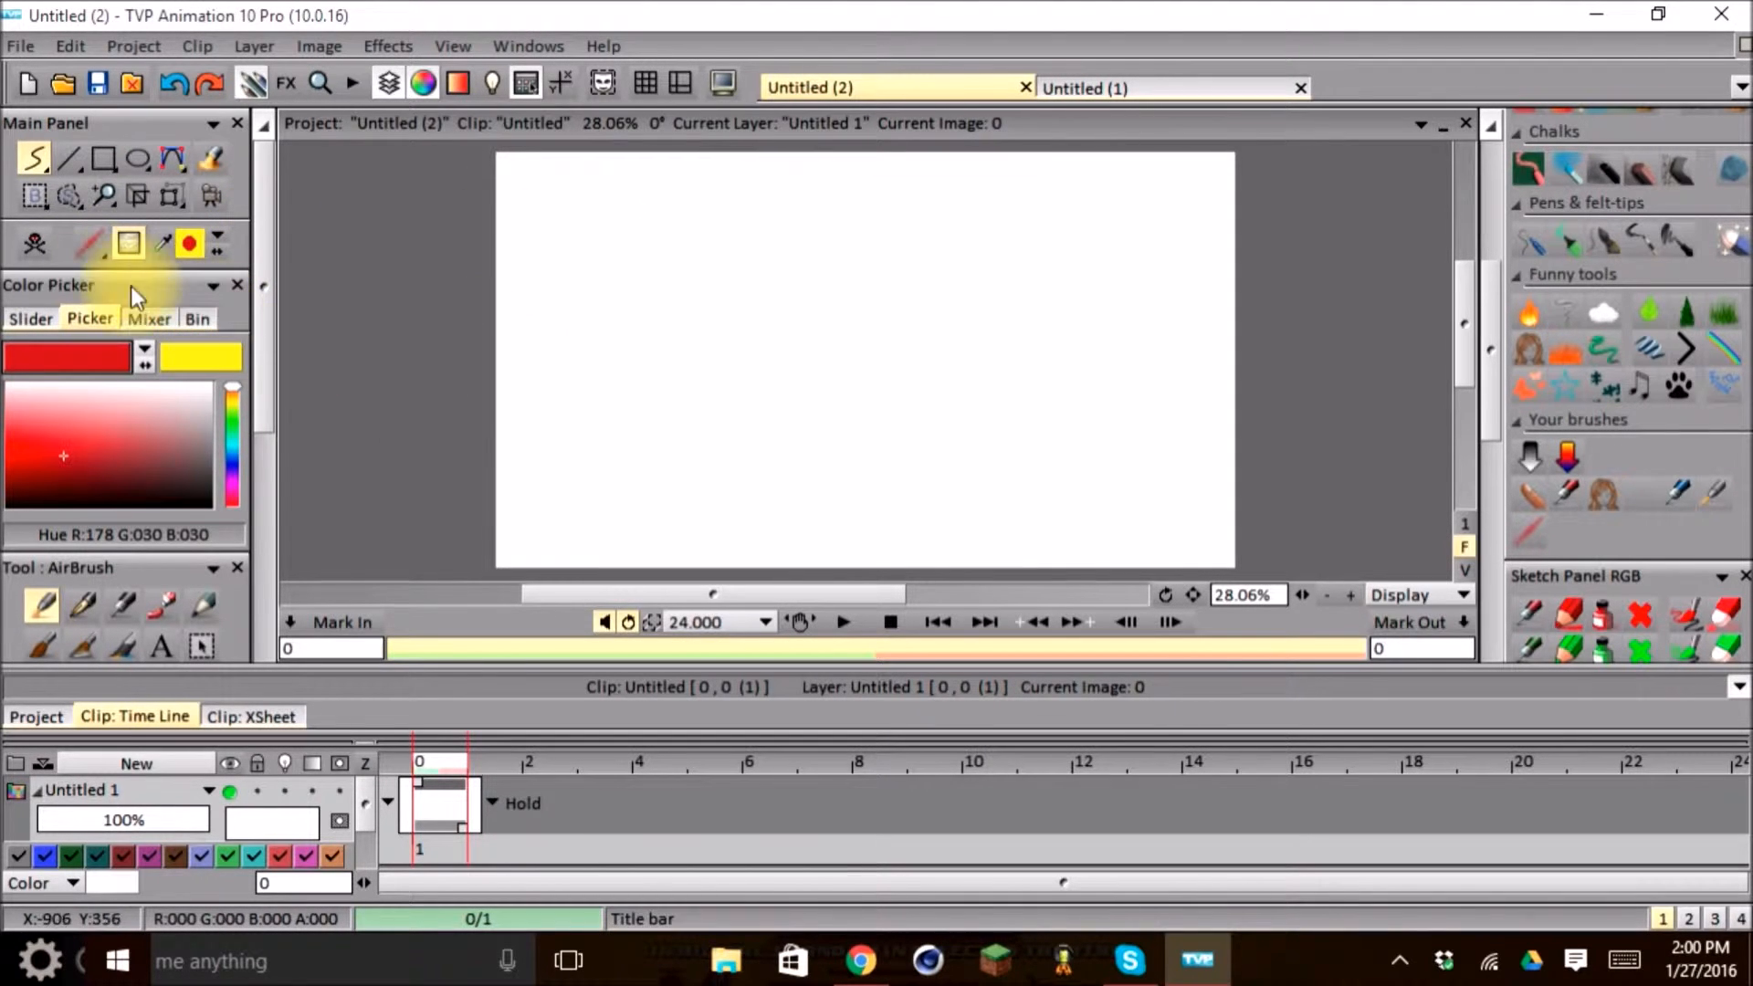
mouse_move(1308, 570)
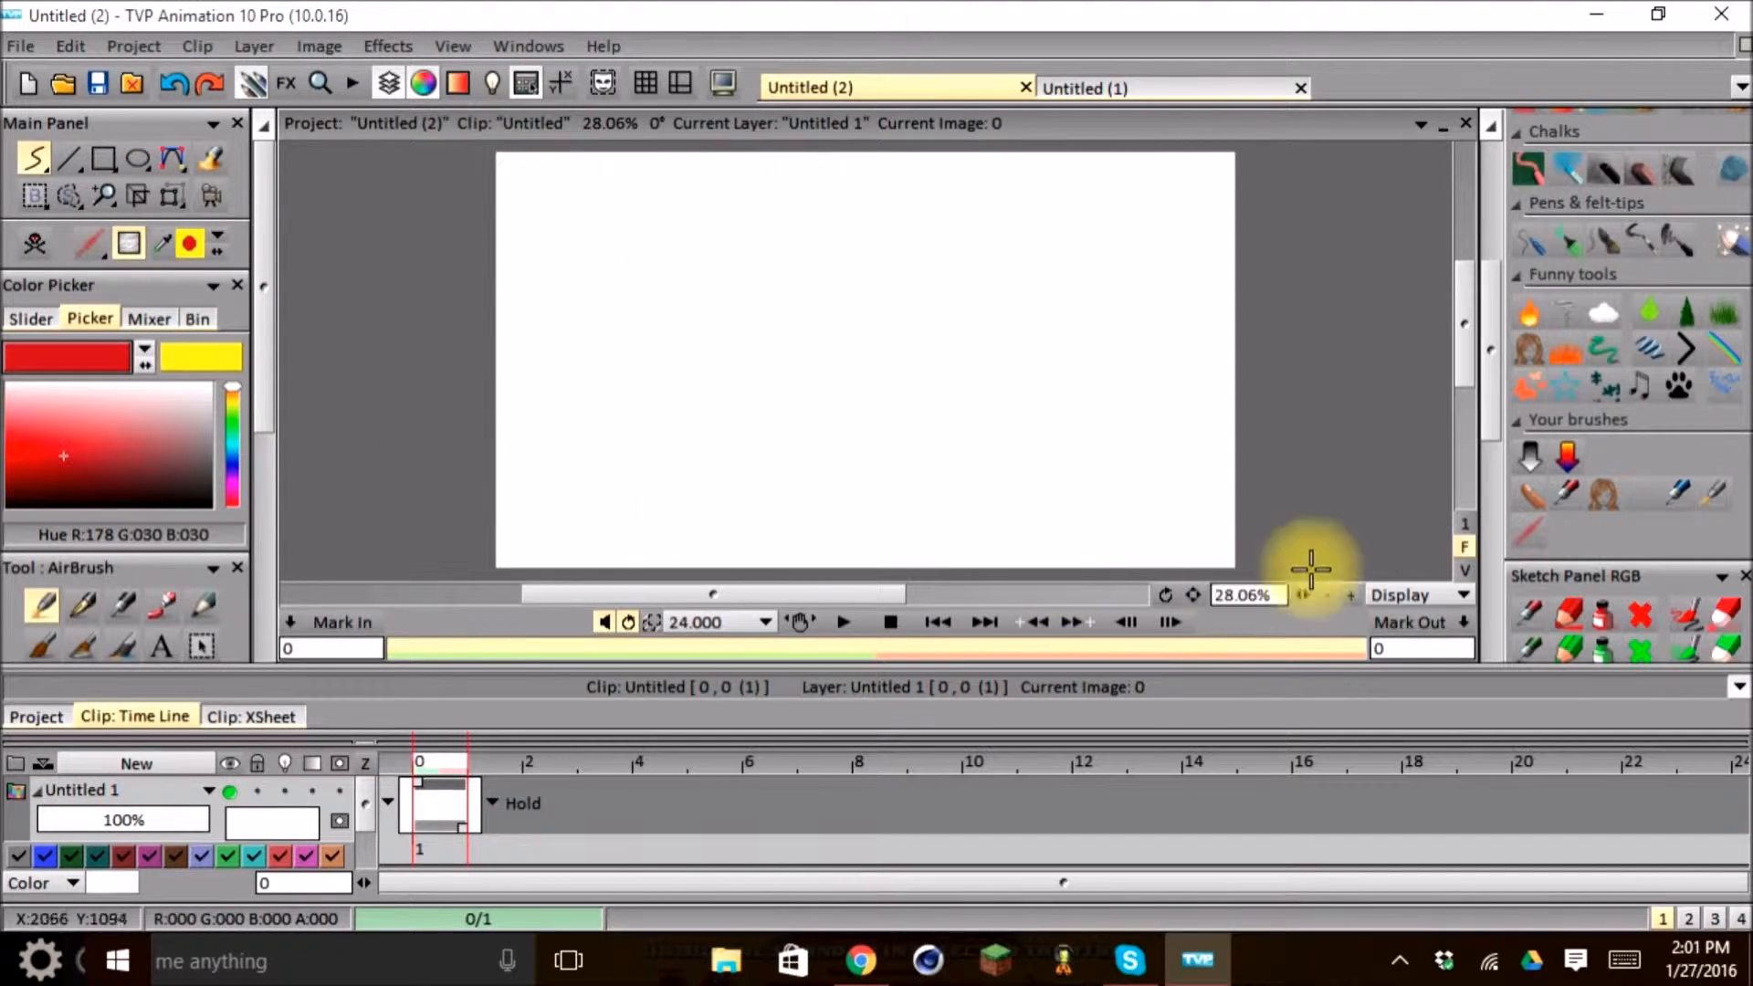
mouse_move(882, 591)
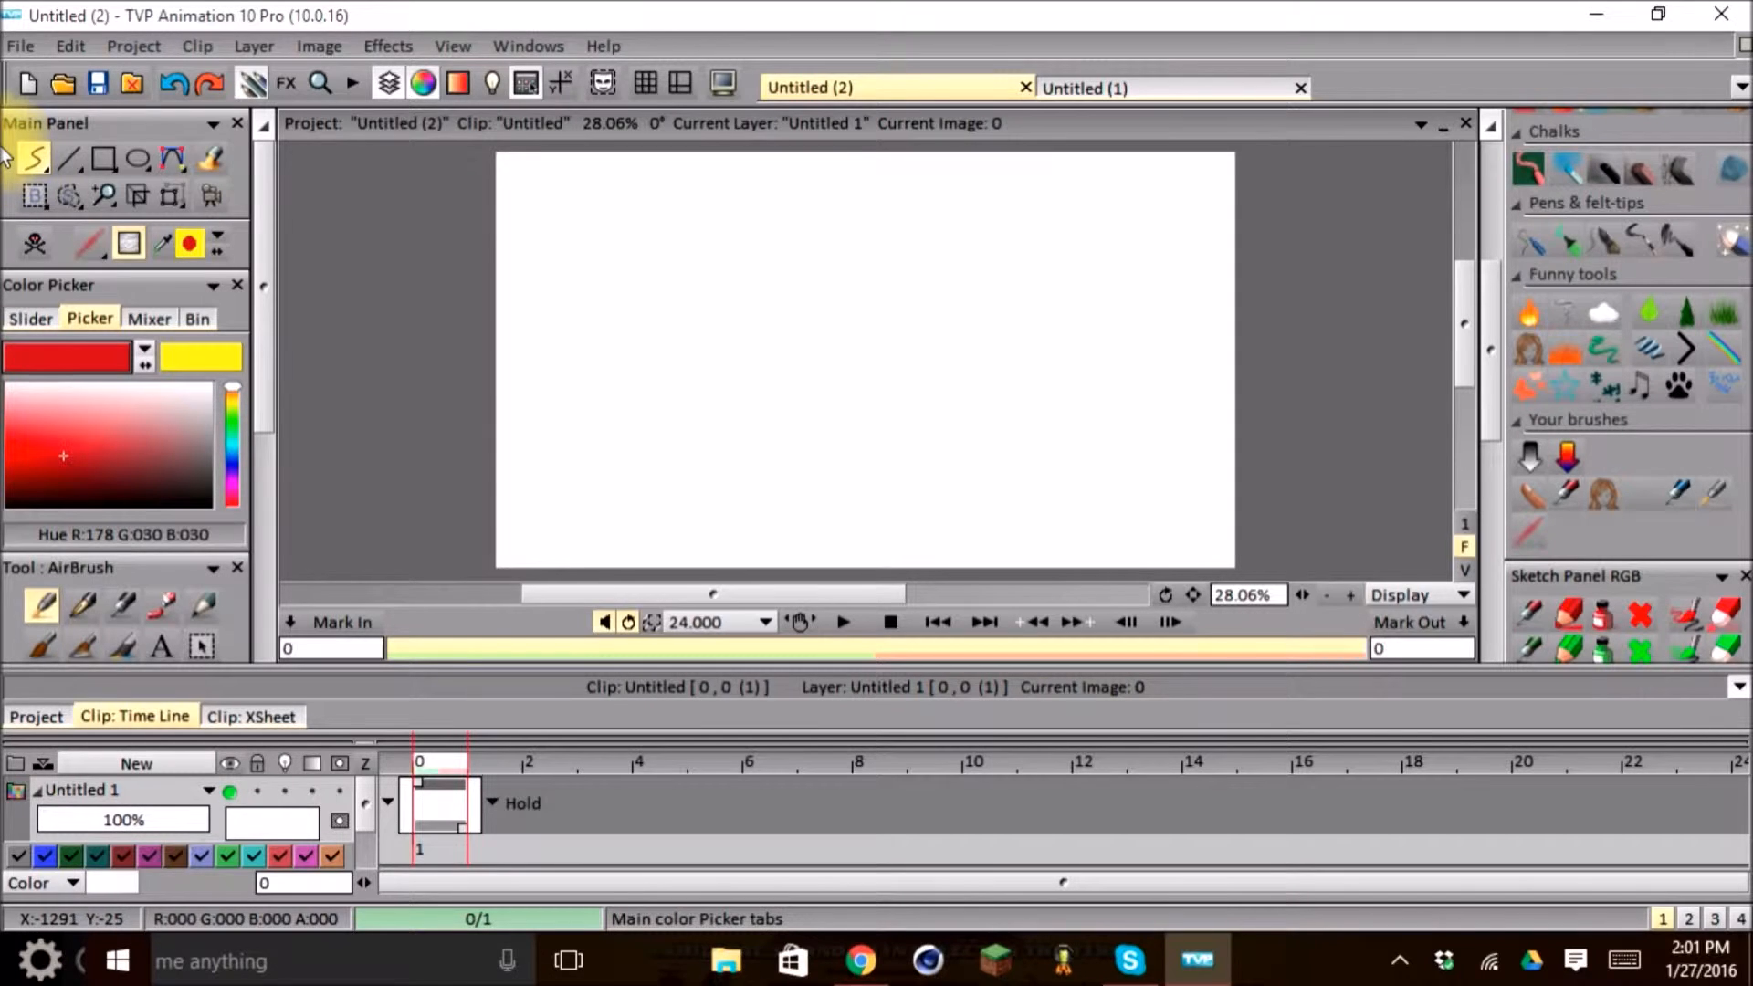
- Choose Filled Stroke from the Main Panel drawing-mode list, then reopen the list
left_click(33, 158)
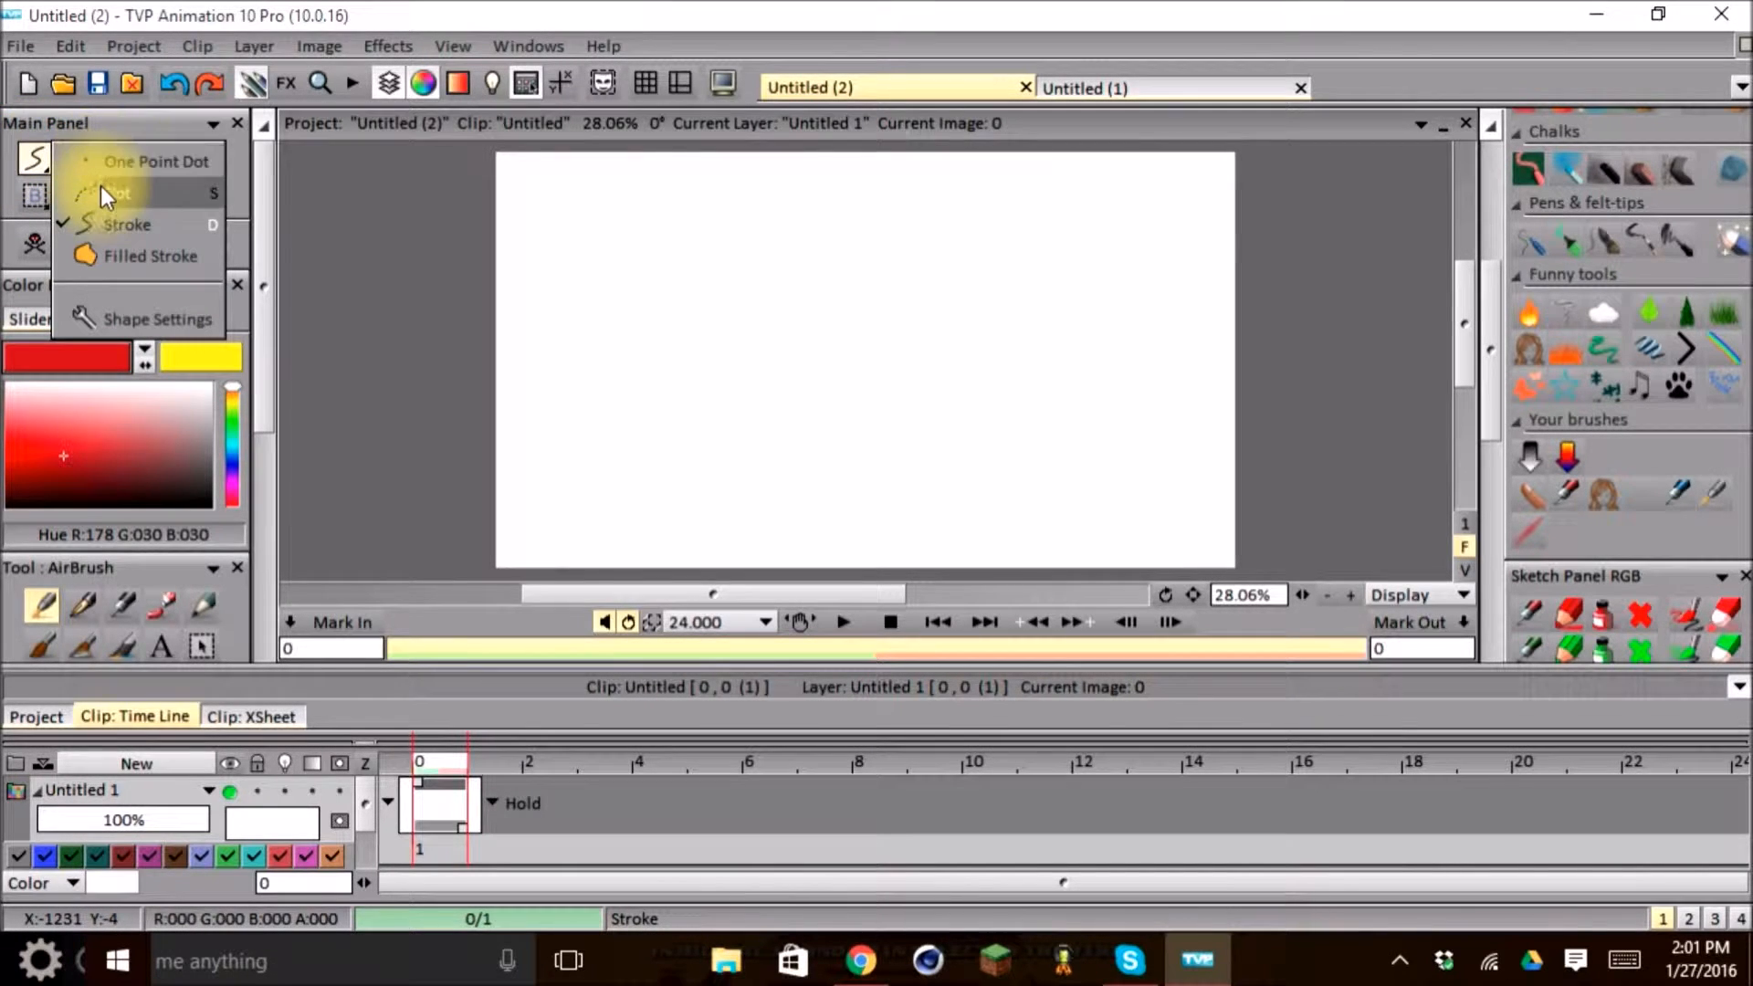
mouse_move(143, 207)
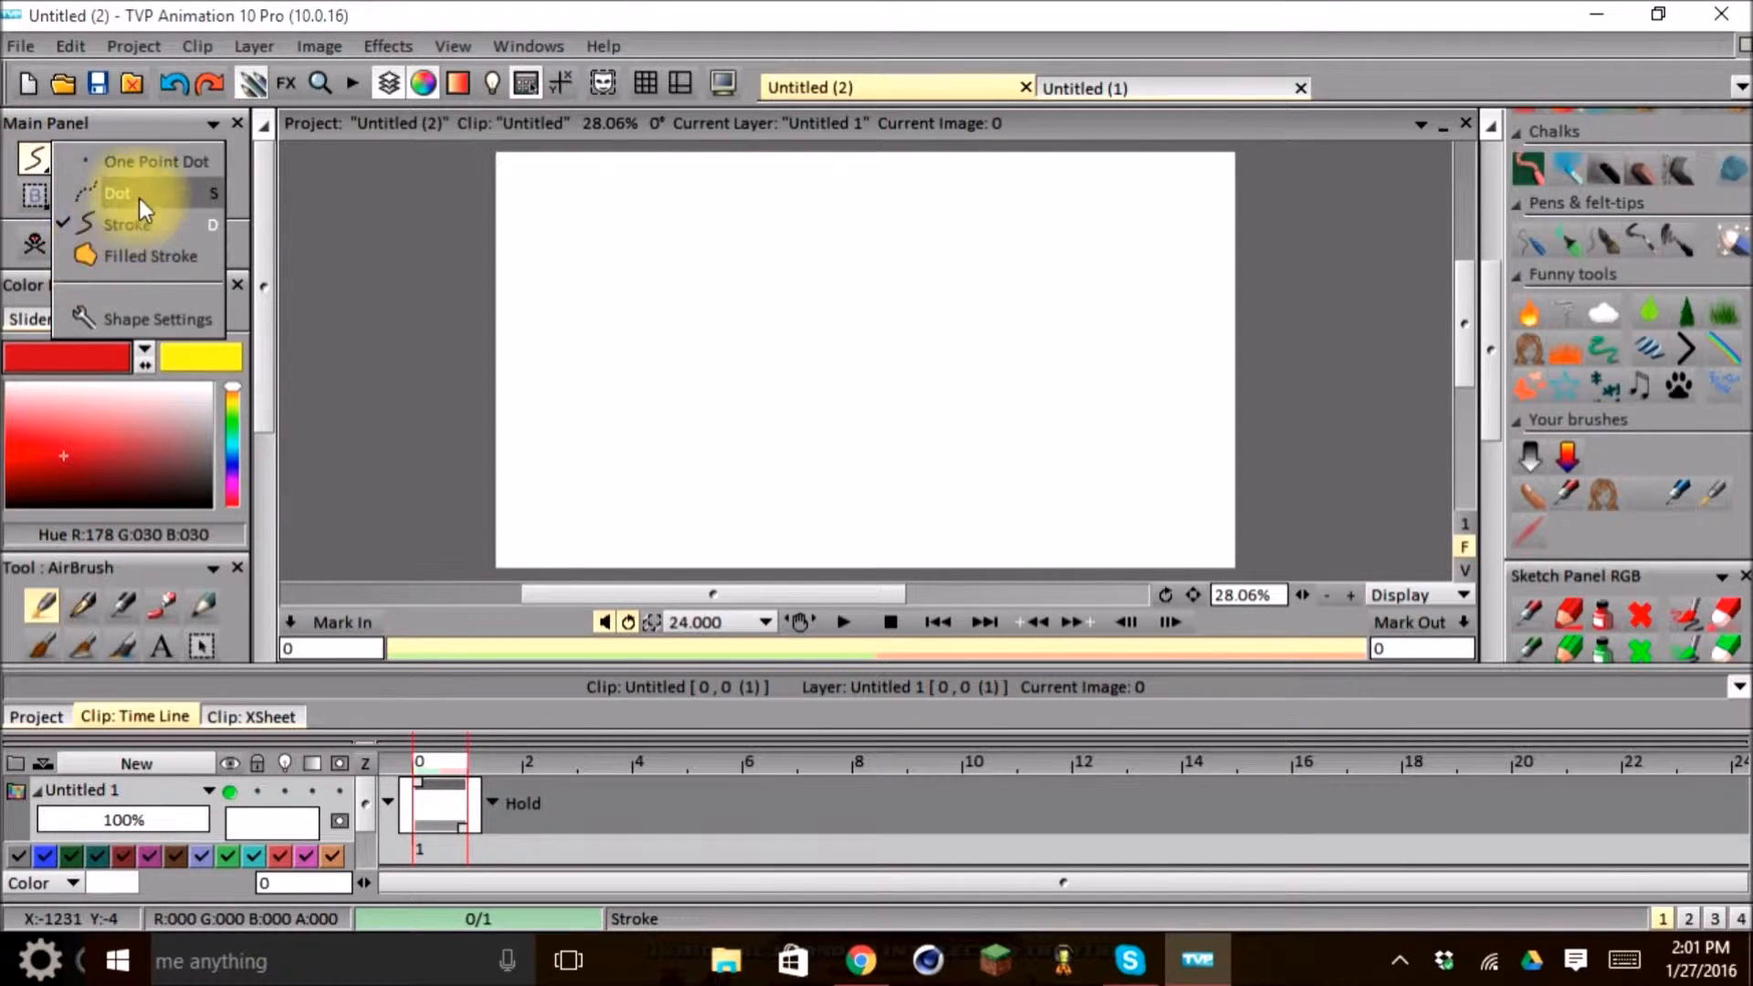
mouse_move(151, 168)
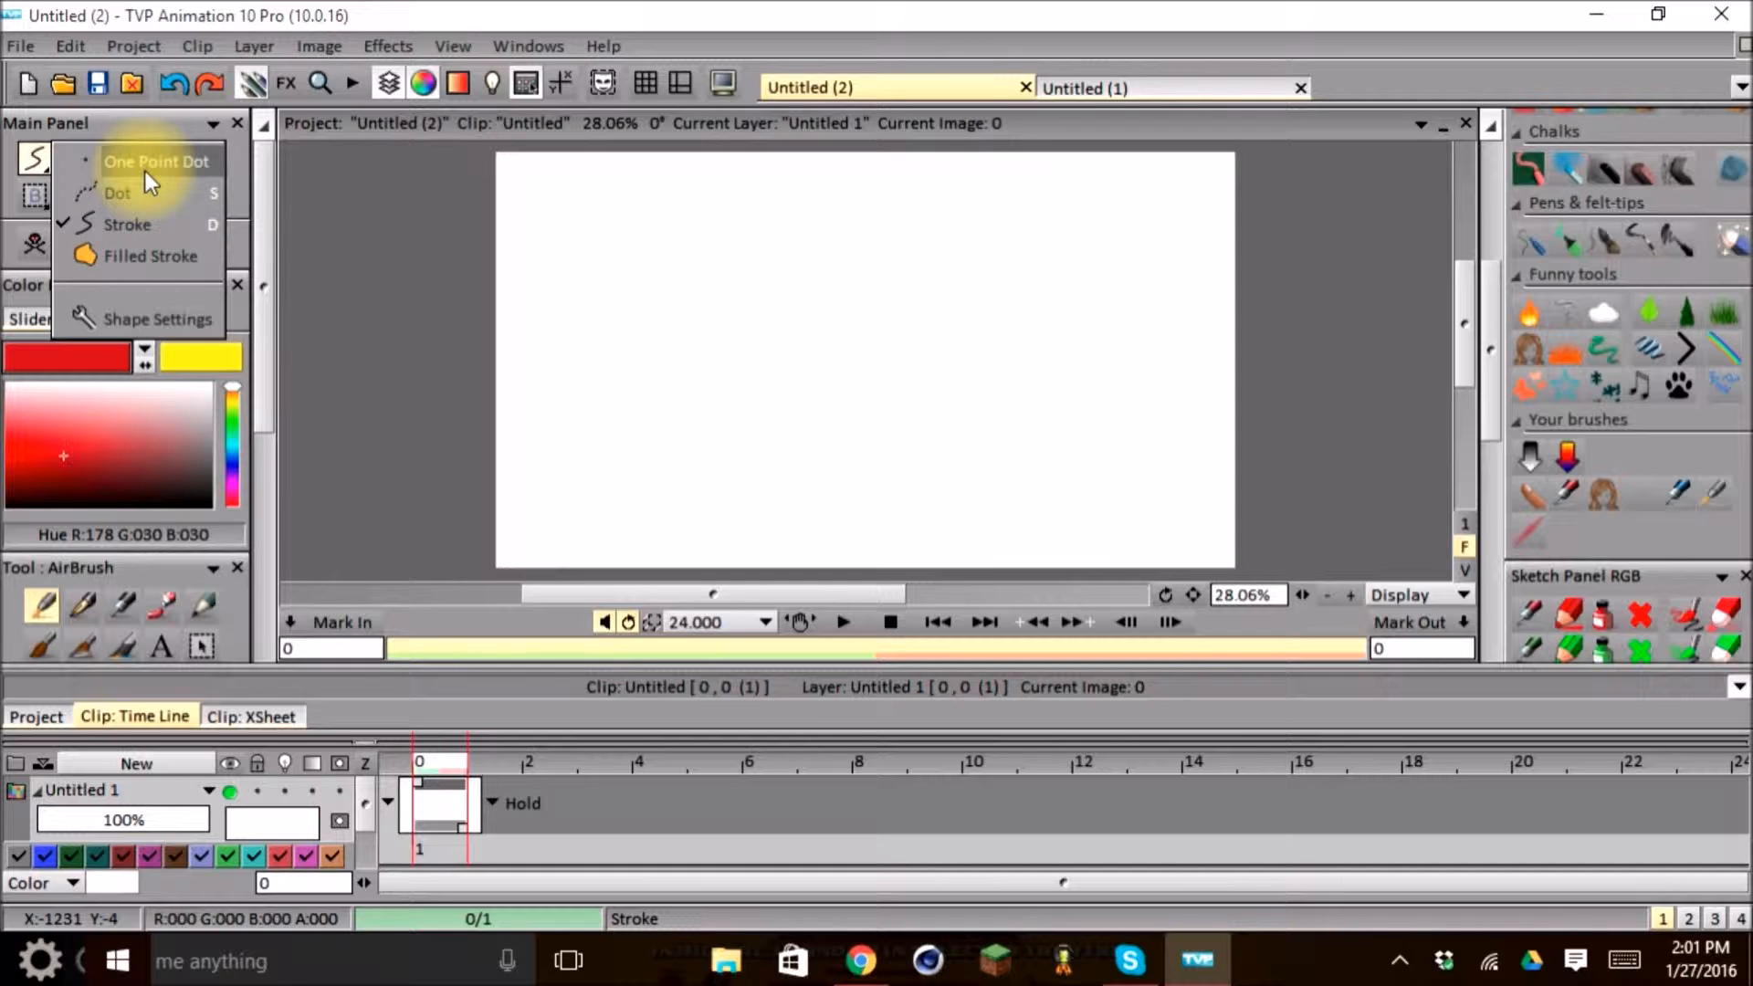
mouse_move(117, 192)
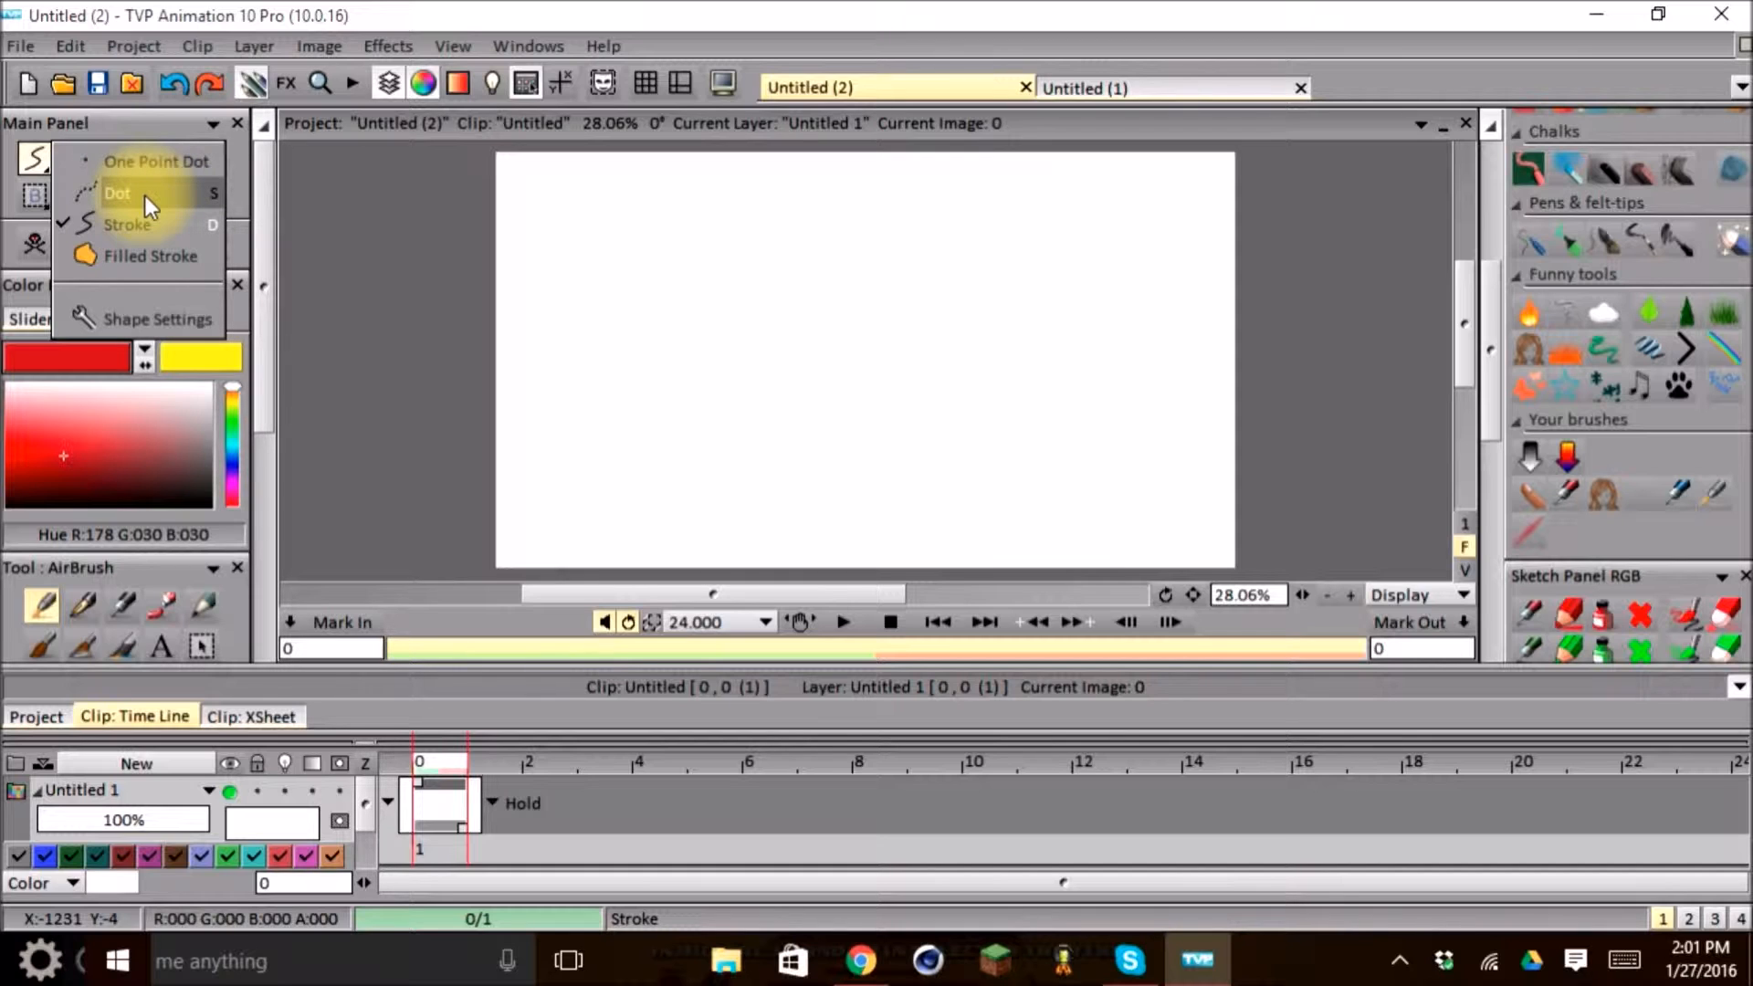
mouse_move(129, 224)
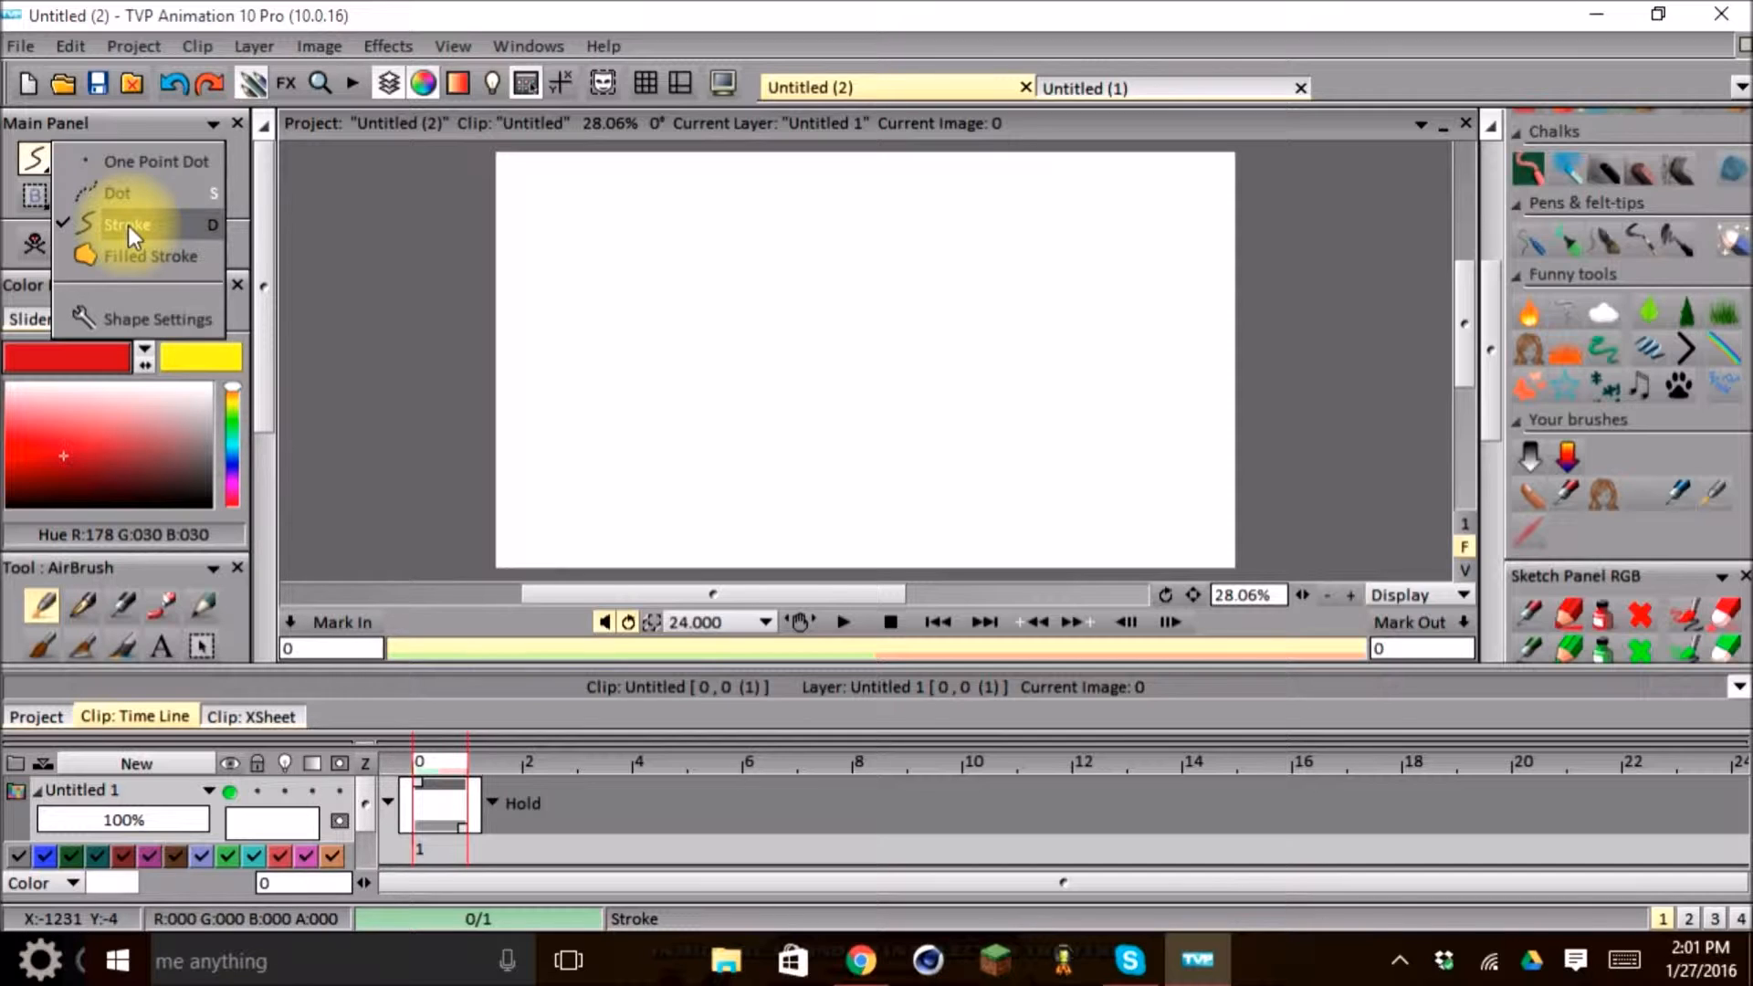
mouse_move(132, 246)
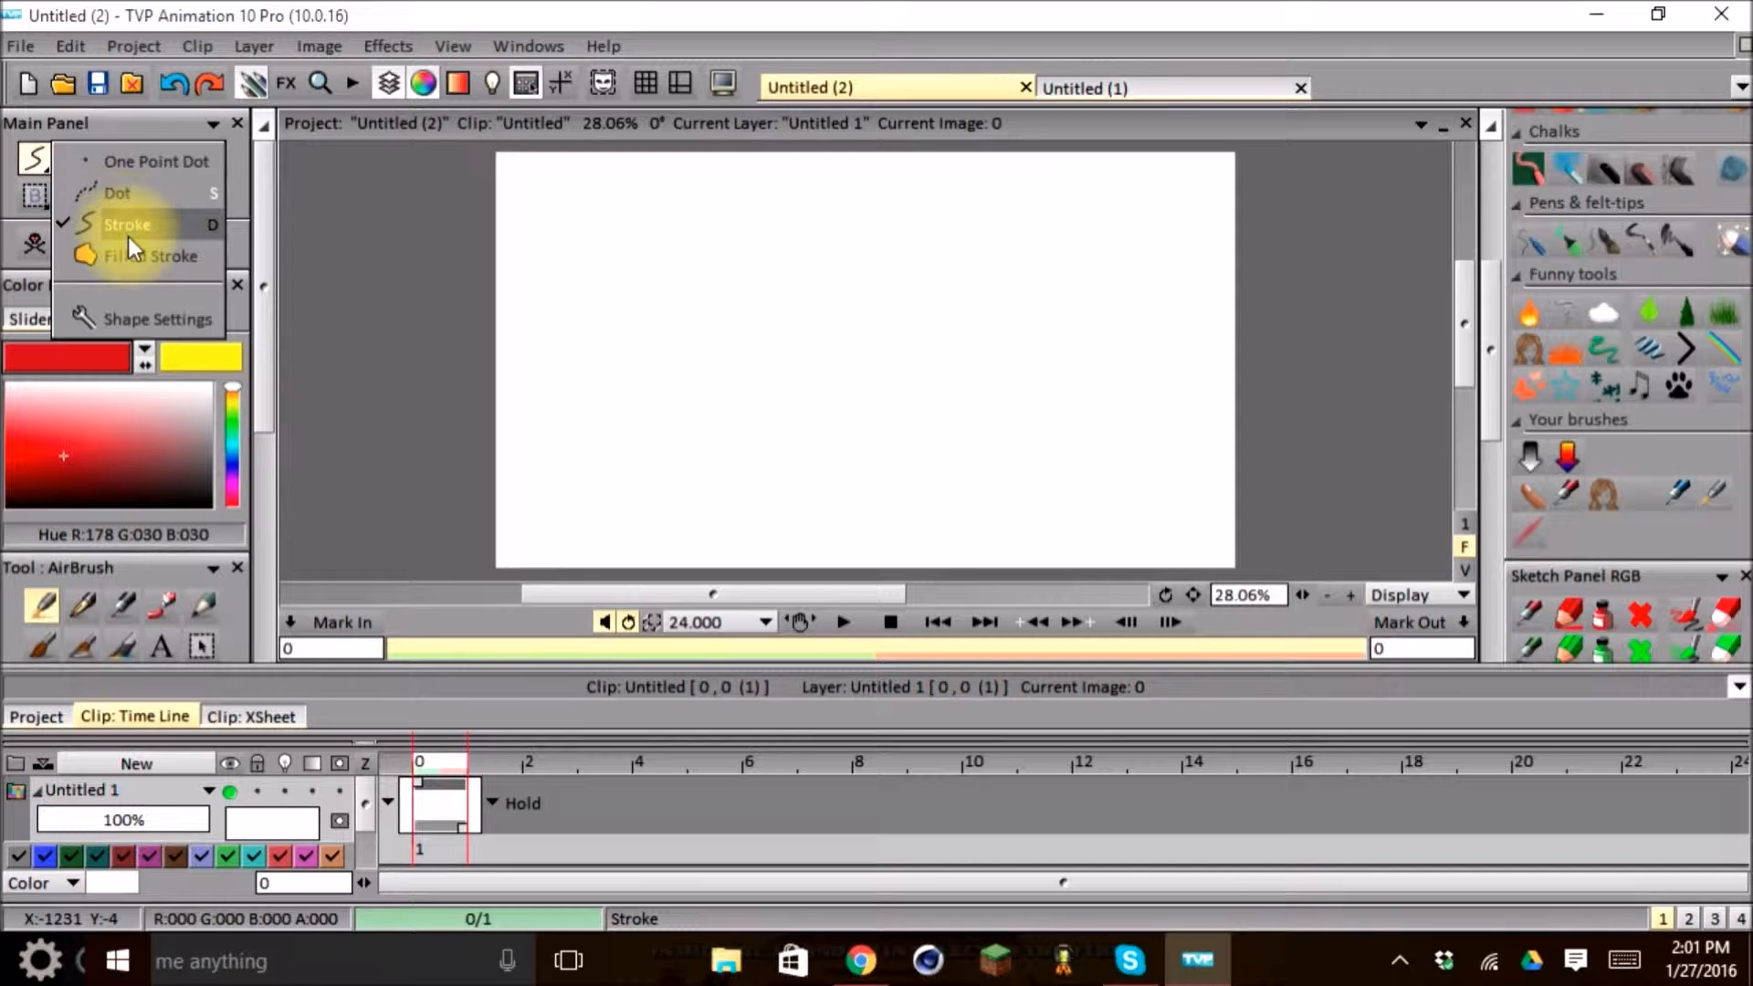
mouse_move(101, 255)
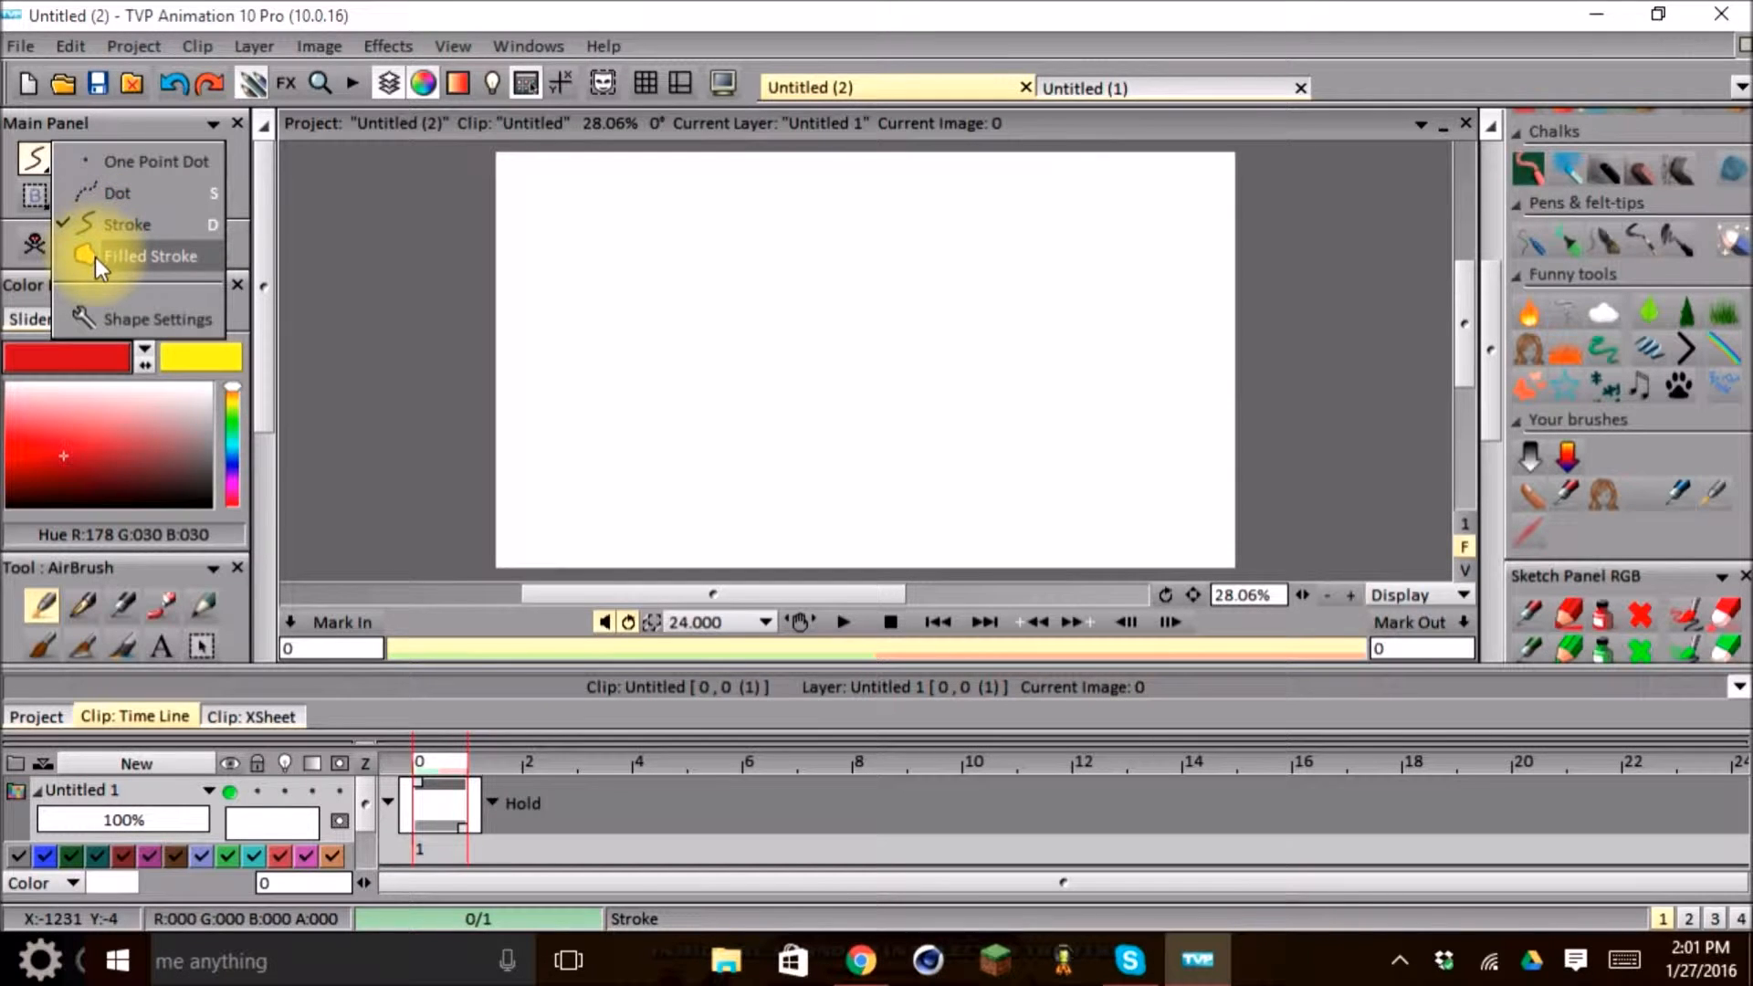
mouse_move(129, 279)
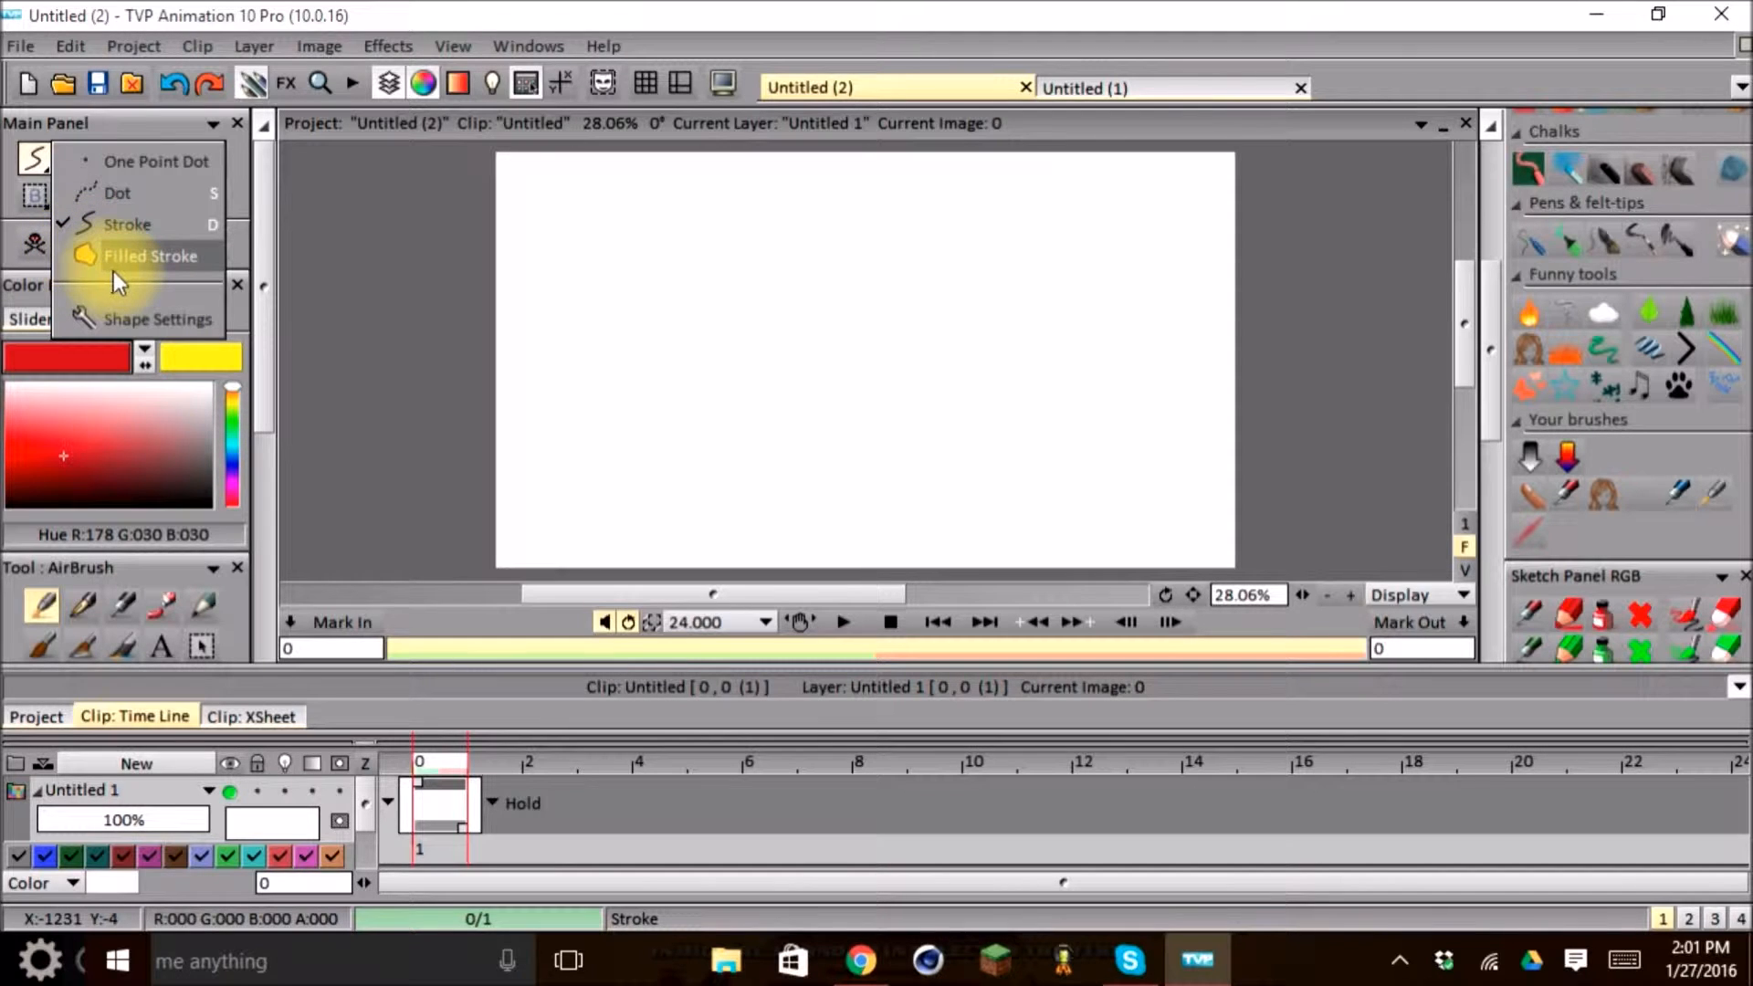
mouse_move(134, 272)
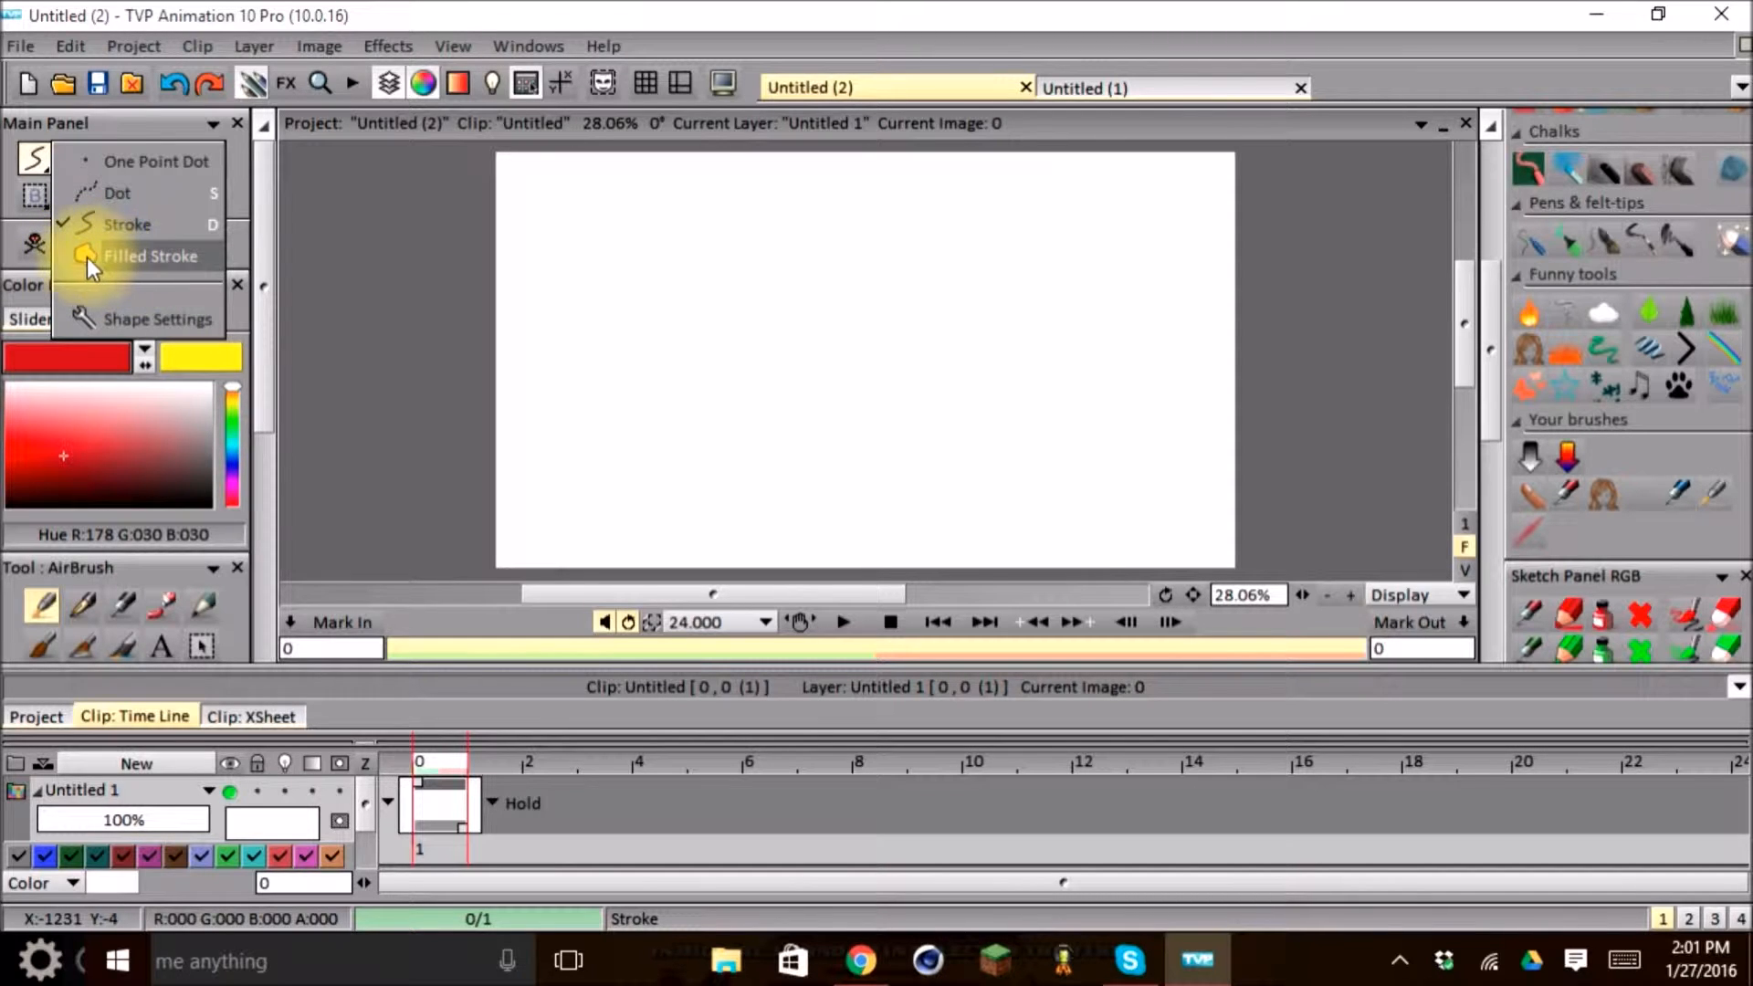
left_click(149, 255)
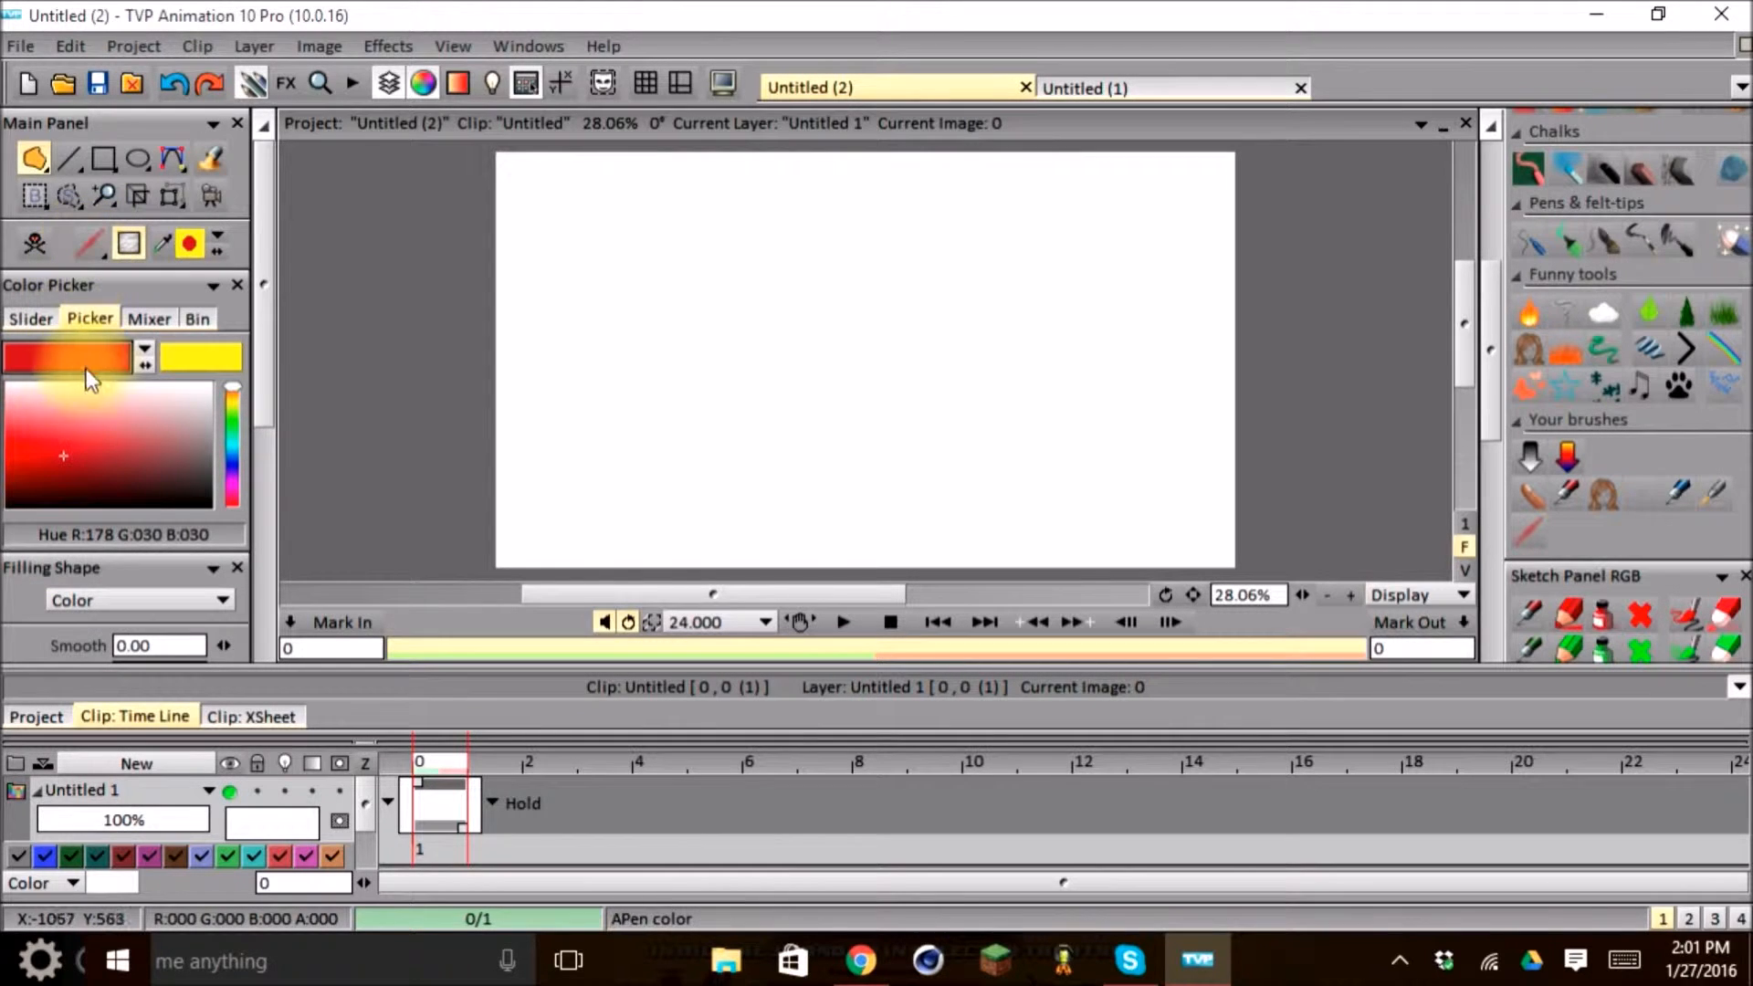
left_click(71, 194)
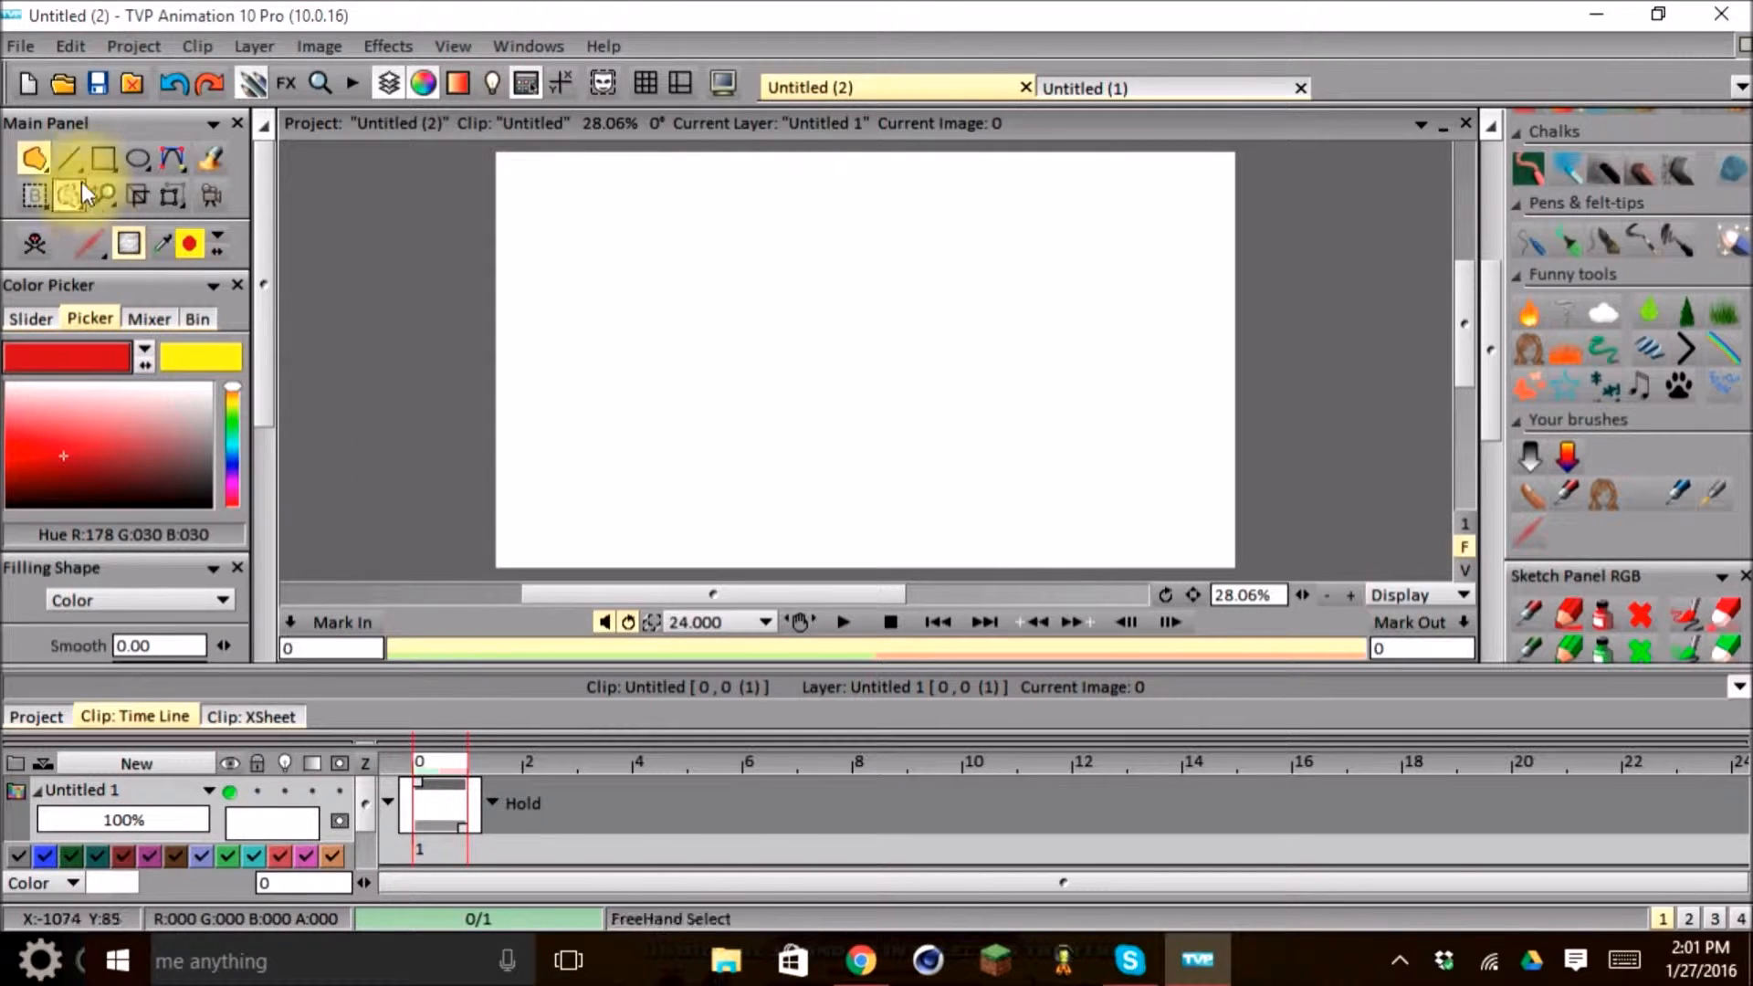
left_click(70, 196)
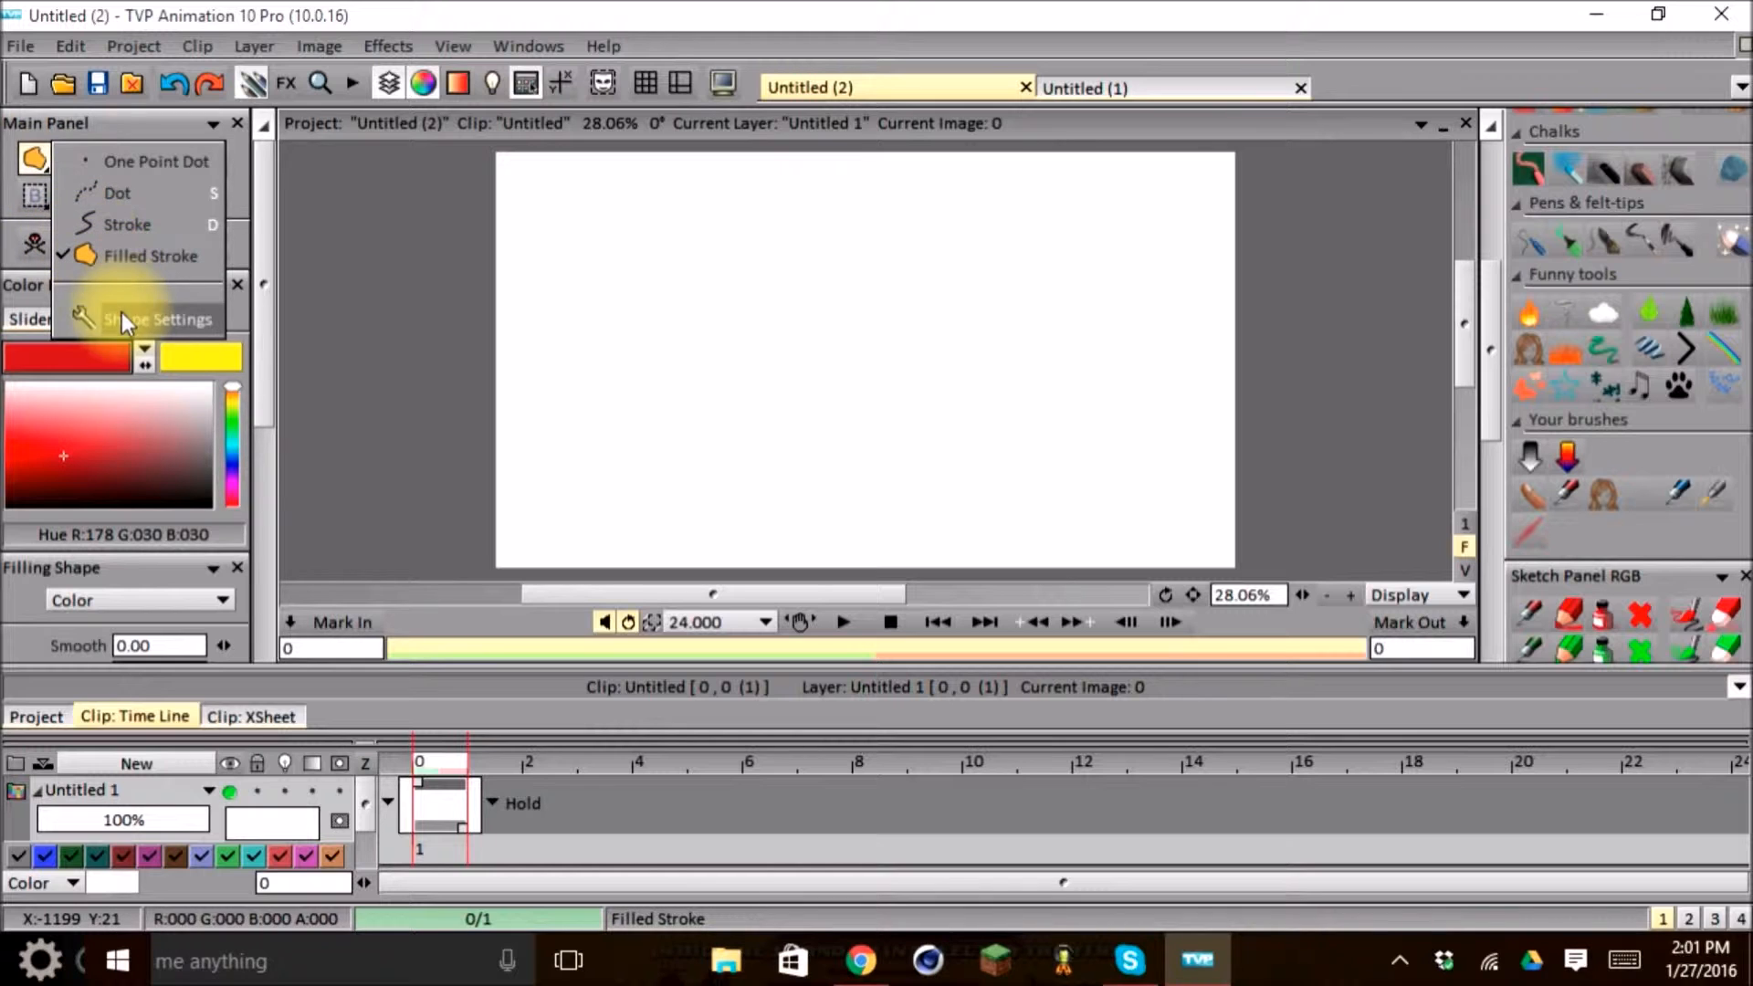
- Open Shape Settings to review line smoothing at 2.00
left_click(158, 318)
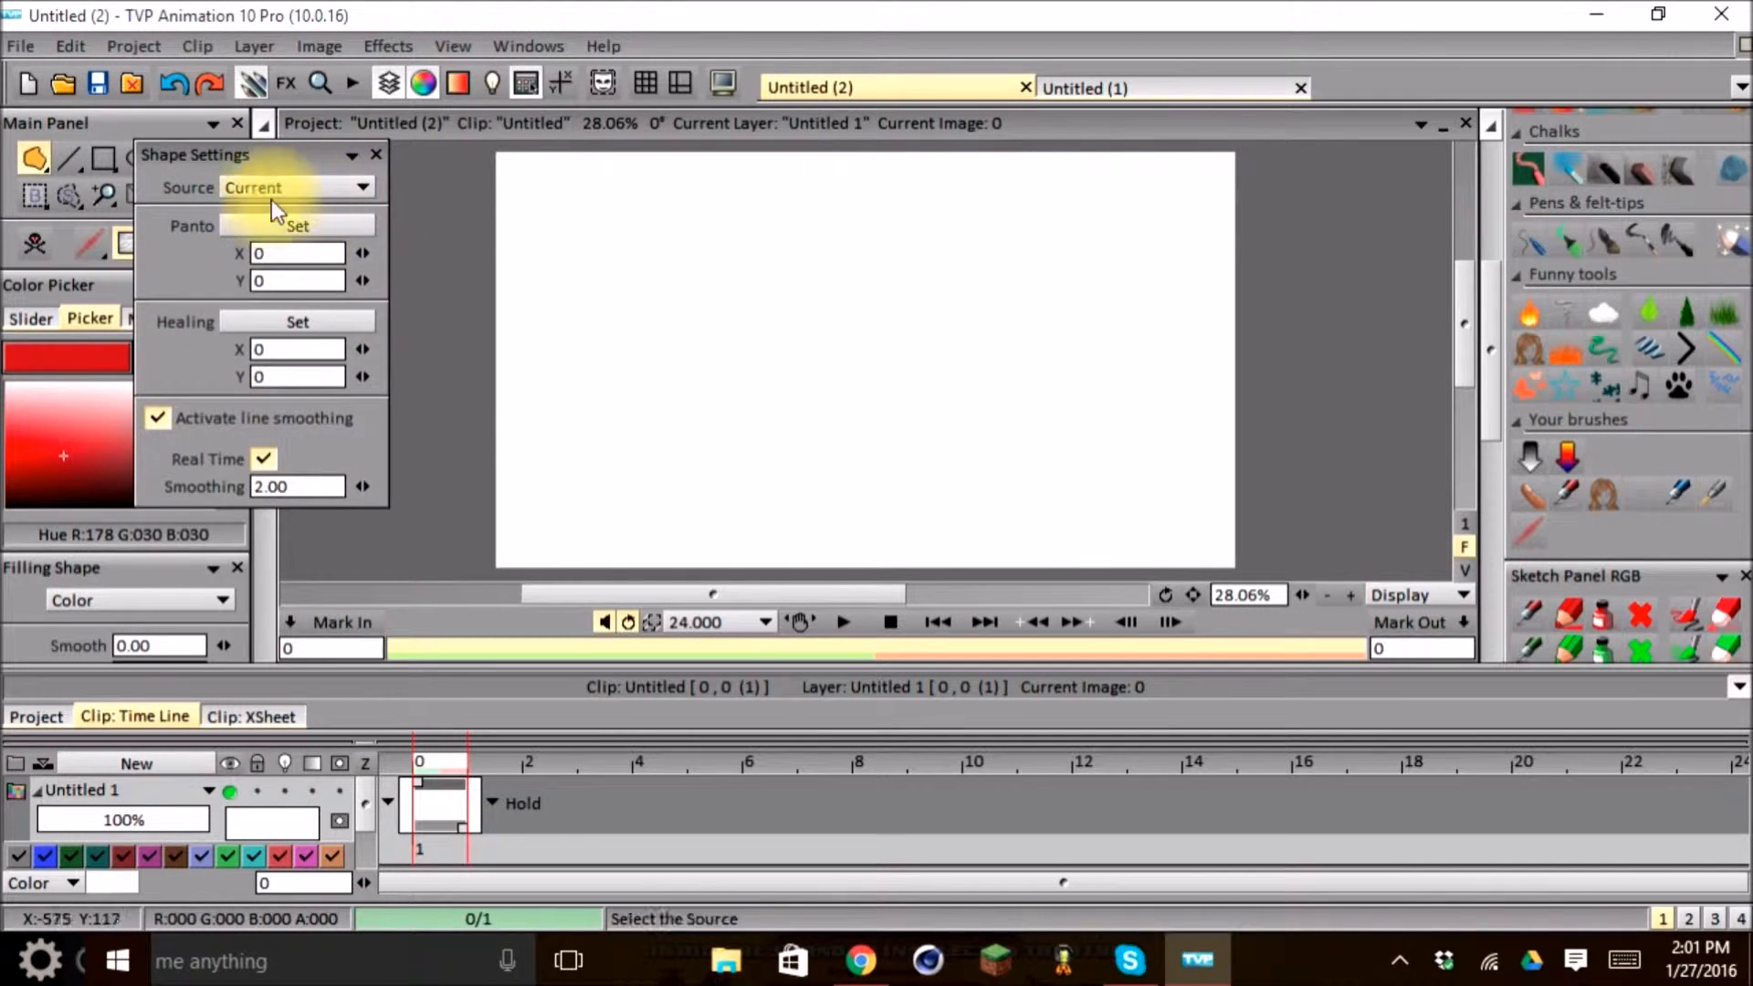
mouse_move(277, 475)
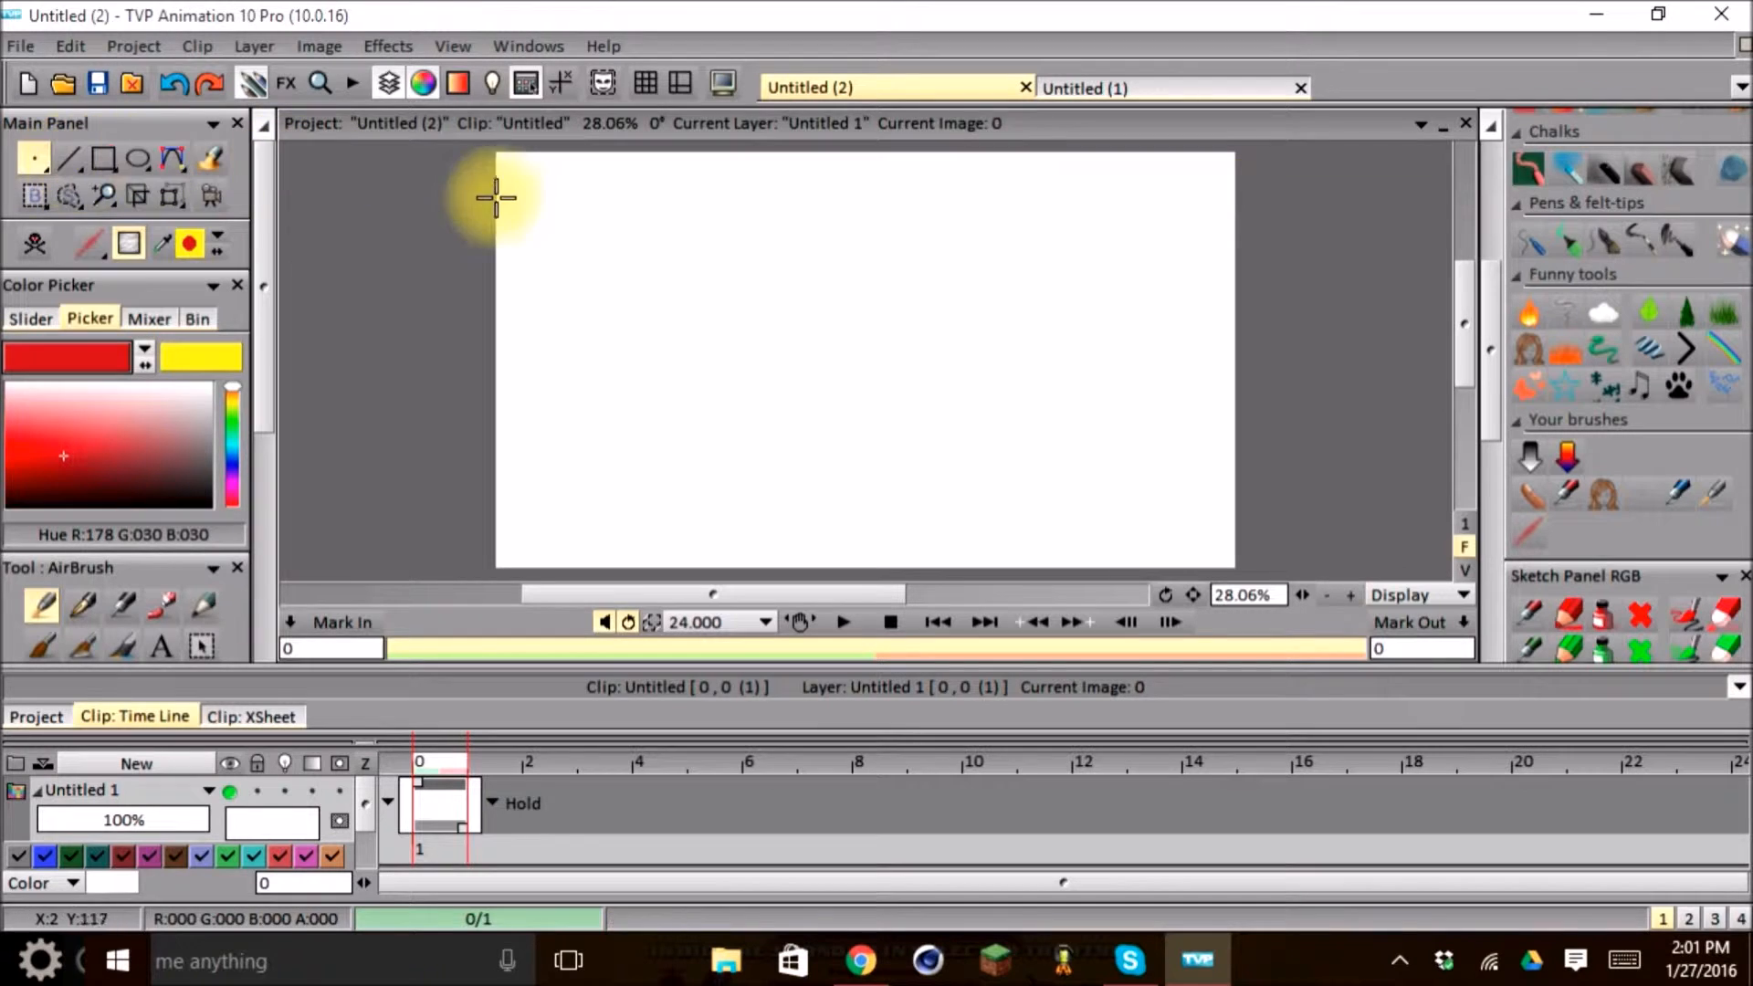
left_click(133, 494)
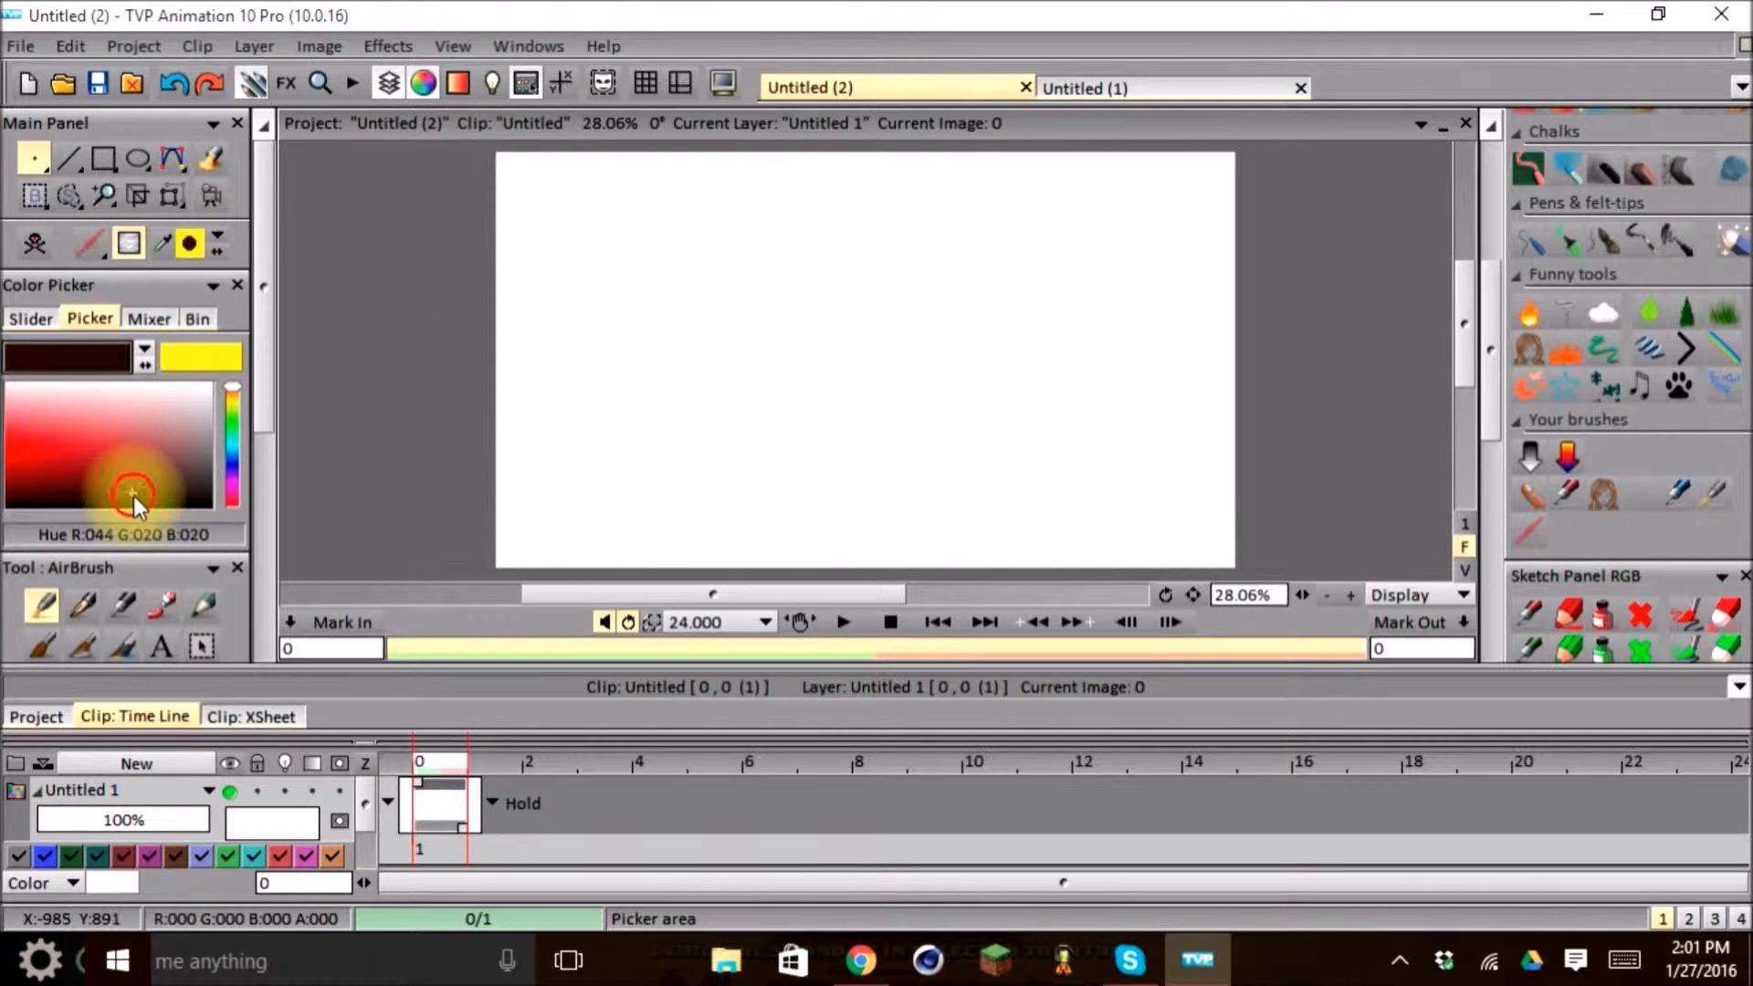
left_click(87, 377)
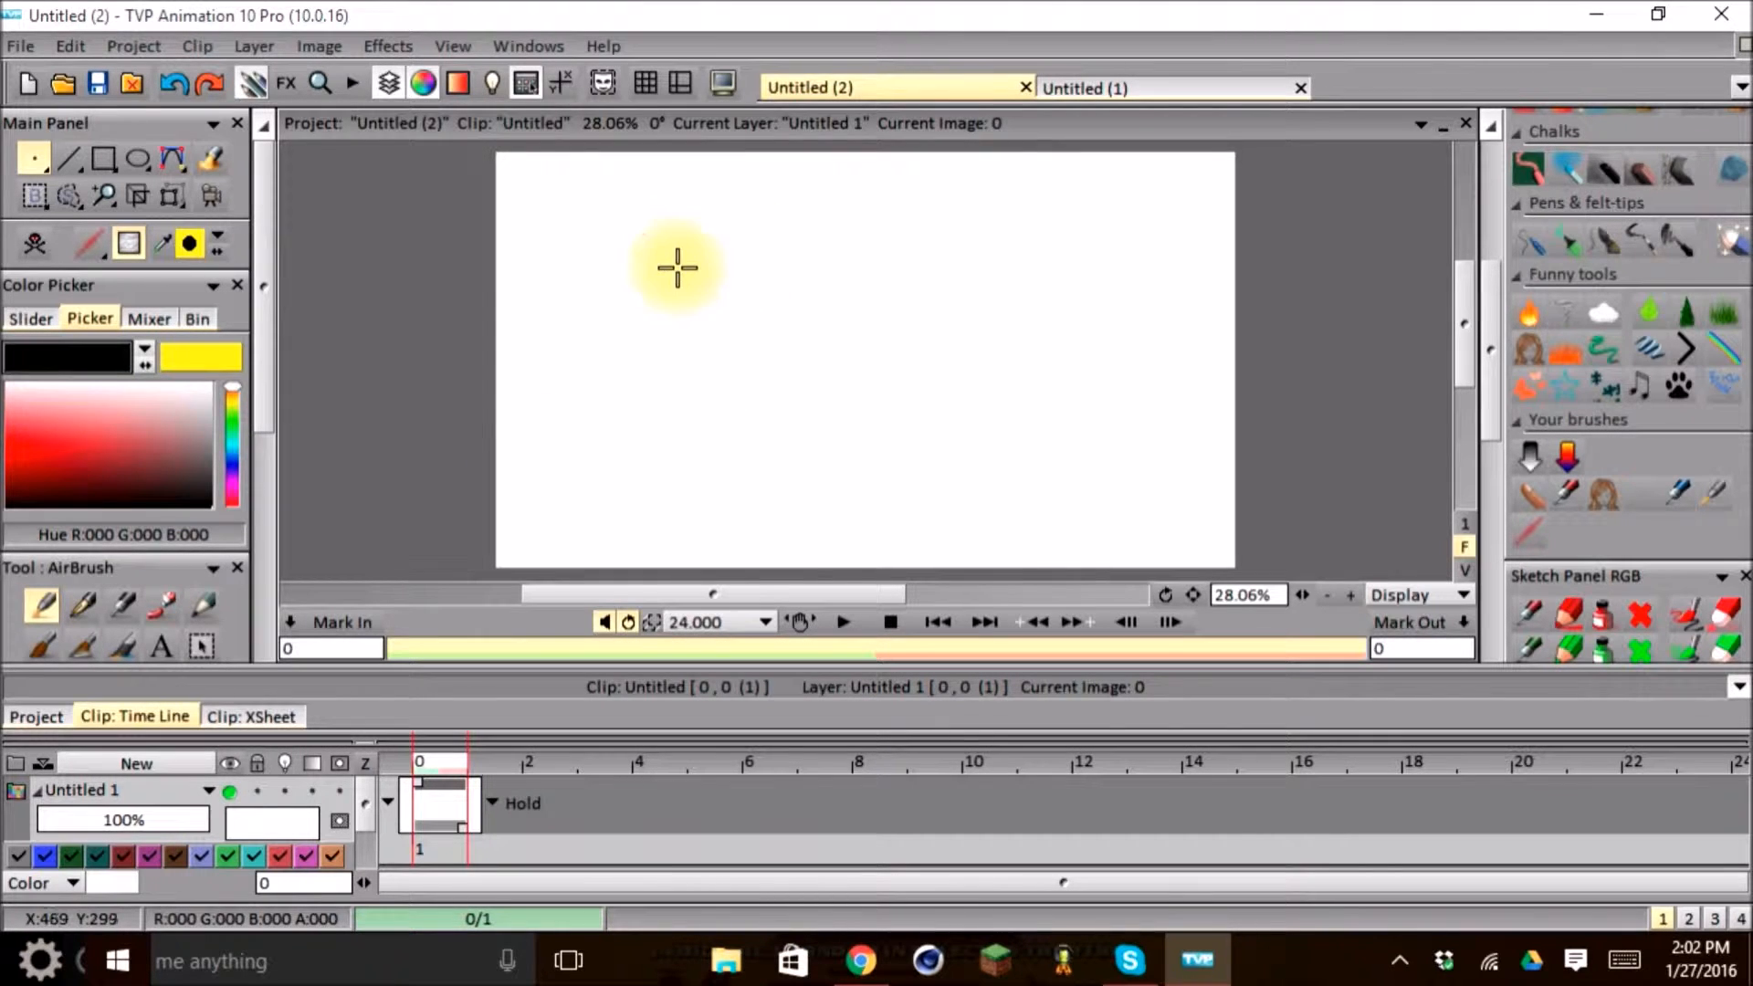
mouse_move(638, 296)
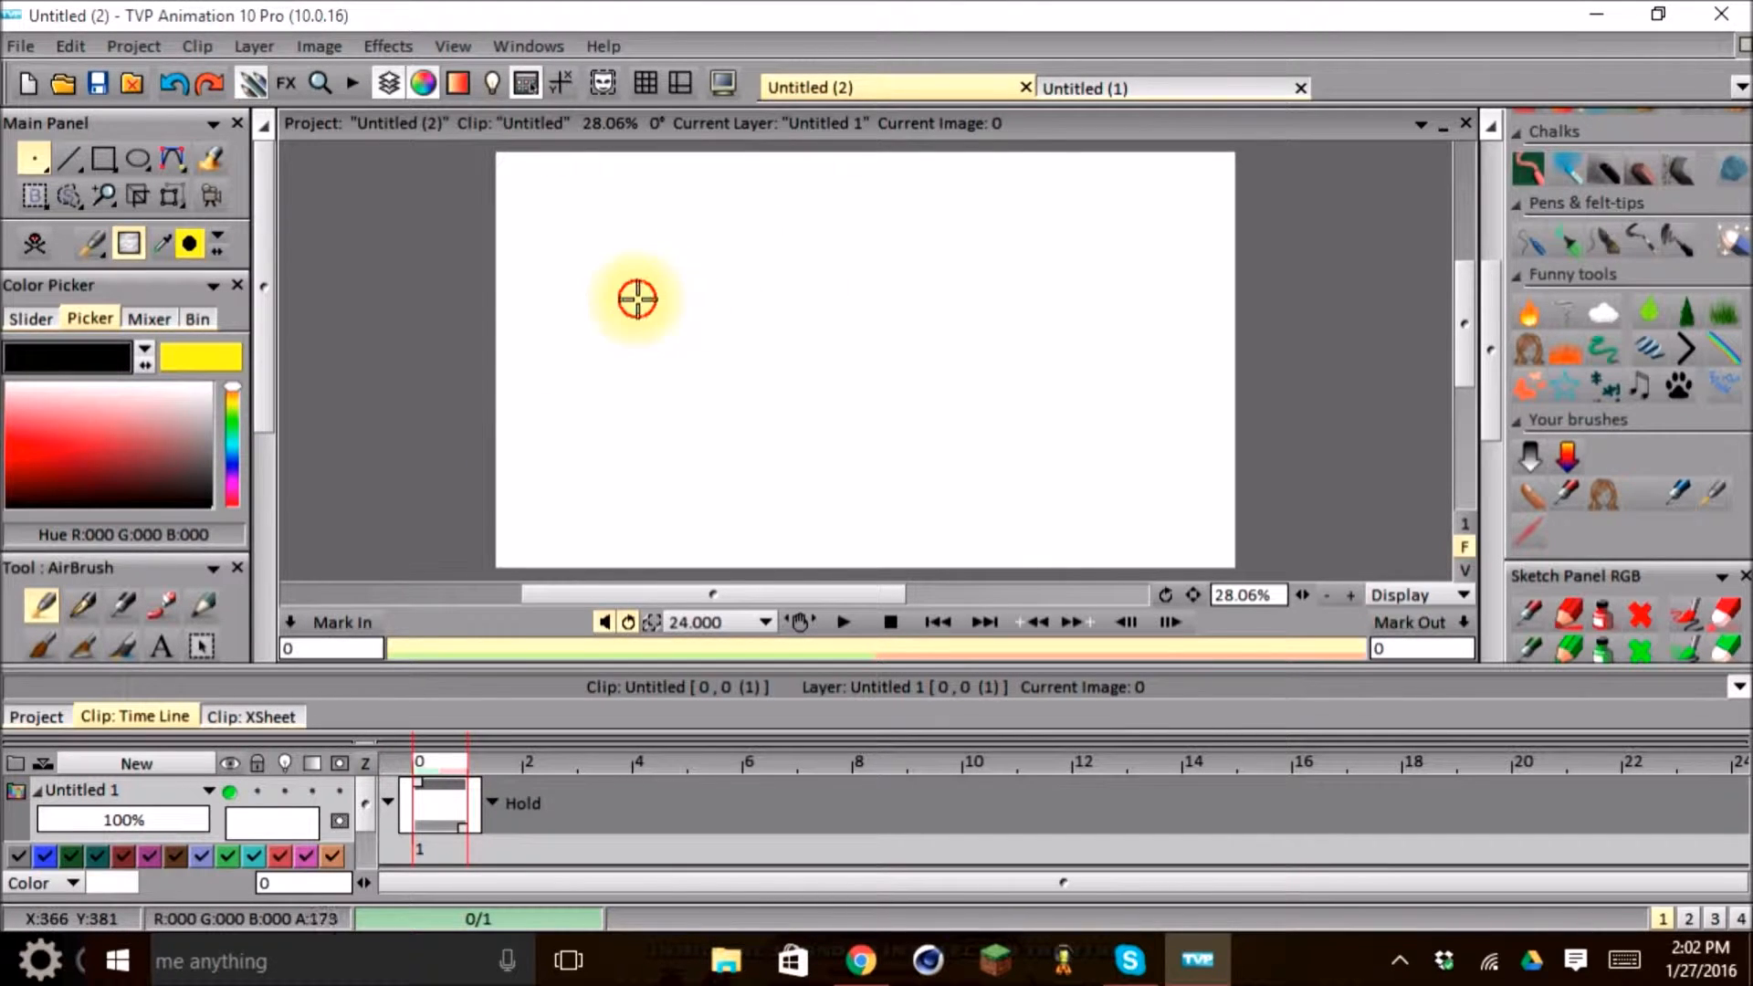
mouse_move(656, 338)
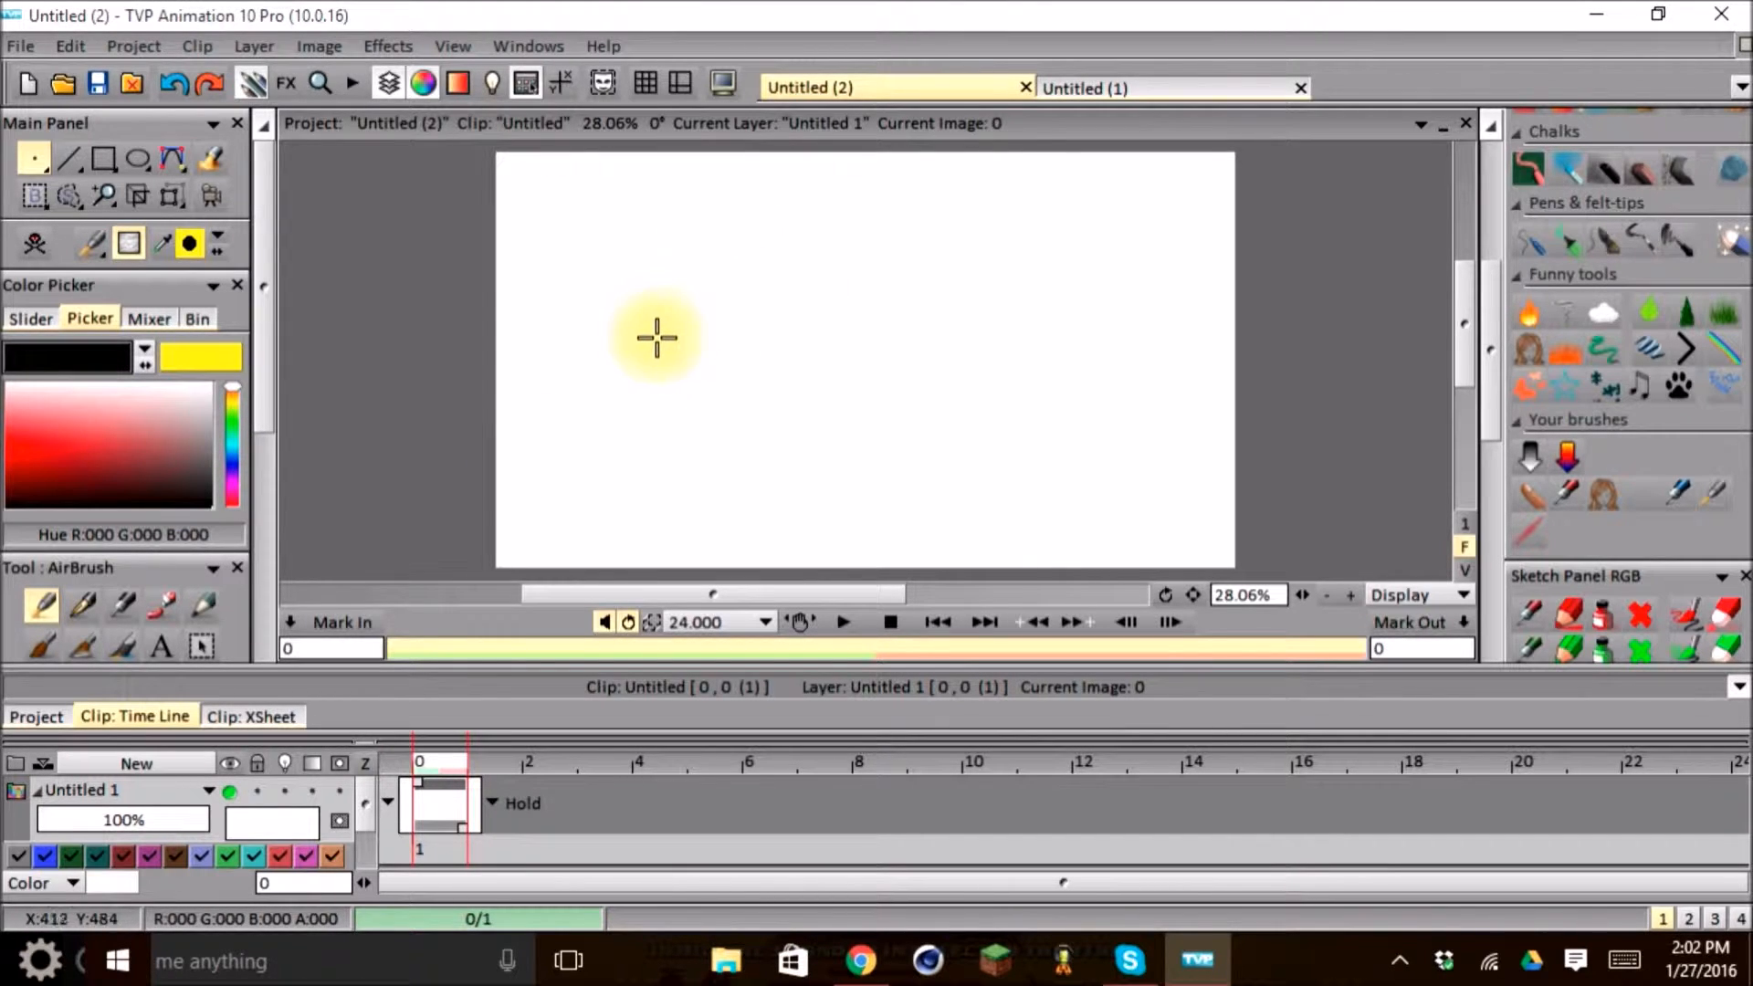
mouse_move(581, 302)
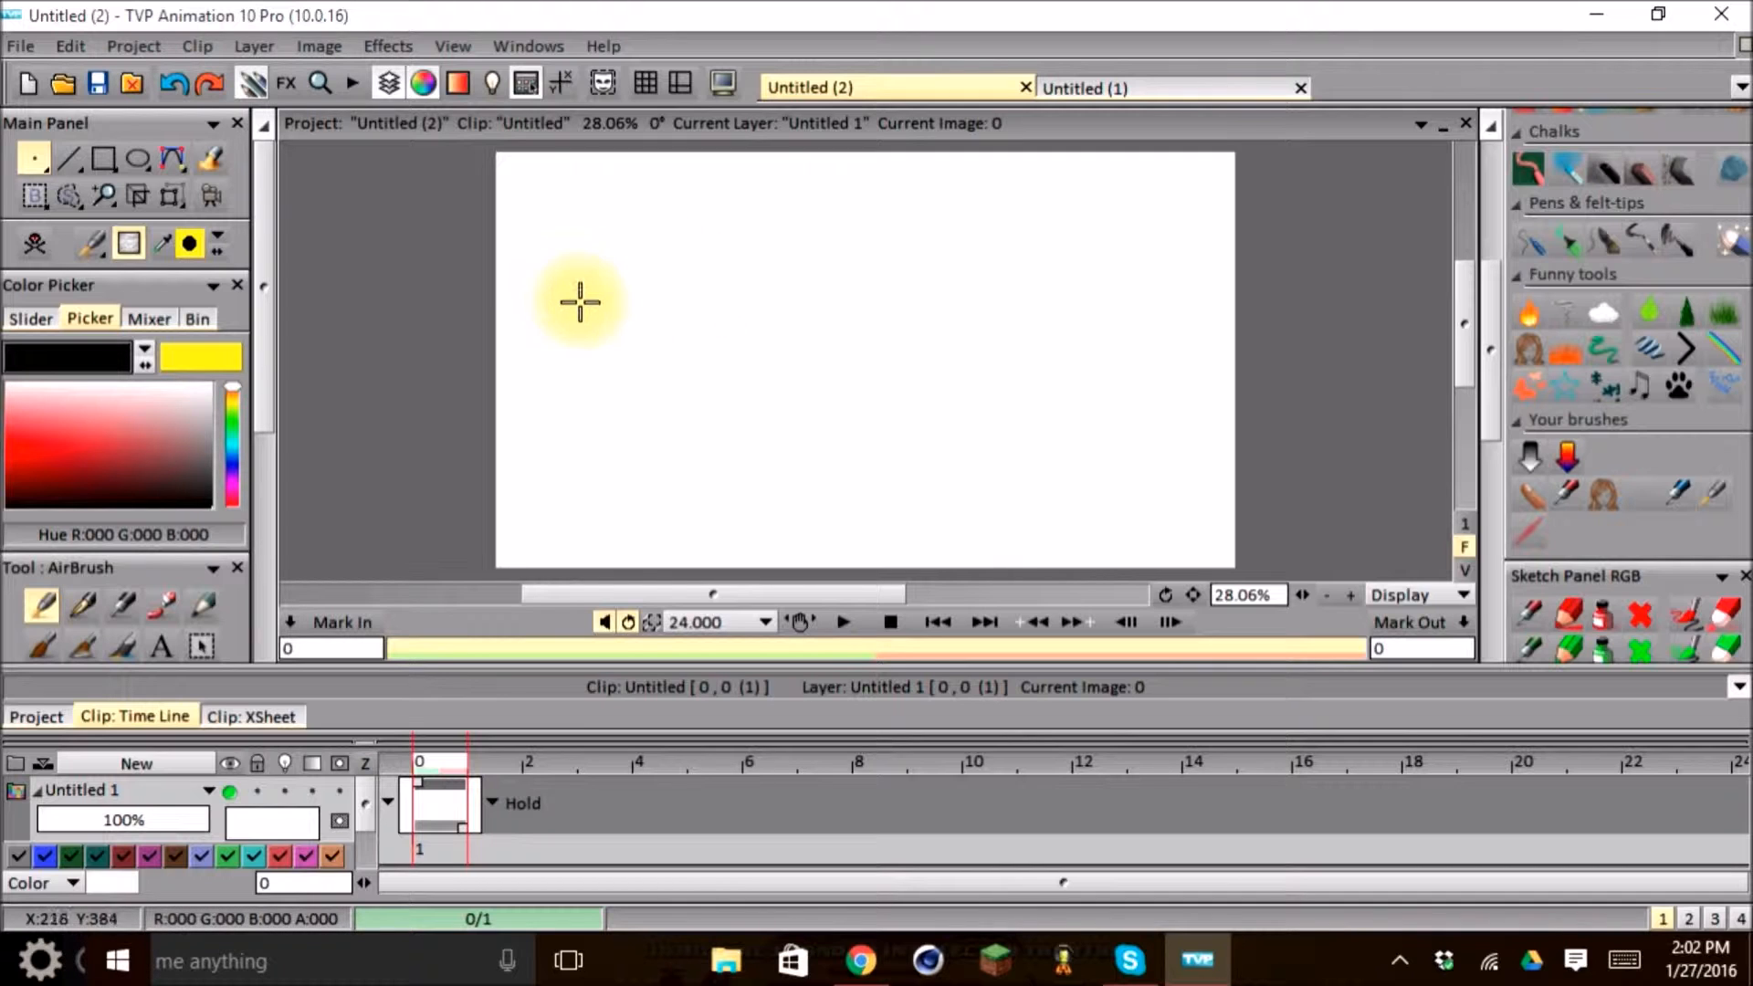
mouse_move(822, 254)
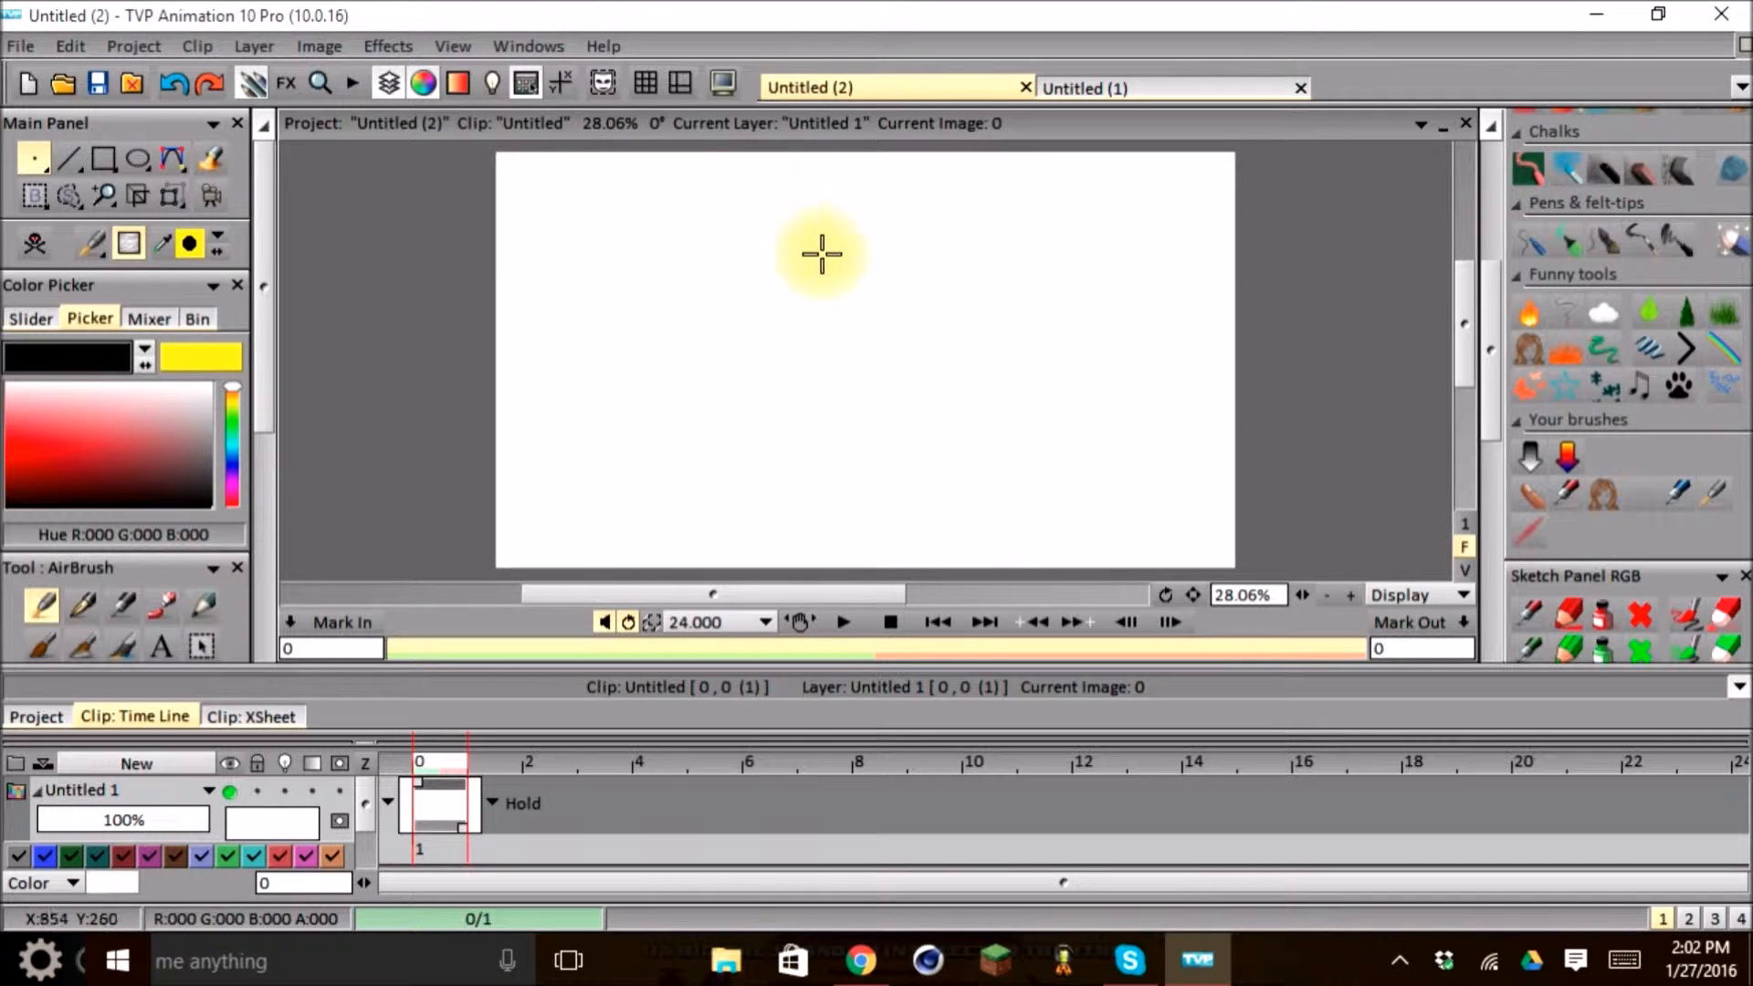
mouse_move(626, 296)
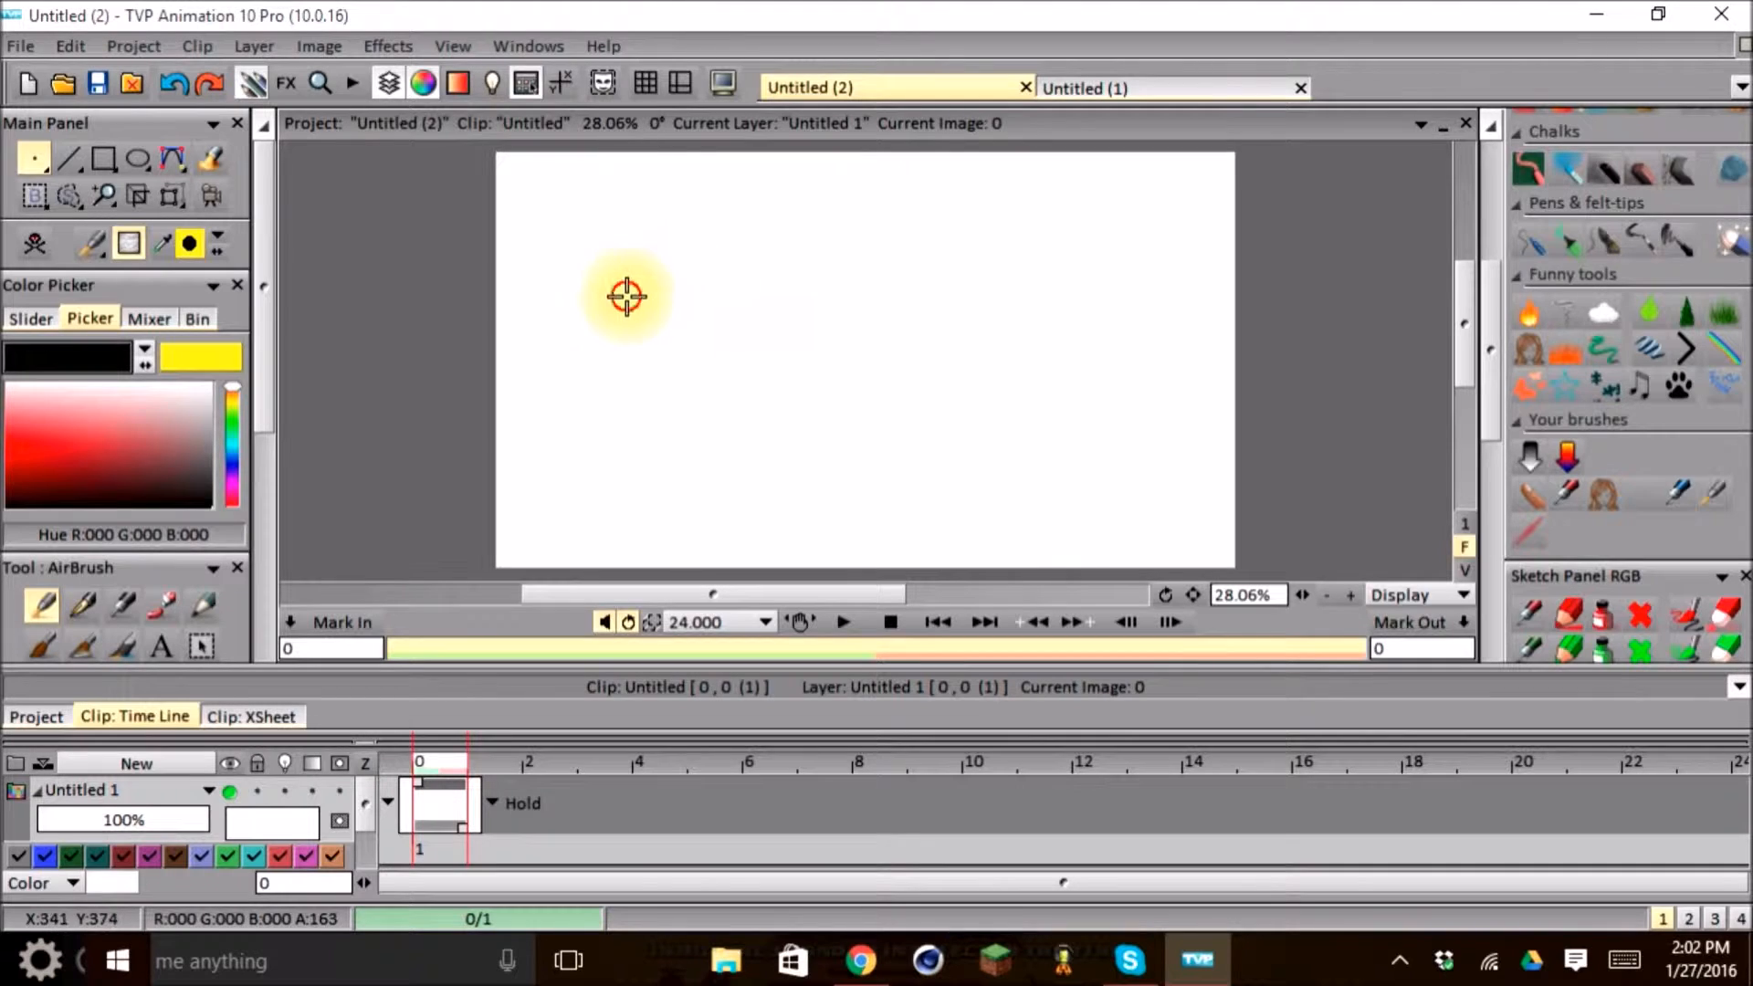
mouse_move(626, 257)
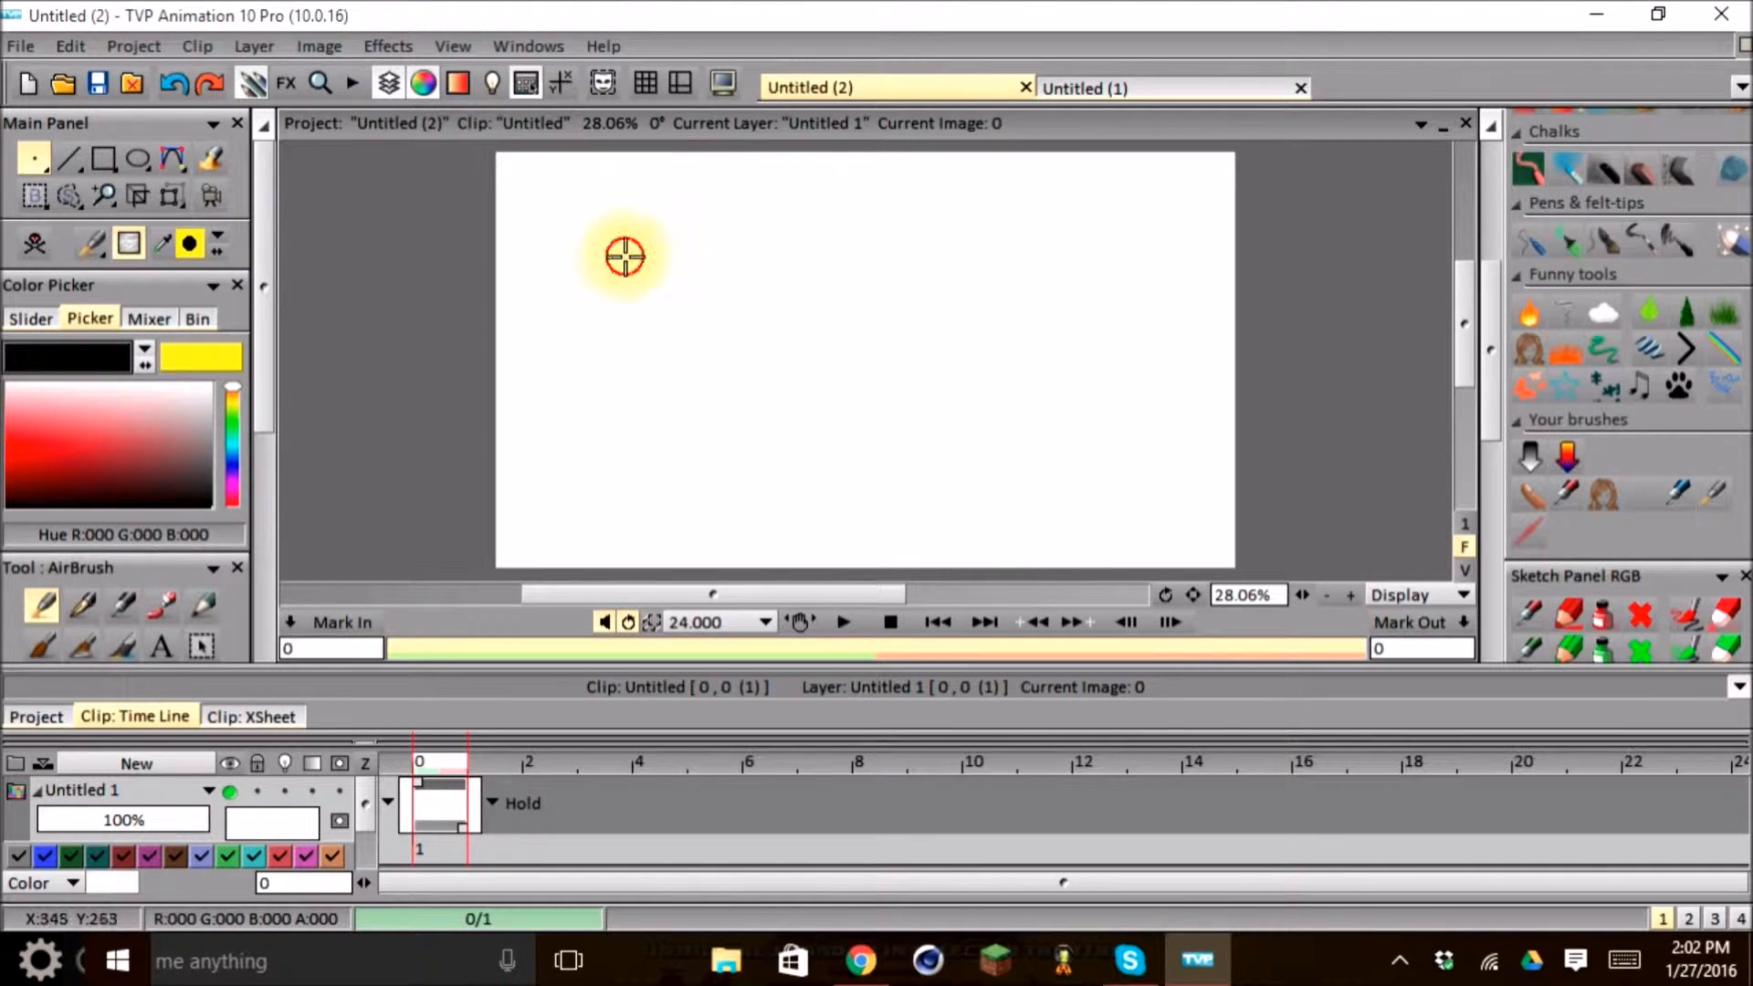
mouse_move(732, 221)
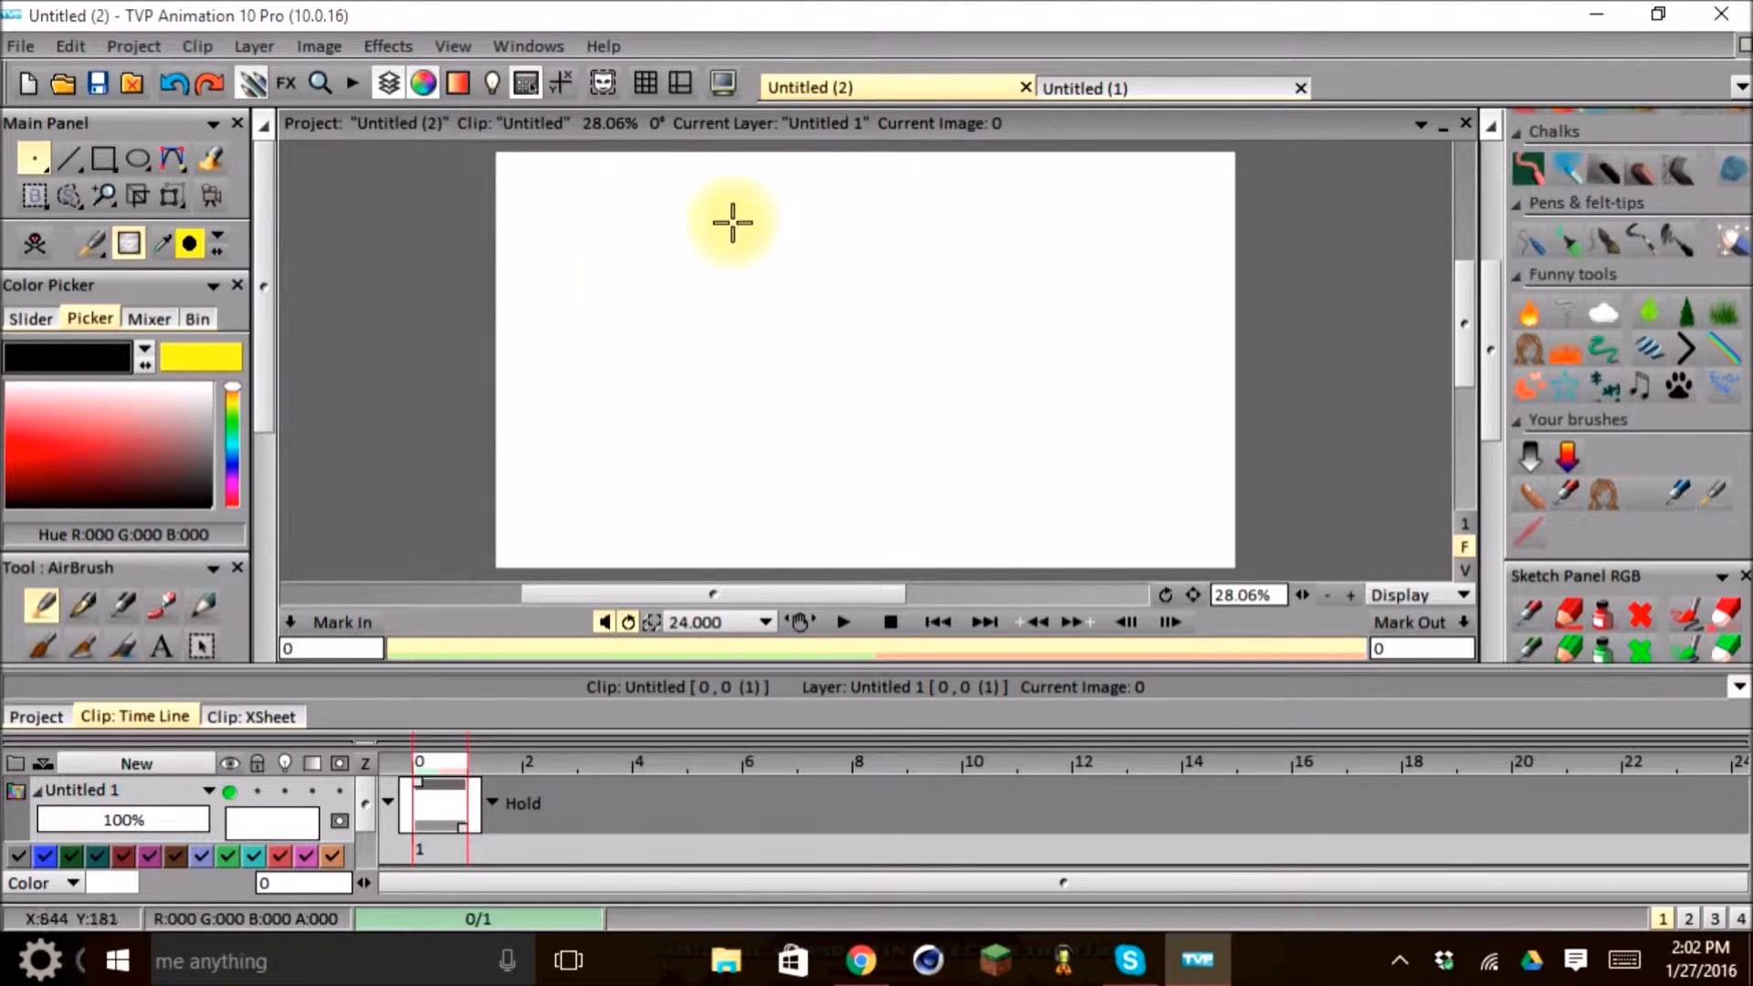
mouse_move(693, 349)
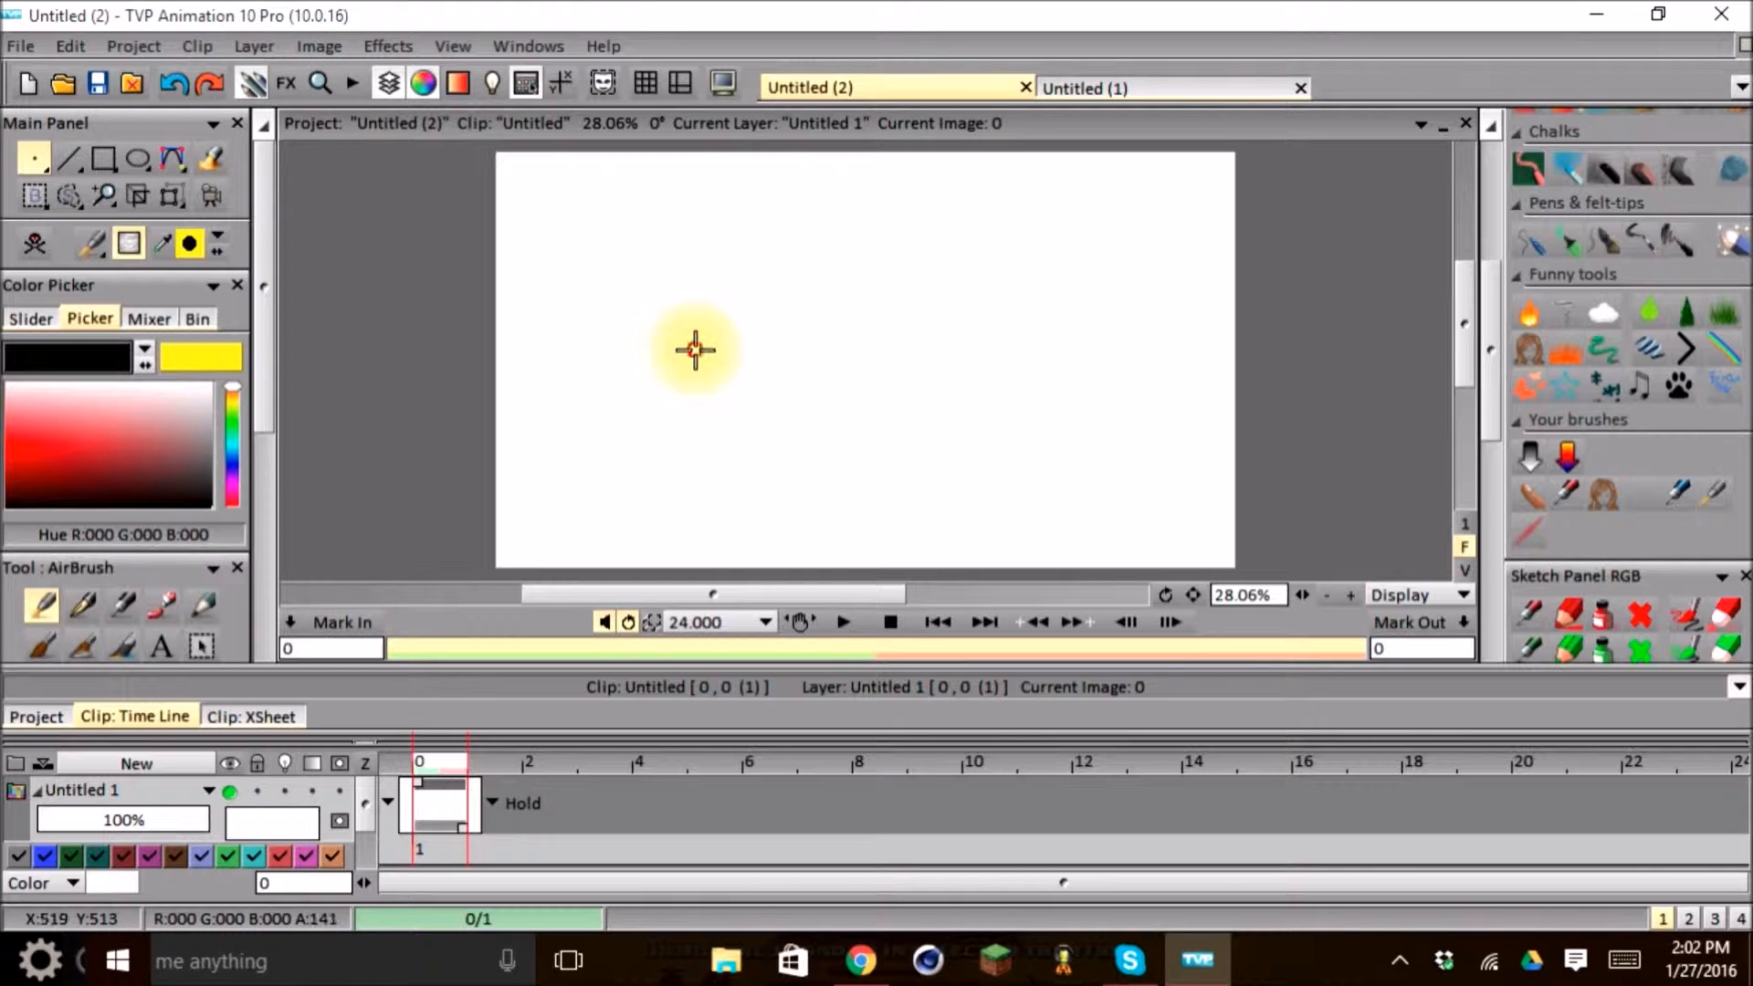
mouse_move(775, 325)
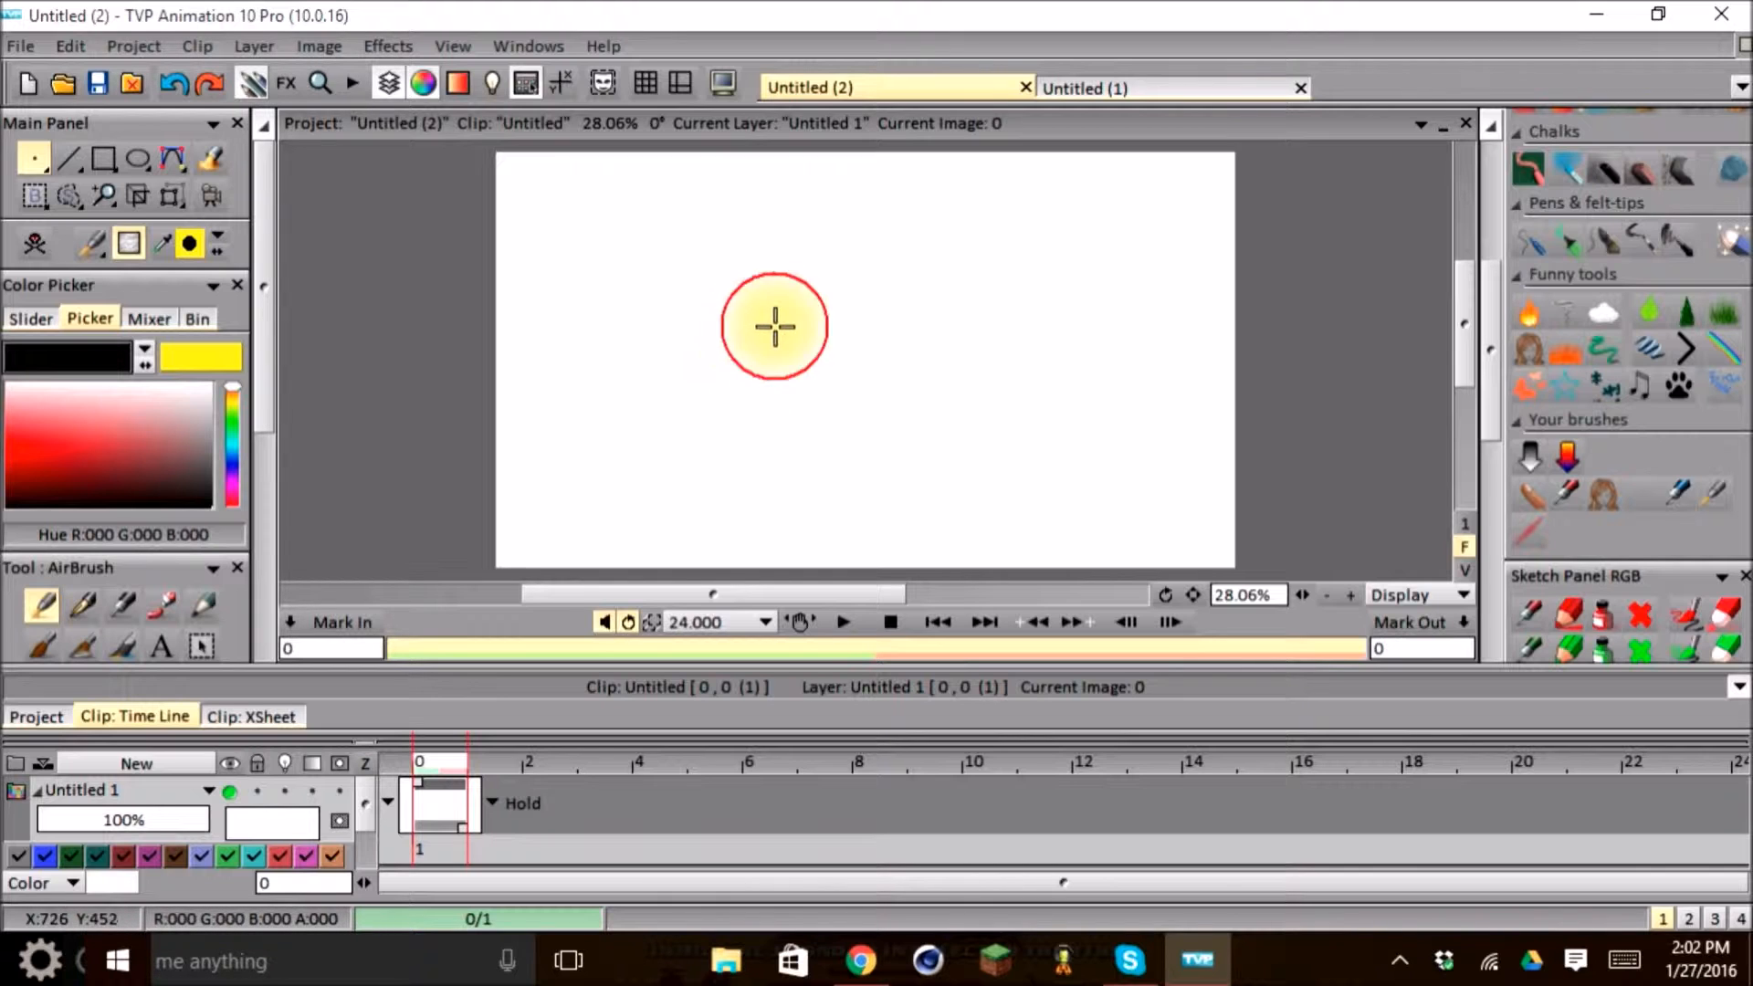
left_click(34, 159)
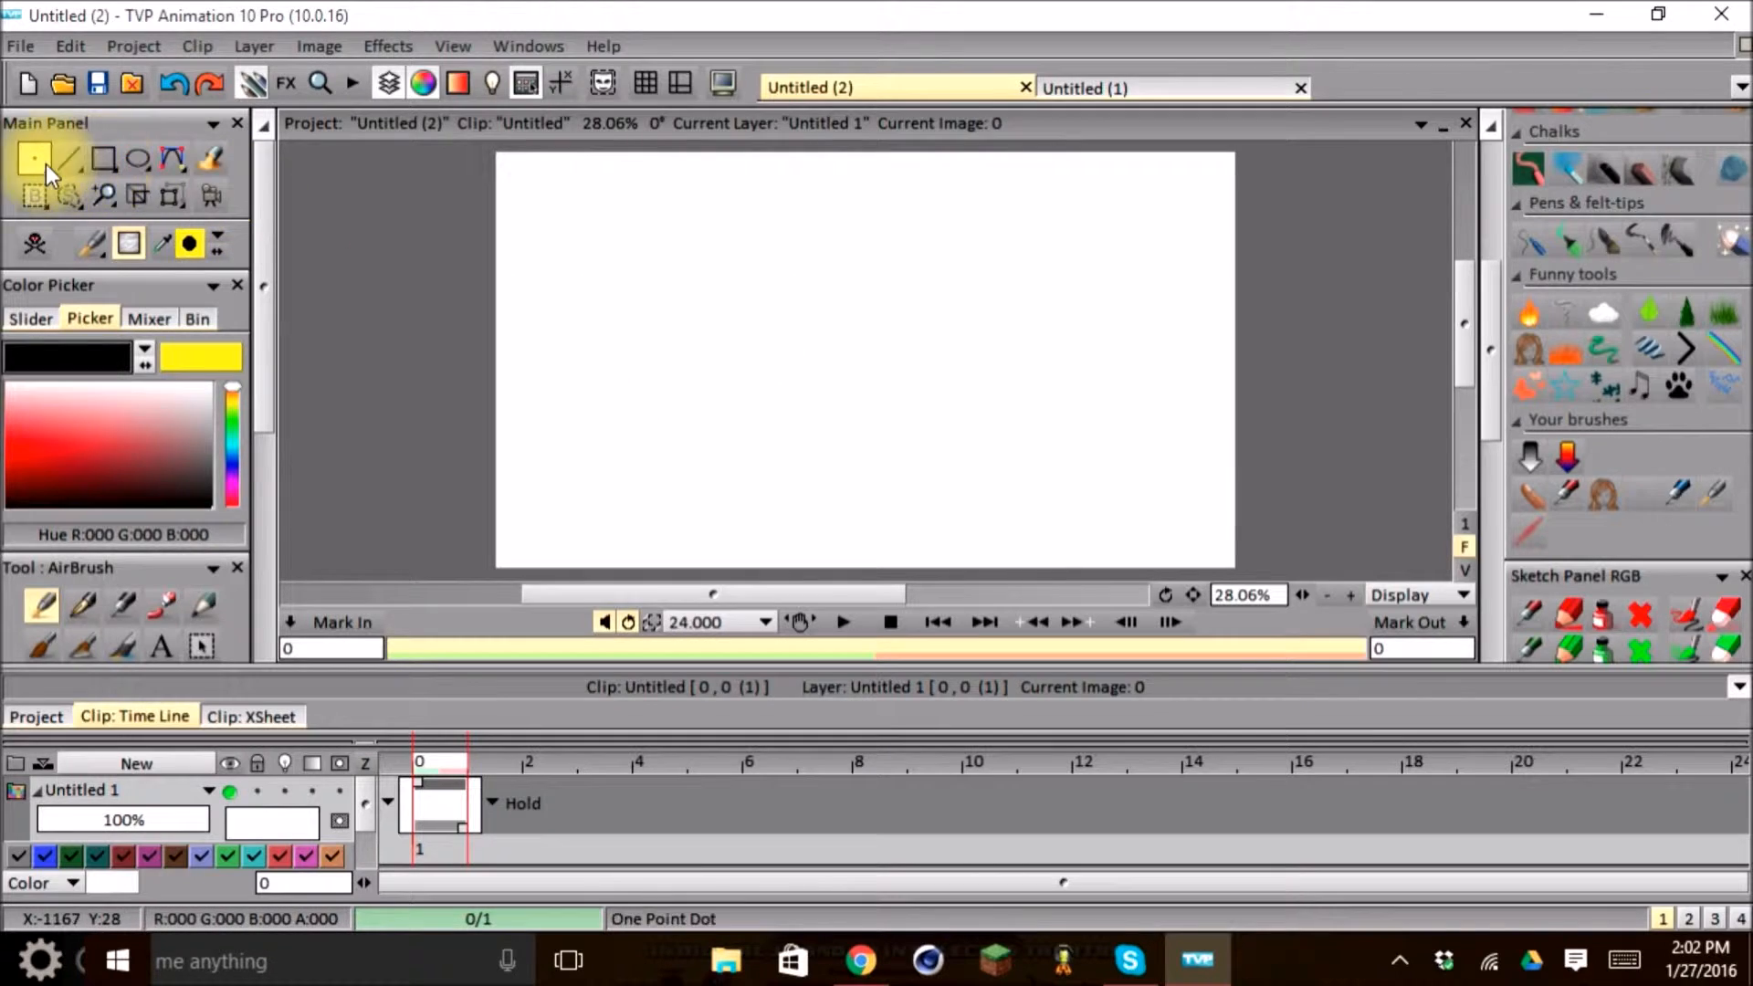
- Set the AirBrush to Freehand Line and display the airbrush settings
left_click(34, 159)
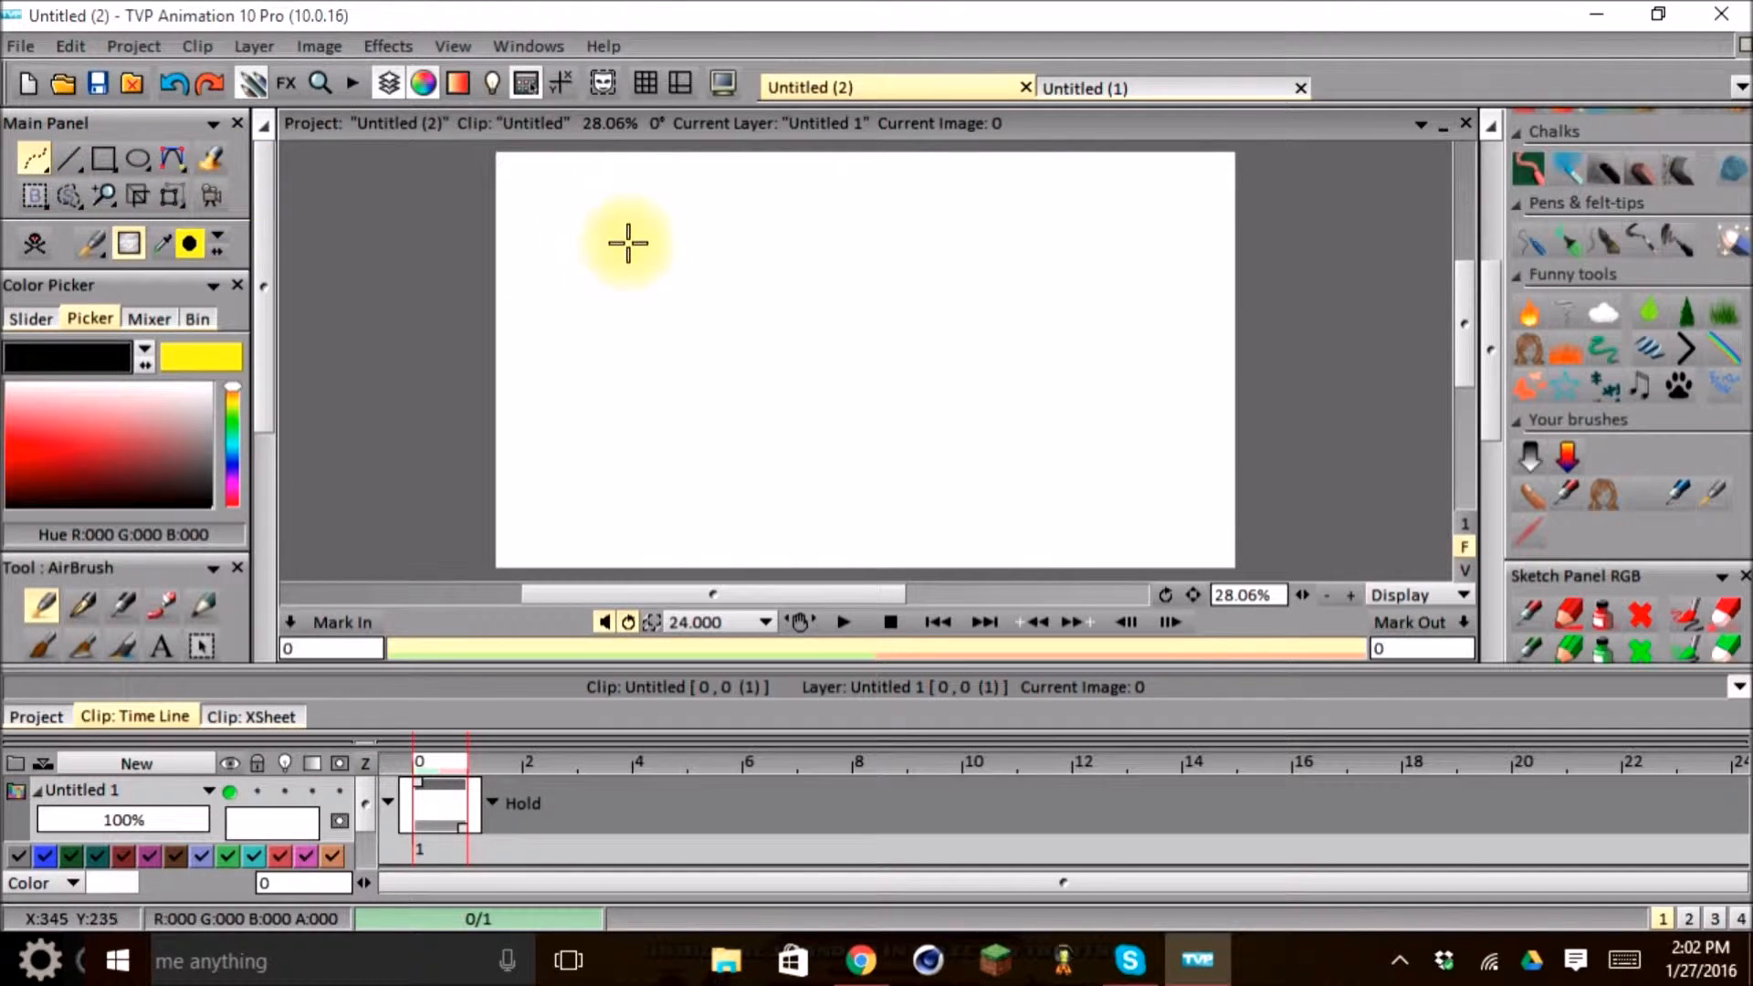
mouse_move(548, 221)
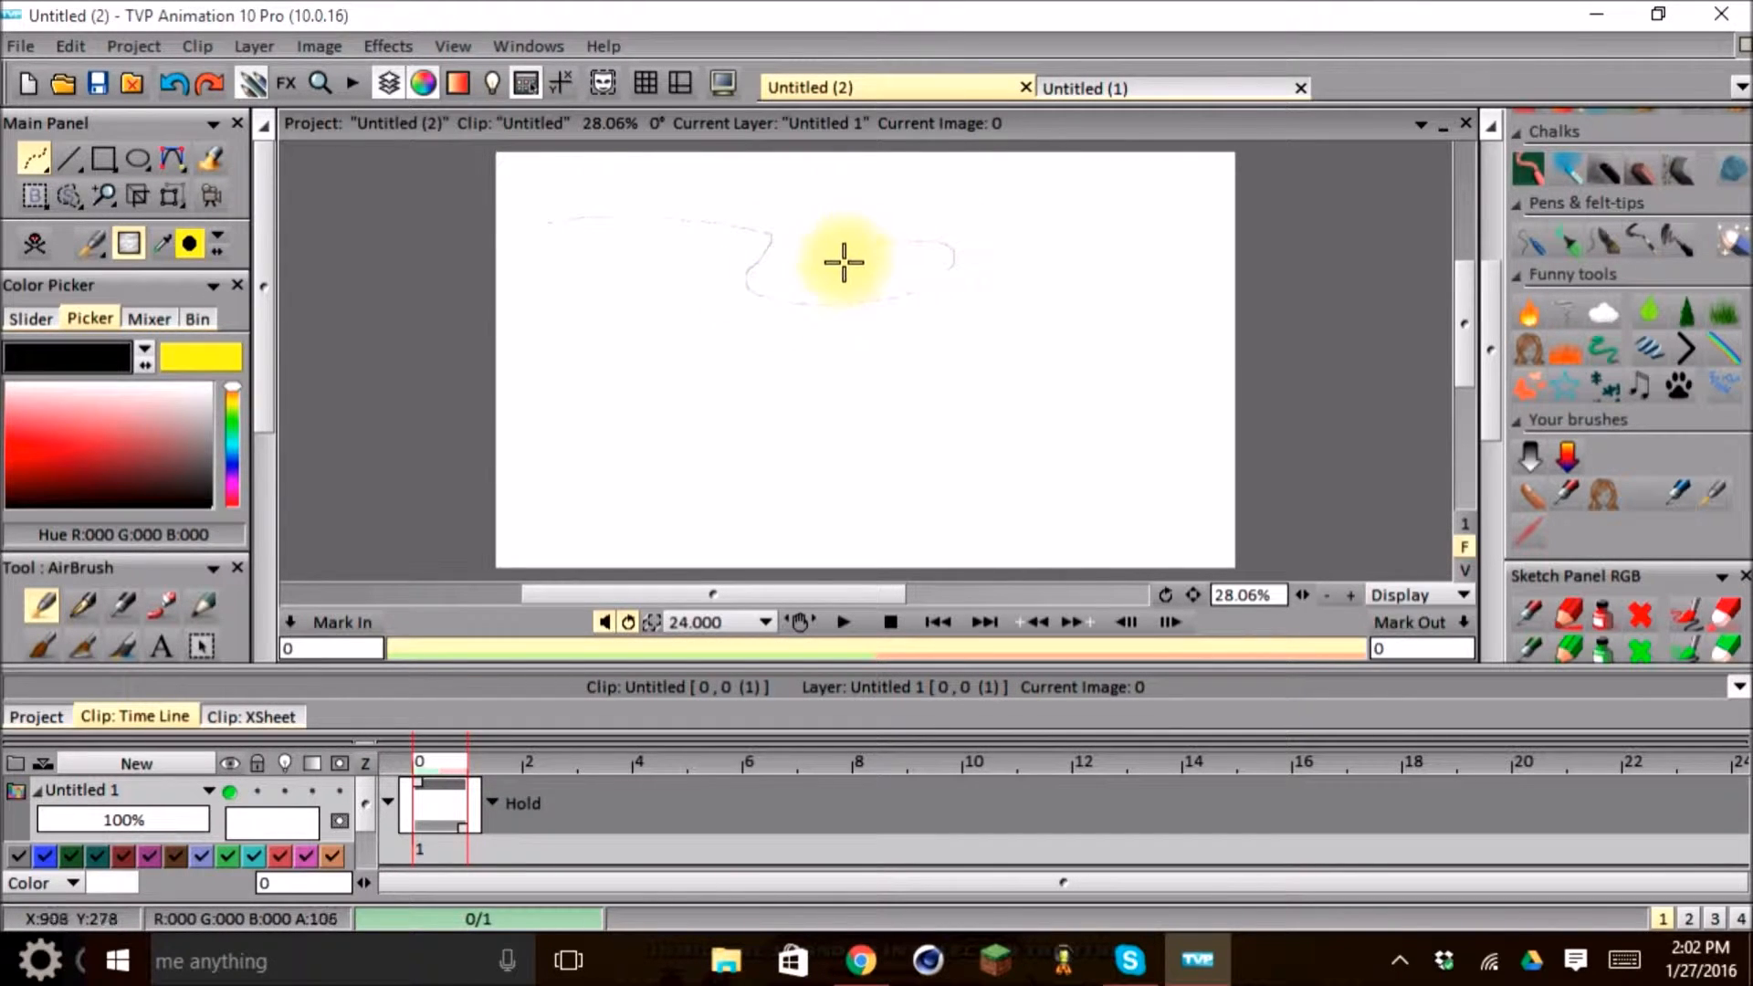
mouse_move(400, 272)
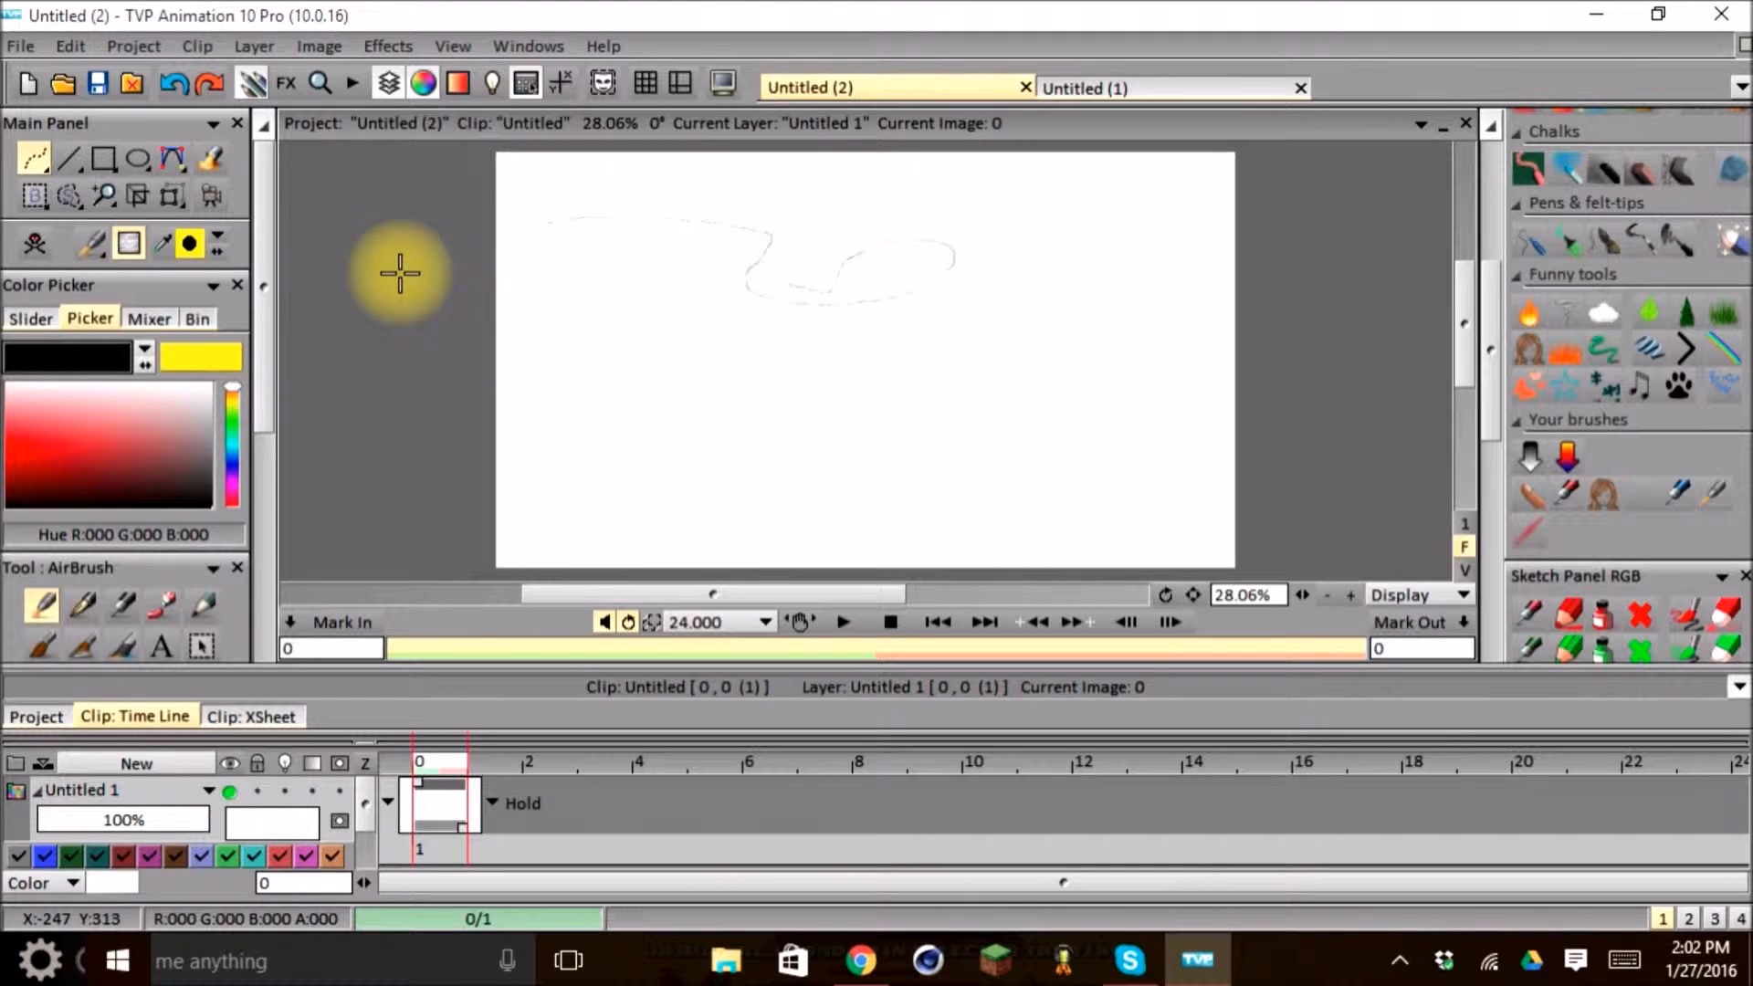
left_click(236, 124)
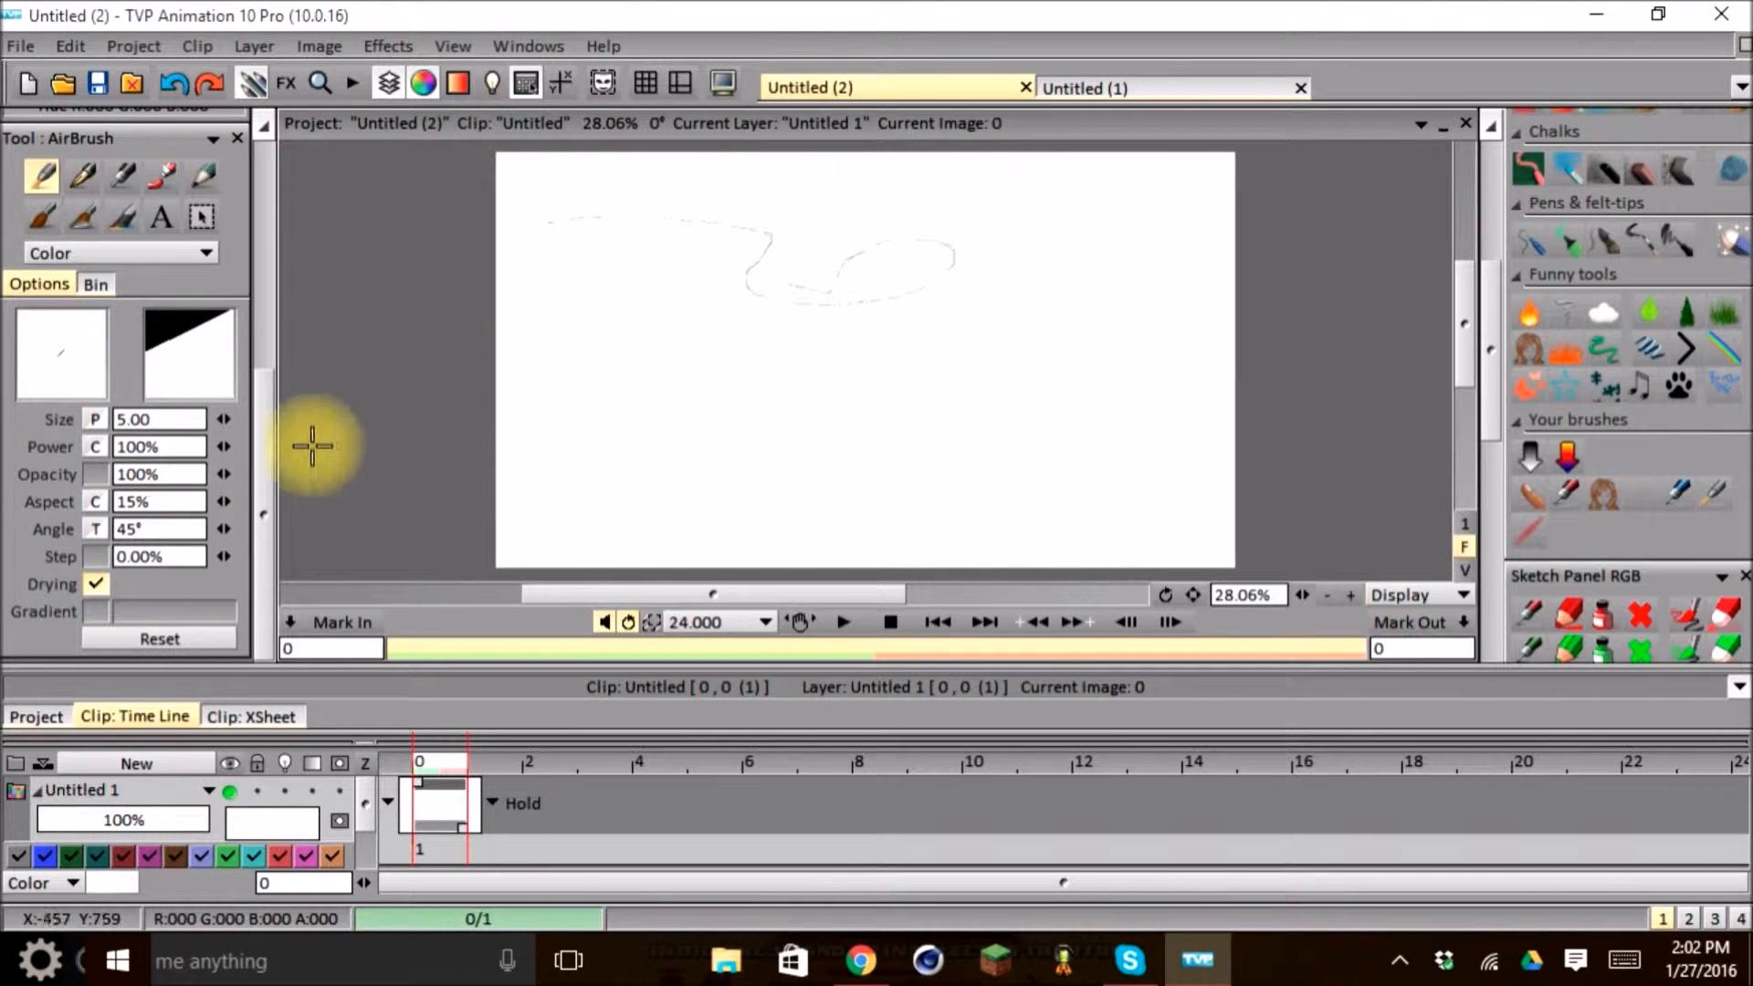
mouse_move(55, 430)
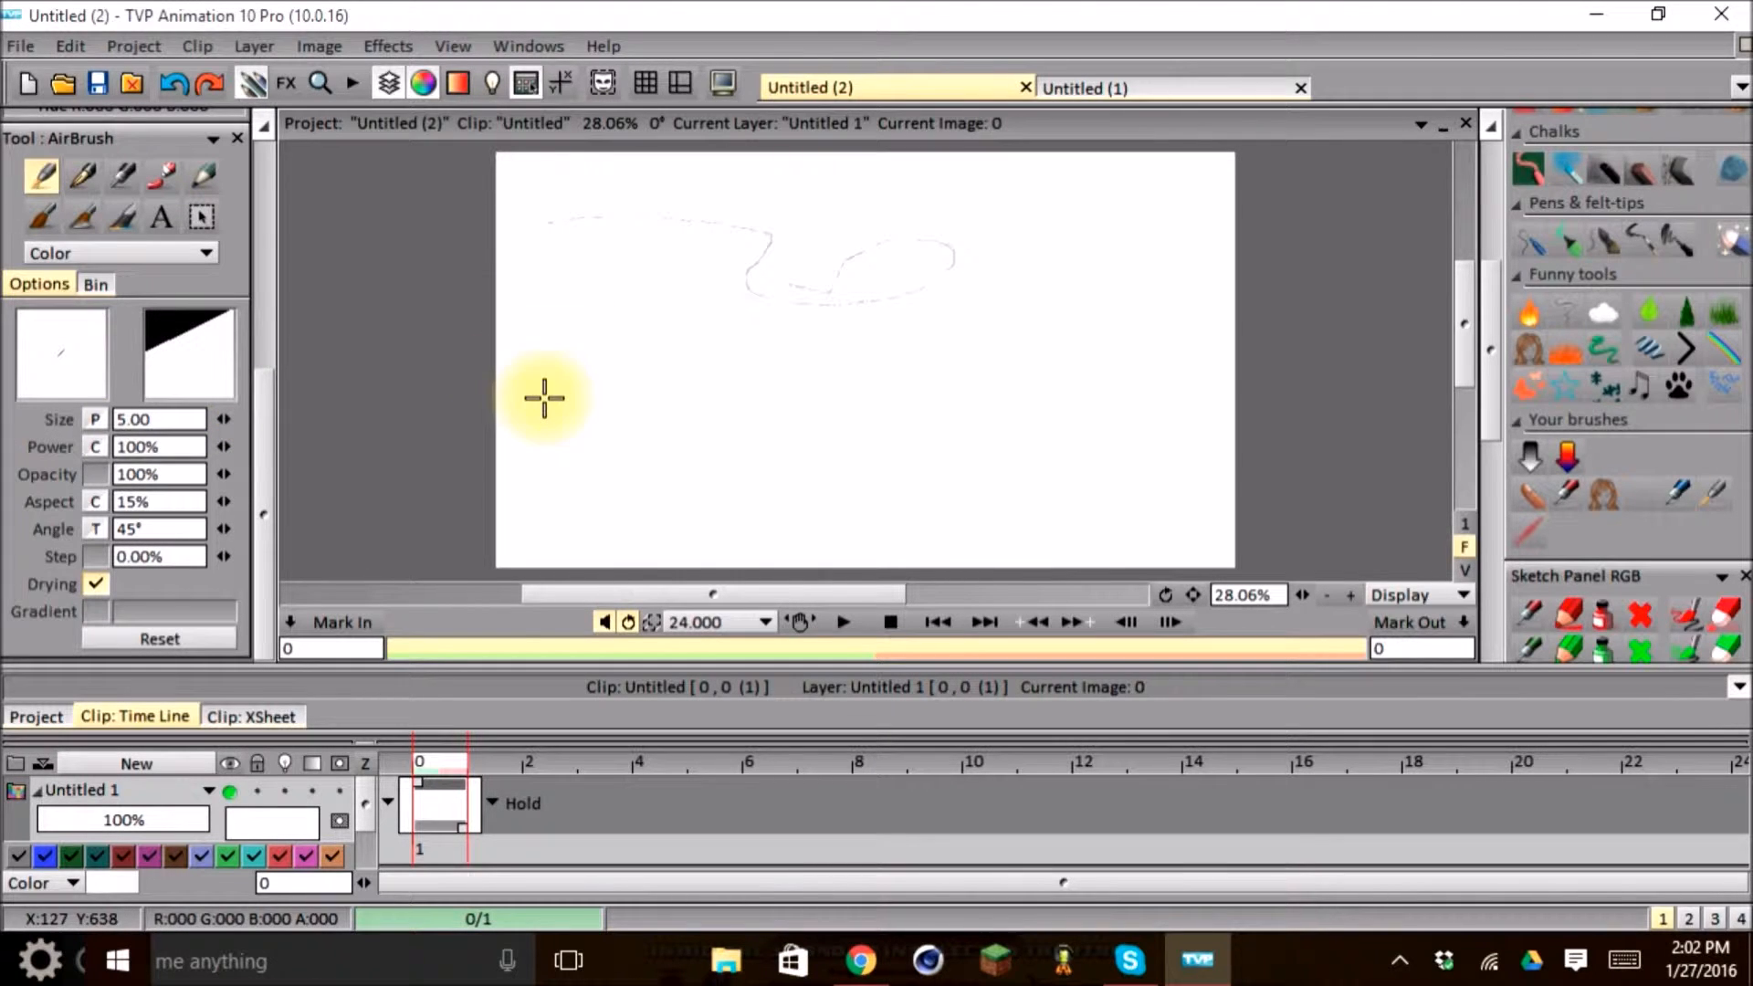
mouse_move(229, 437)
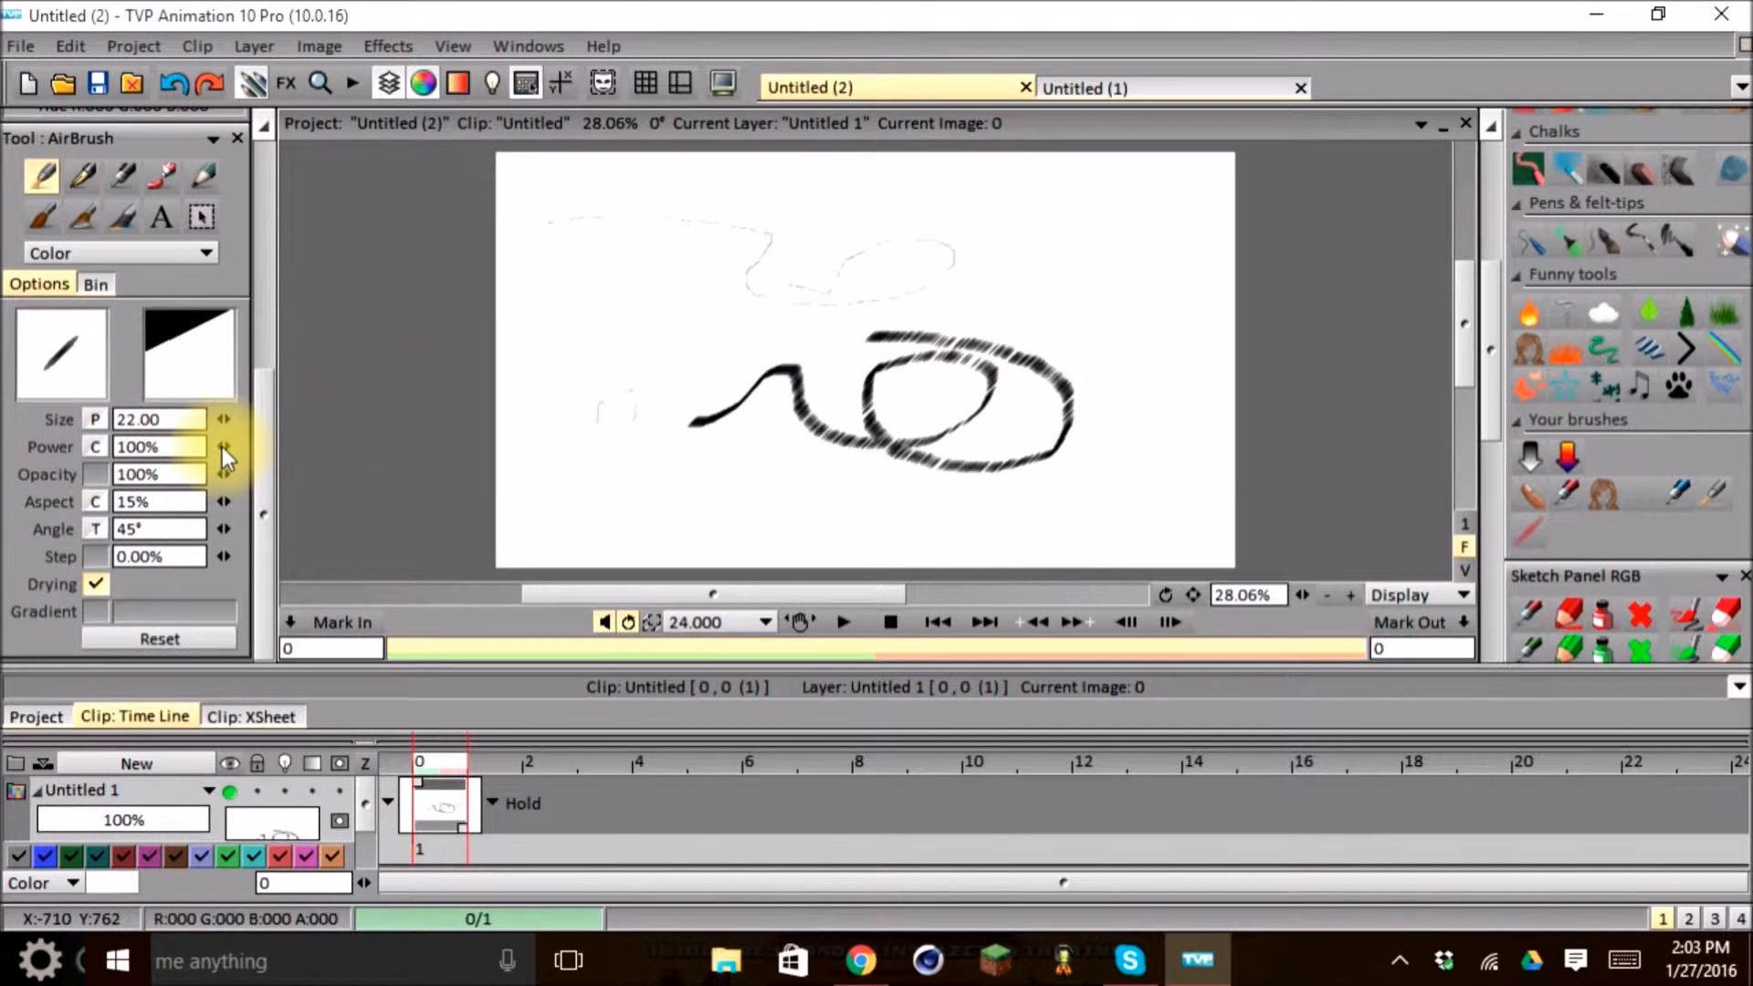
- Lower AirBrush Power to 83% for thick black strokes
left_click(225, 453)
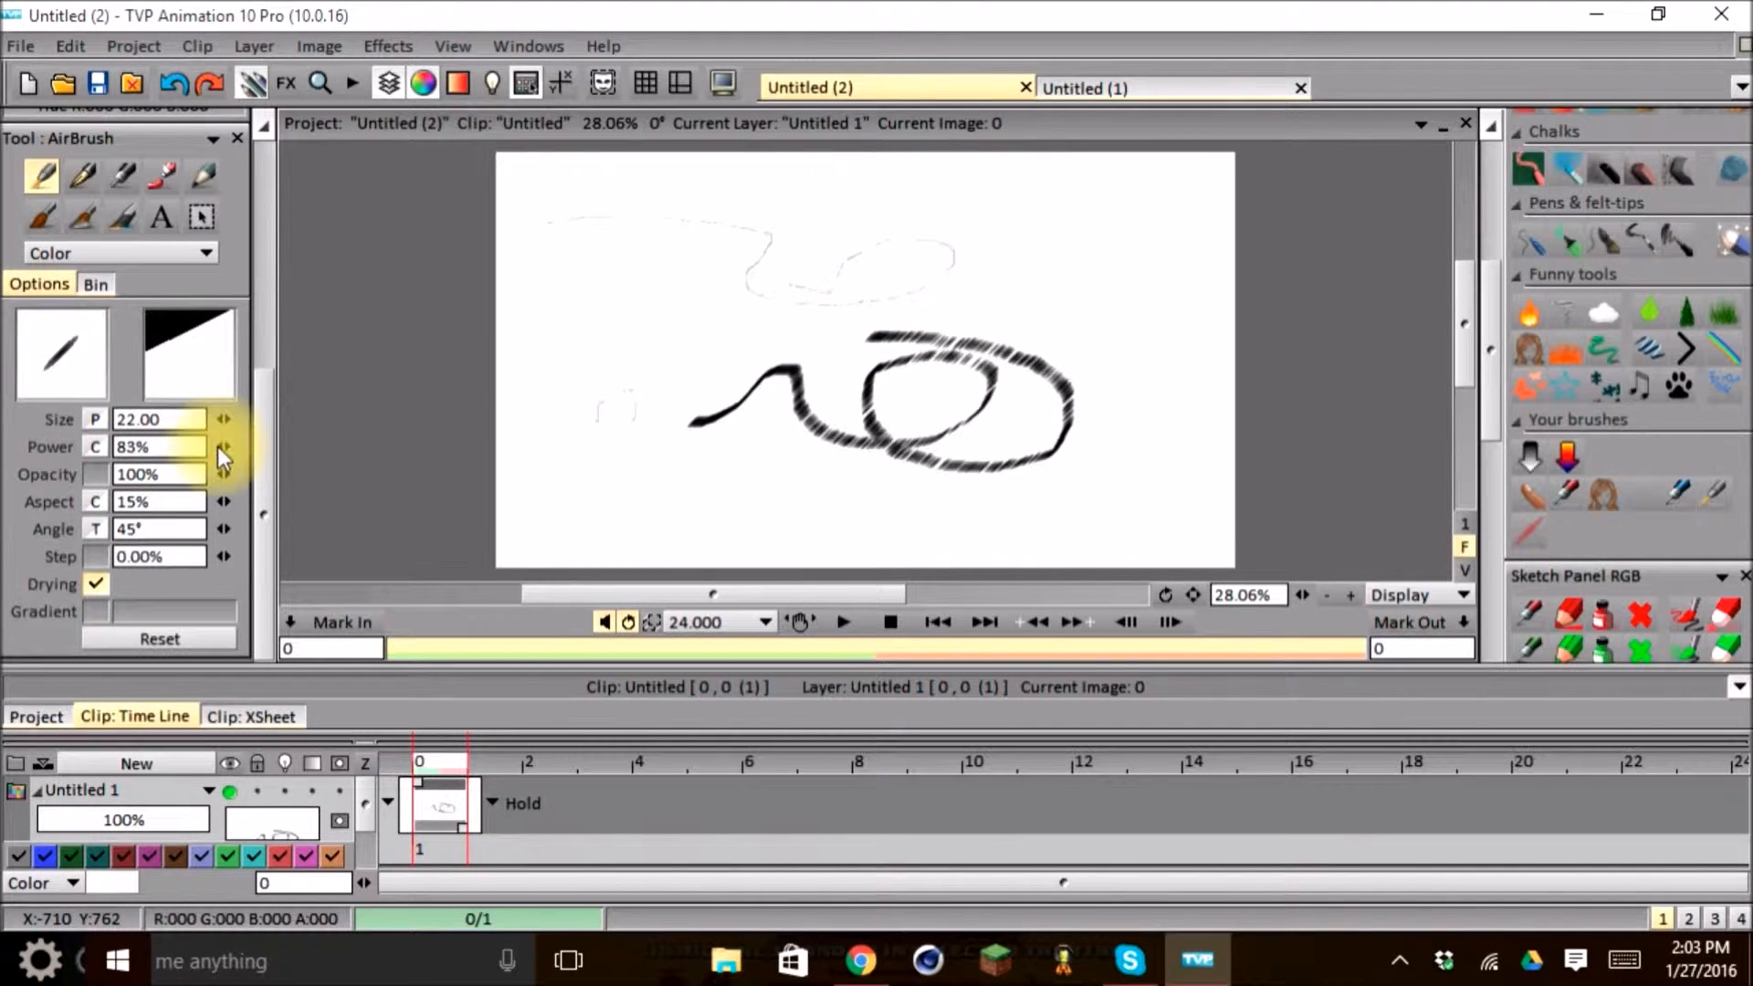
mouse_move(156, 446)
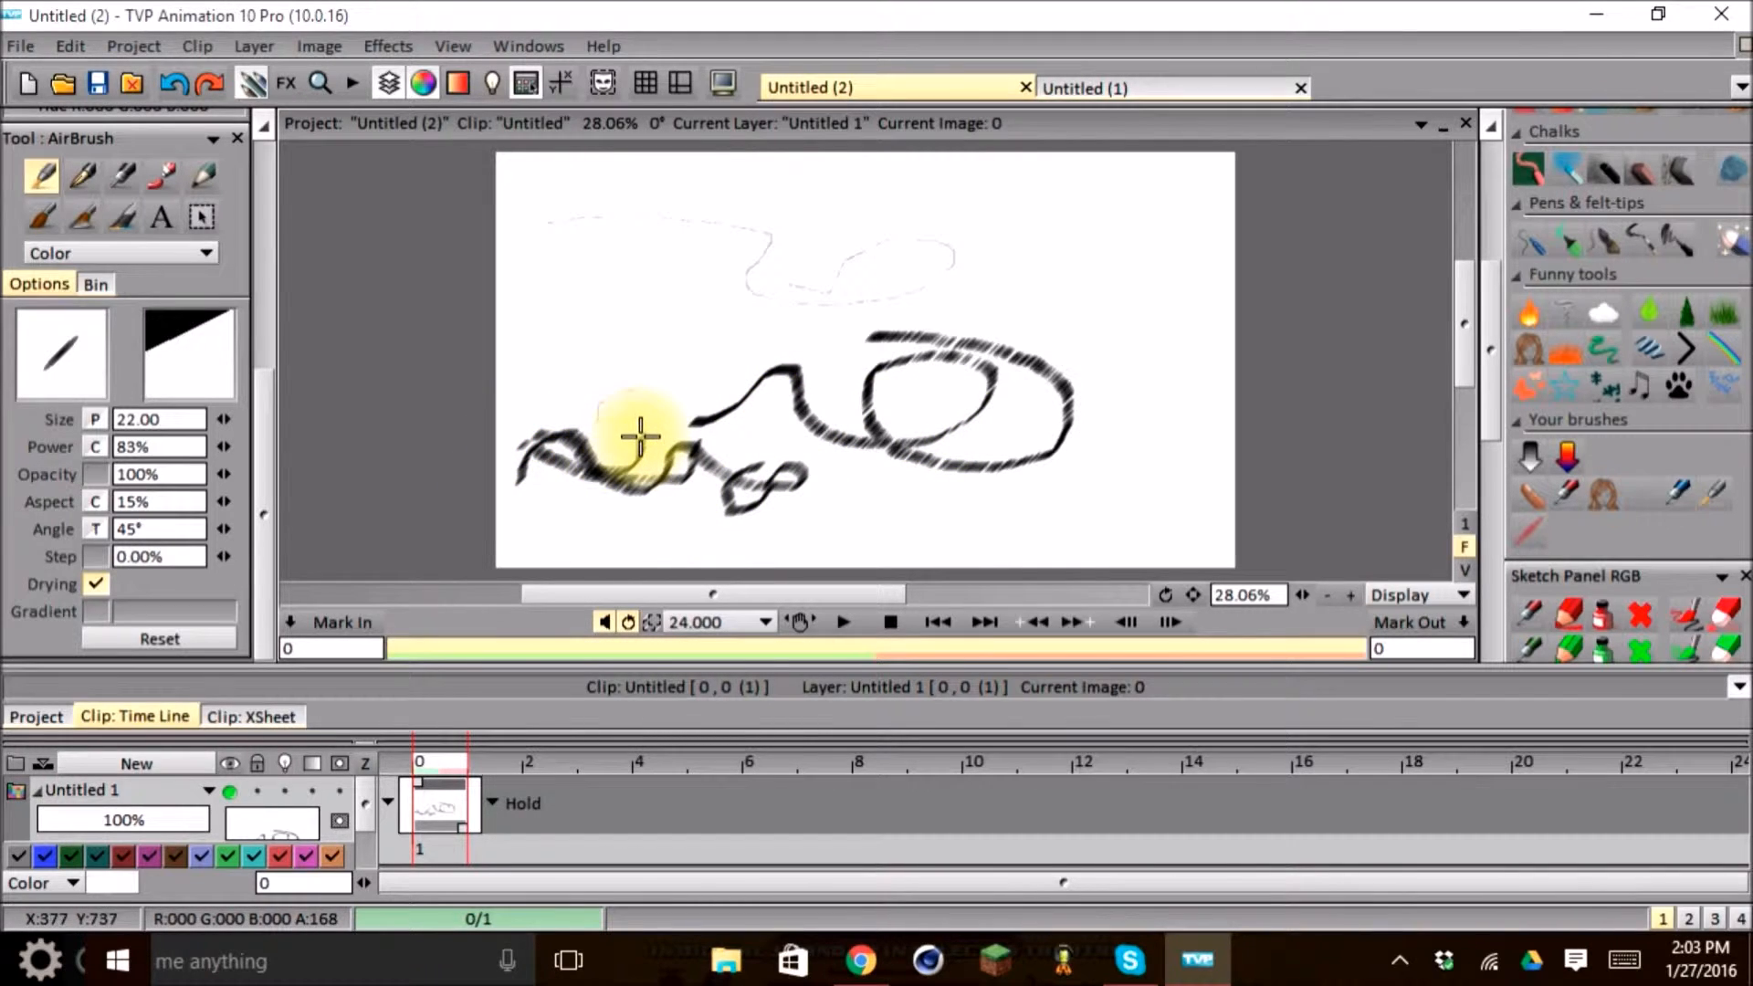
mouse_move(159, 501)
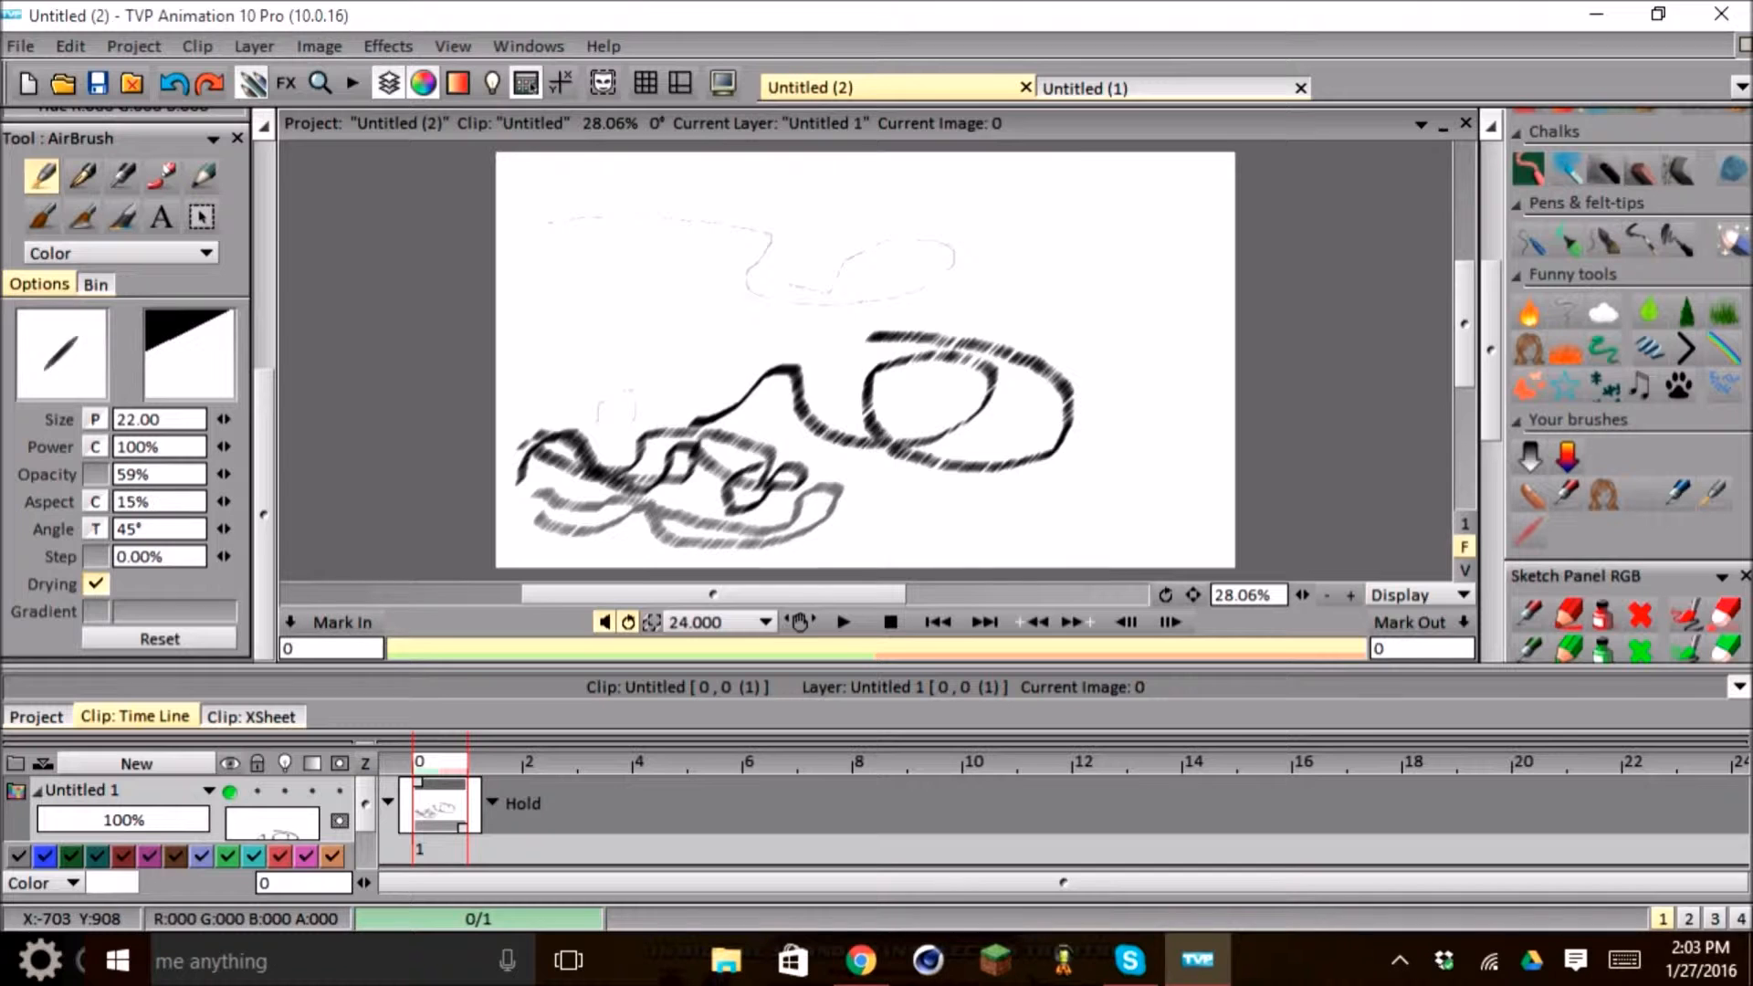
- Adjust the AirBrush tip Aspect and Angle for softer grey strokes
left_click(223, 502)
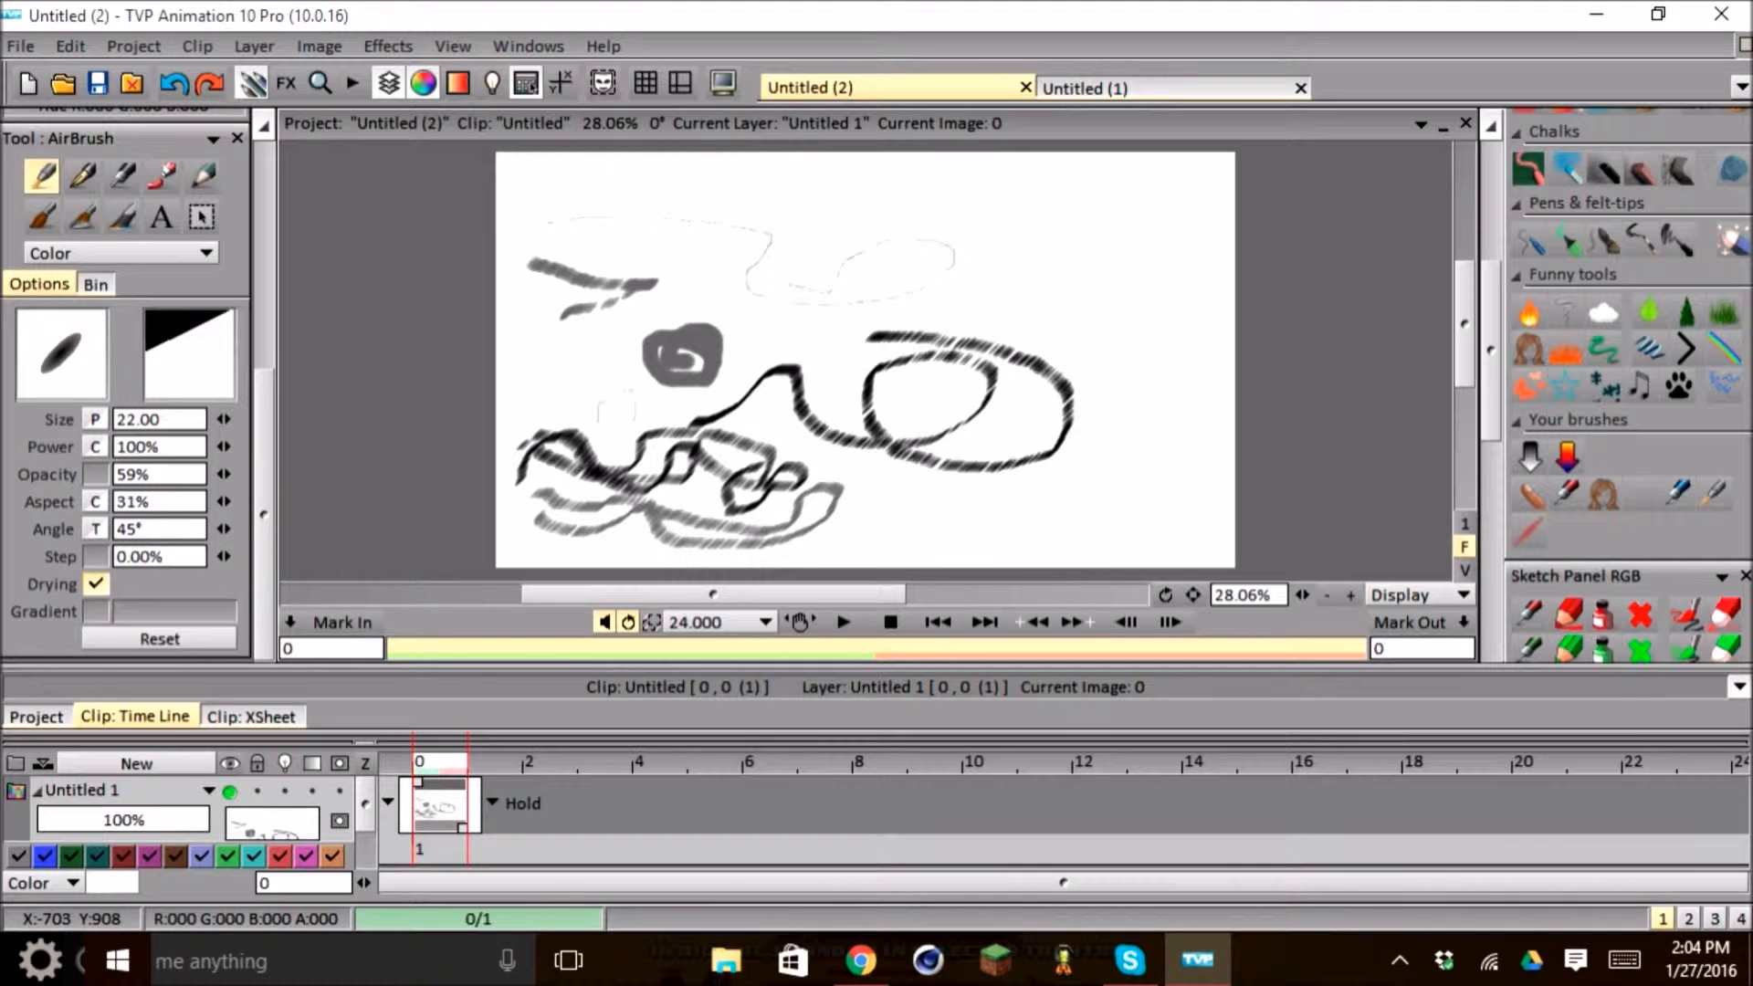
left_click(223, 502)
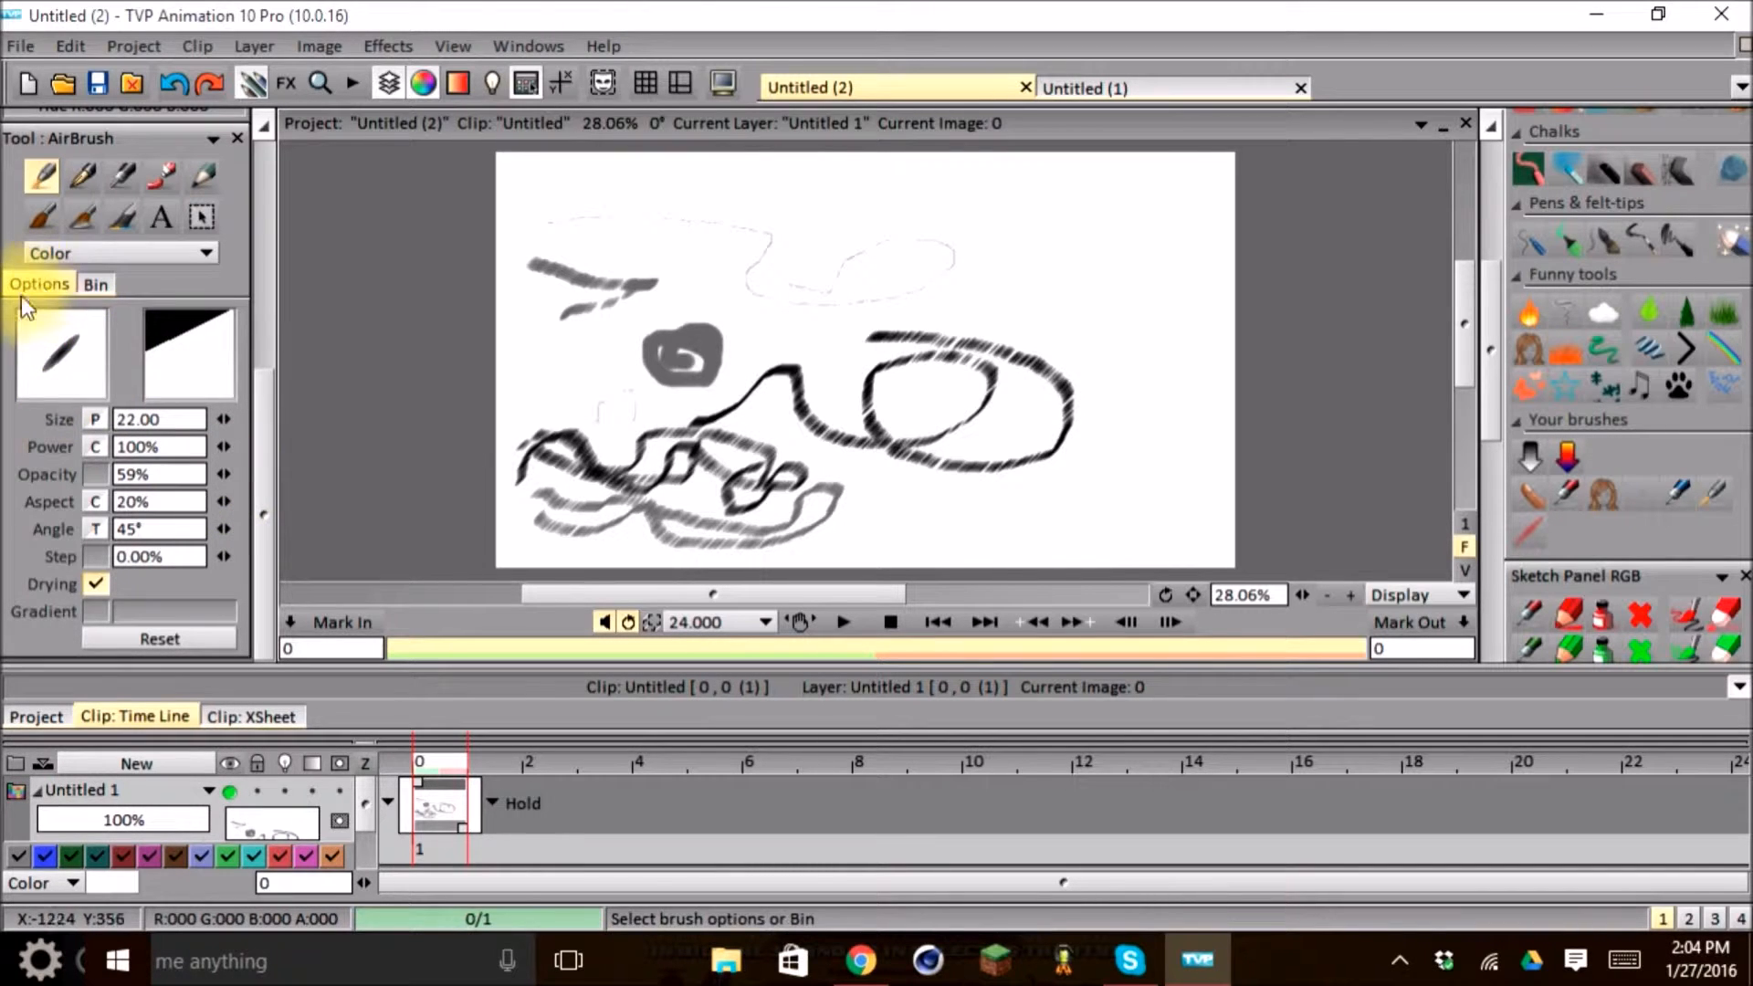
mouse_move(90, 358)
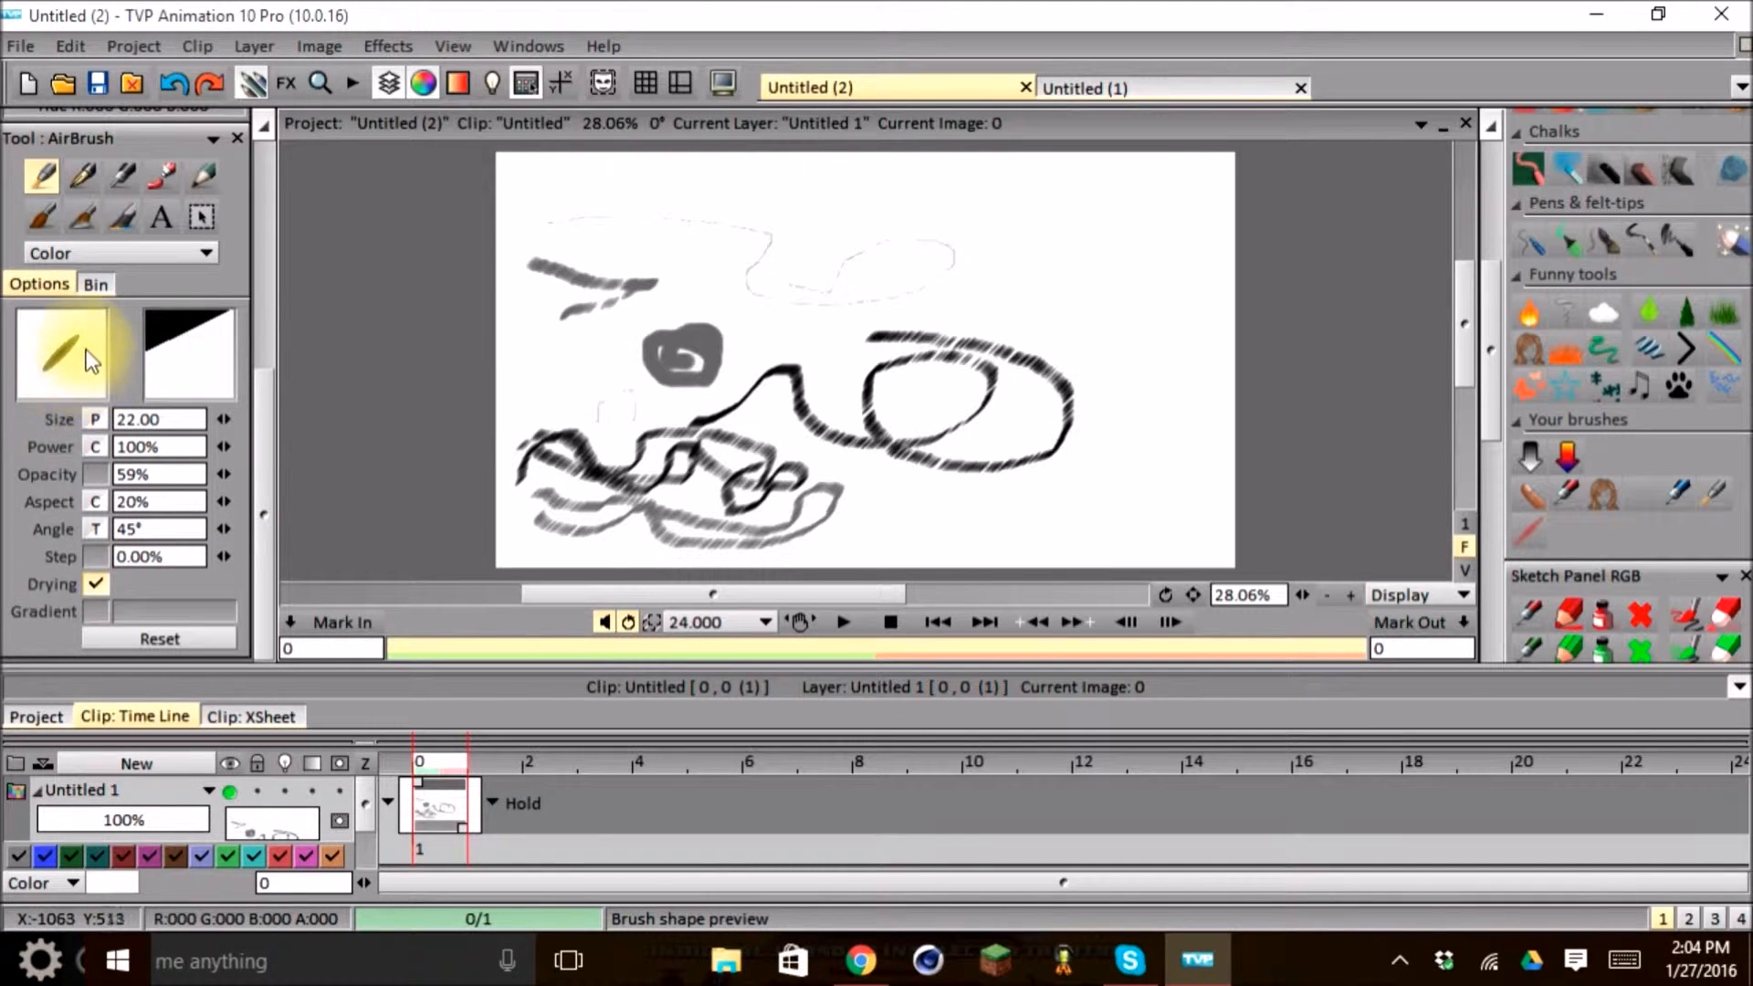
mouse_move(73, 374)
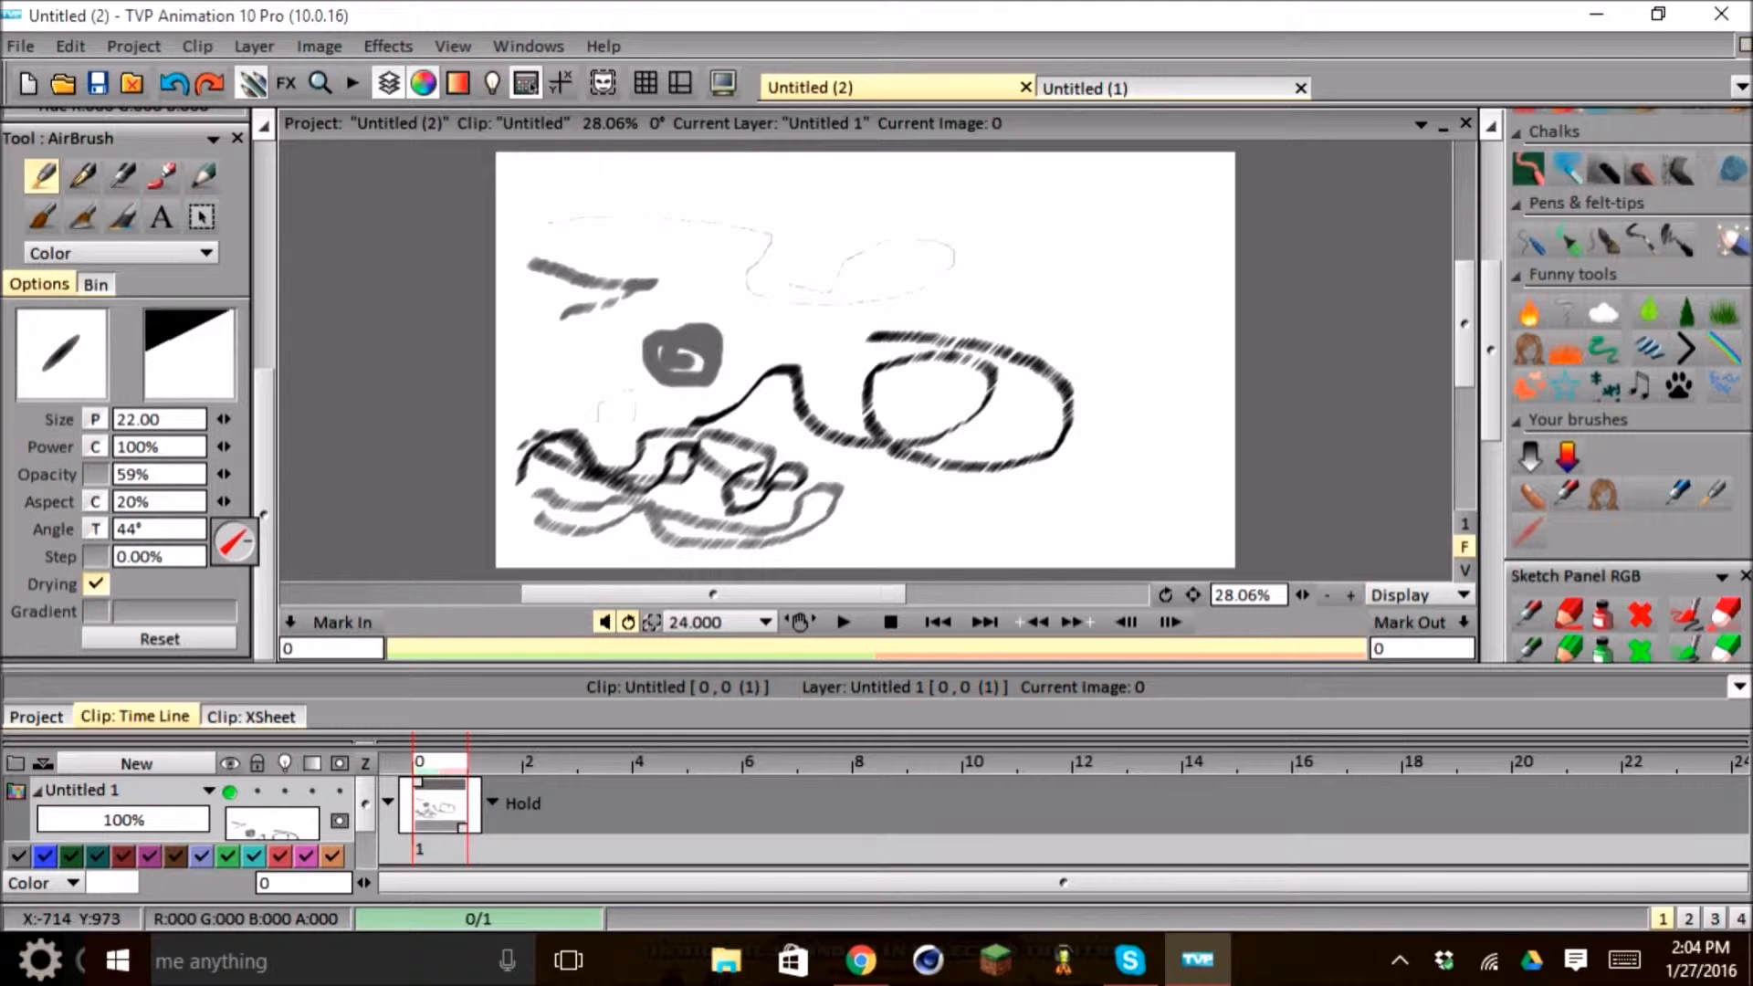
left_click(235, 544)
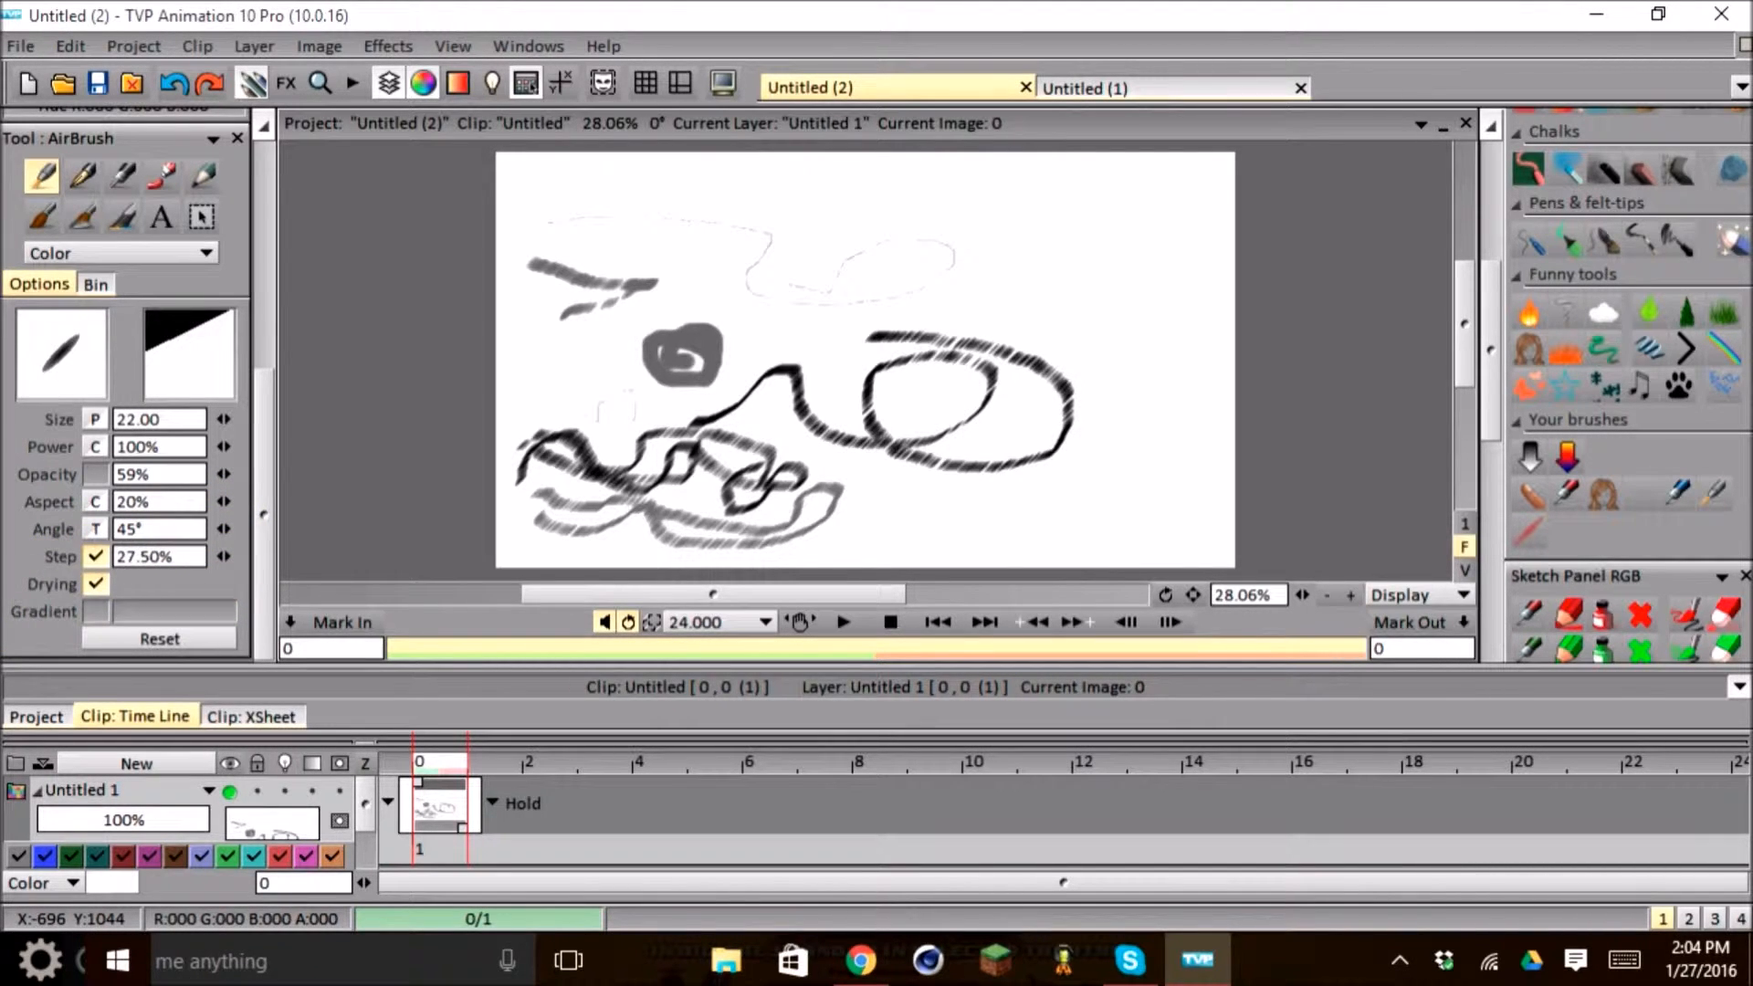
mouse_move(66, 559)
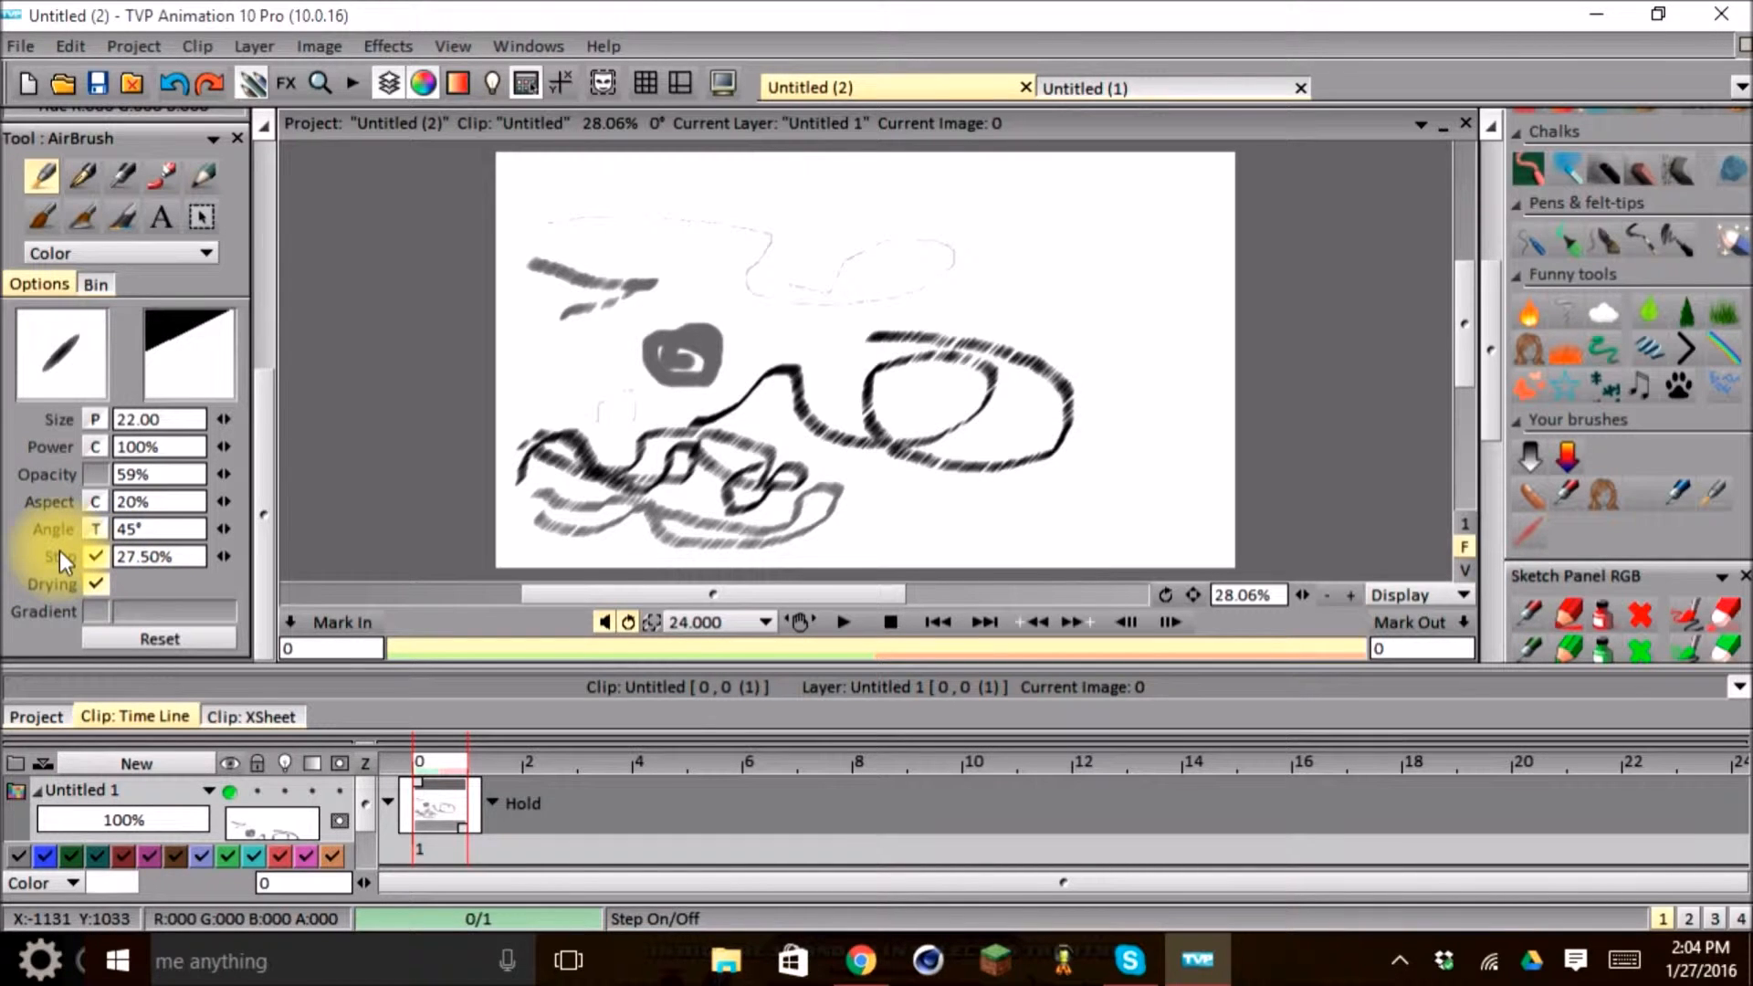
- Enable AirBrush Step spacing at 27.50%
left_click(95, 556)
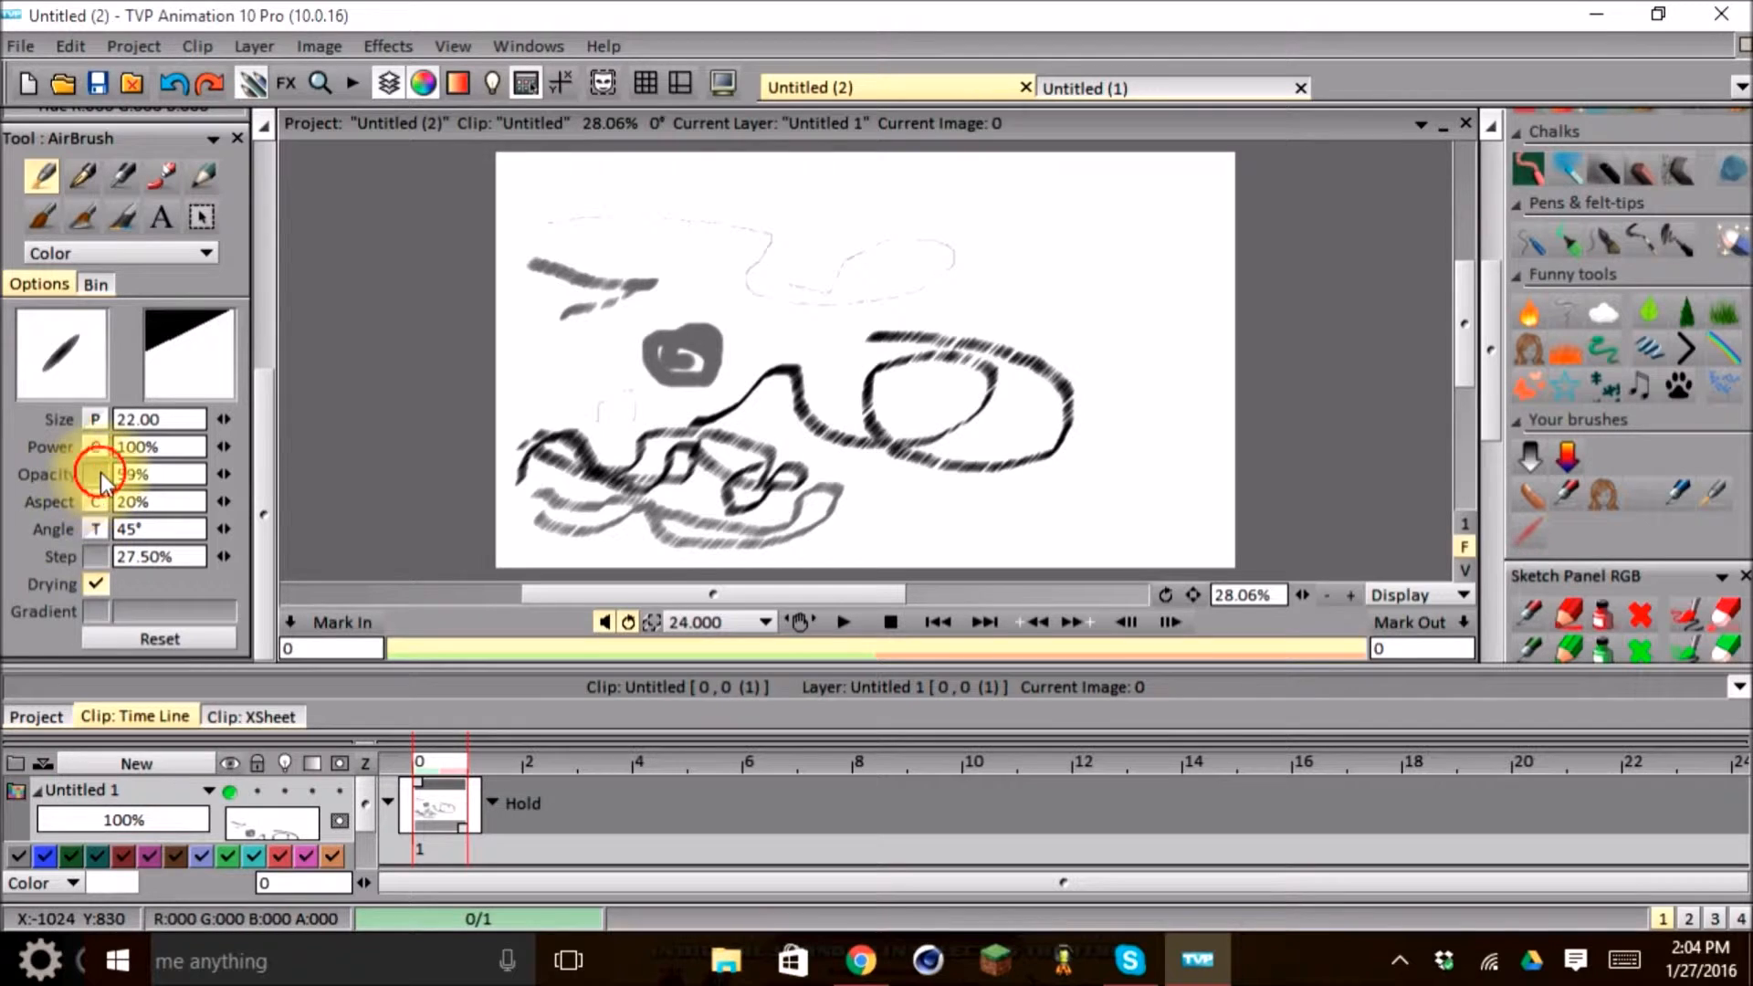
mouse_move(95, 583)
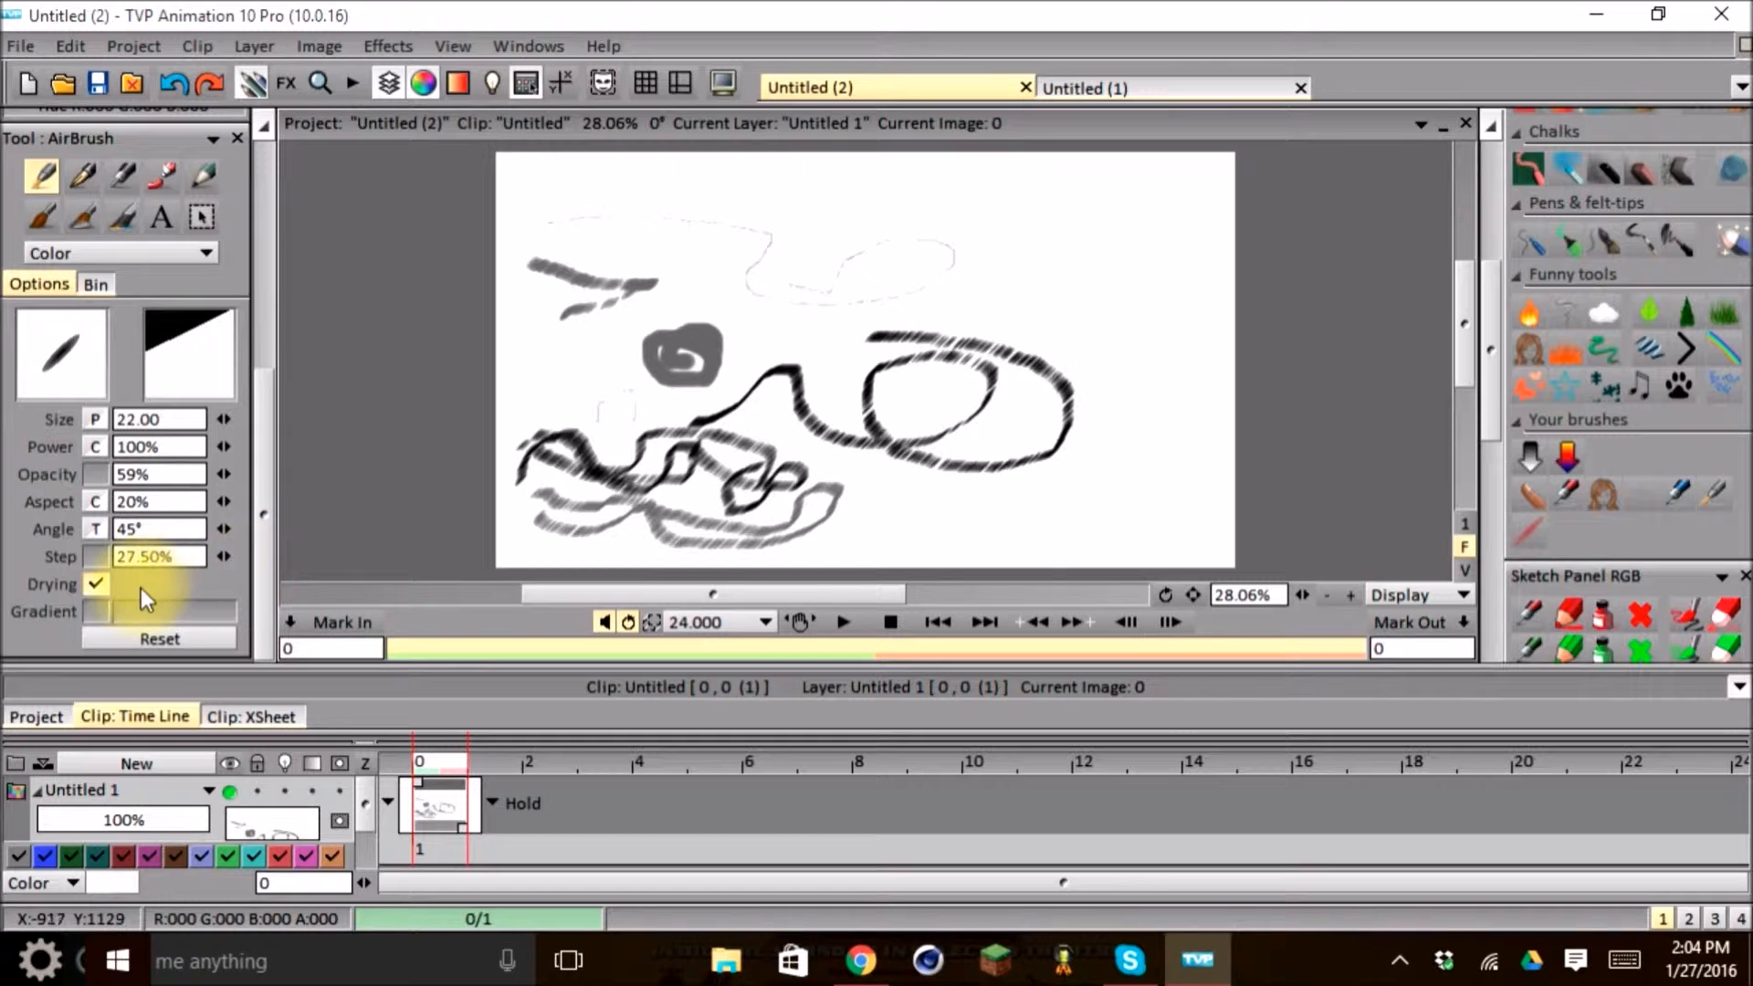
mouse_move(992, 219)
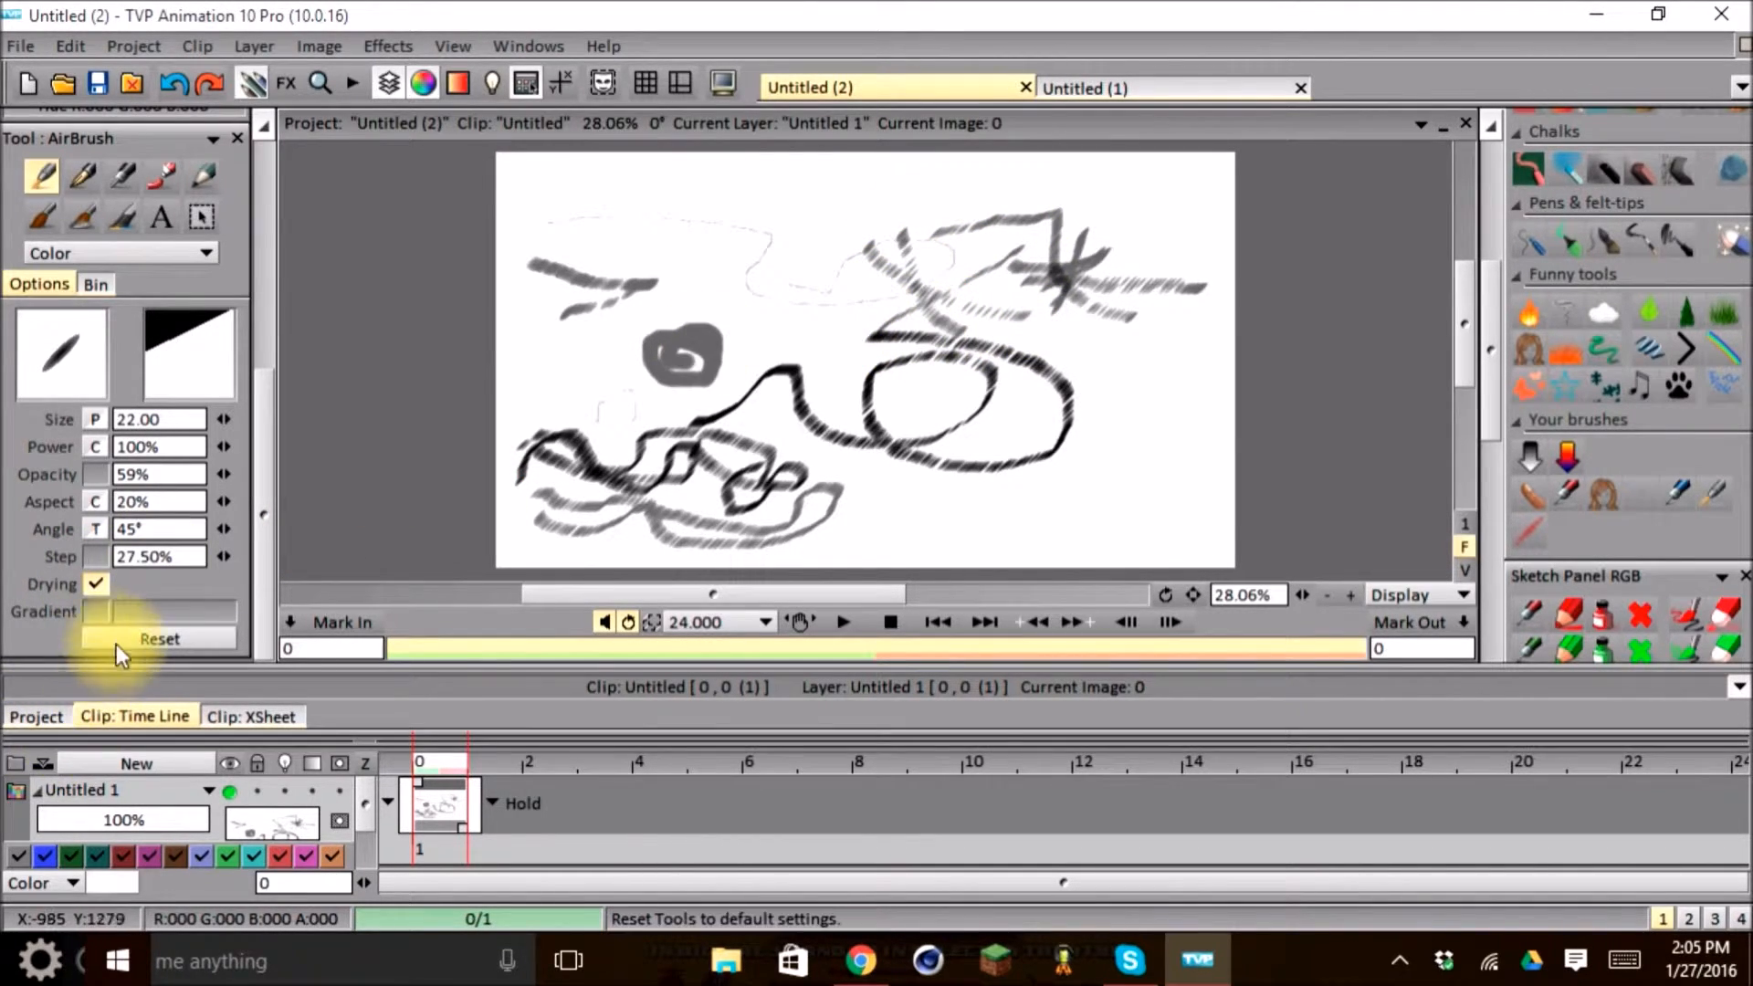
- Enable Gradient and paint a yellow gradient stroke near the top
left_click(95, 612)
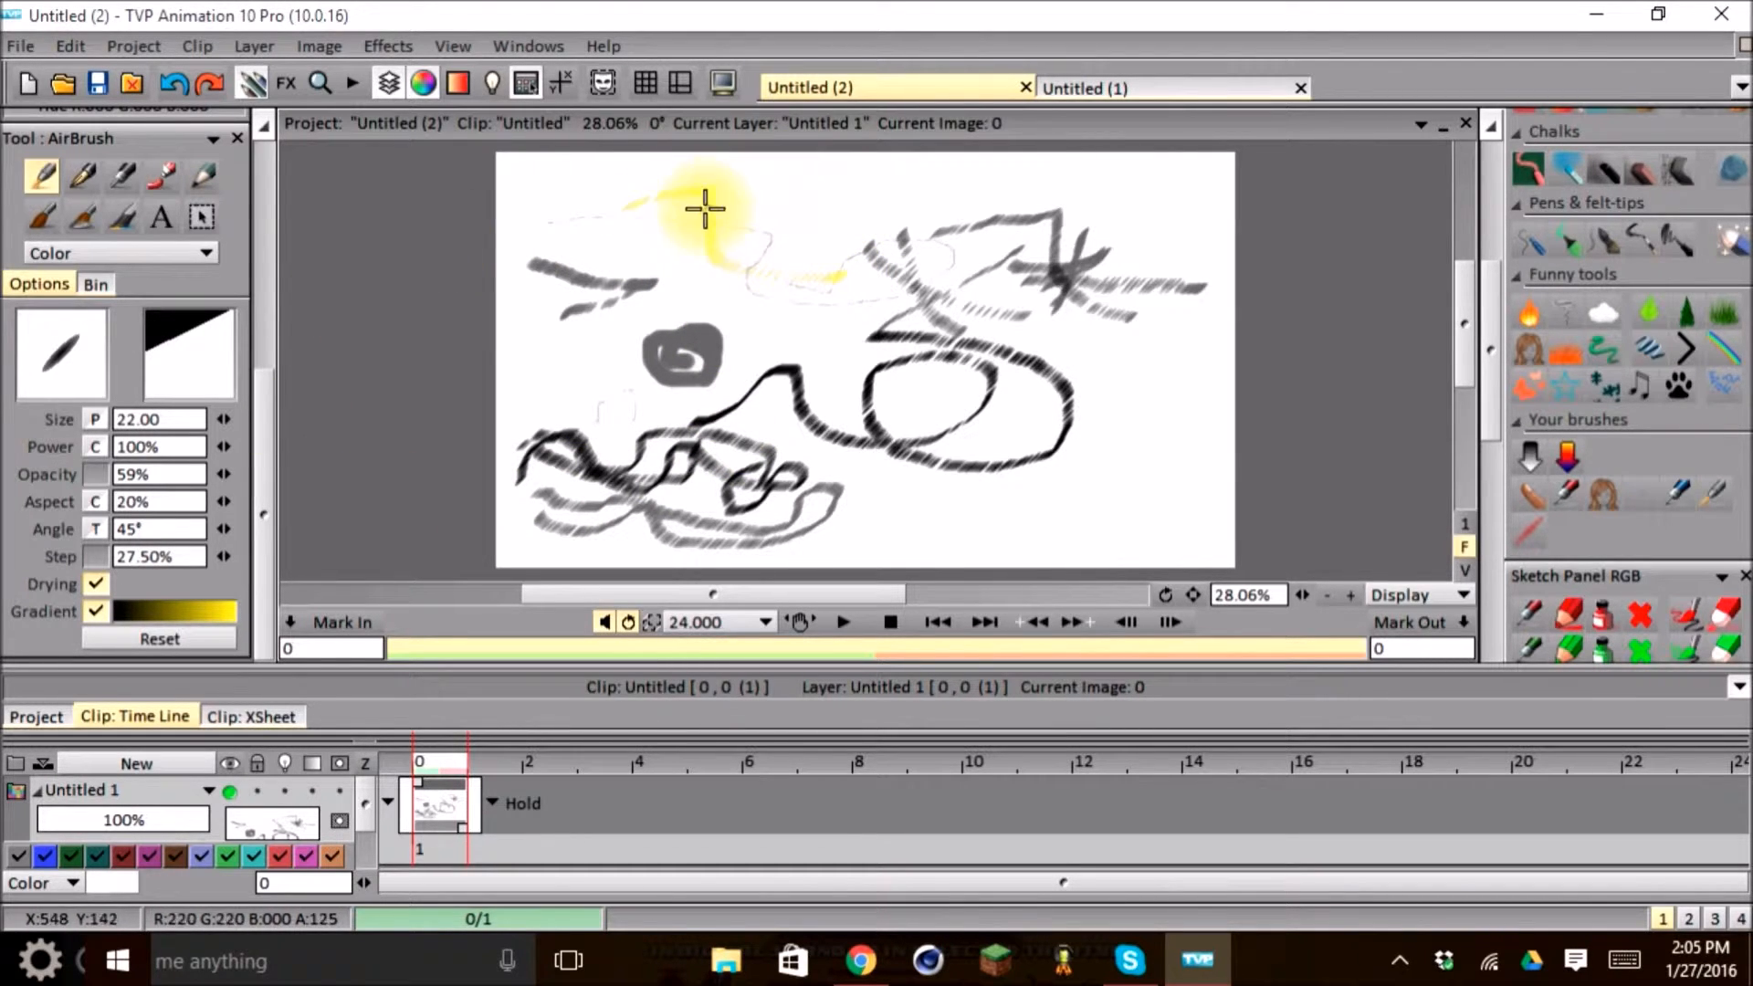
left_click_drag(704, 208, 752, 273)
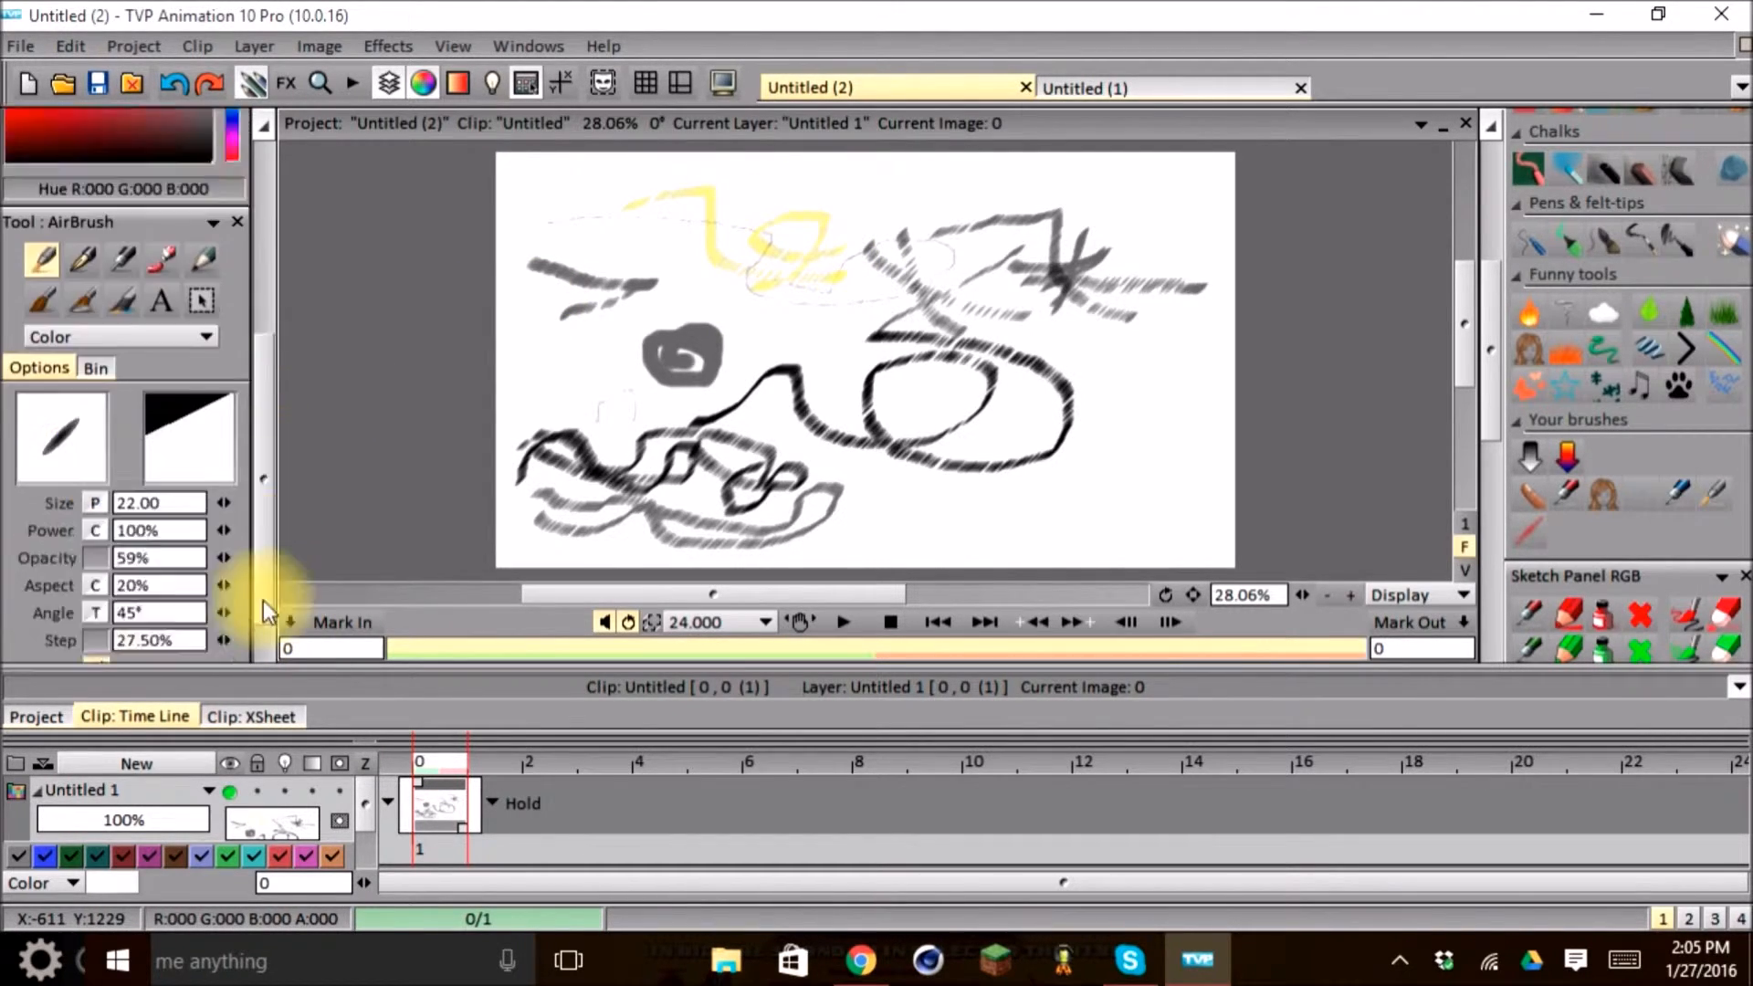
left_click(28, 156)
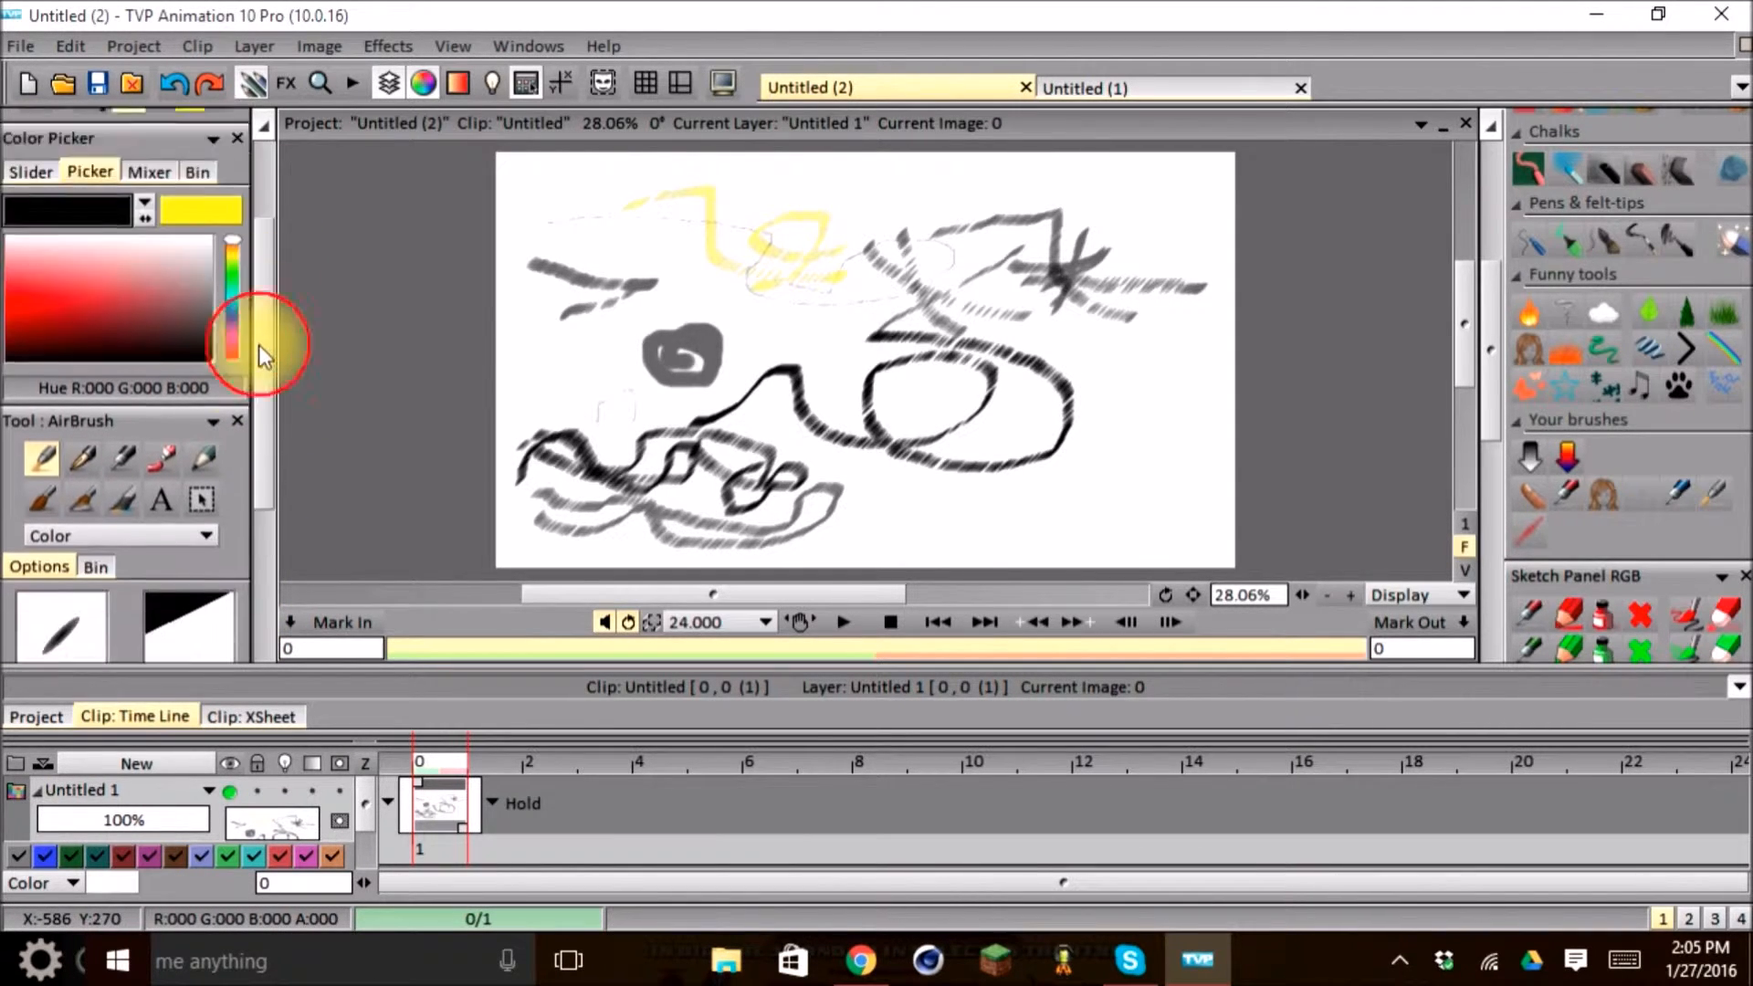
left_click(39, 284)
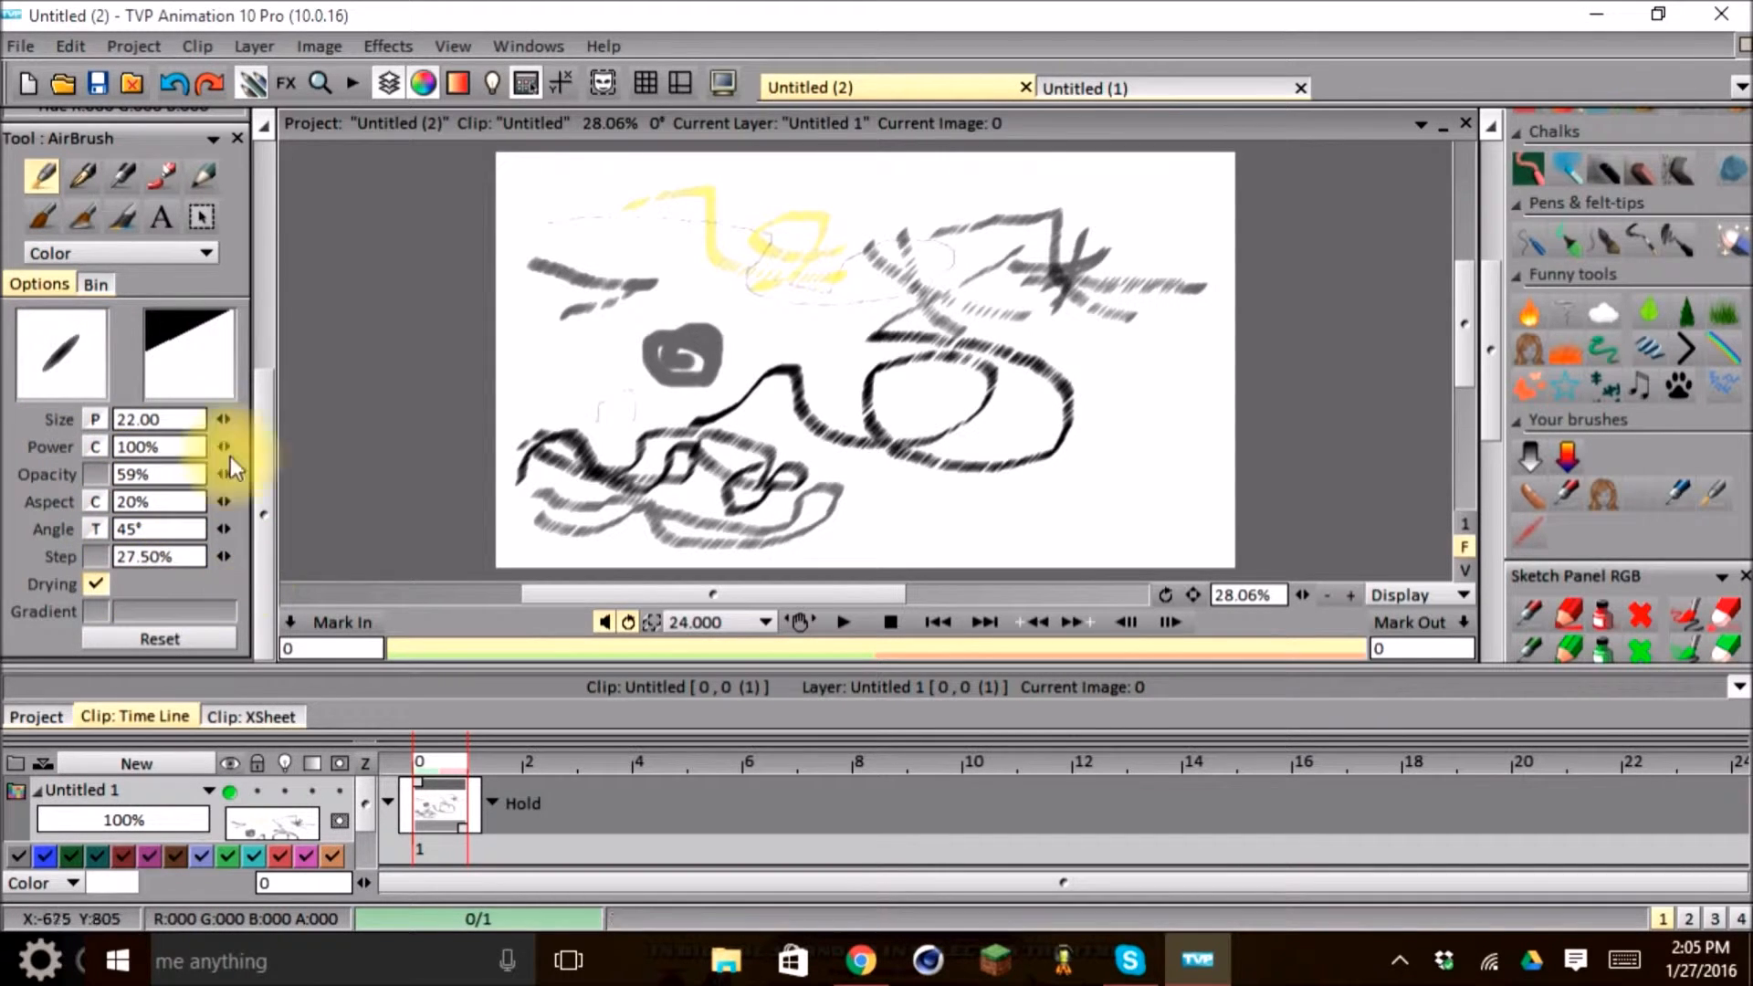
mouse_move(243, 557)
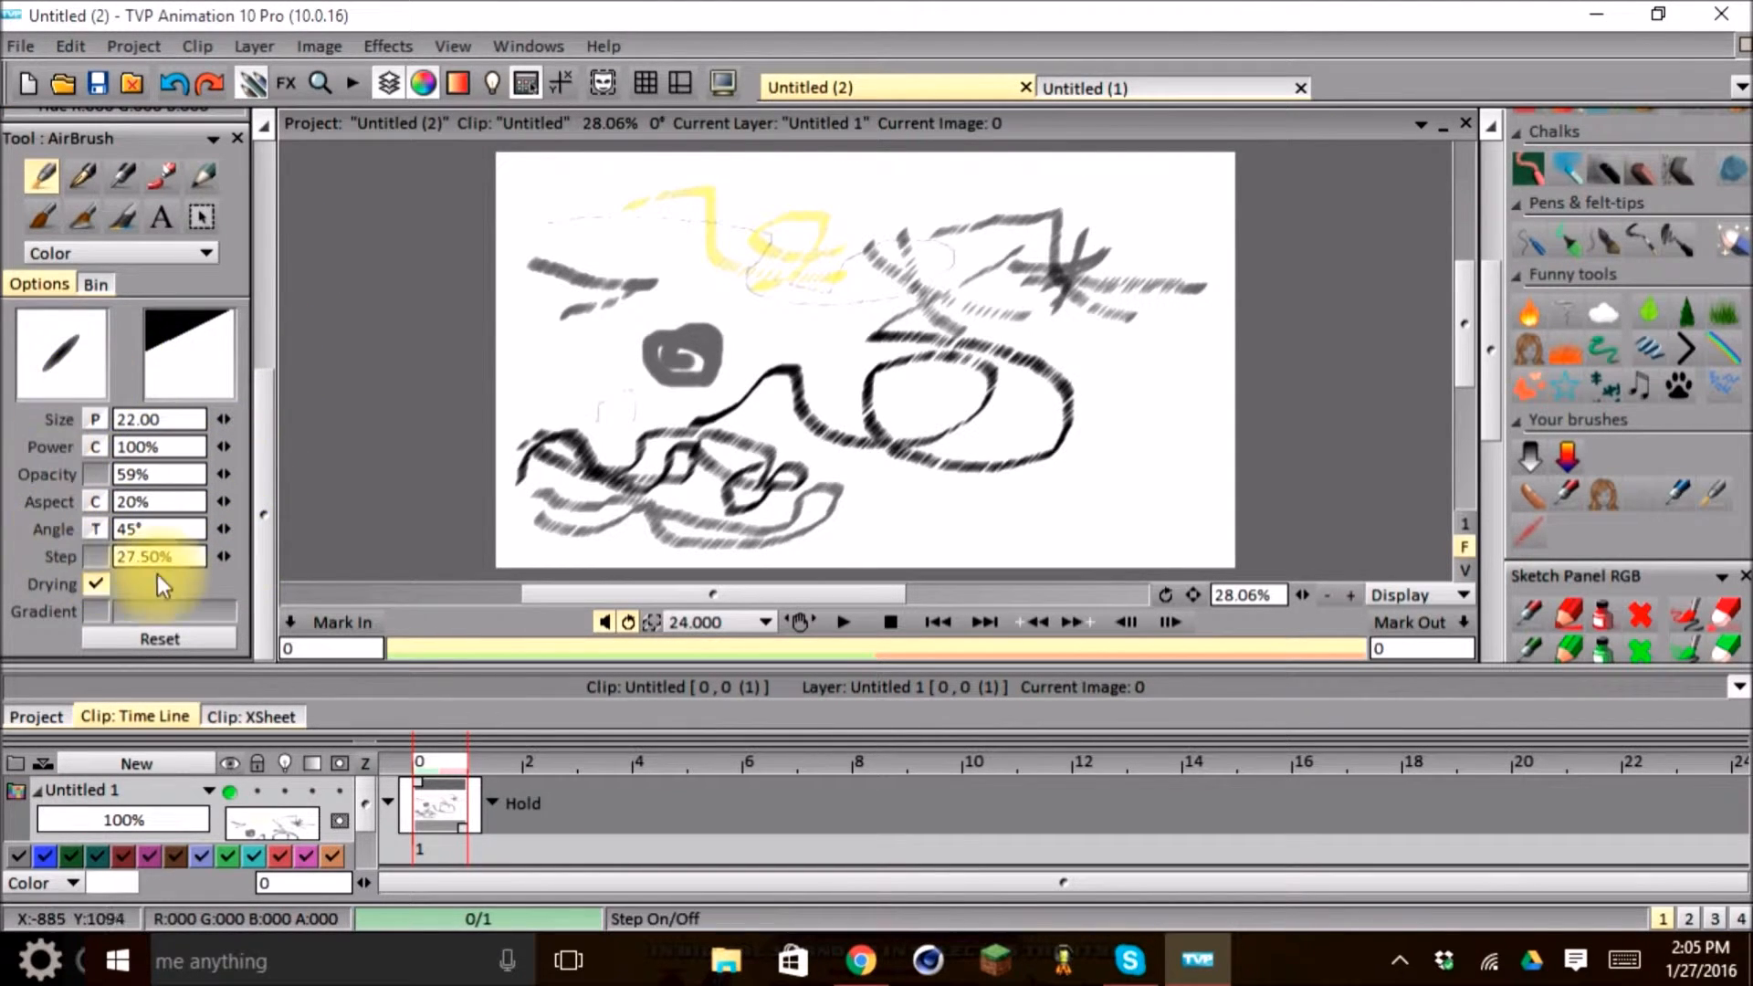
mouse_move(269, 512)
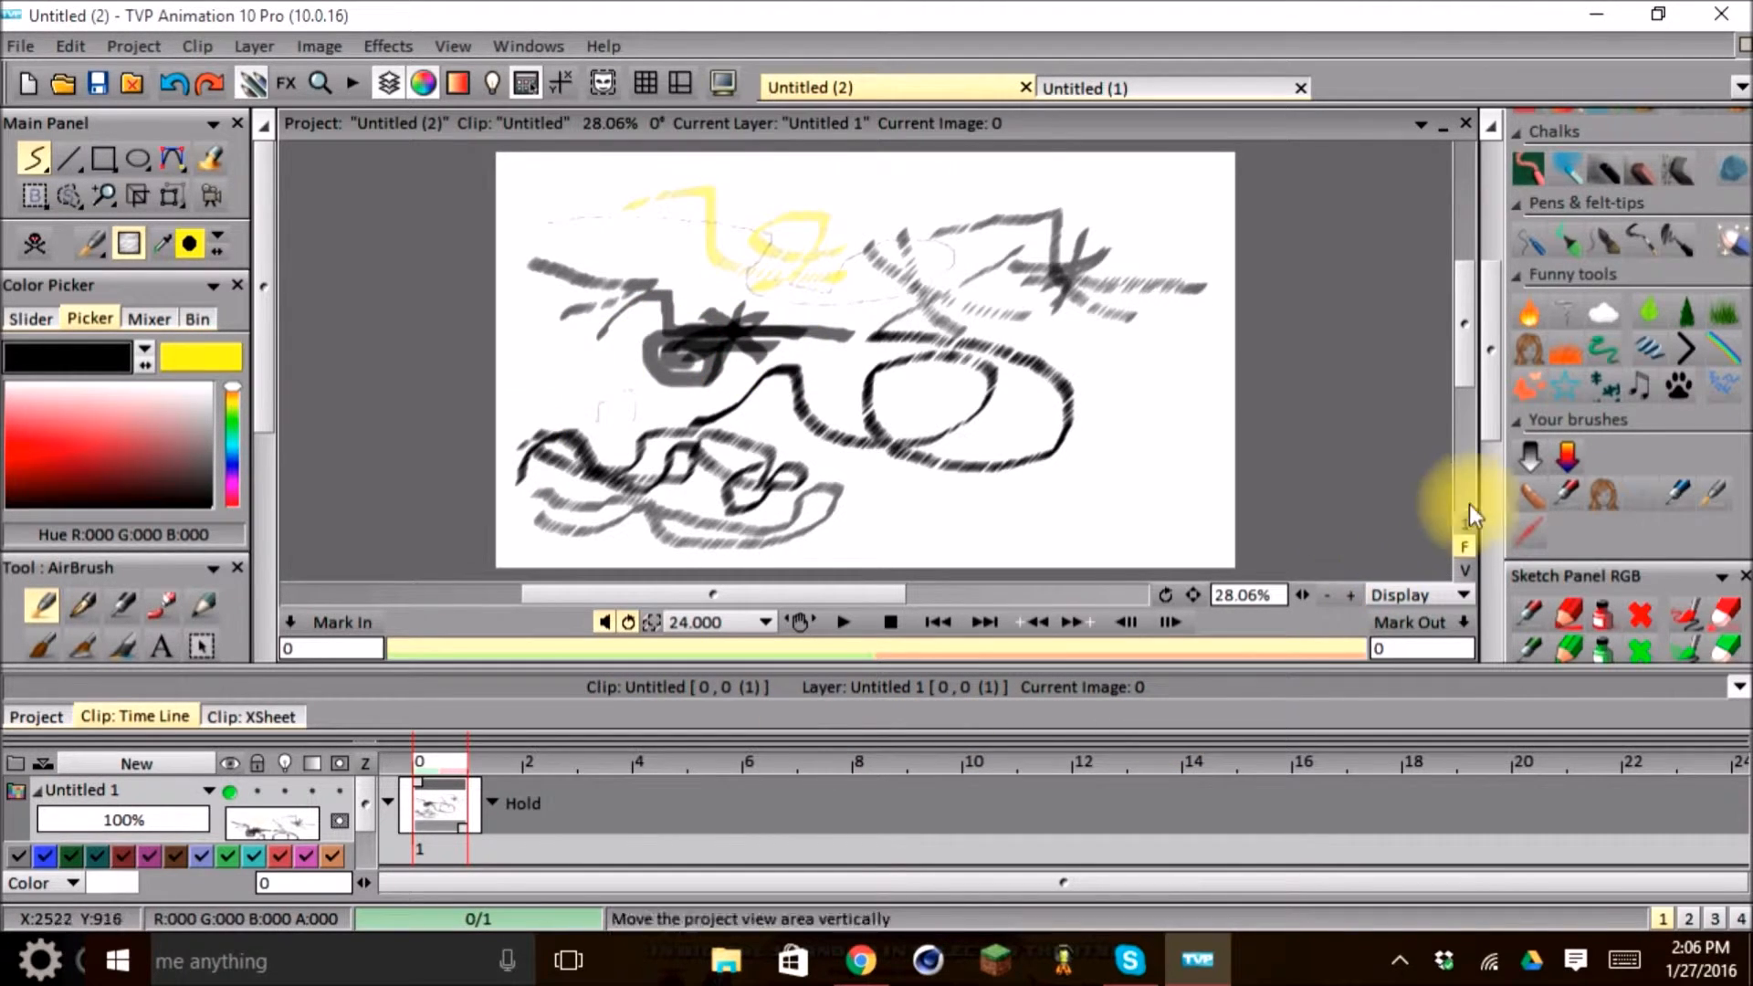
mouse_move(1615, 464)
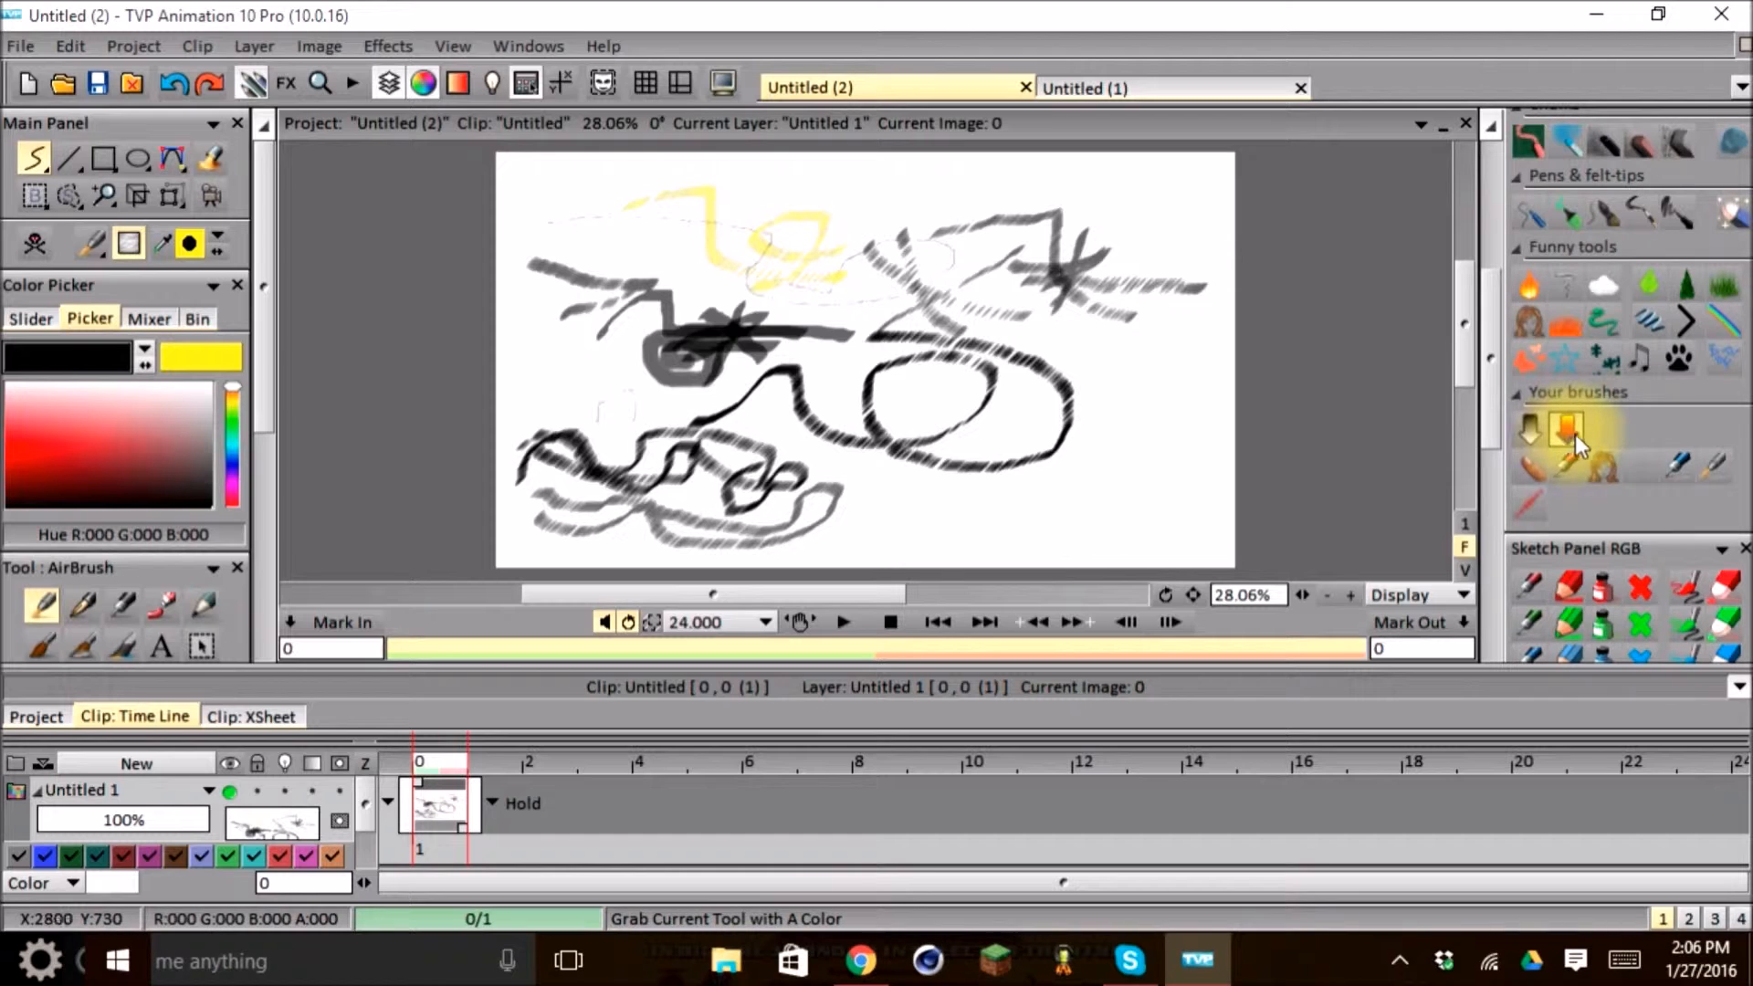
mouse_move(1570, 436)
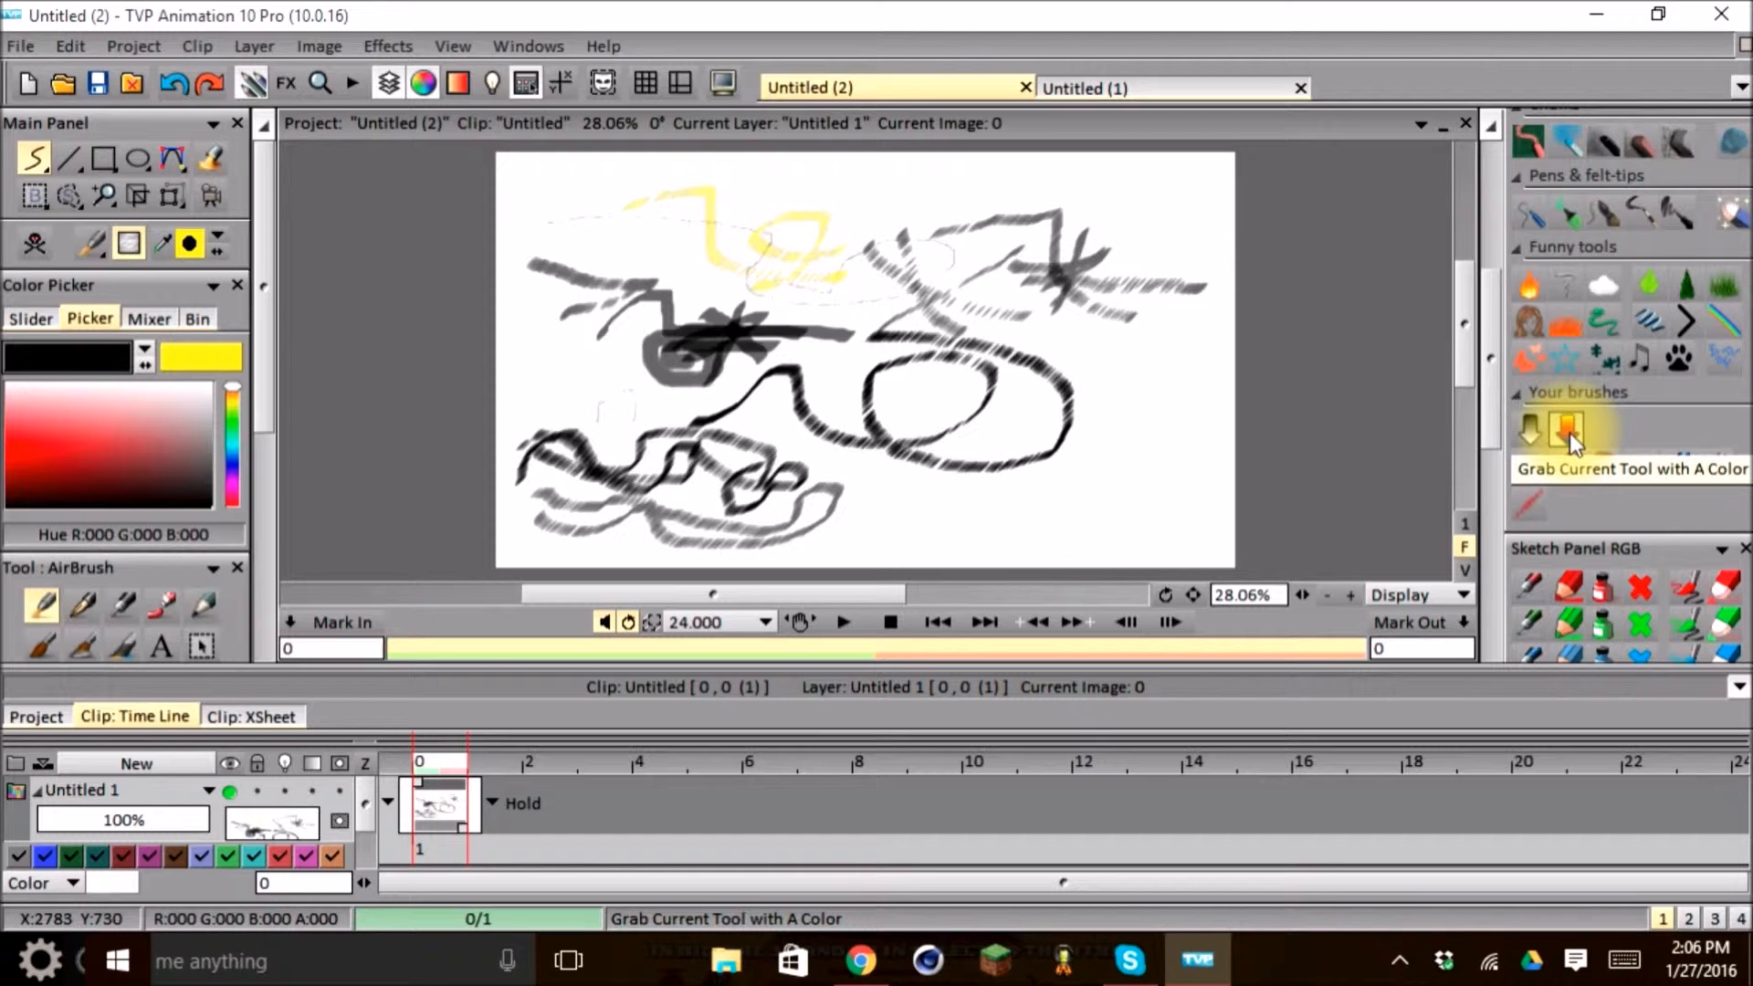
mouse_move(1576, 434)
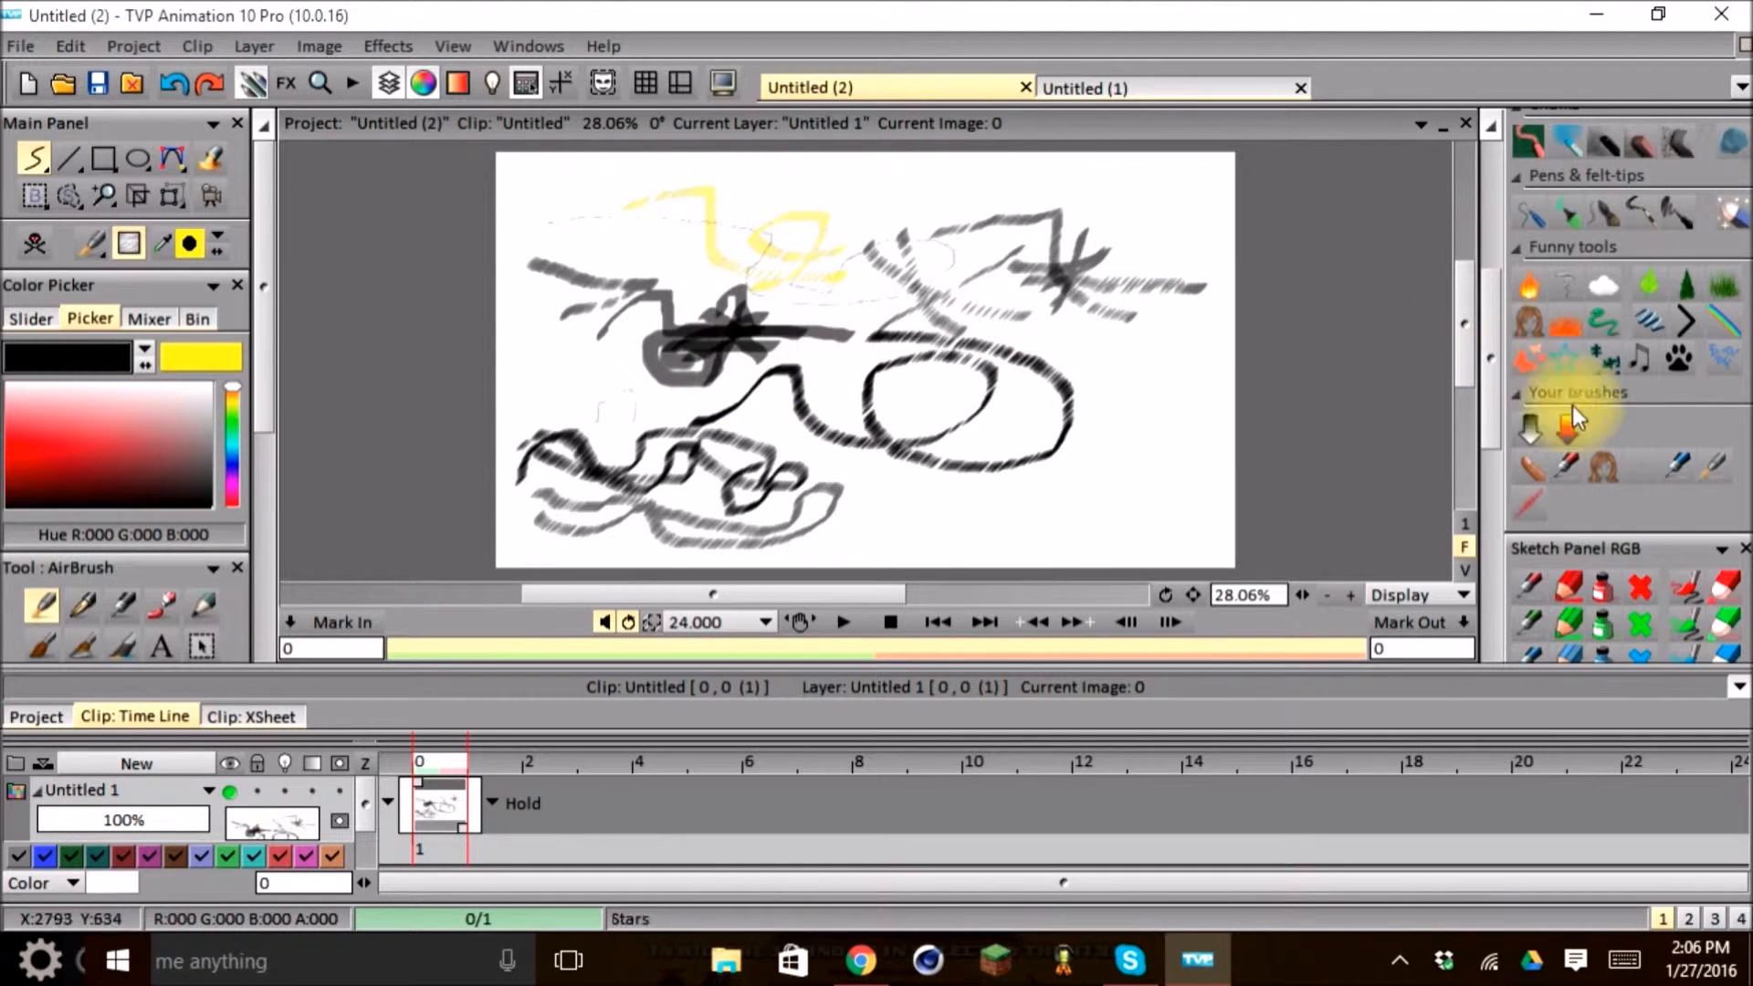
mouse_move(1564, 430)
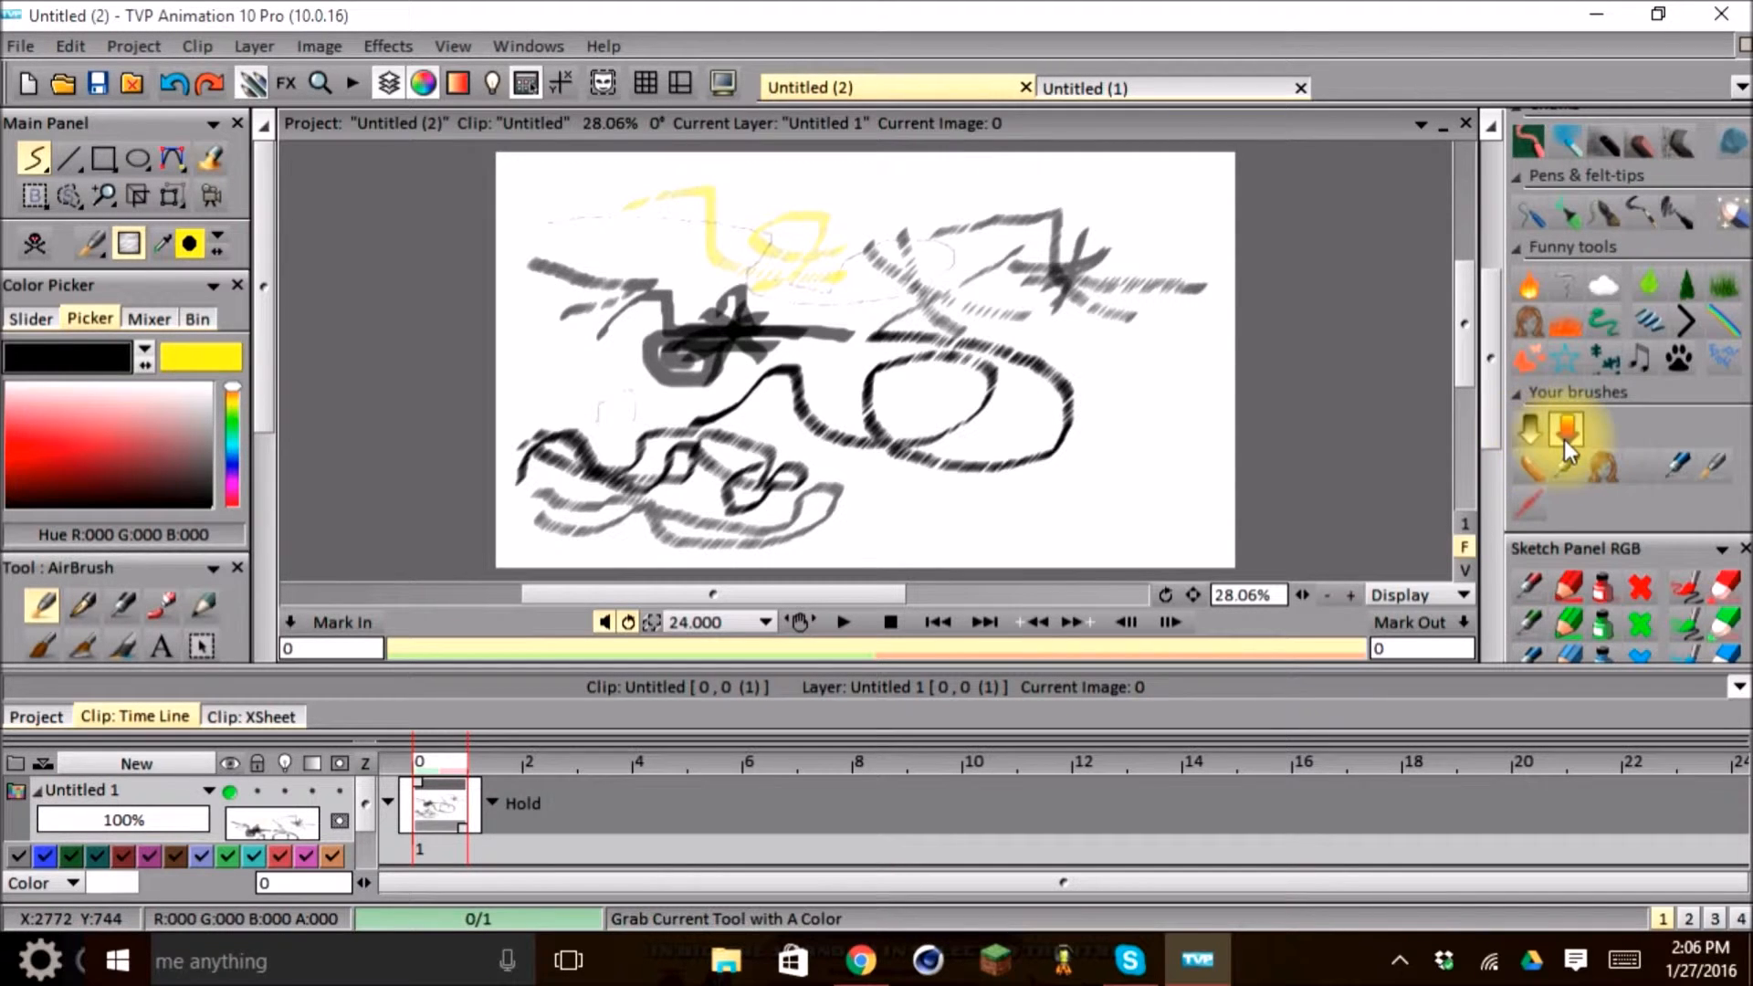
mouse_move(1530, 434)
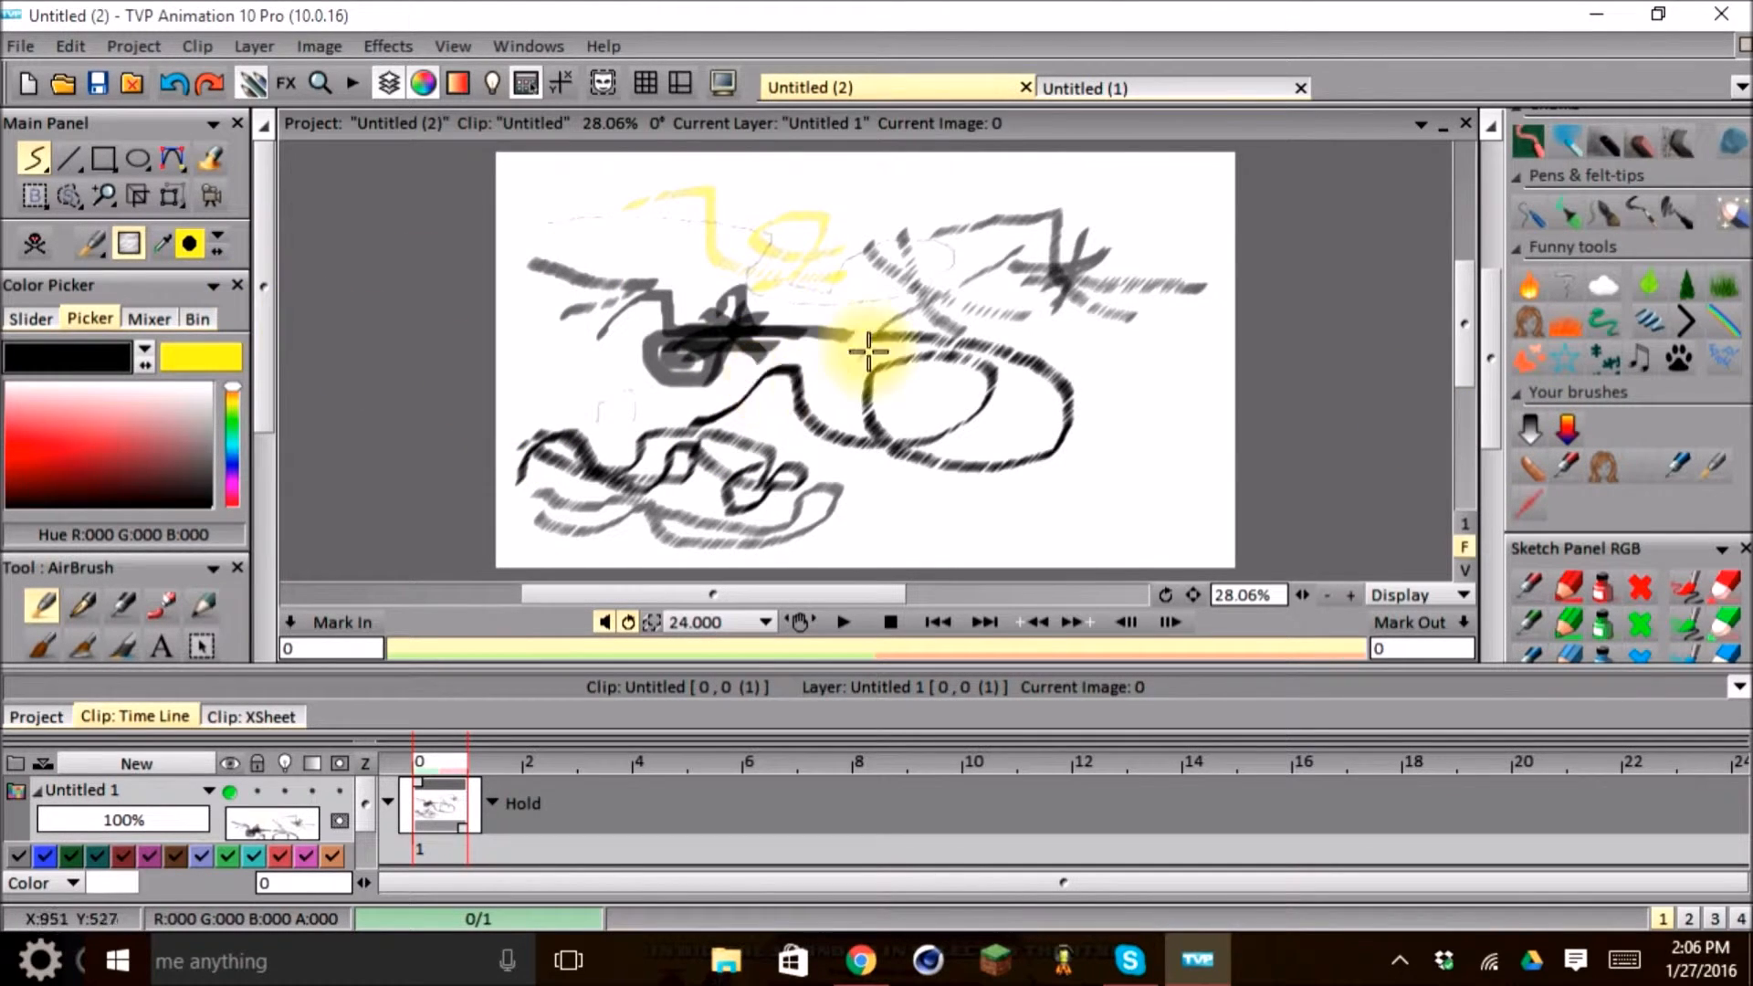
mouse_move(1565, 430)
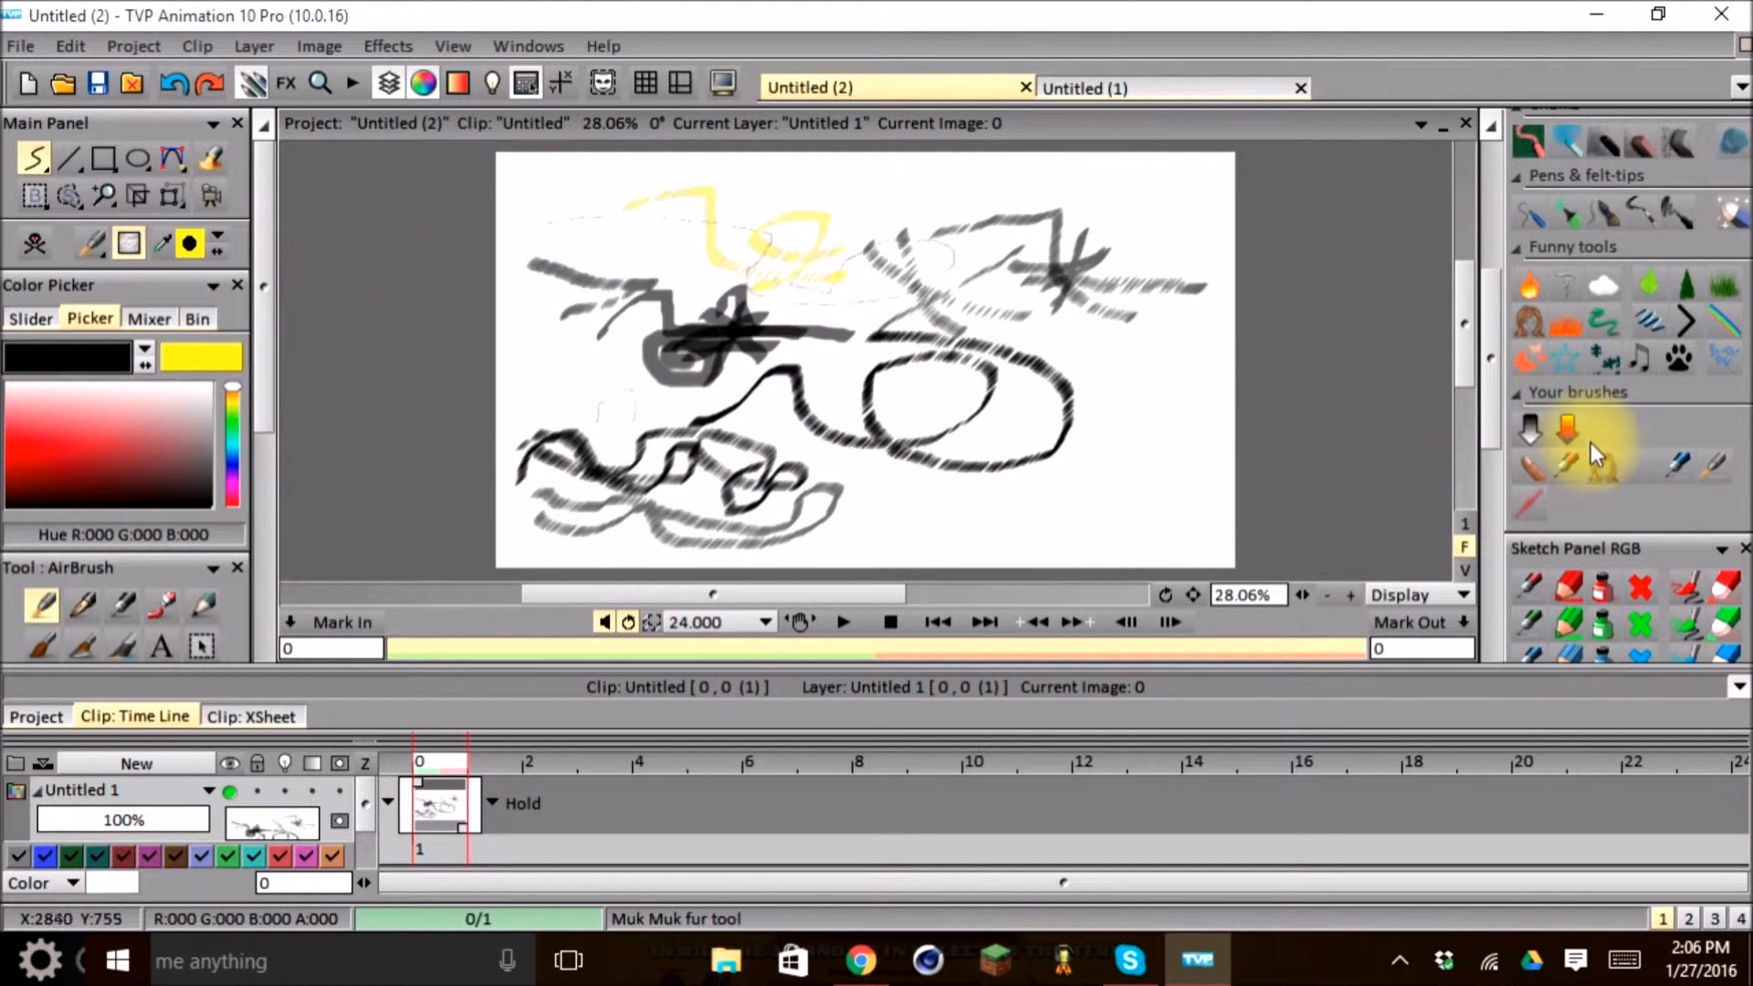
mouse_move(1104, 528)
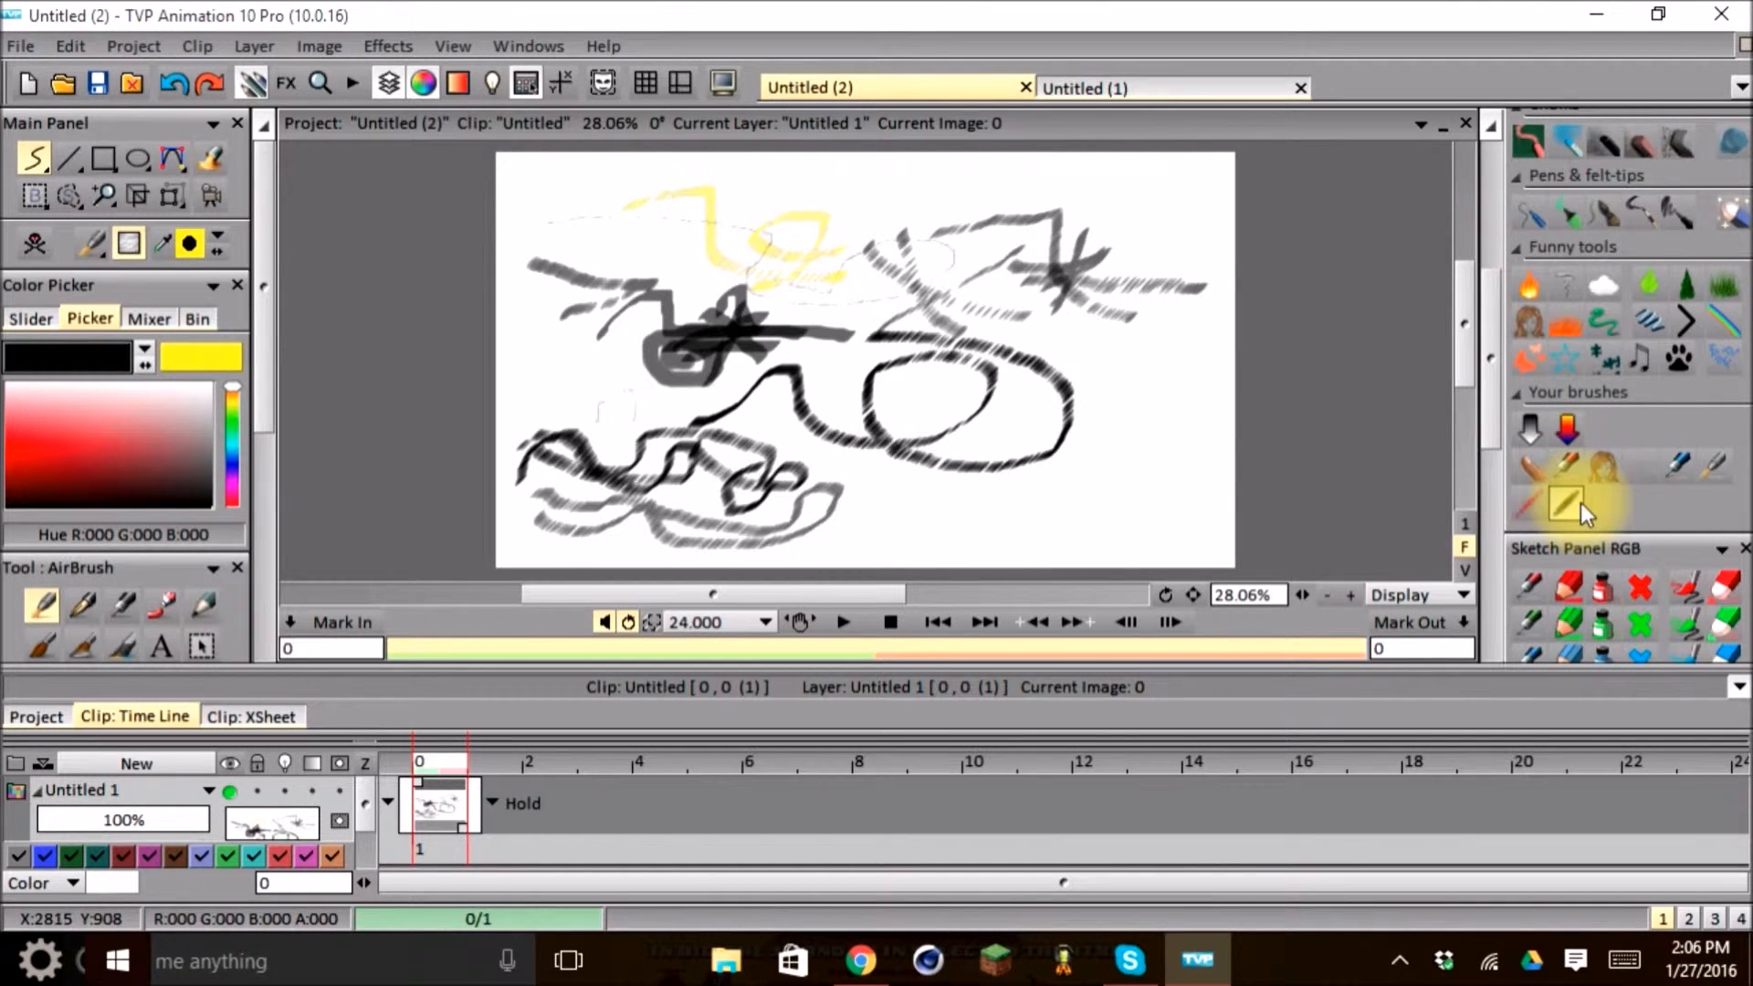
mouse_move(1677, 464)
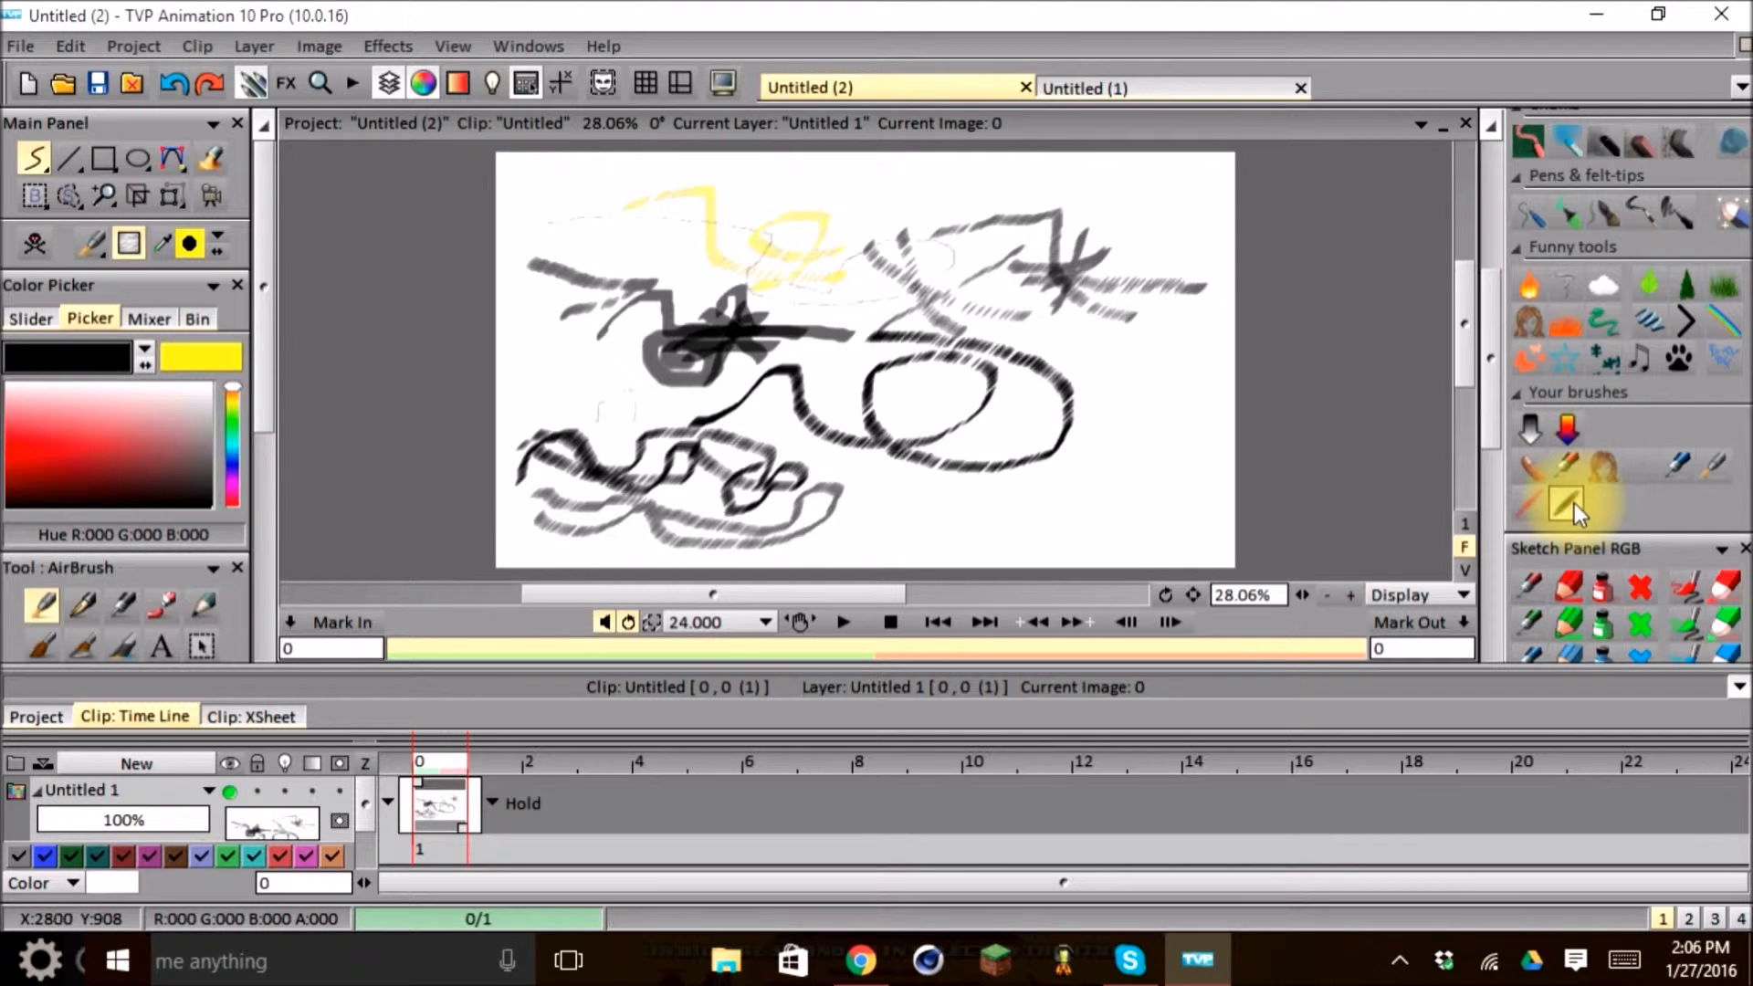
mouse_move(1574, 508)
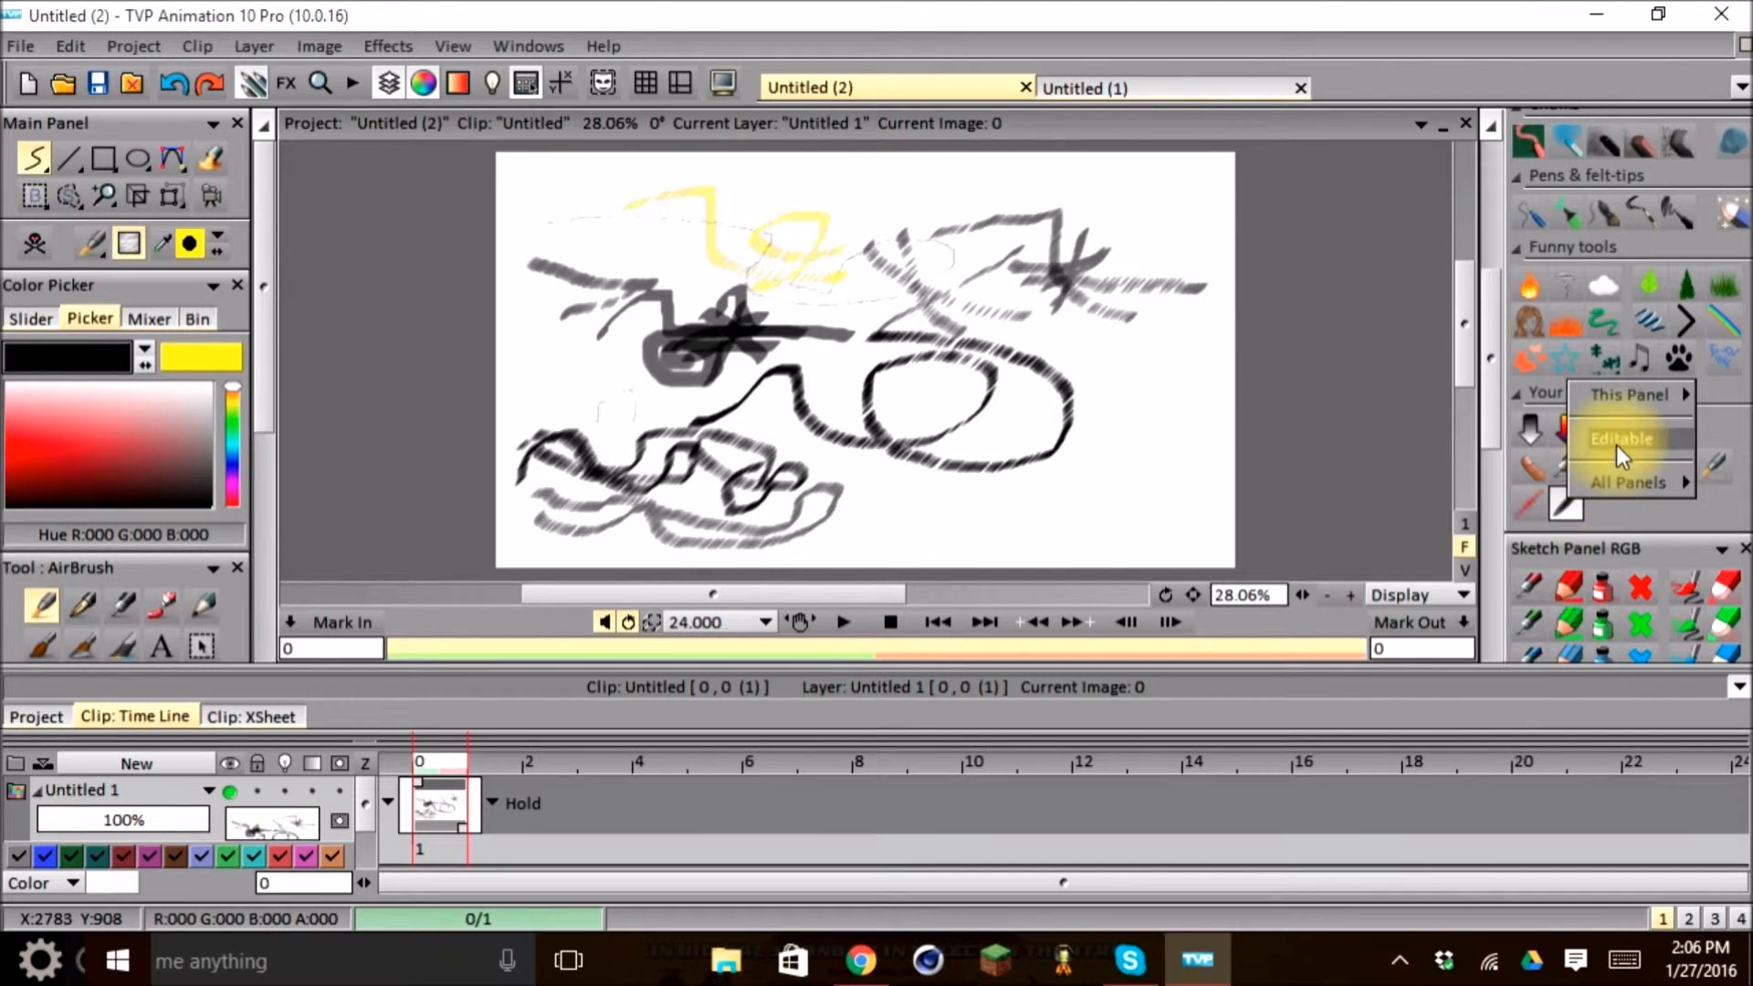
- Edit the saved brush and open its icon gallery to pick a striped icon
left_click(1619, 438)
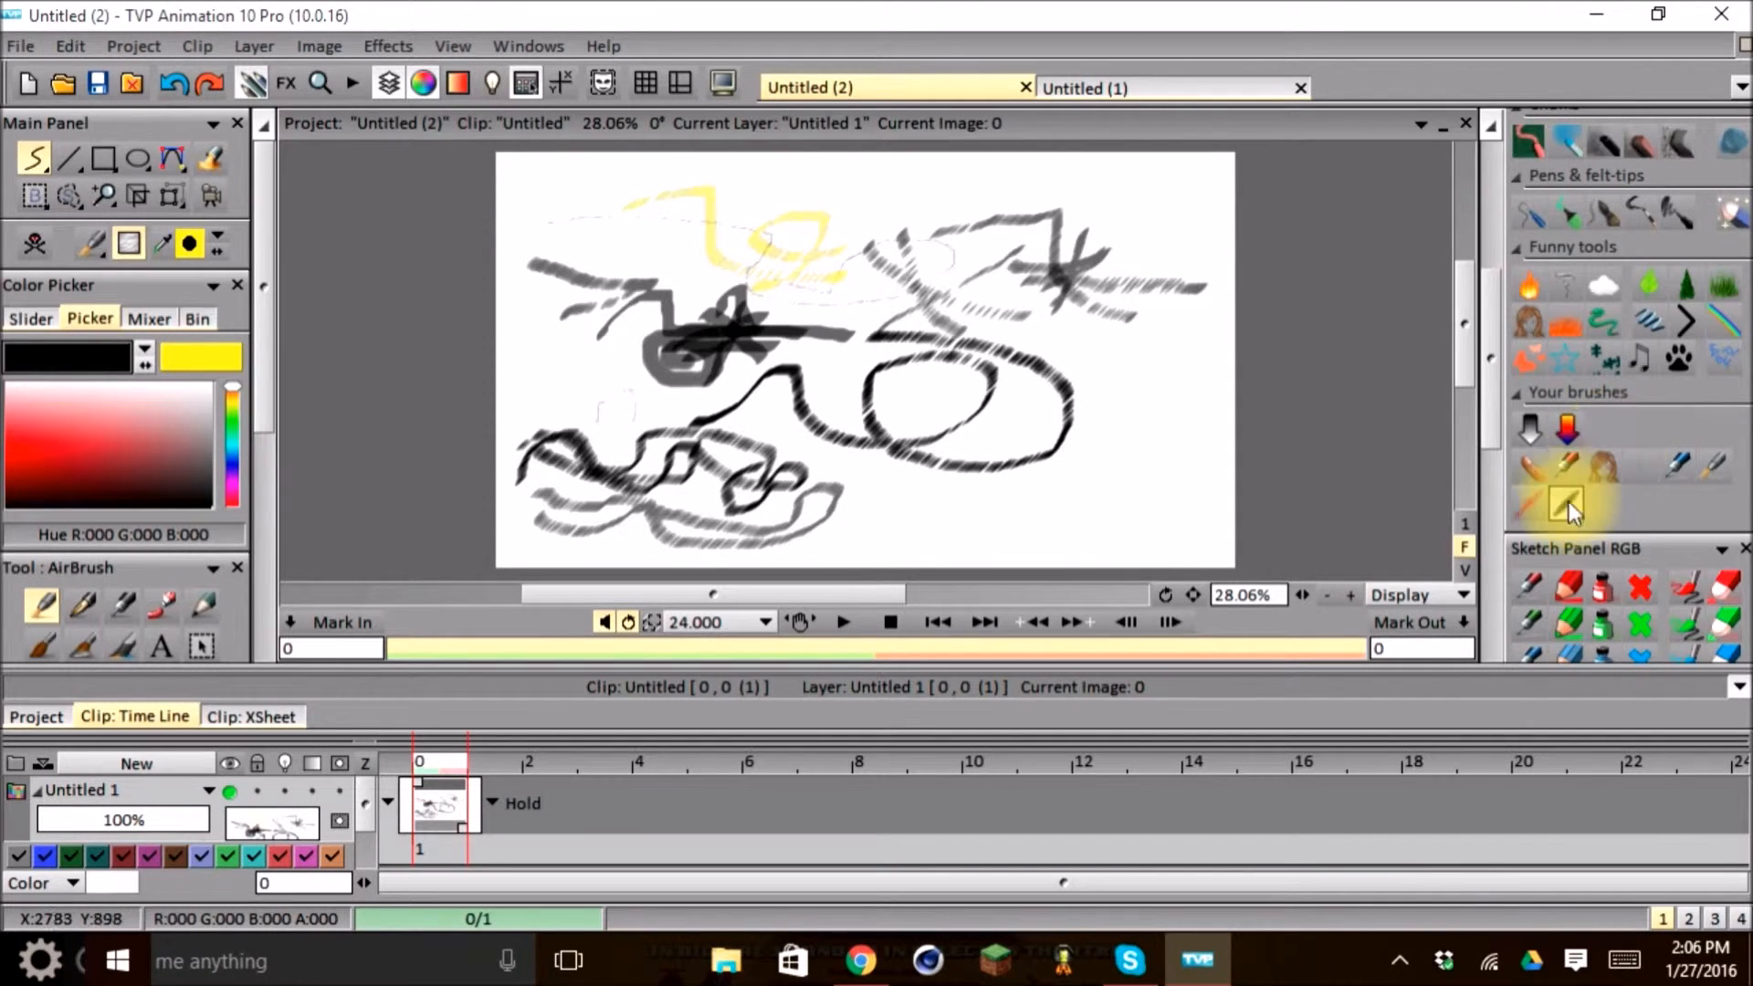
right_click(1565, 503)
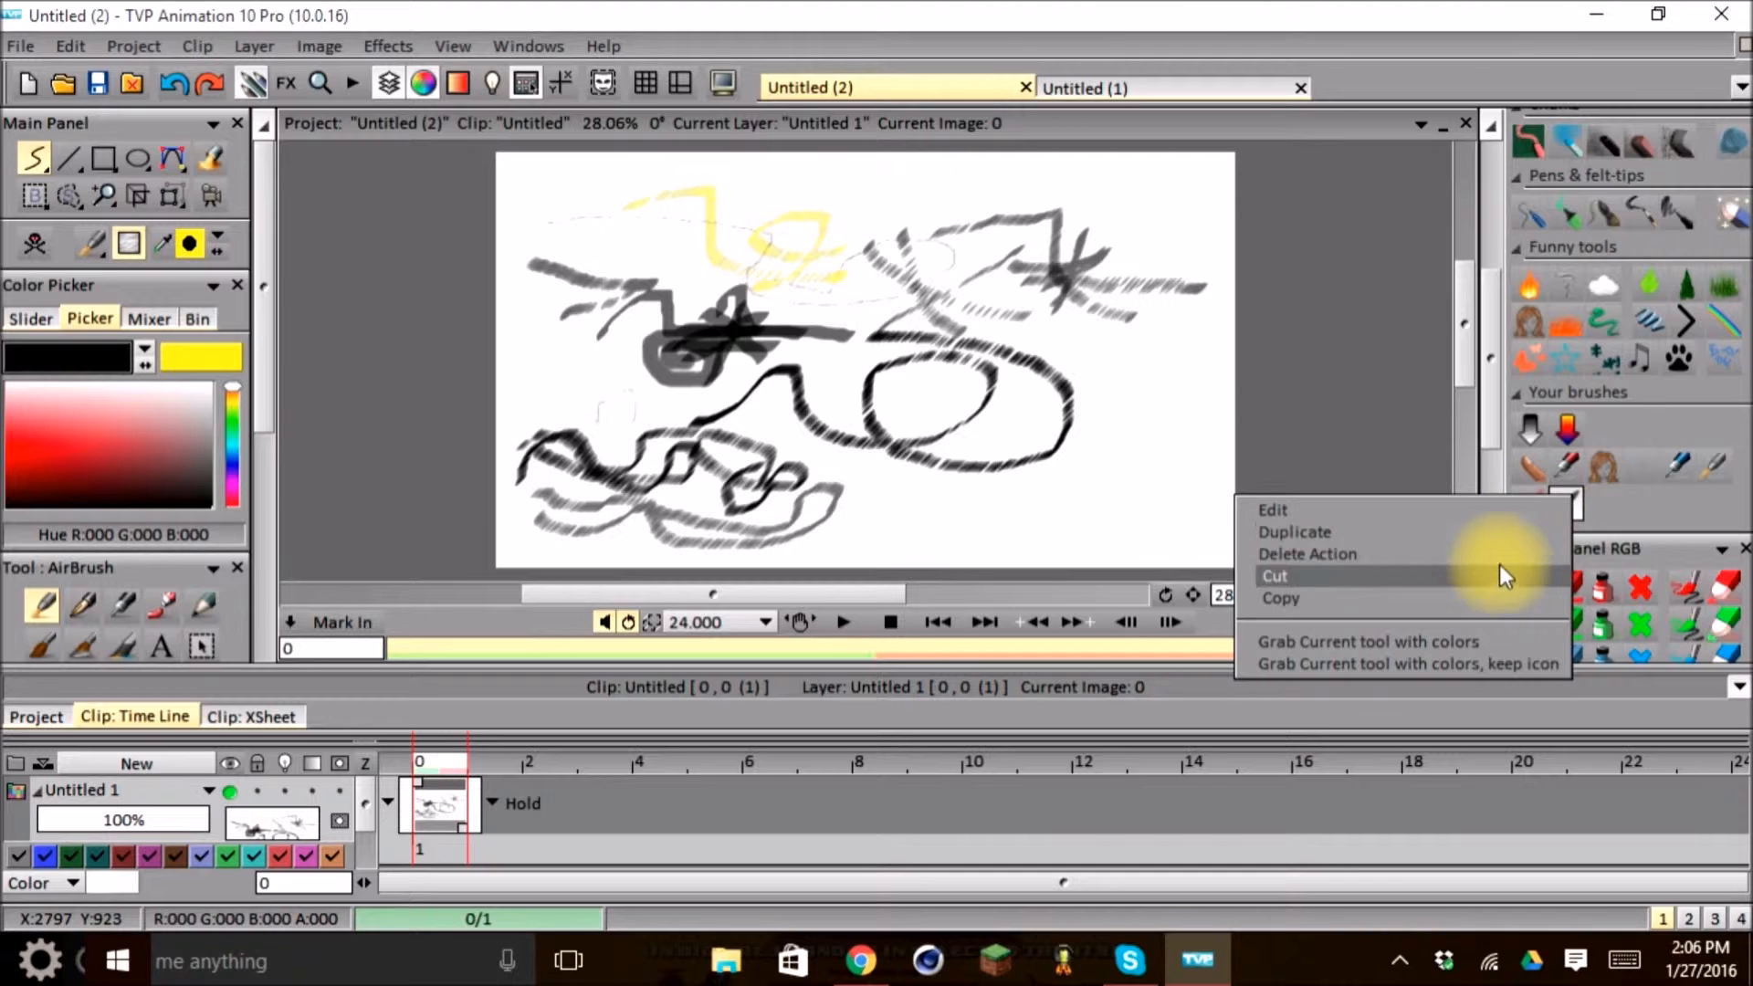
left_click(1271, 510)
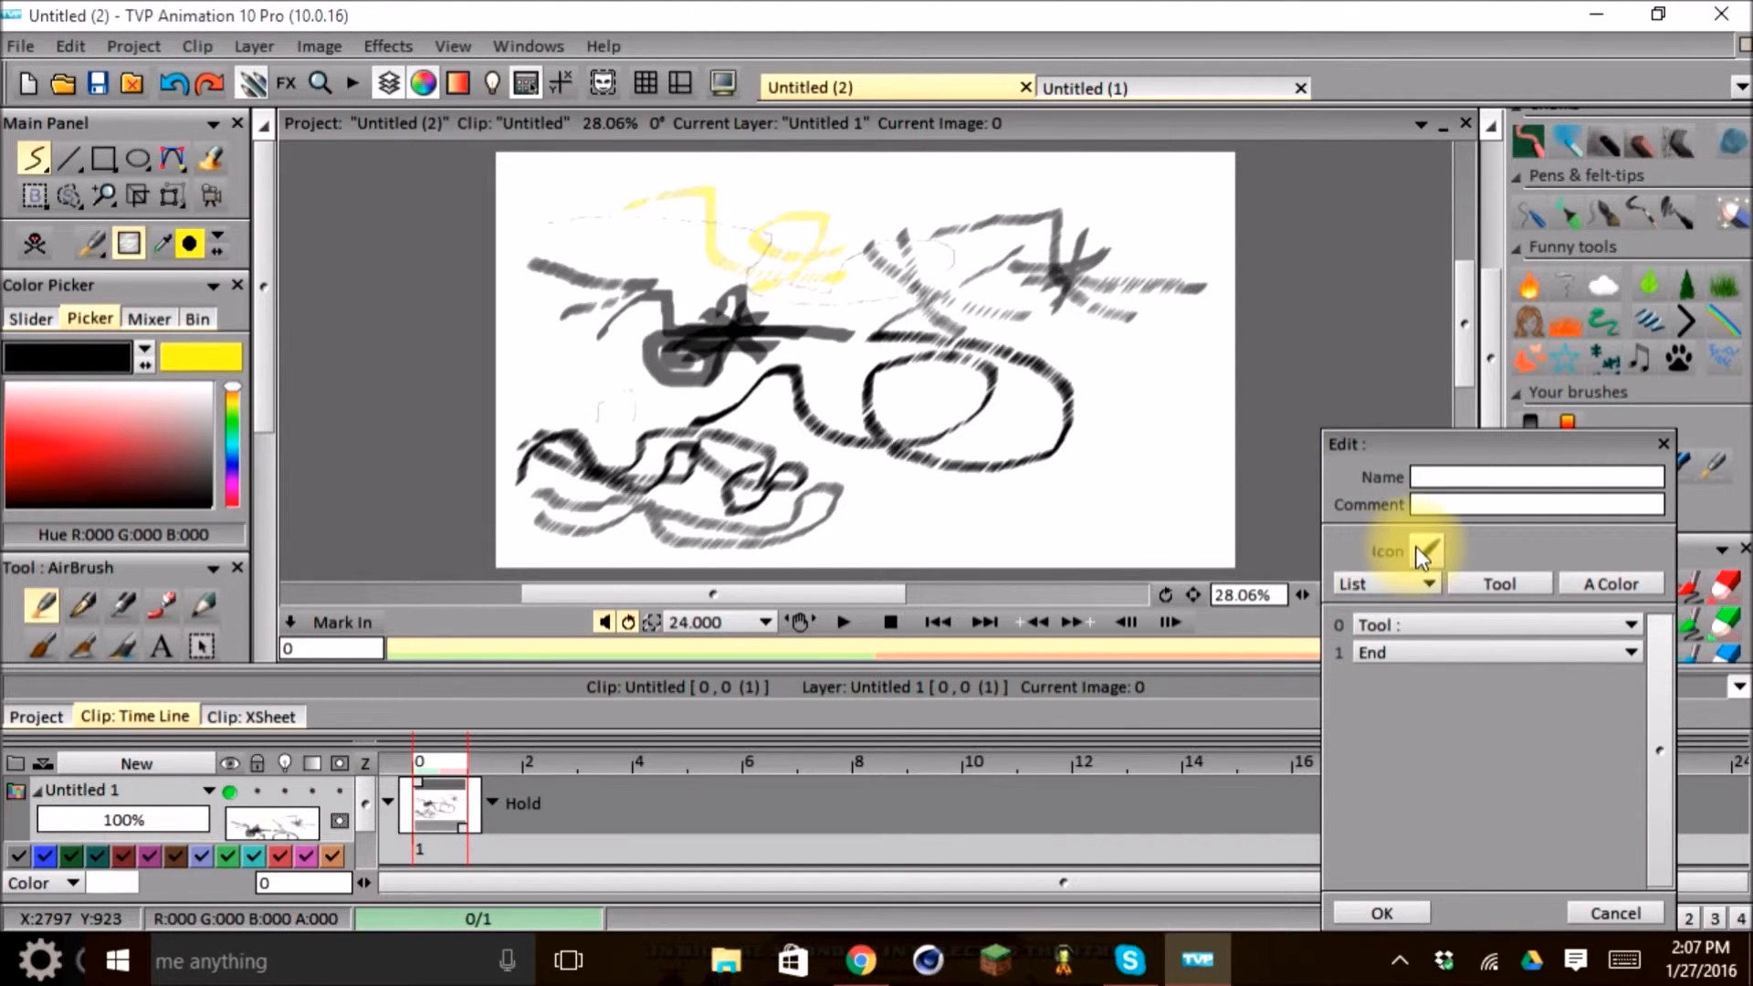
left_click(1419, 556)
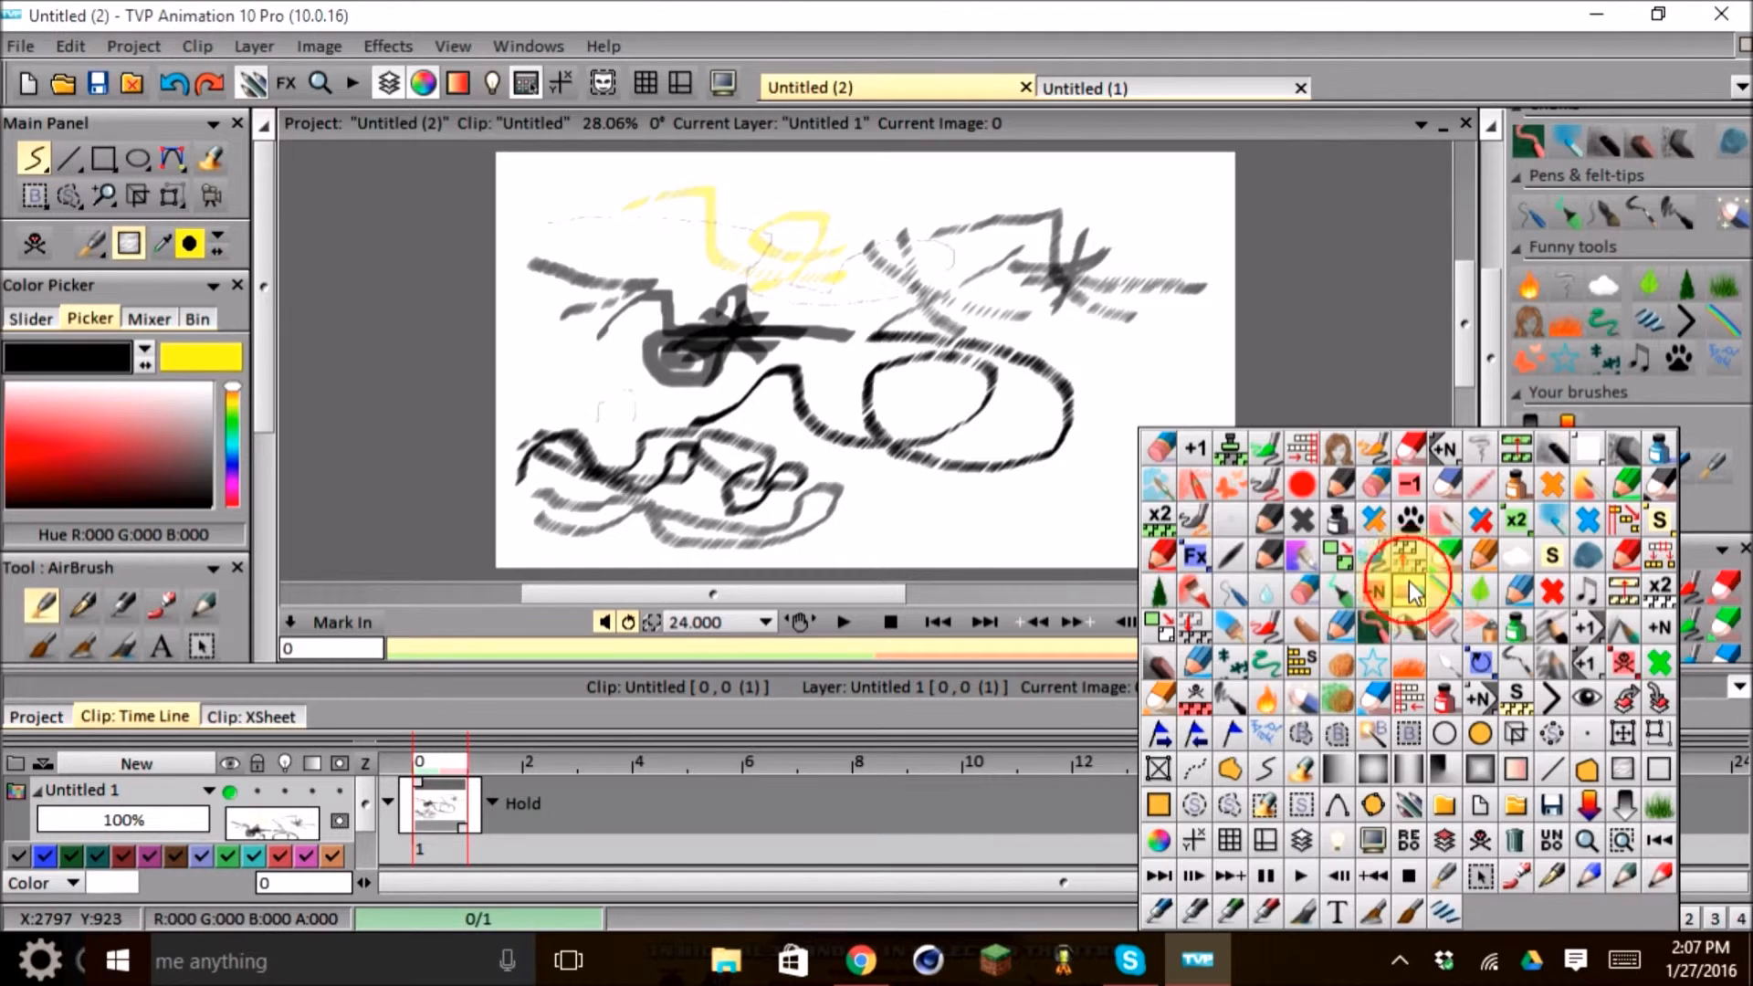
mouse_move(1604, 488)
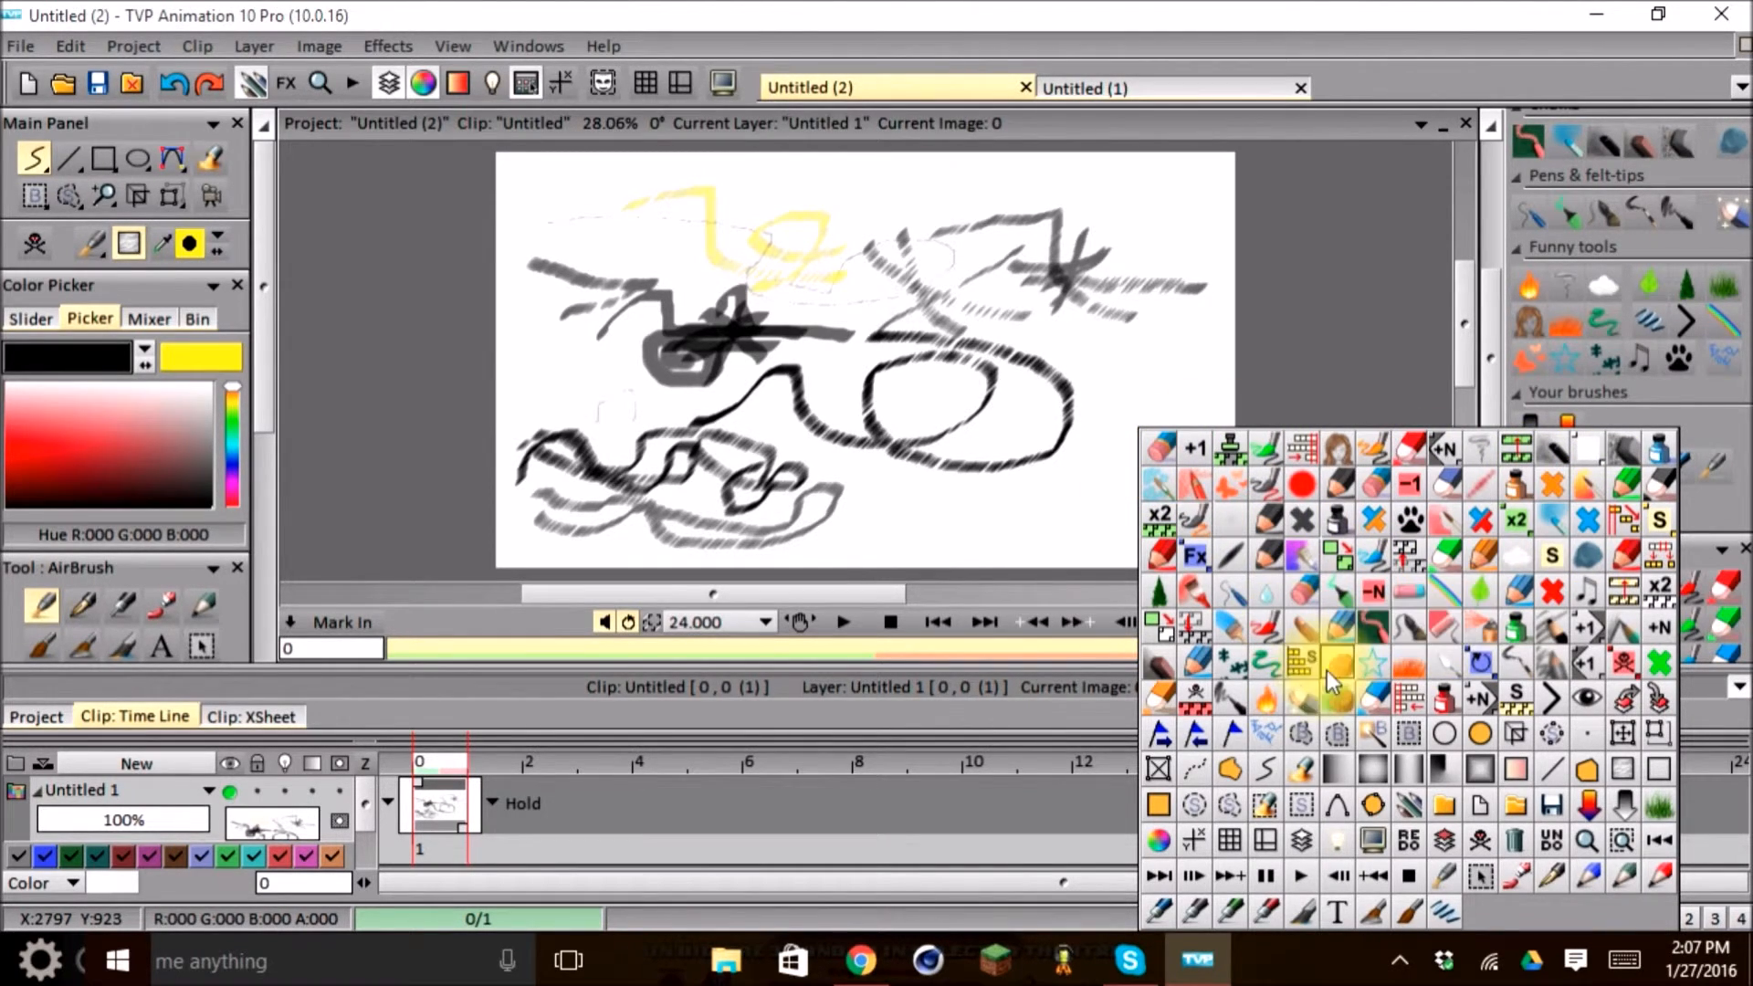
mouse_move(1325, 738)
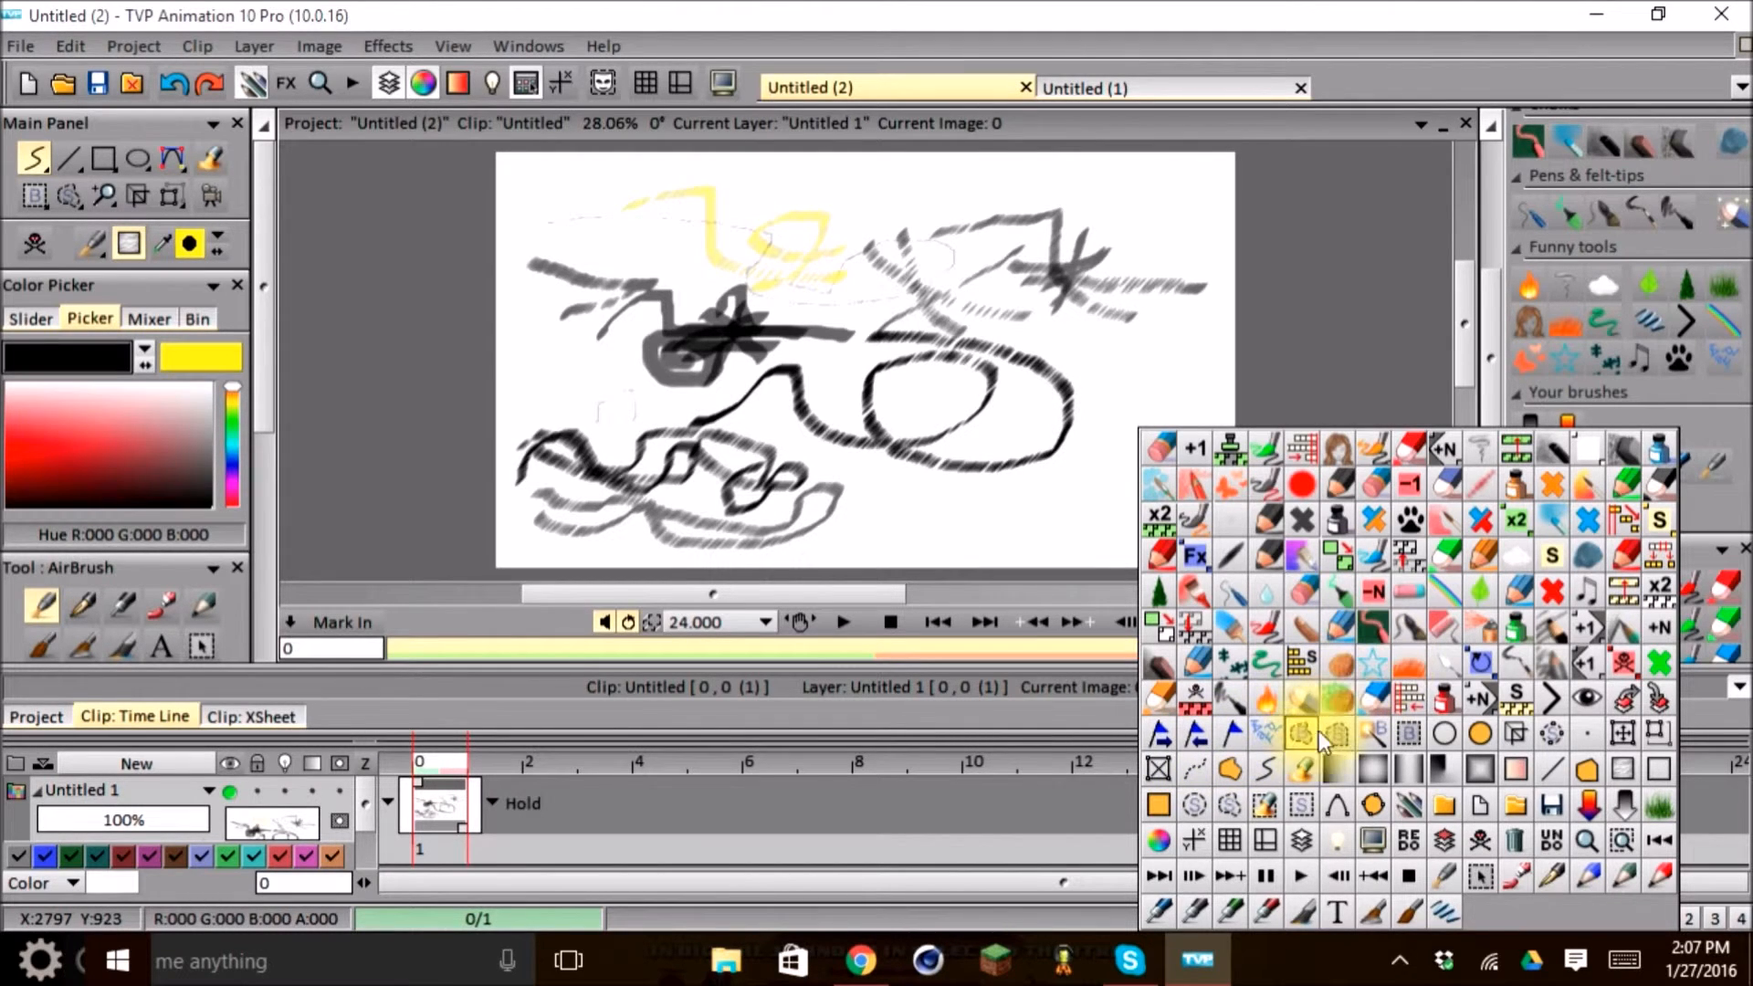
mouse_move(1498, 794)
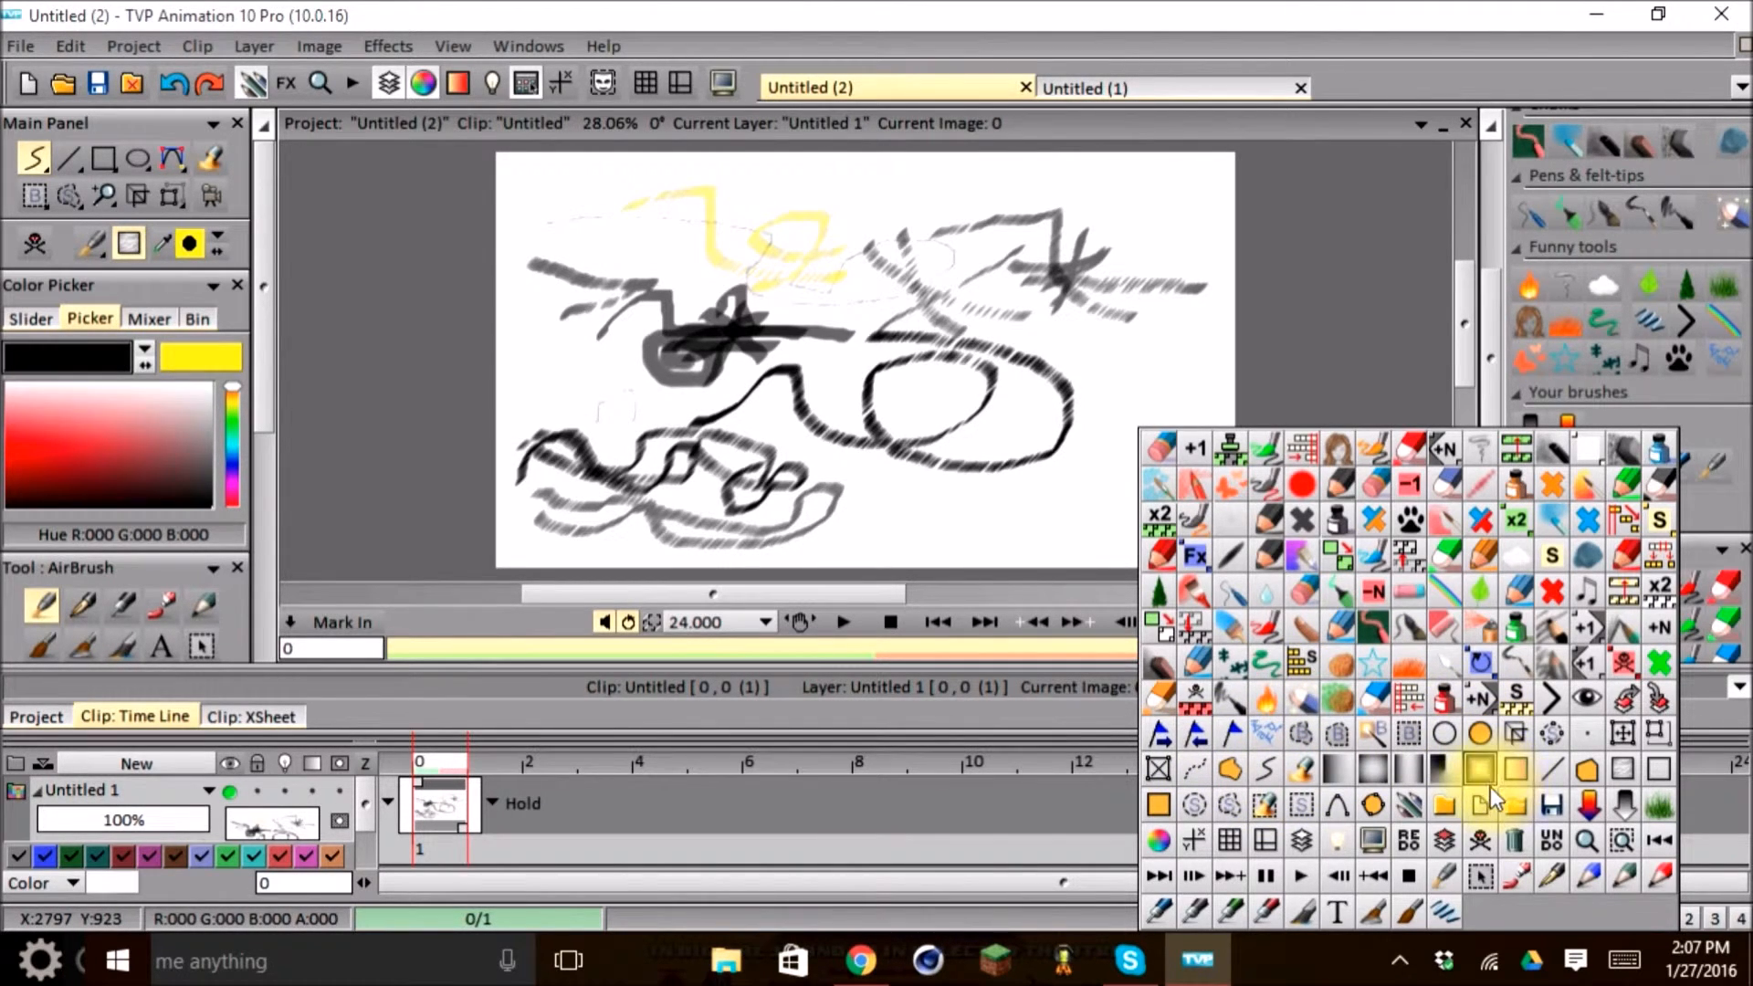
mouse_move(1337, 841)
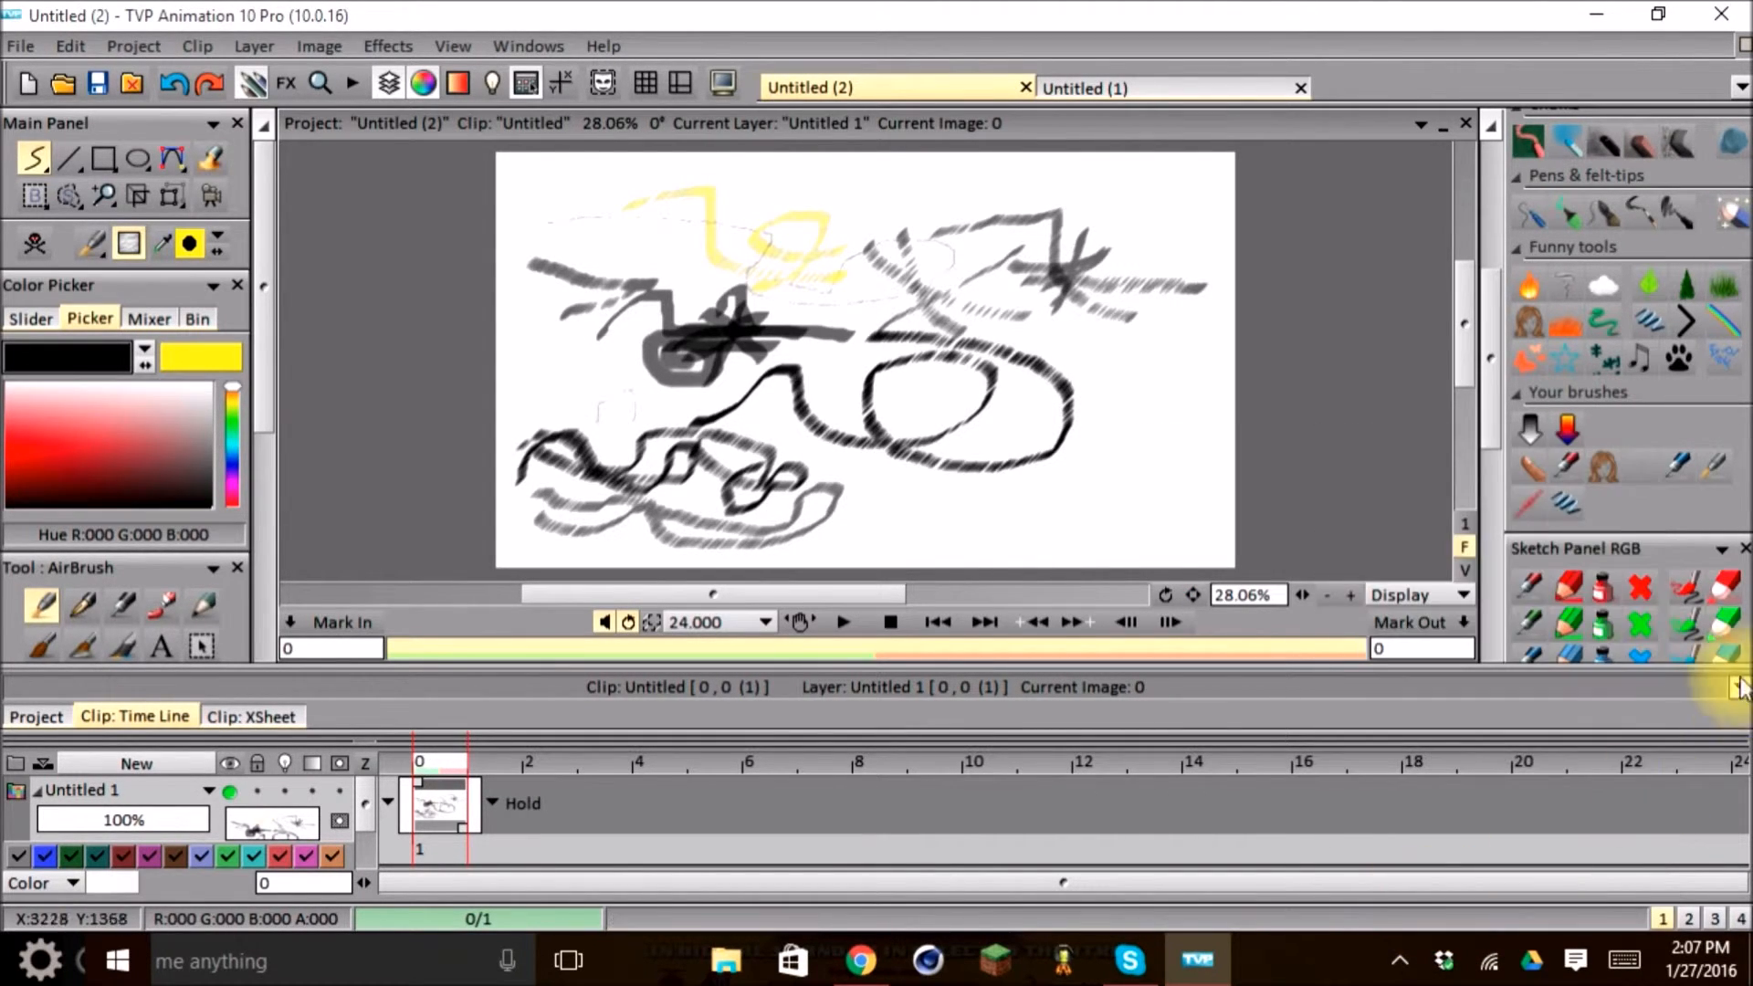
mouse_move(1565, 507)
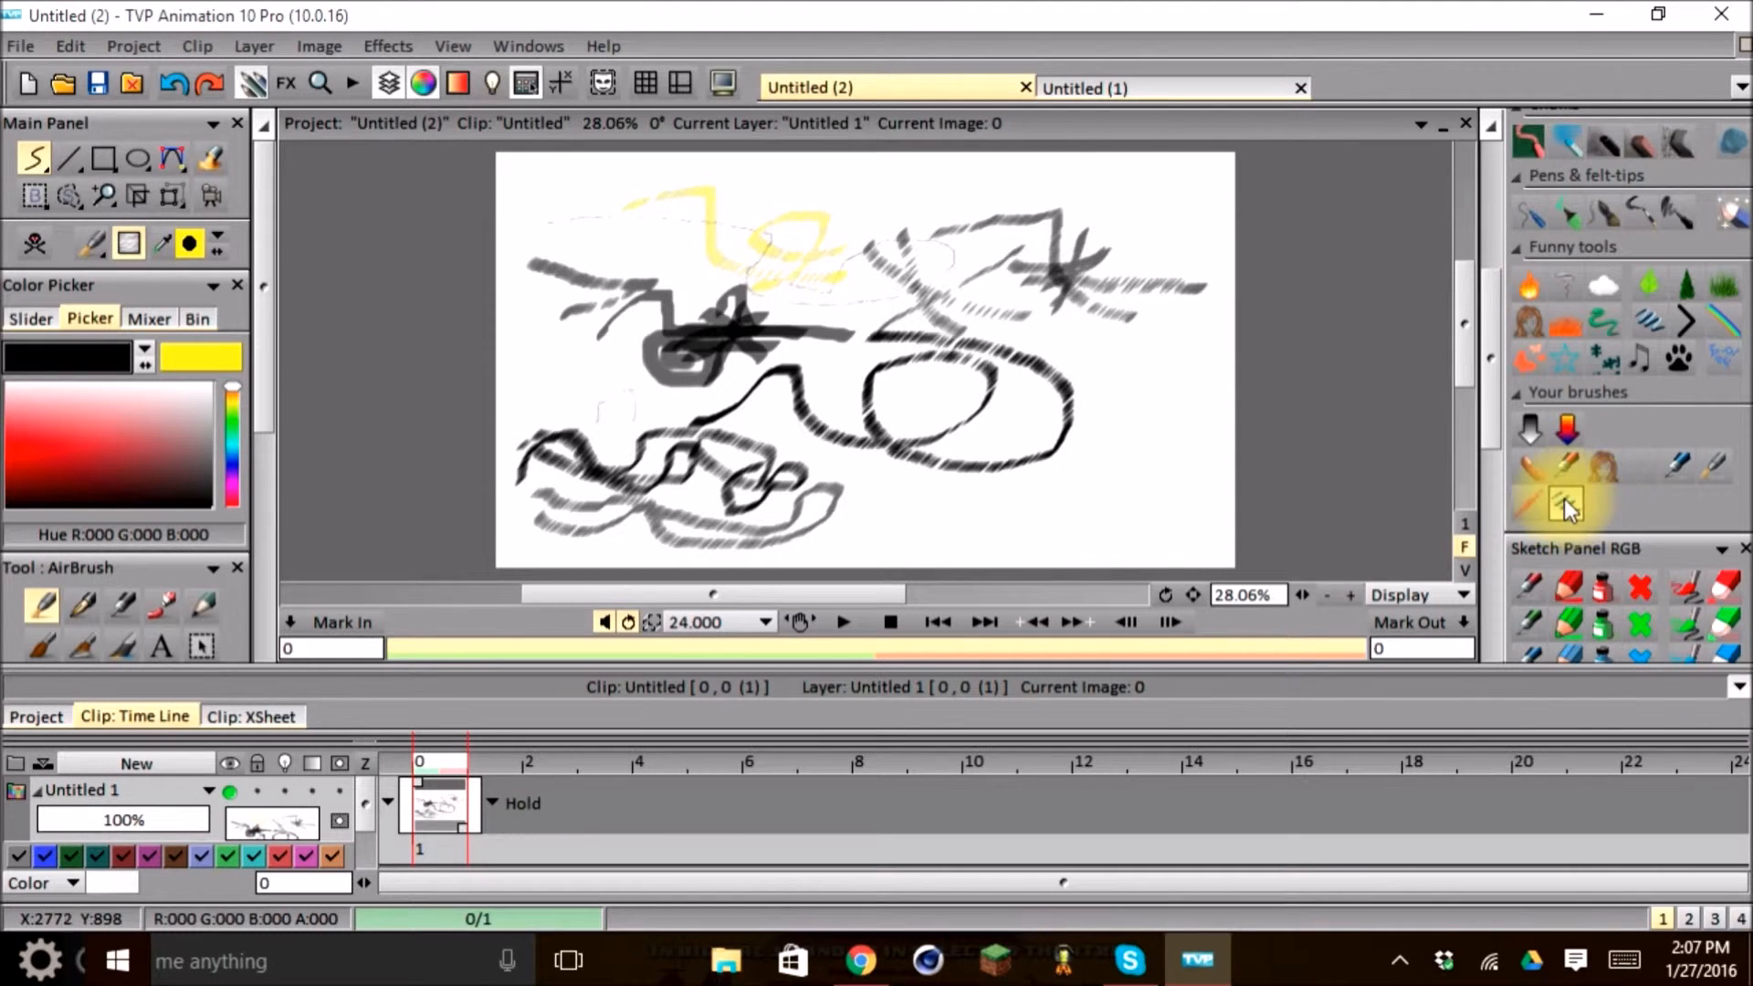
mouse_move(1565, 519)
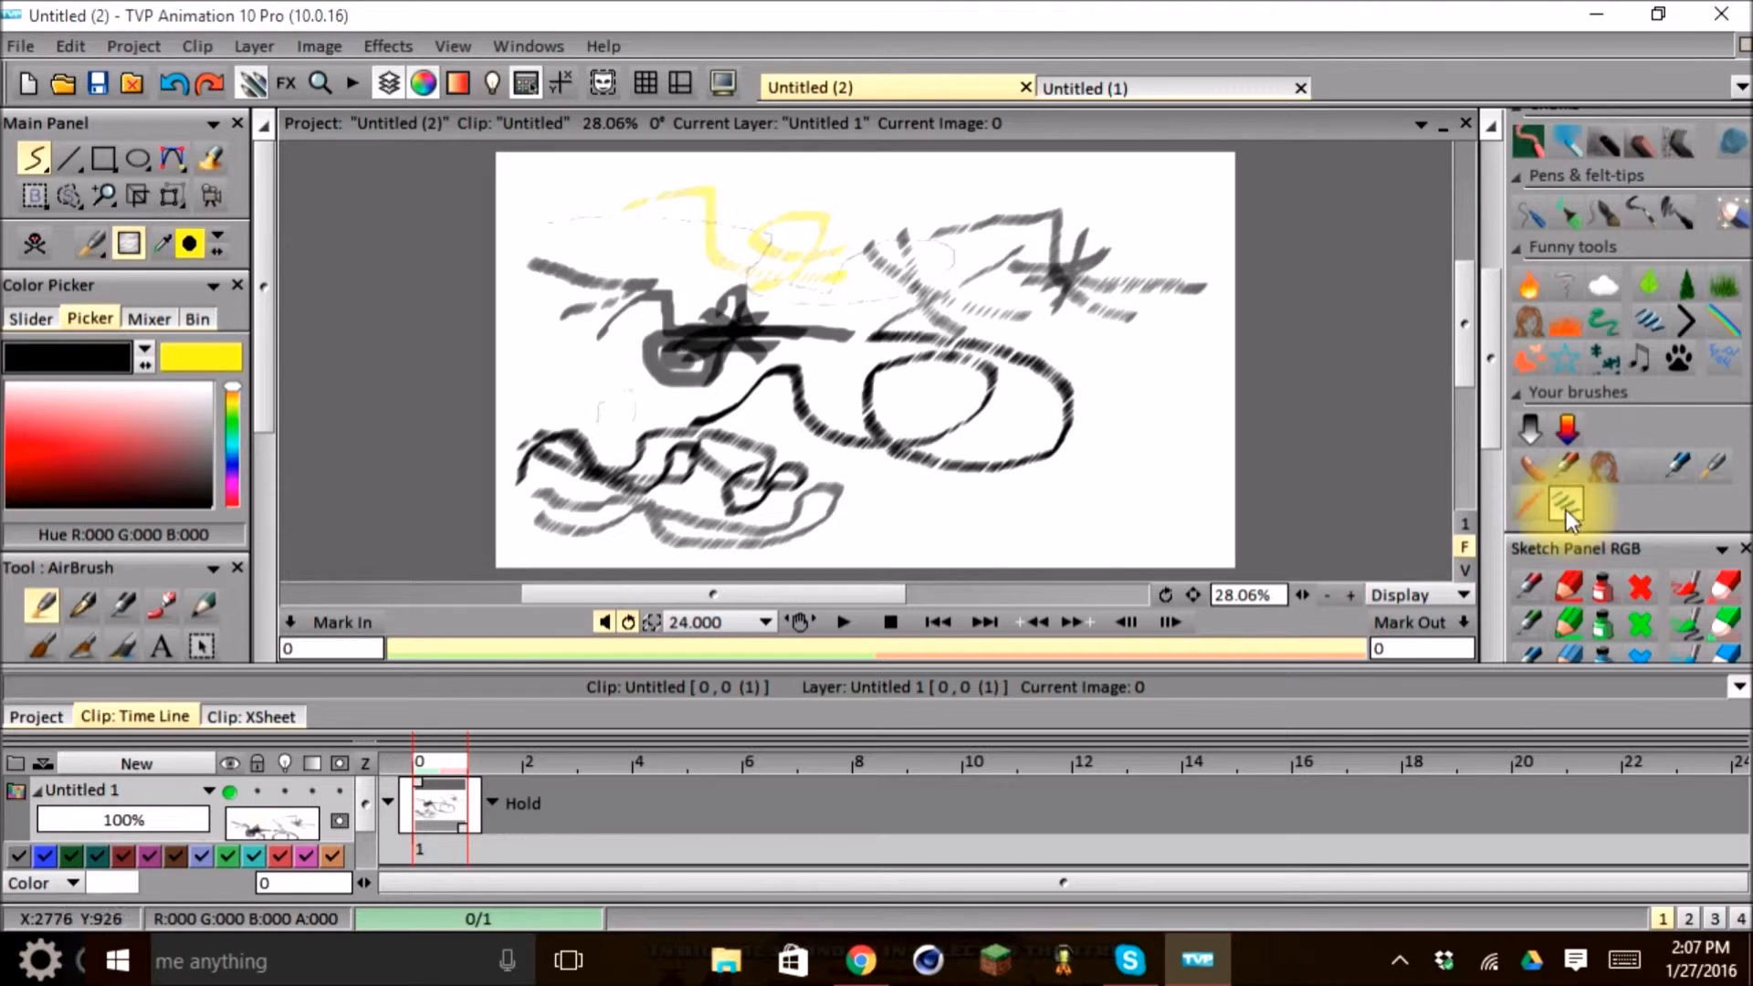
mouse_move(1568, 509)
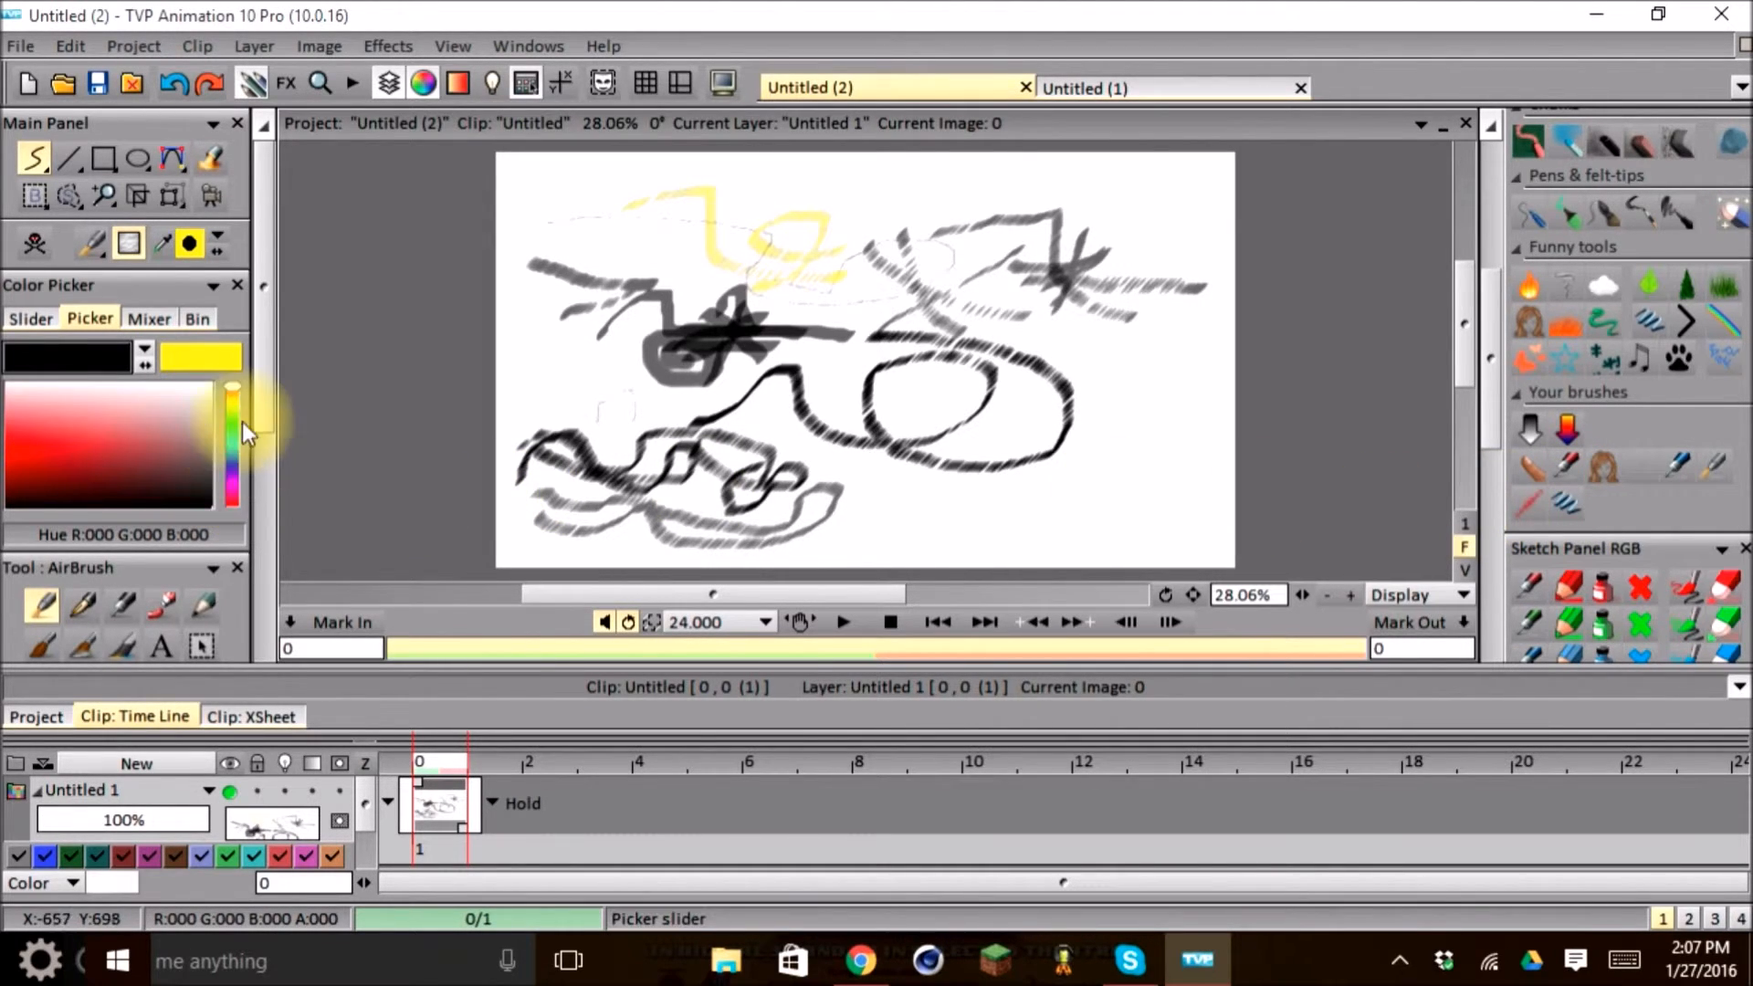
mouse_move(195, 274)
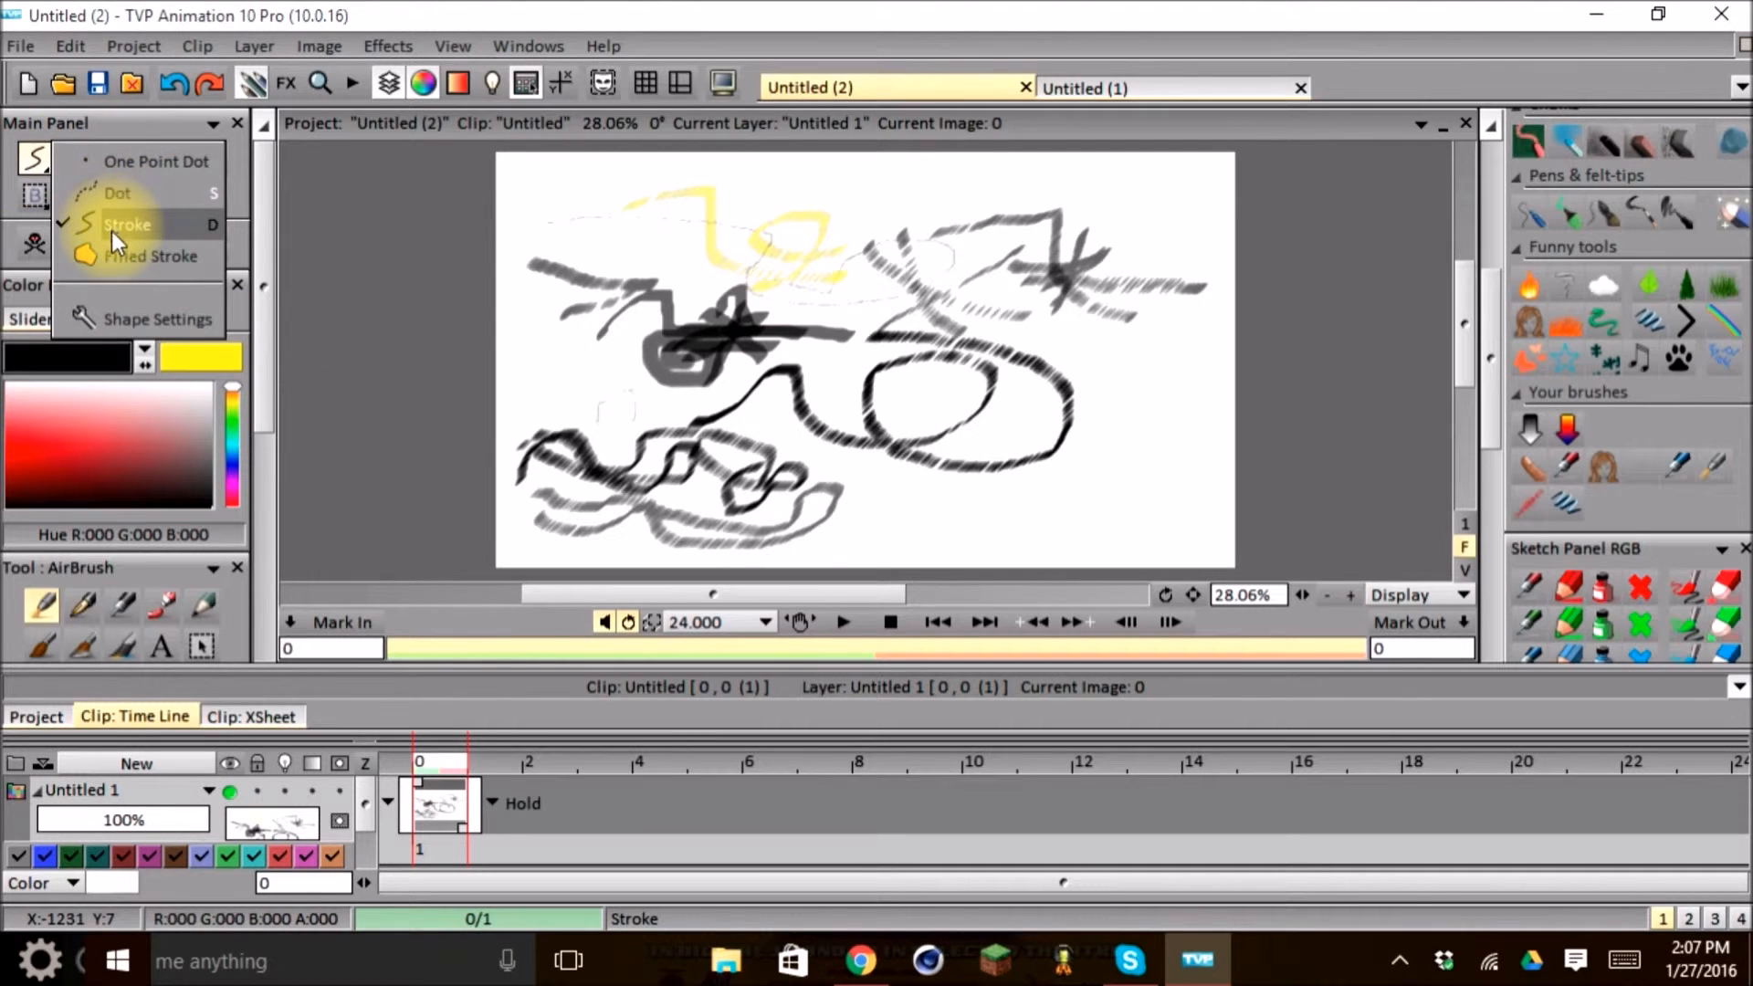
mouse_move(151, 255)
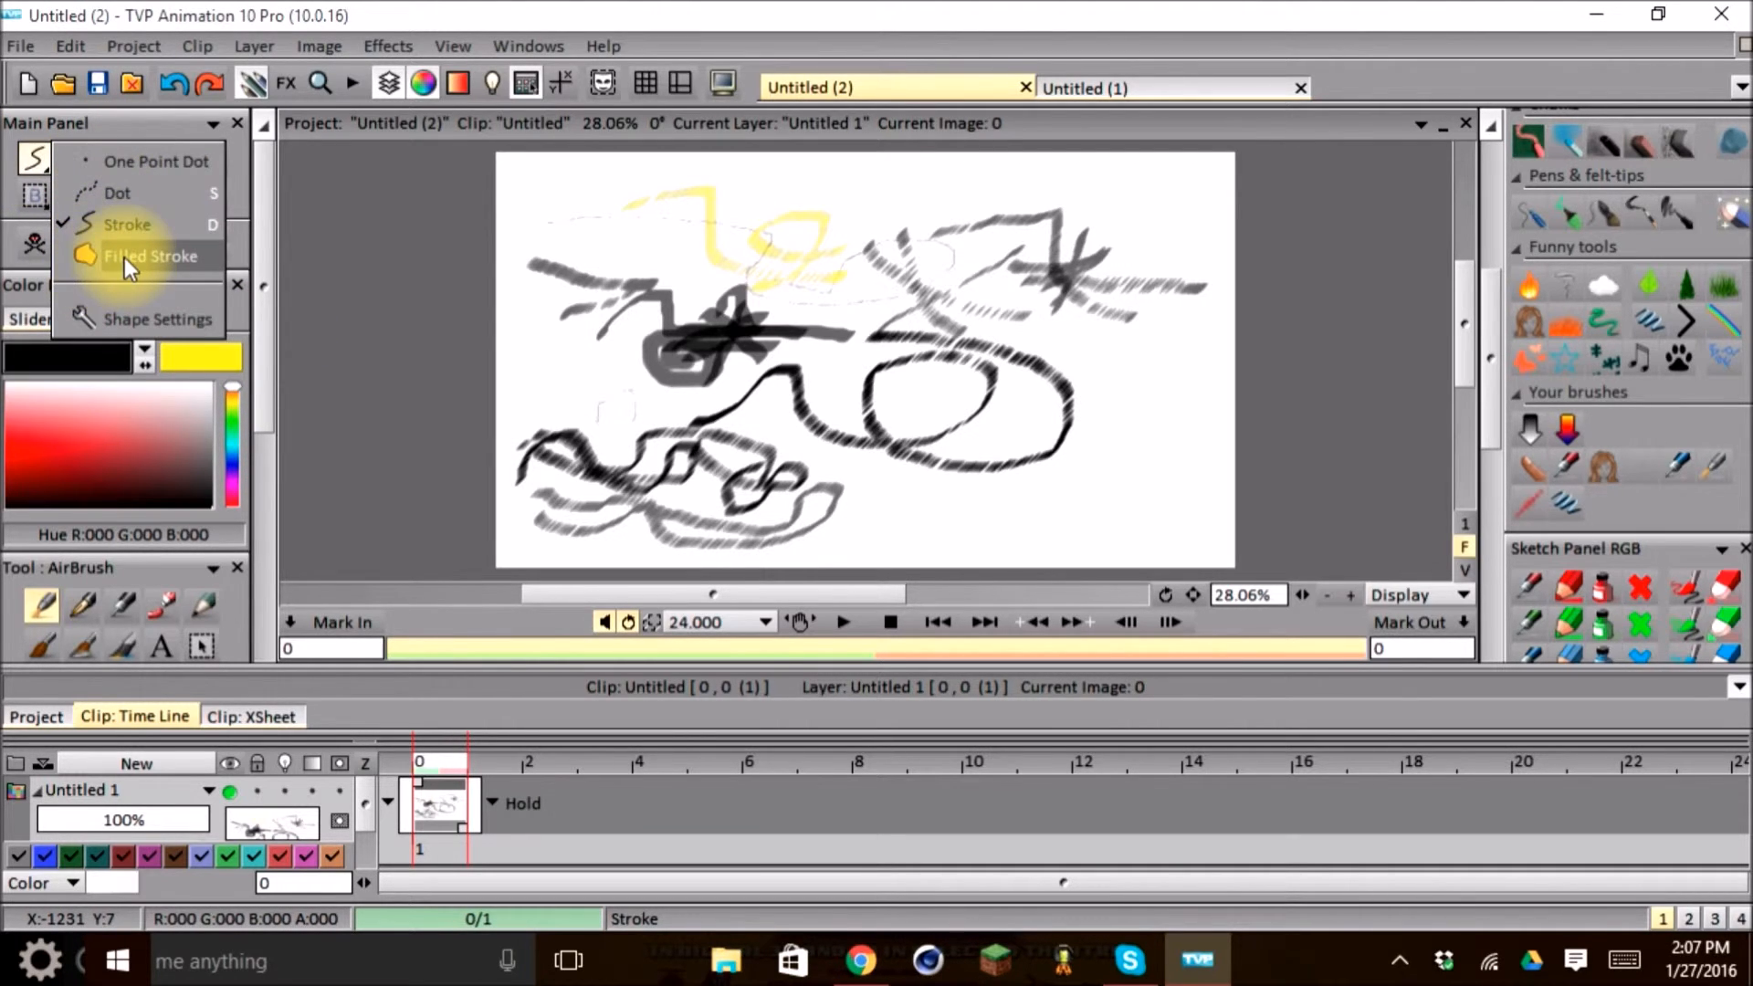
- Set the freehand drawing mode to Filled Stroke
left_click(148, 255)
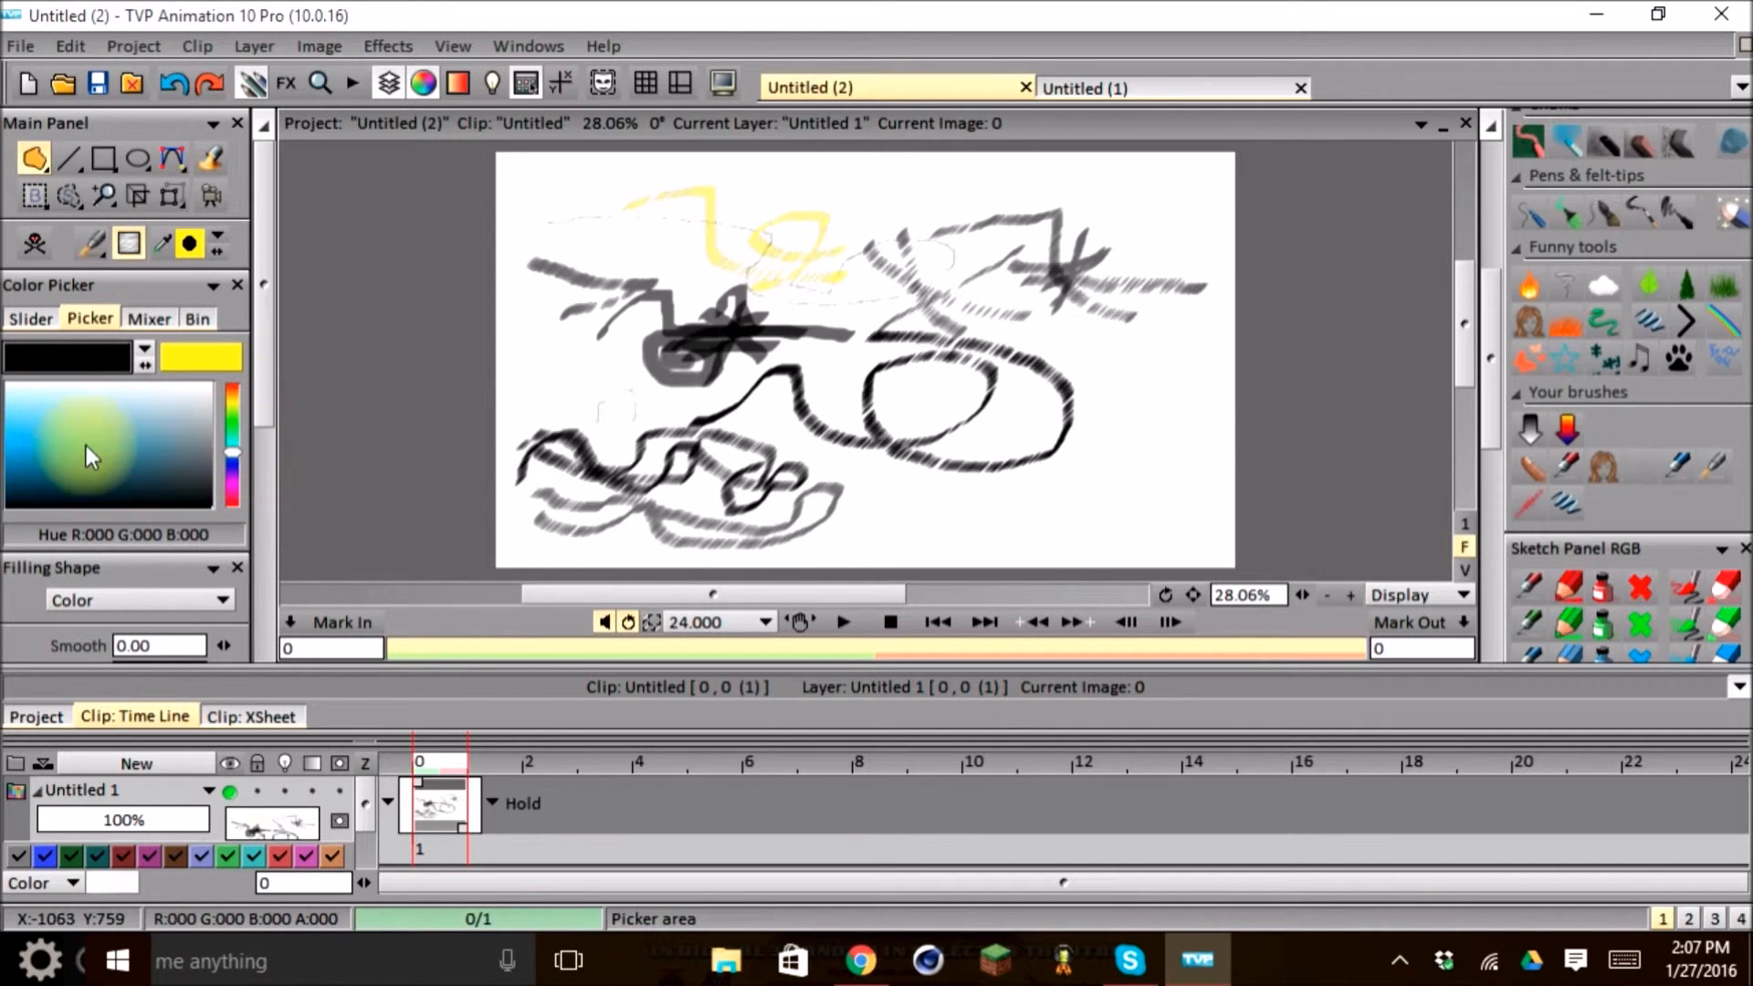
- Pick a blue paint colour in the Color Picker for the filled shapes
left_click(88, 439)
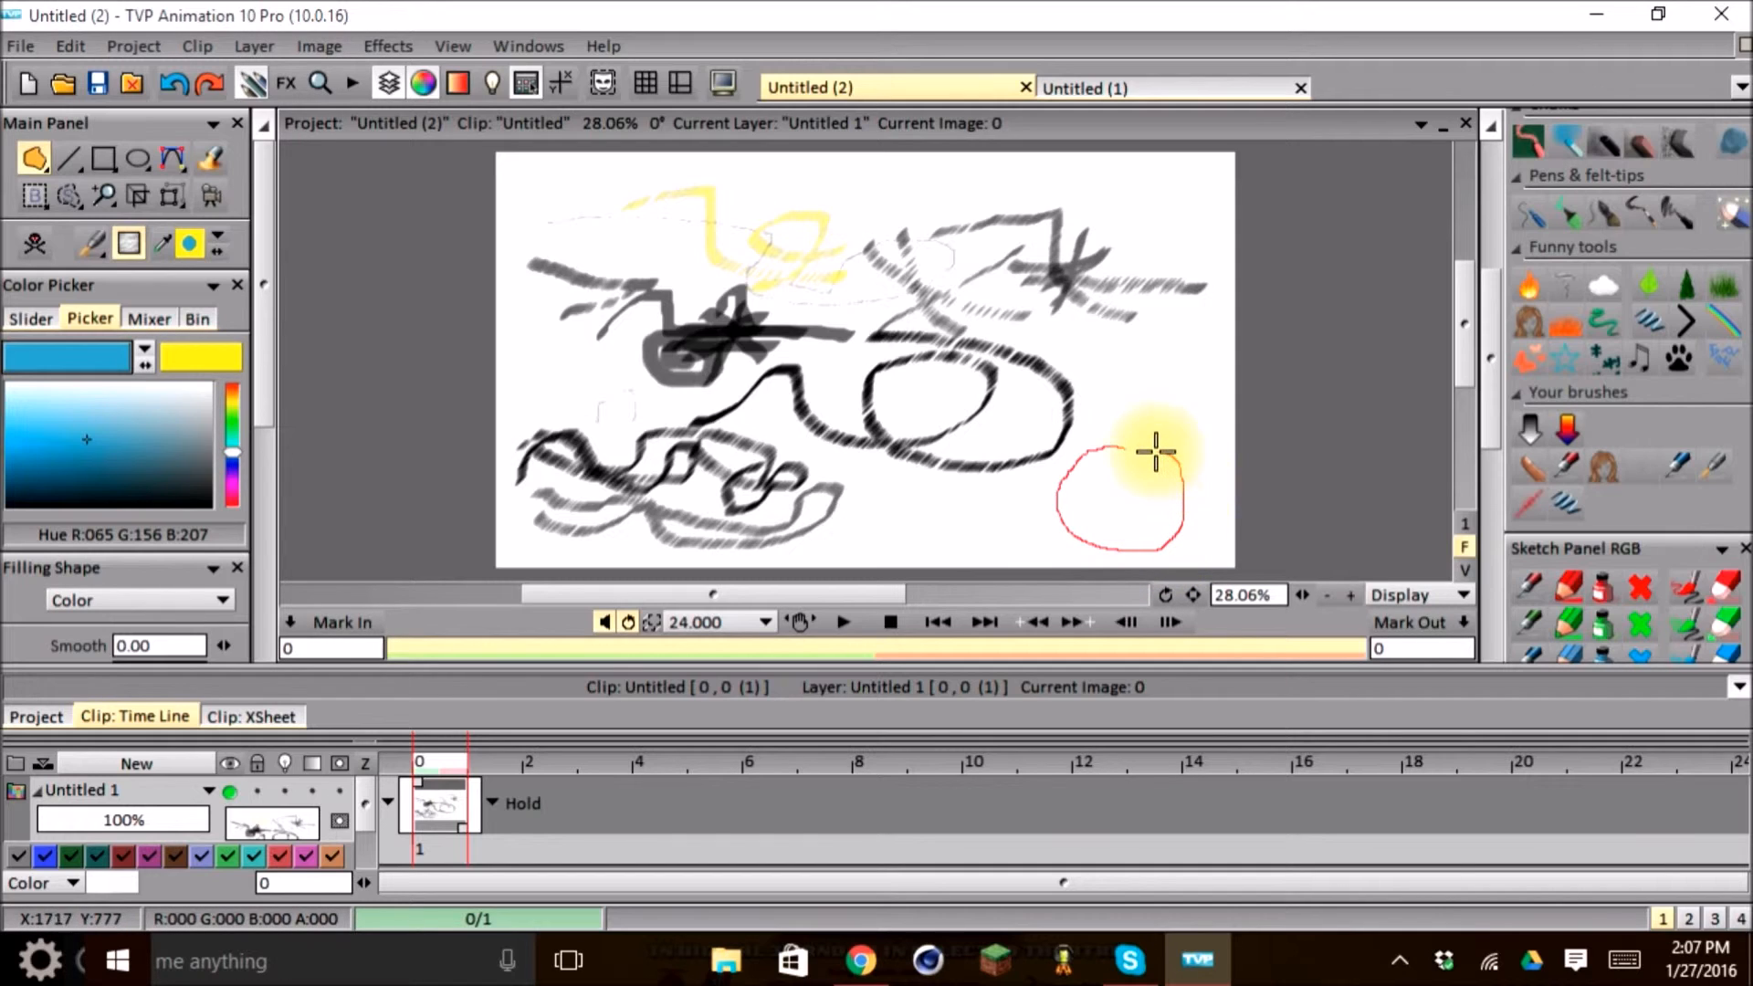
mouse_move(1124, 449)
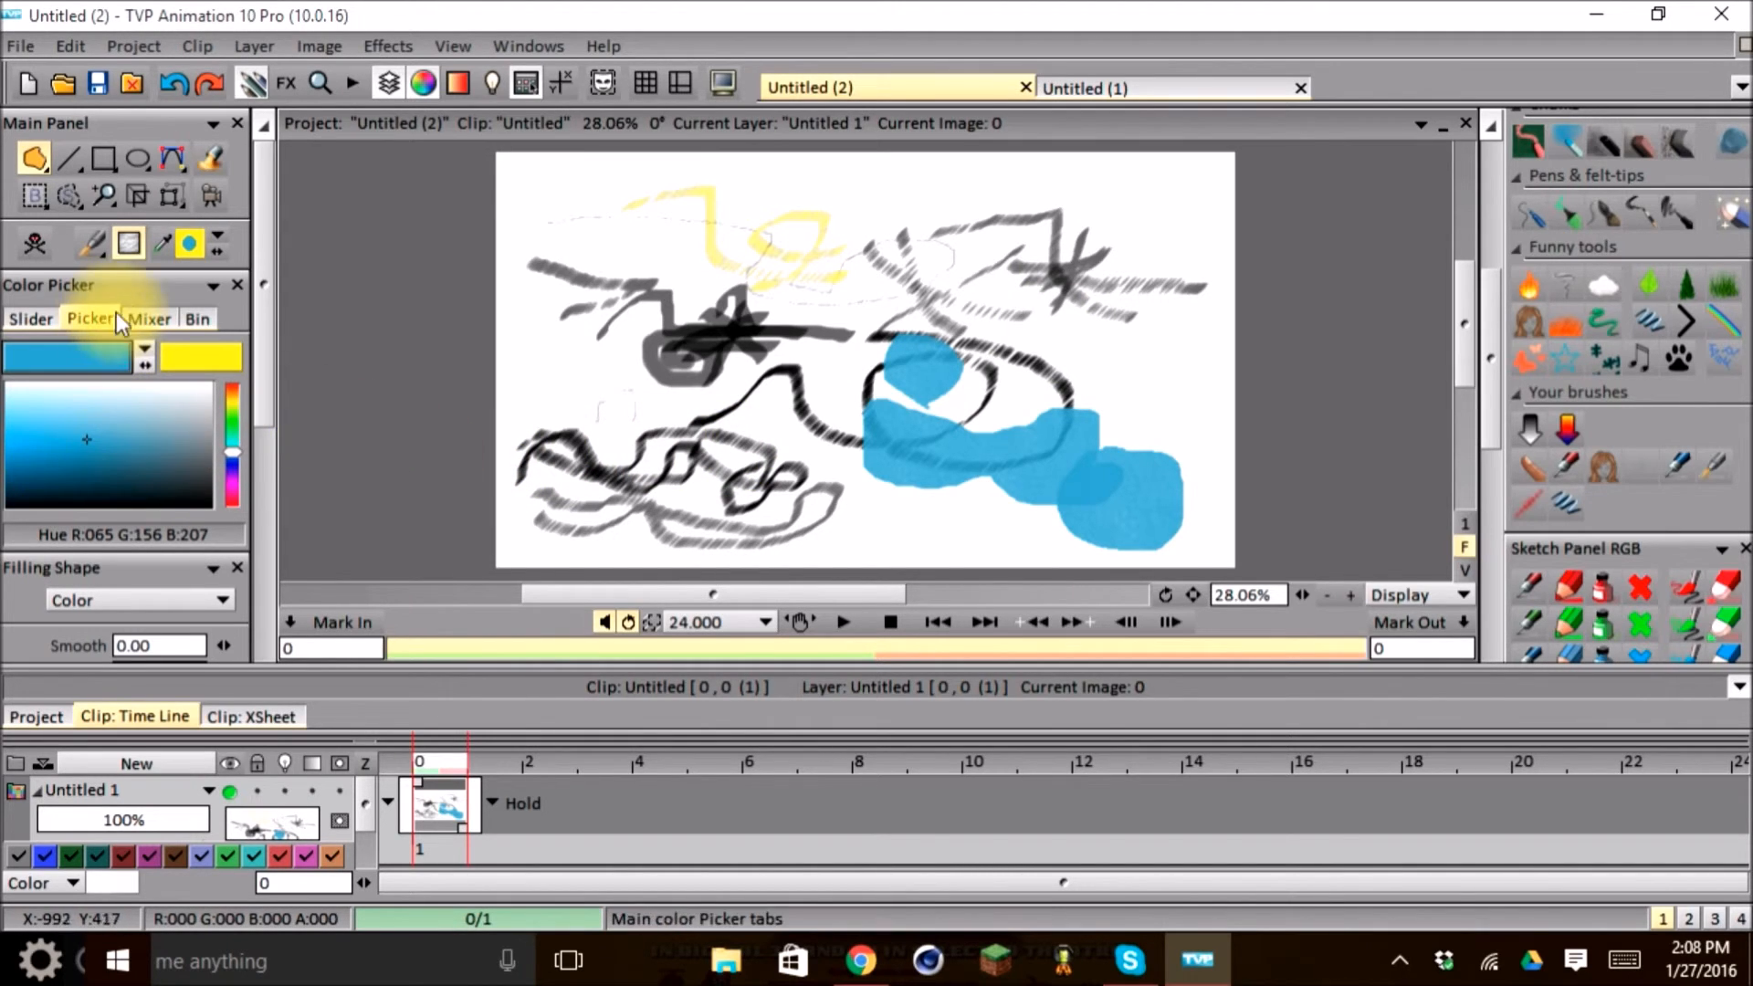
mouse_move(366, 347)
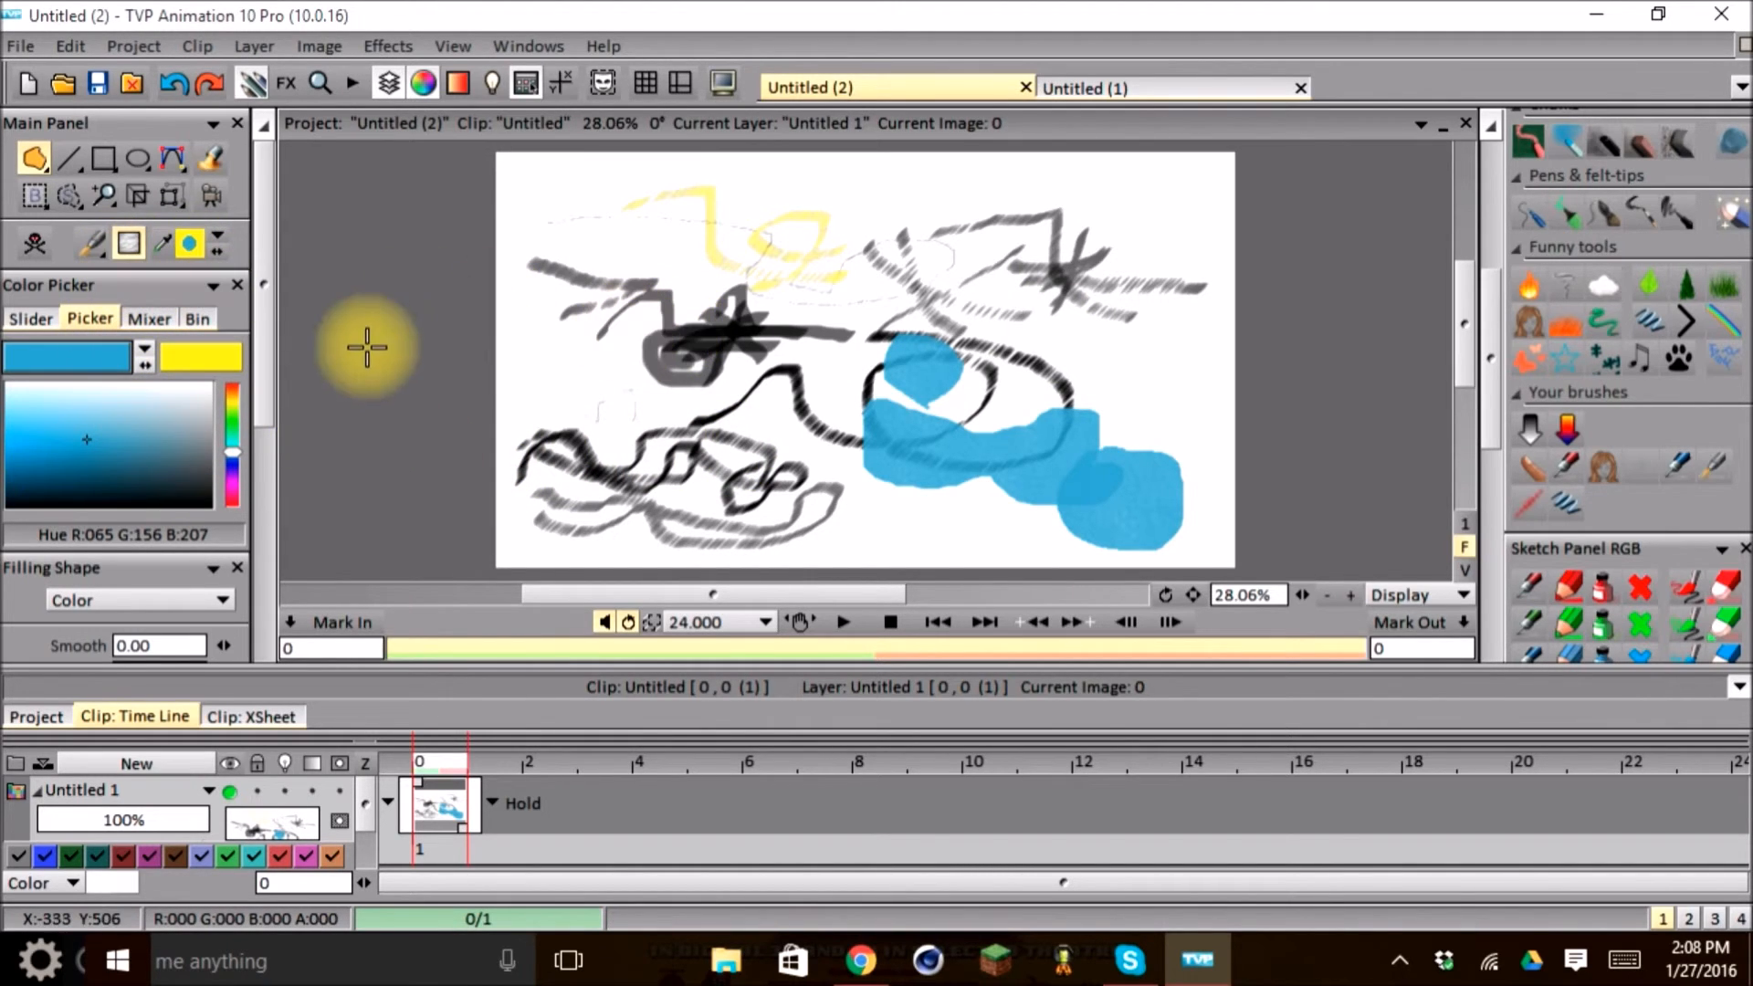
mouse_move(118, 324)
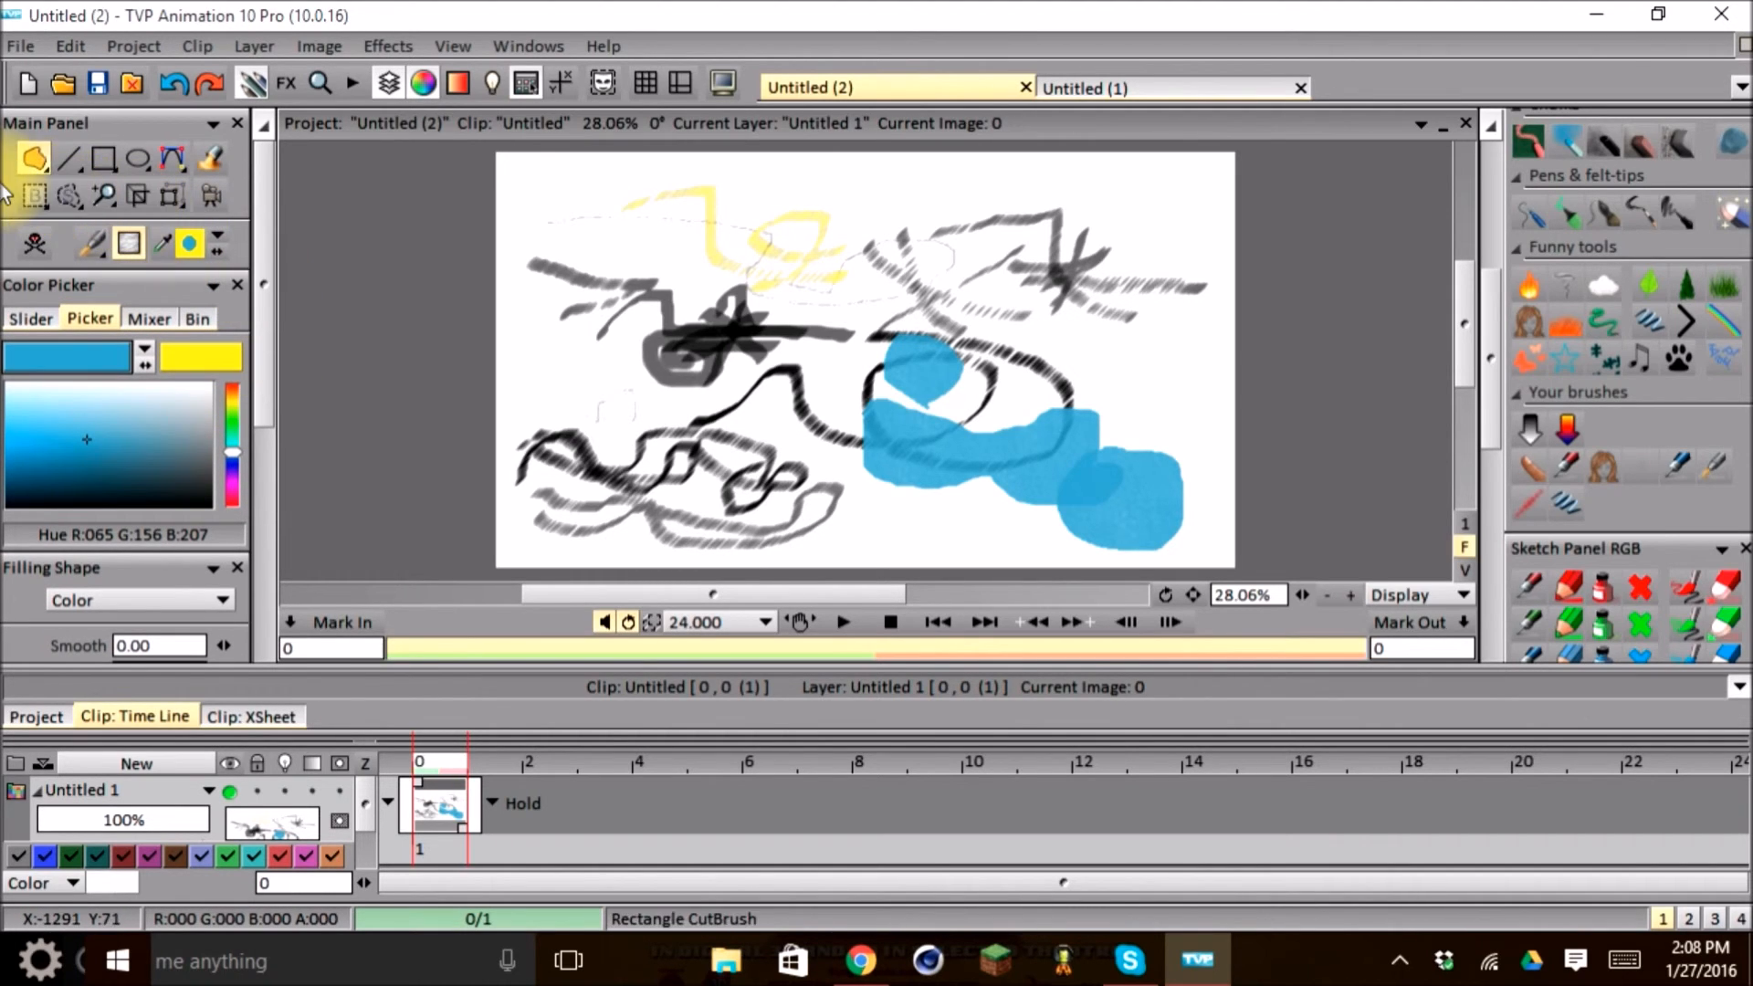
left_click(210, 156)
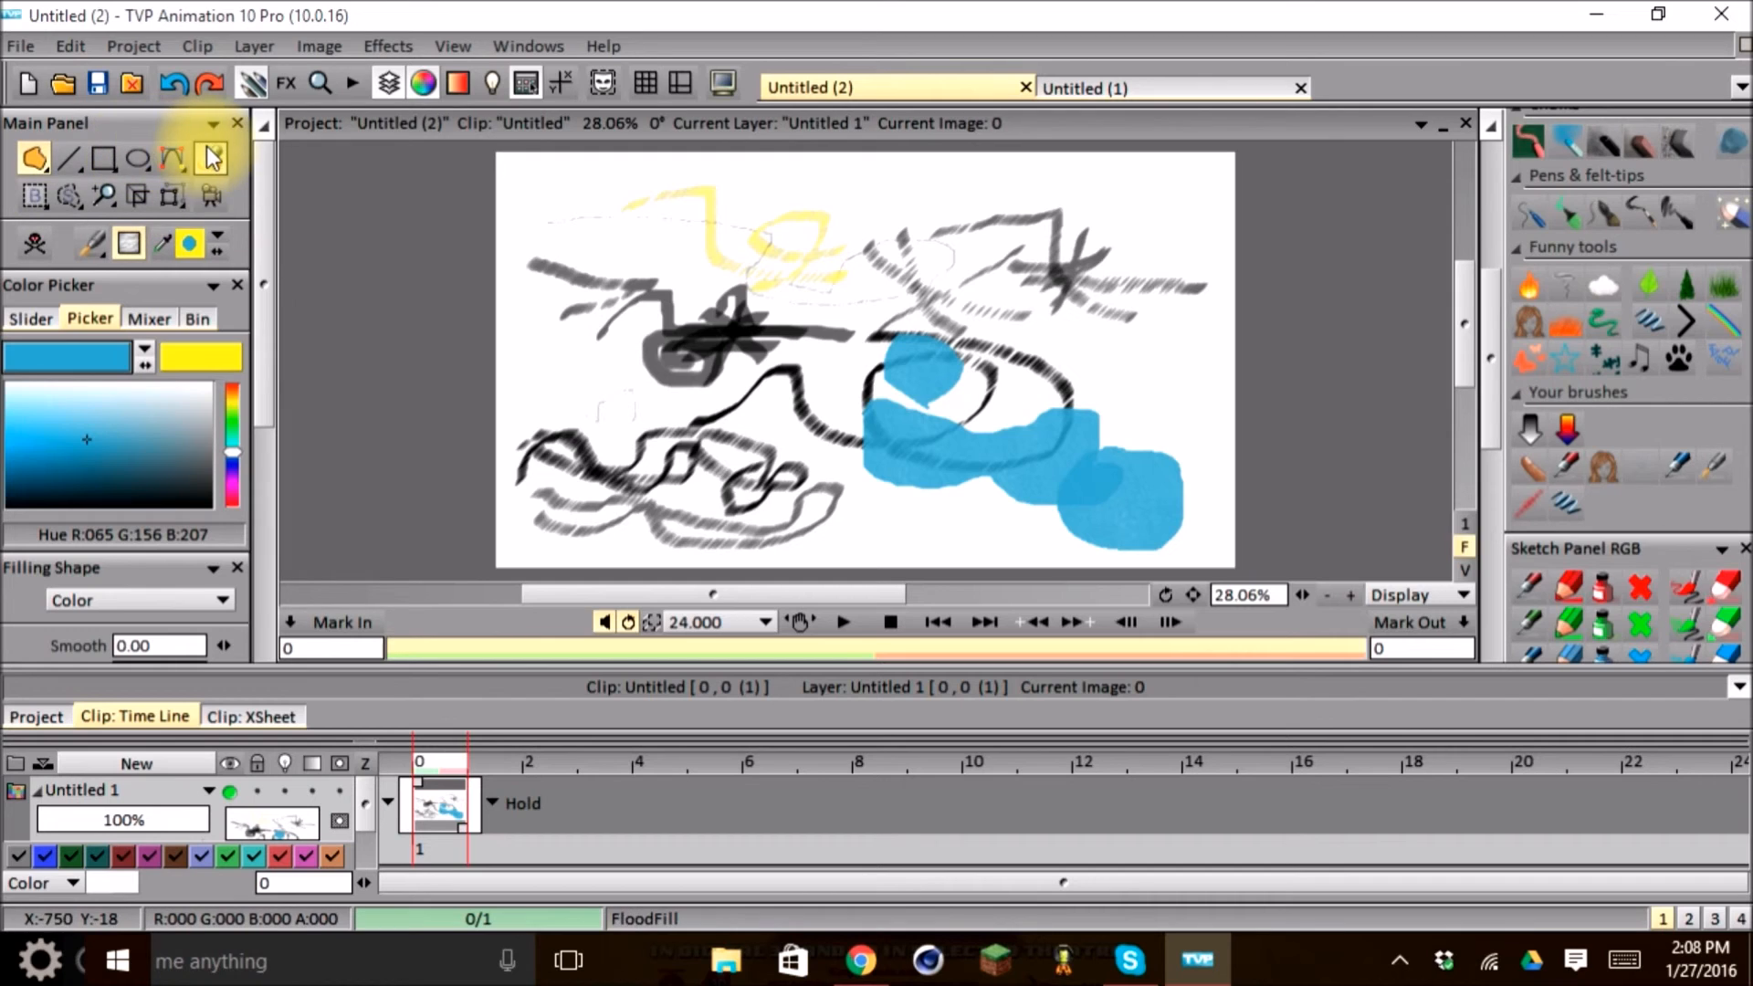
left_click(67, 159)
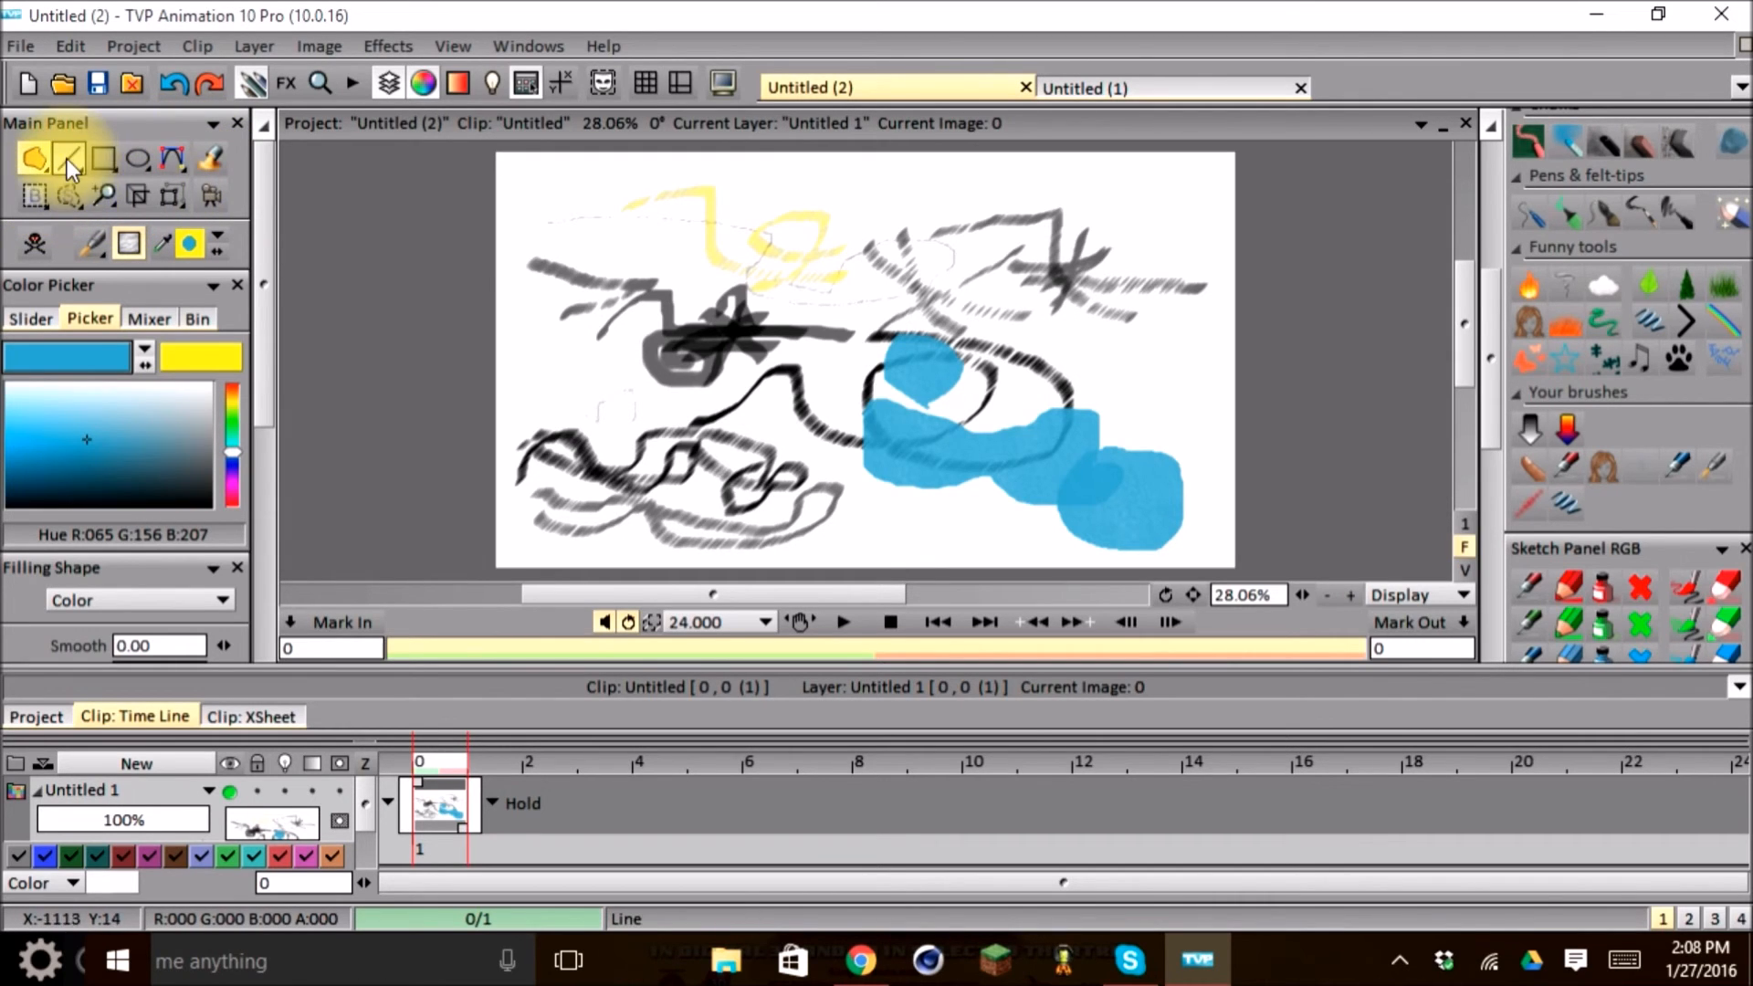
left_click(33, 195)
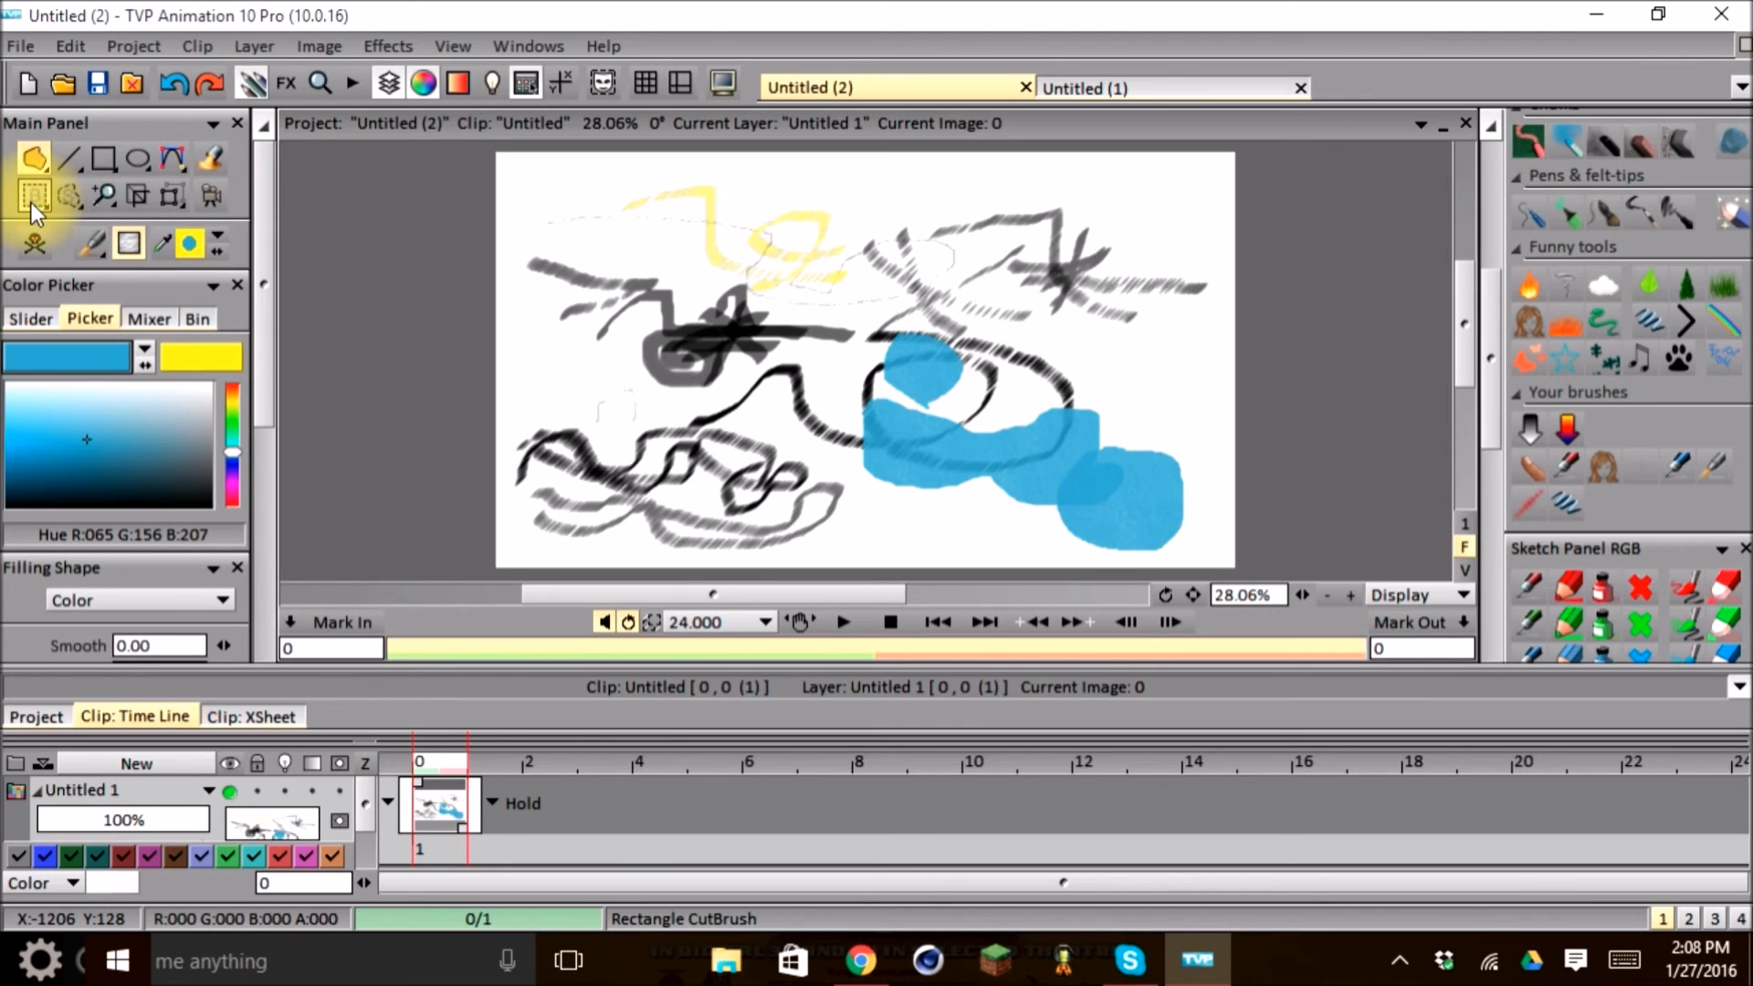
left_click(136, 196)
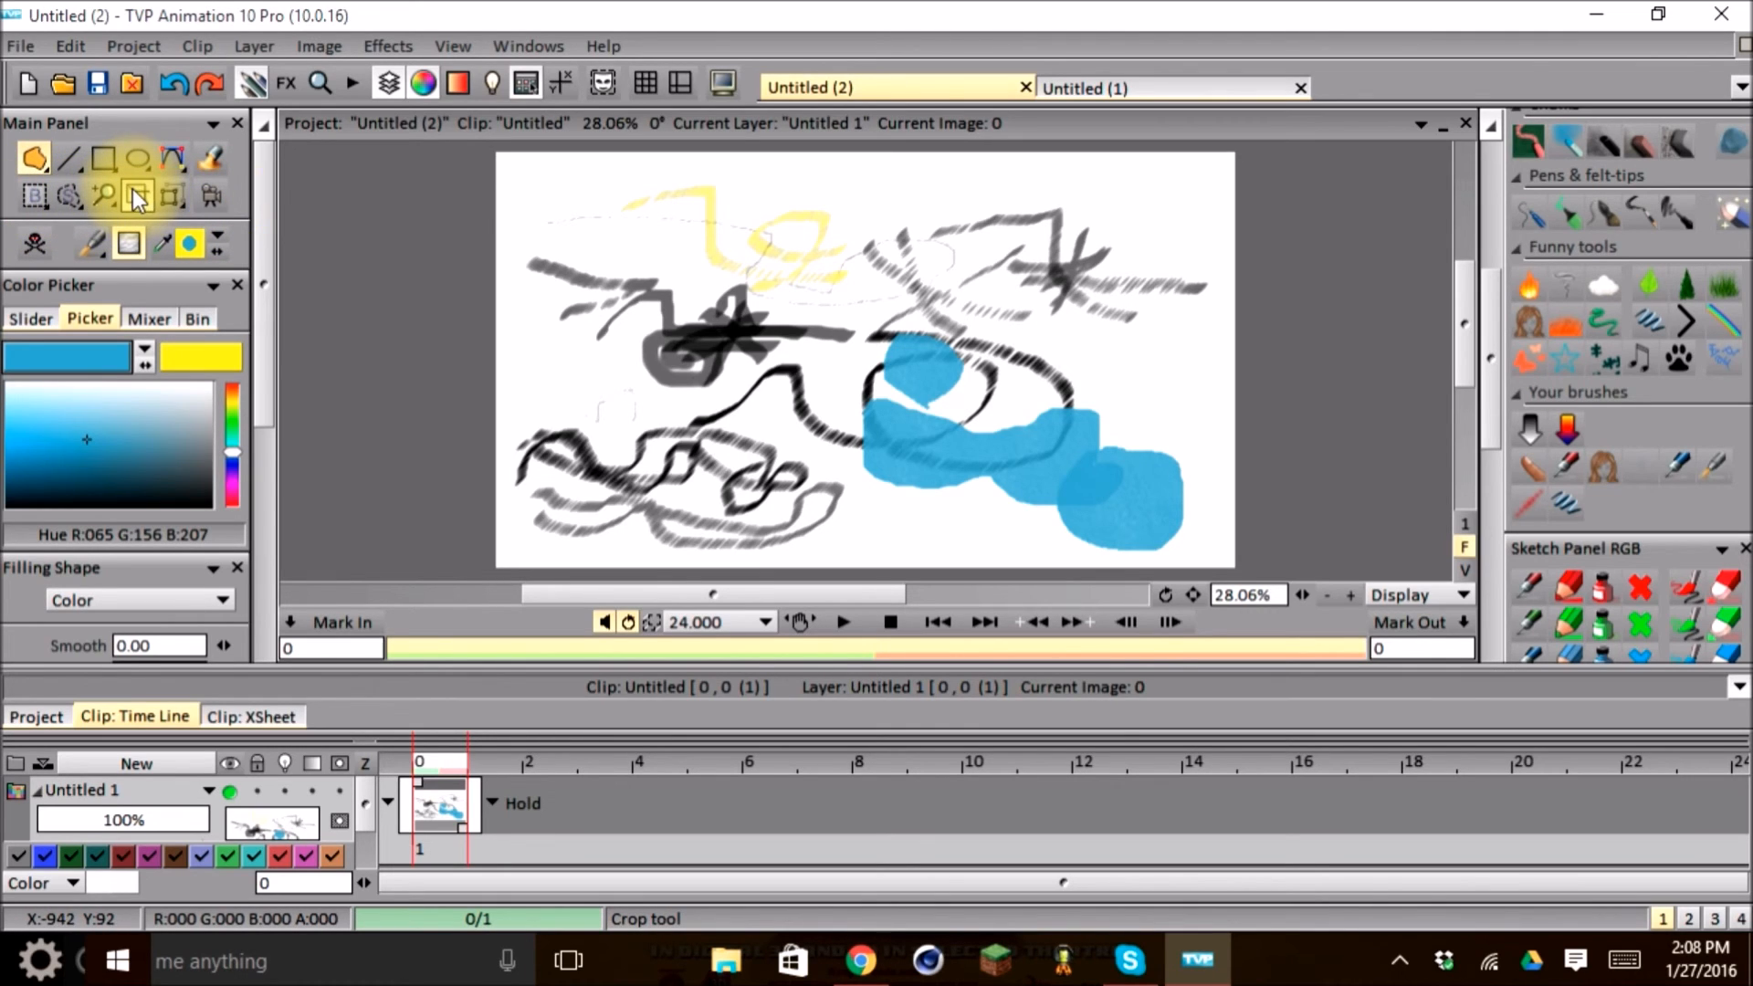